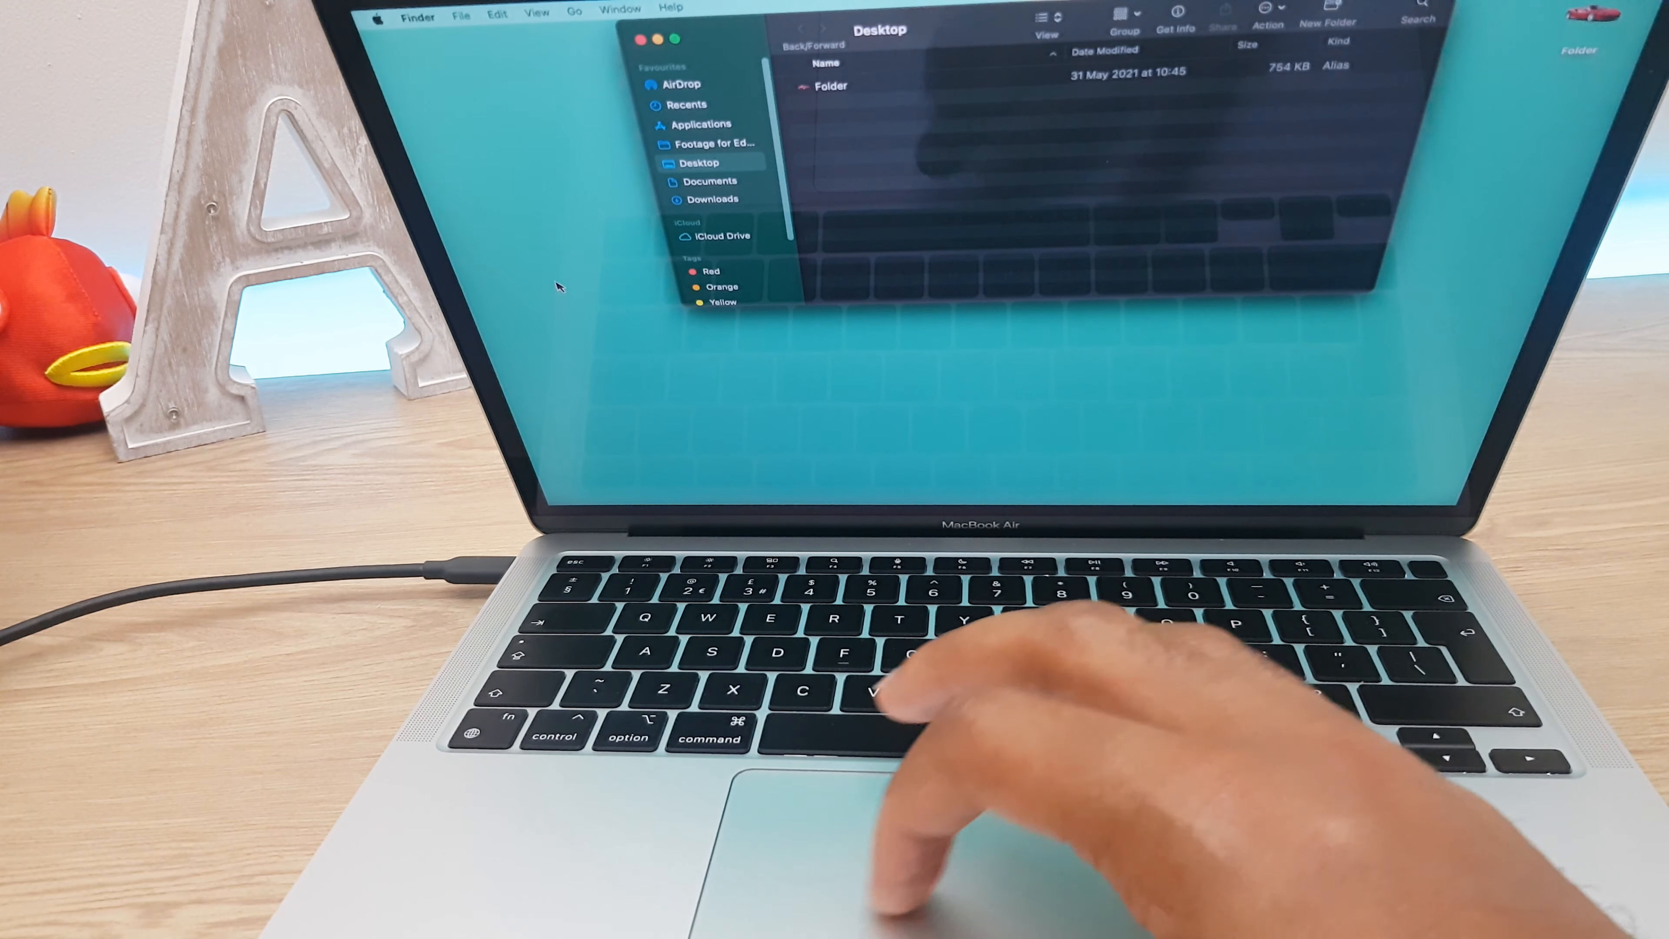
# Step: Reach the built-in display settings in System Preferences from the Apple menu
pyautogui.click(378, 12)
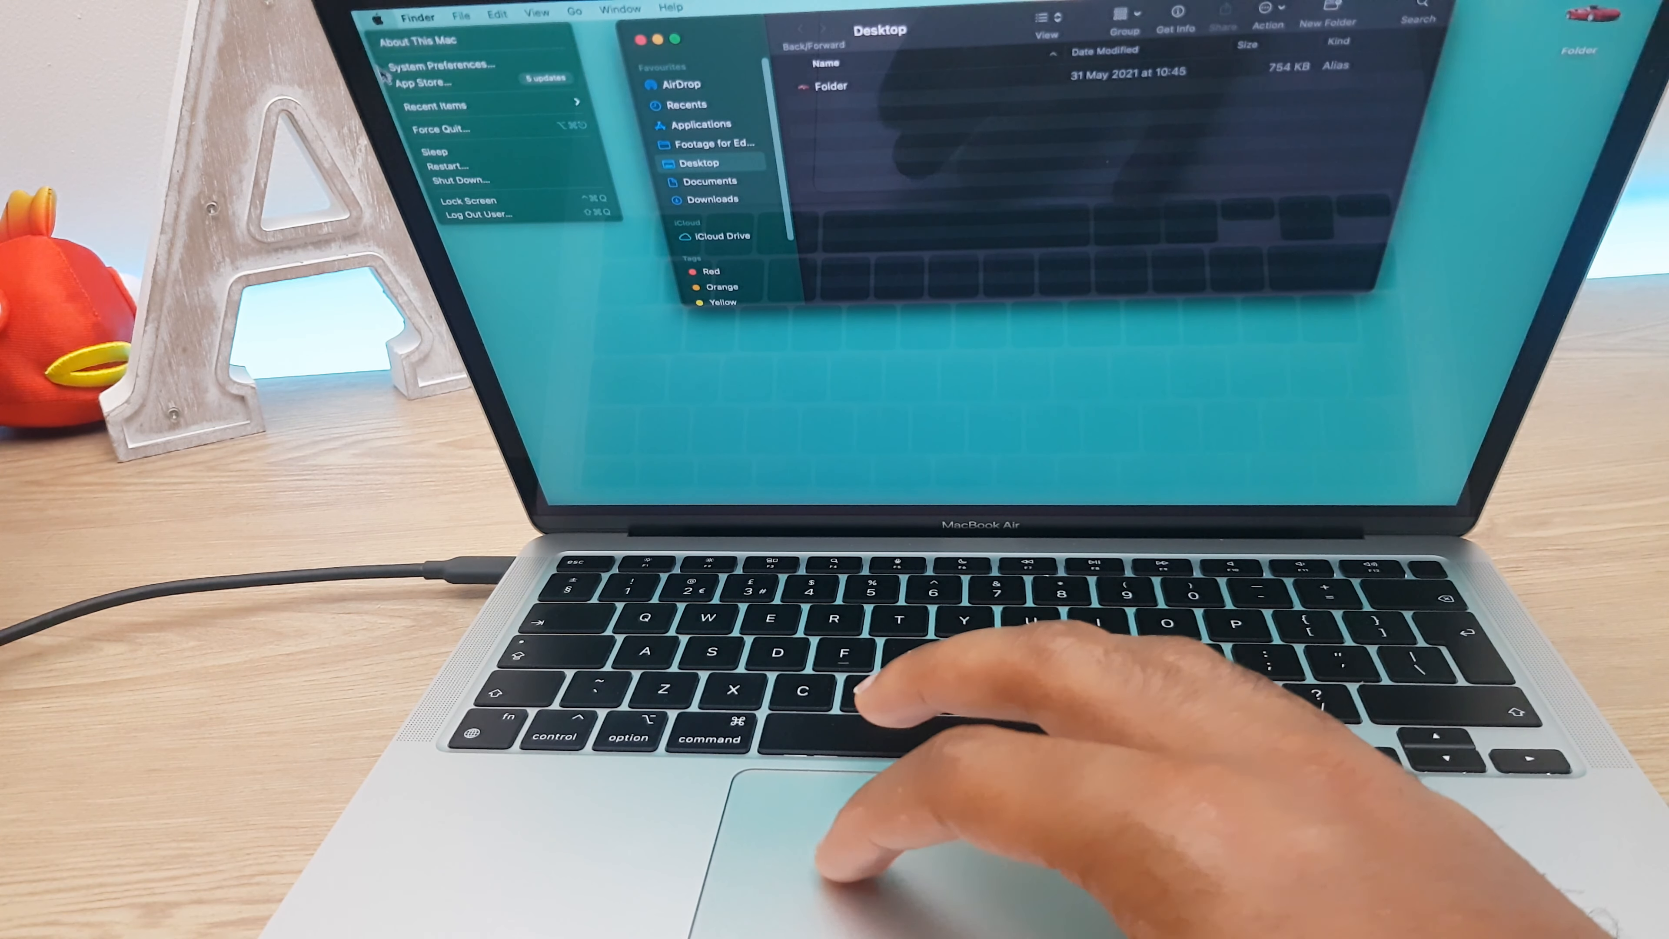
pyautogui.click(449, 64)
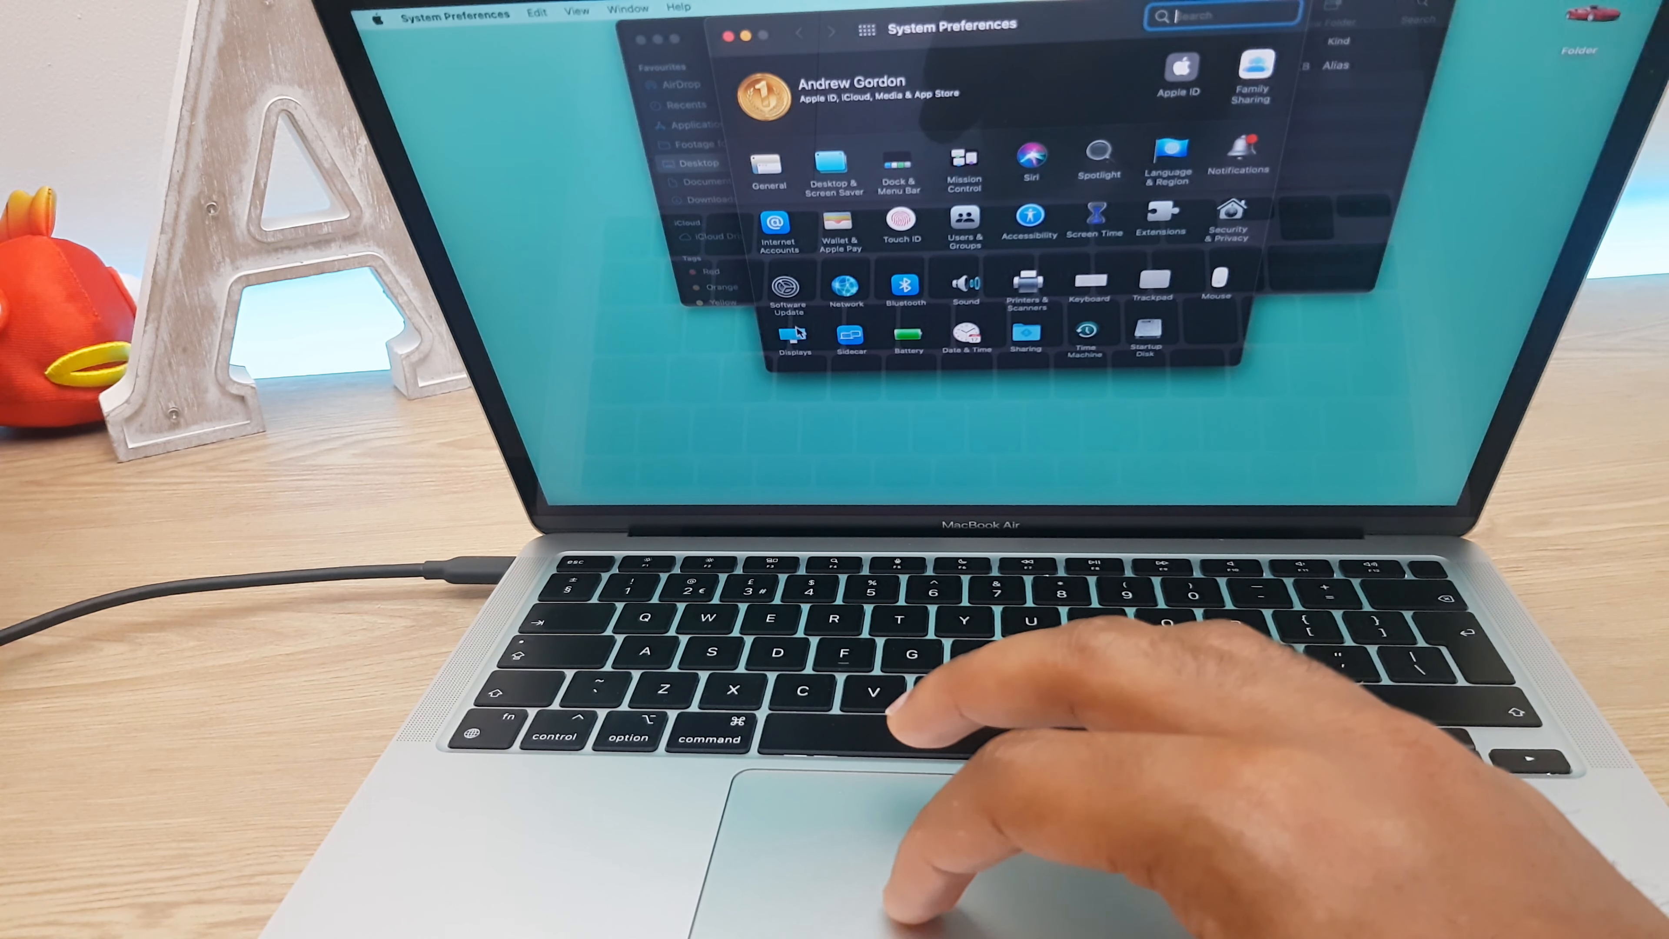
pyautogui.click(792, 319)
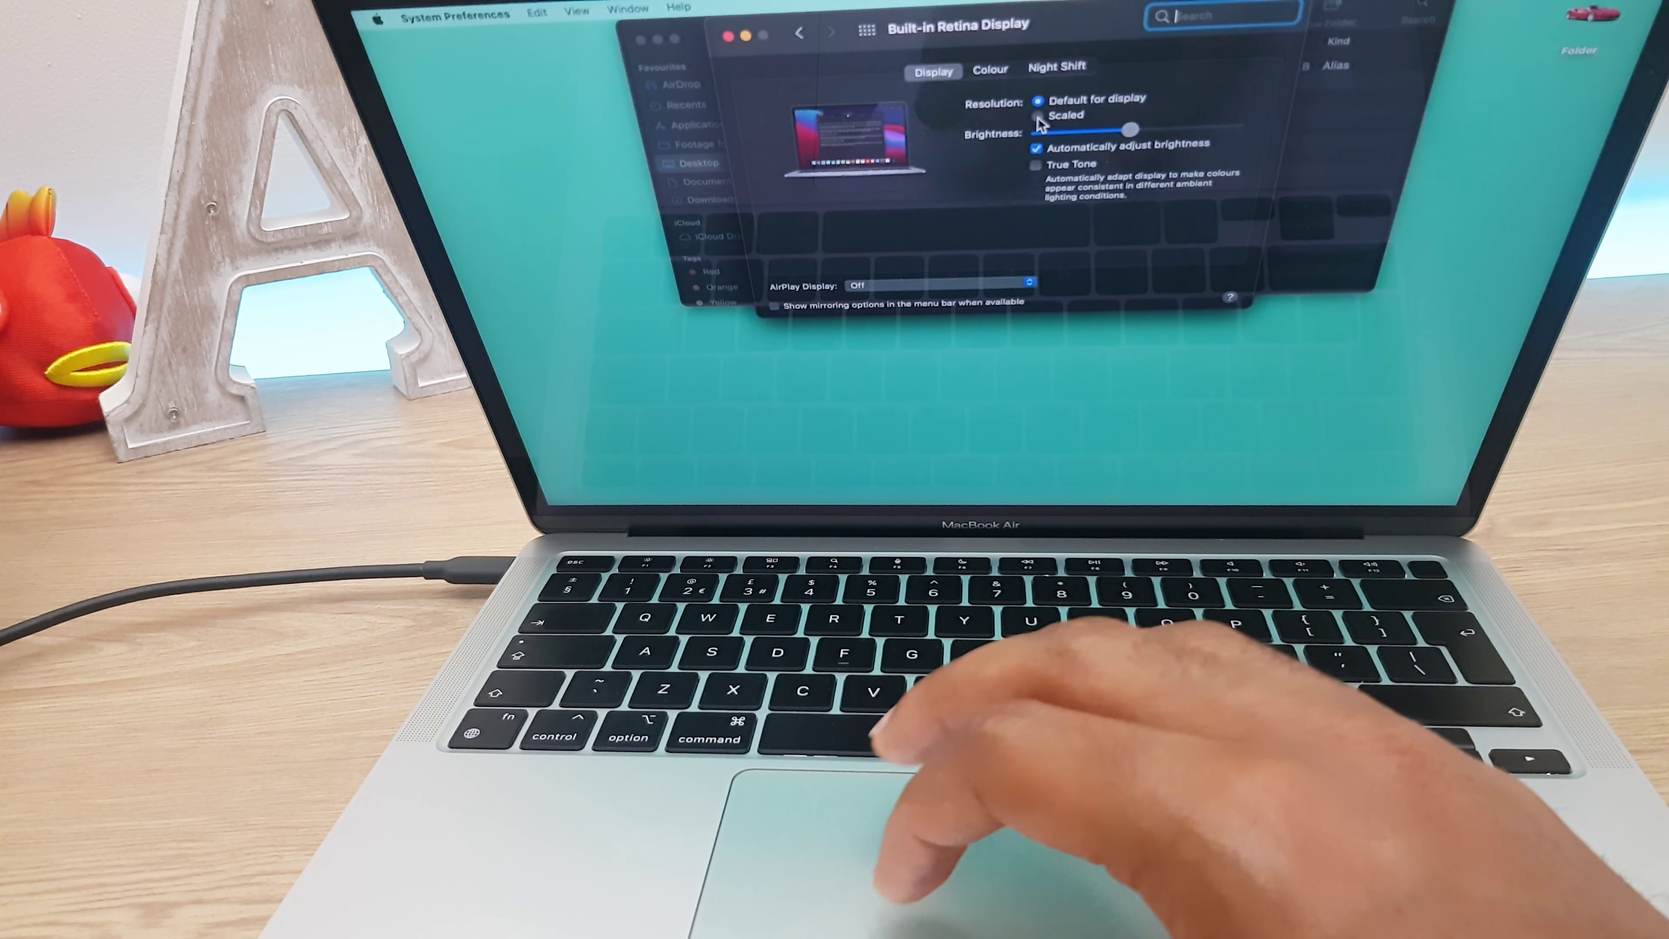
# Step: Try the Scaled larger-text resolution, then return the display to its default resolution
pyautogui.click(1035, 114)
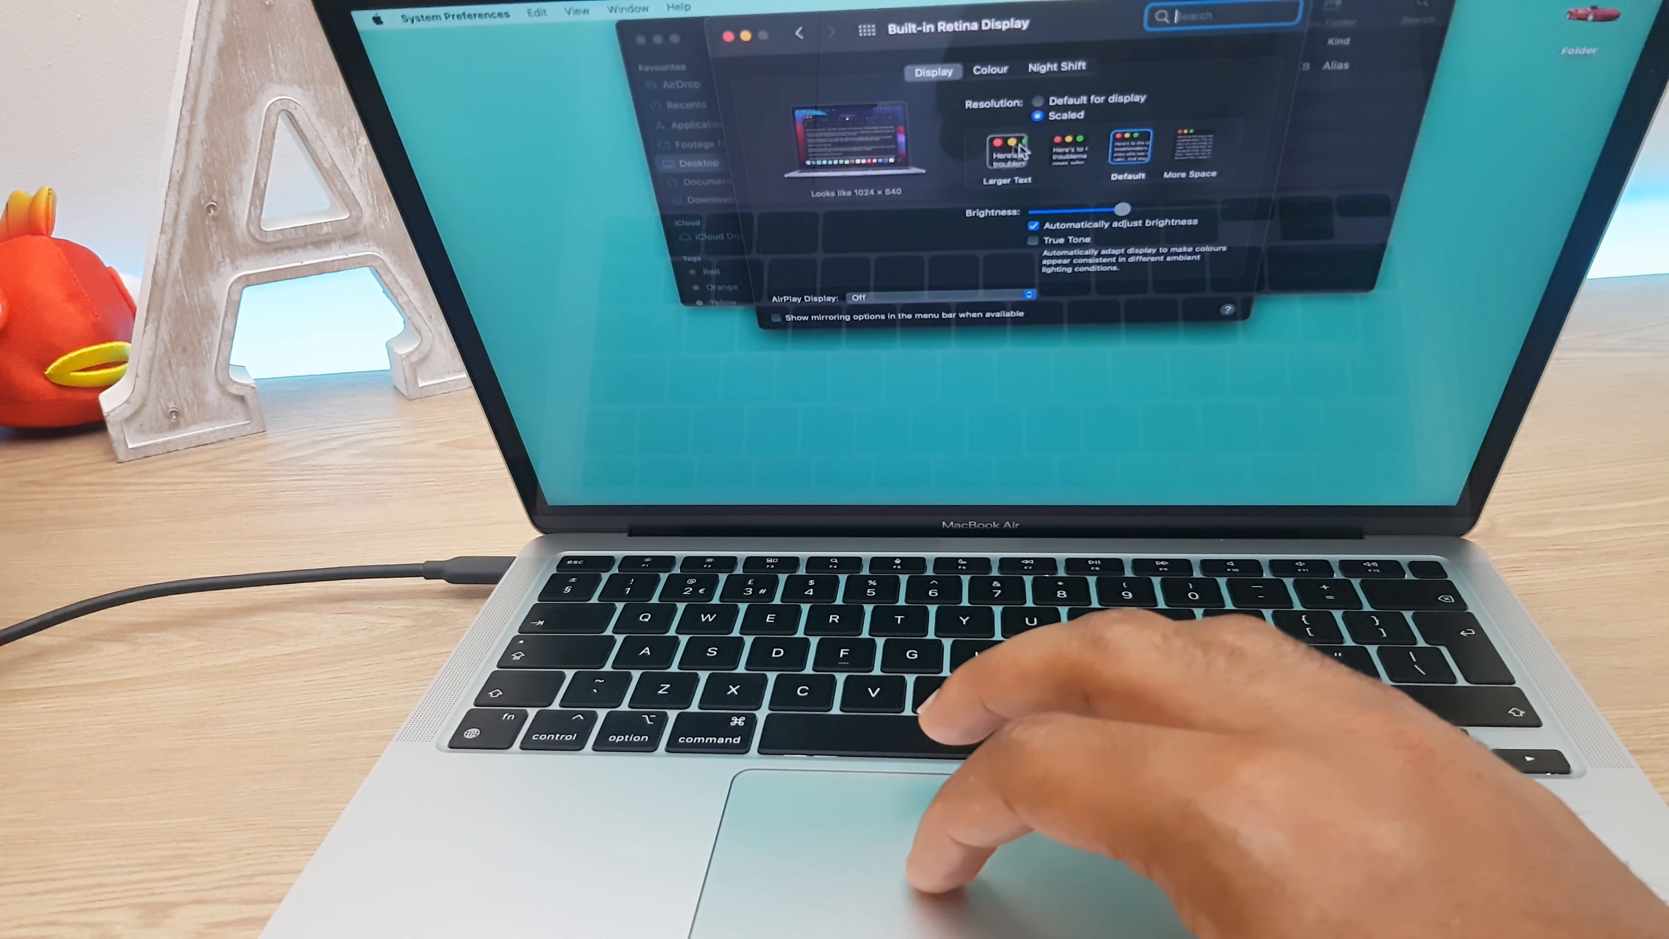
pyautogui.click(1006, 157)
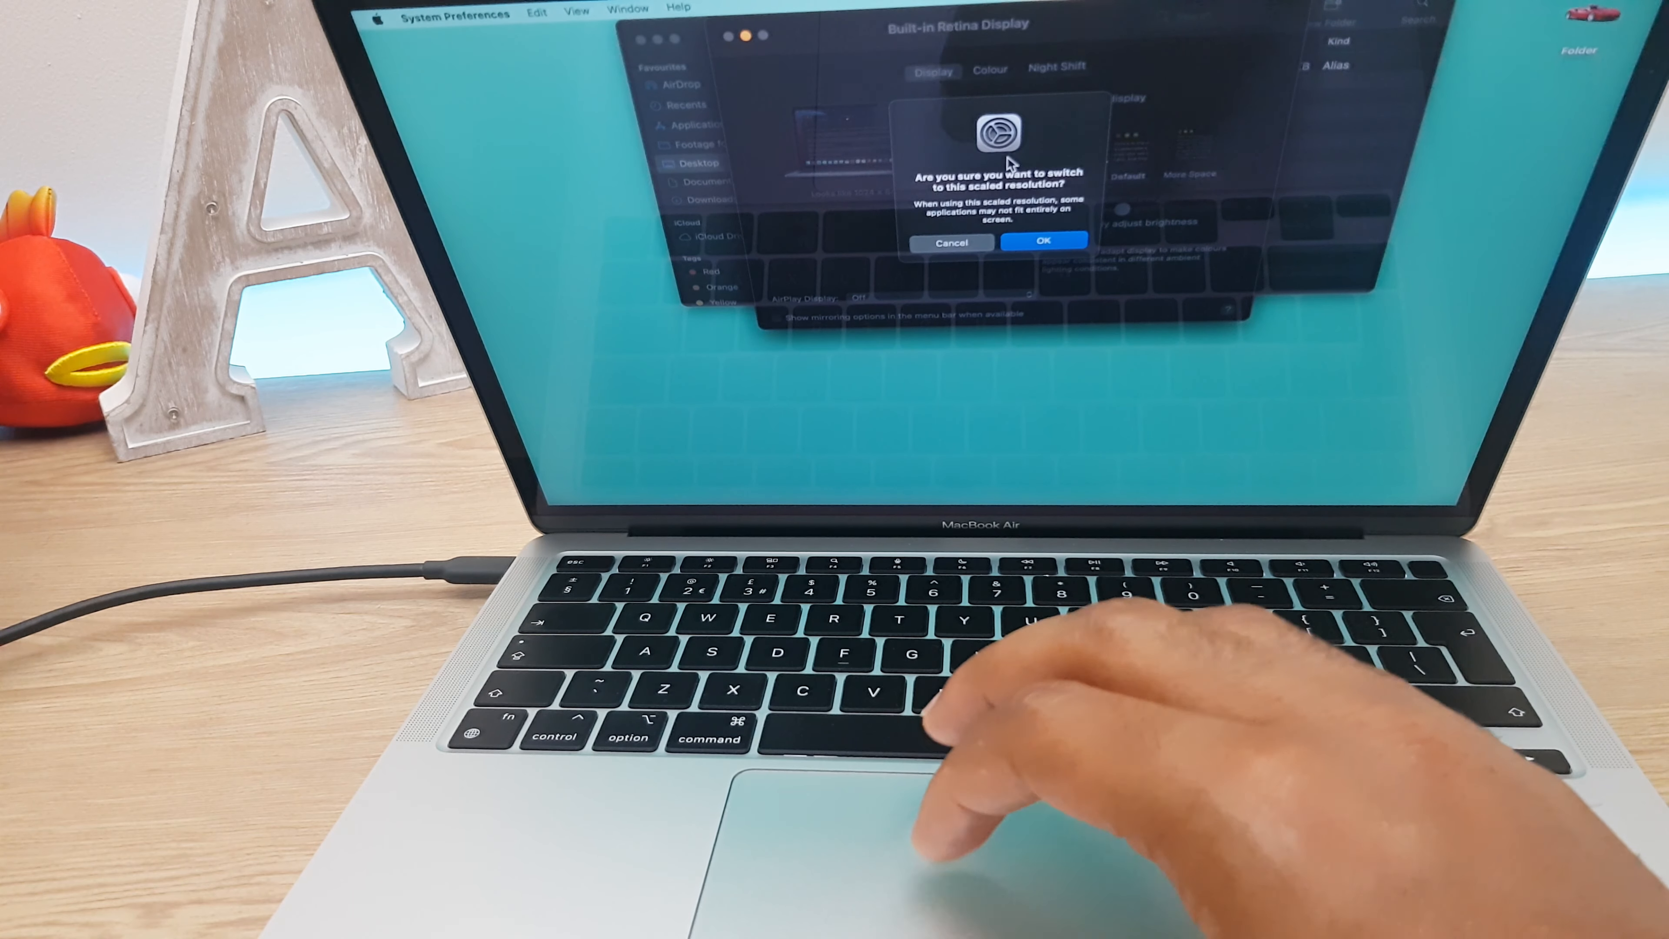
pyautogui.click(1043, 240)
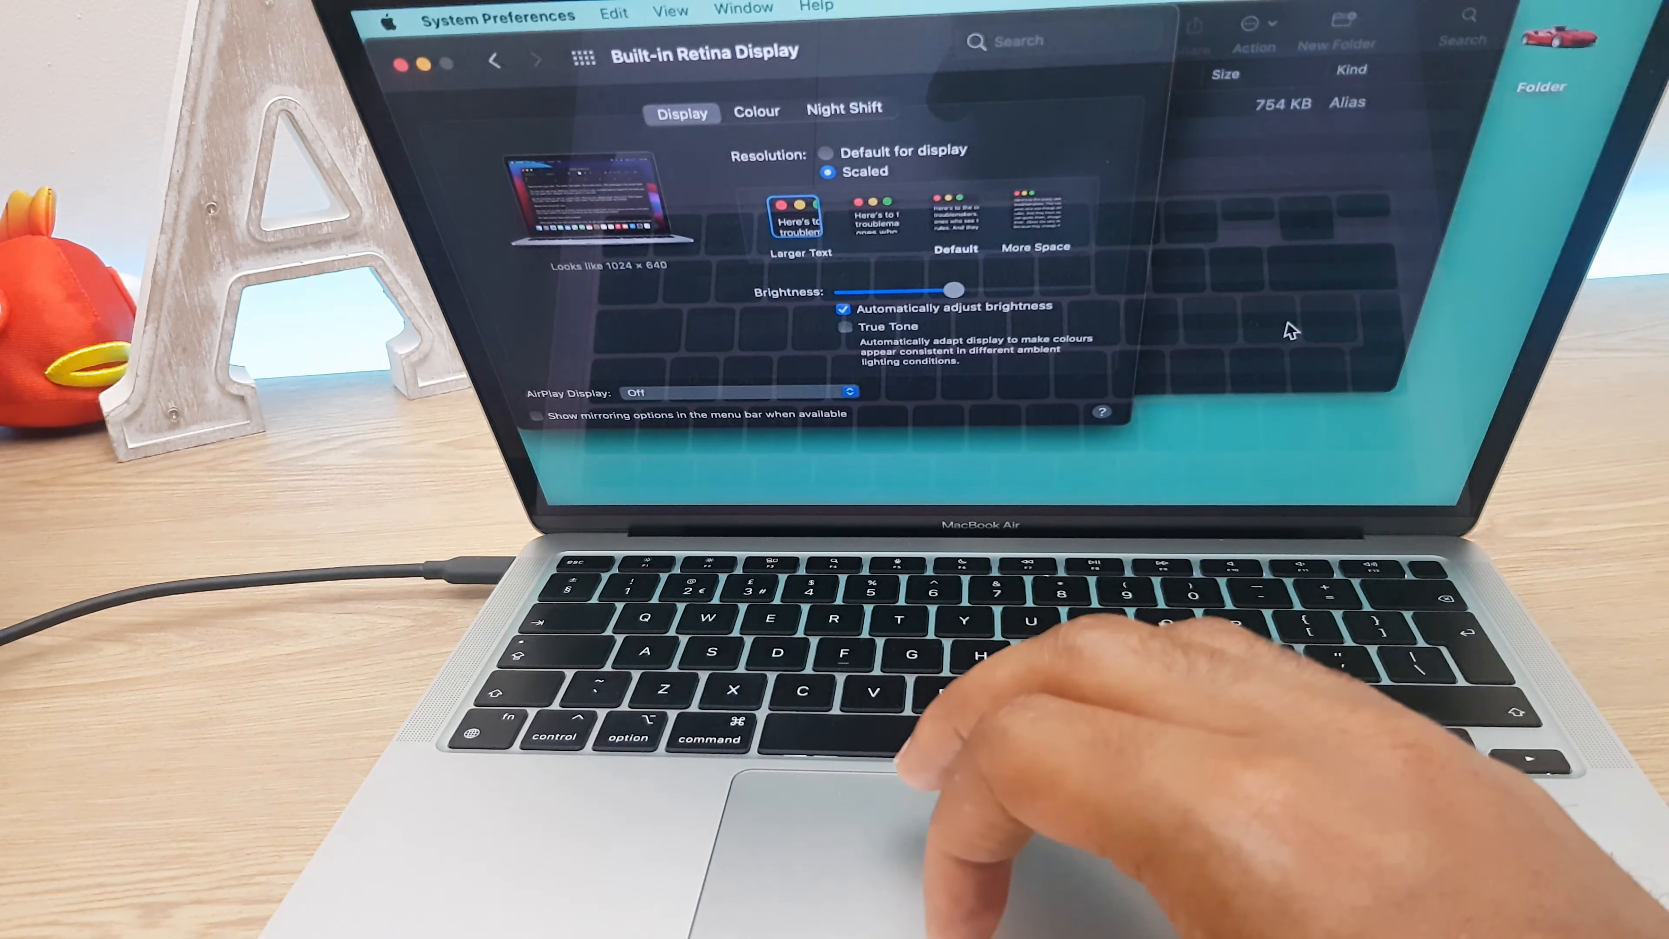
pyautogui.moveTo(937, 90)
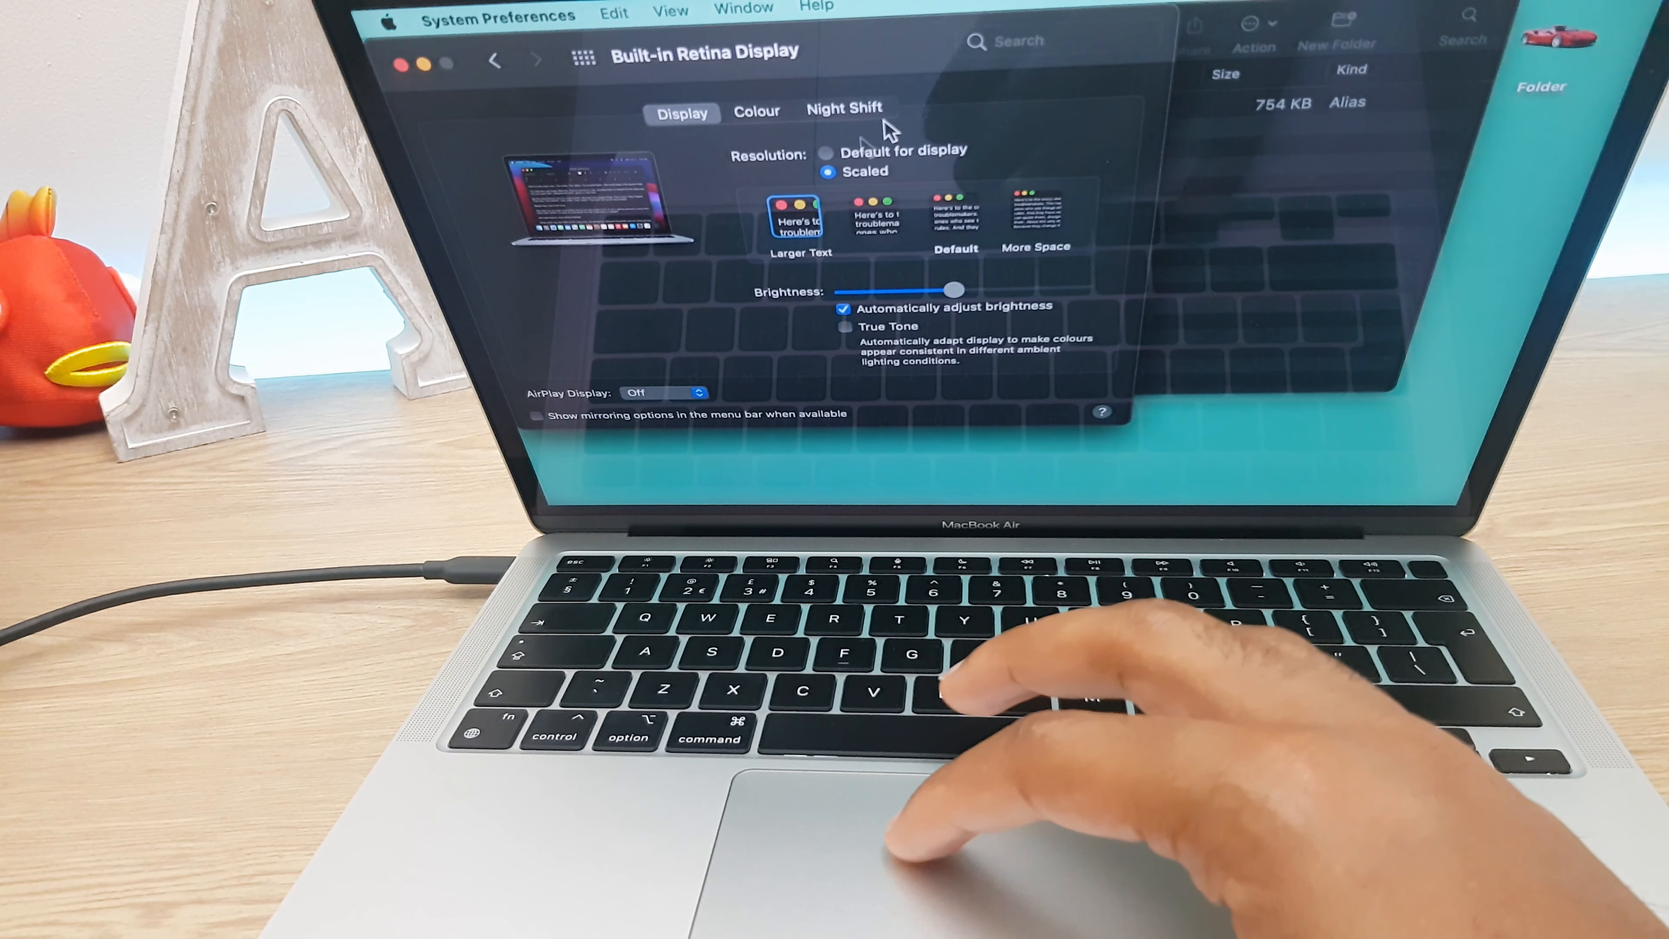
pyautogui.click(1035, 218)
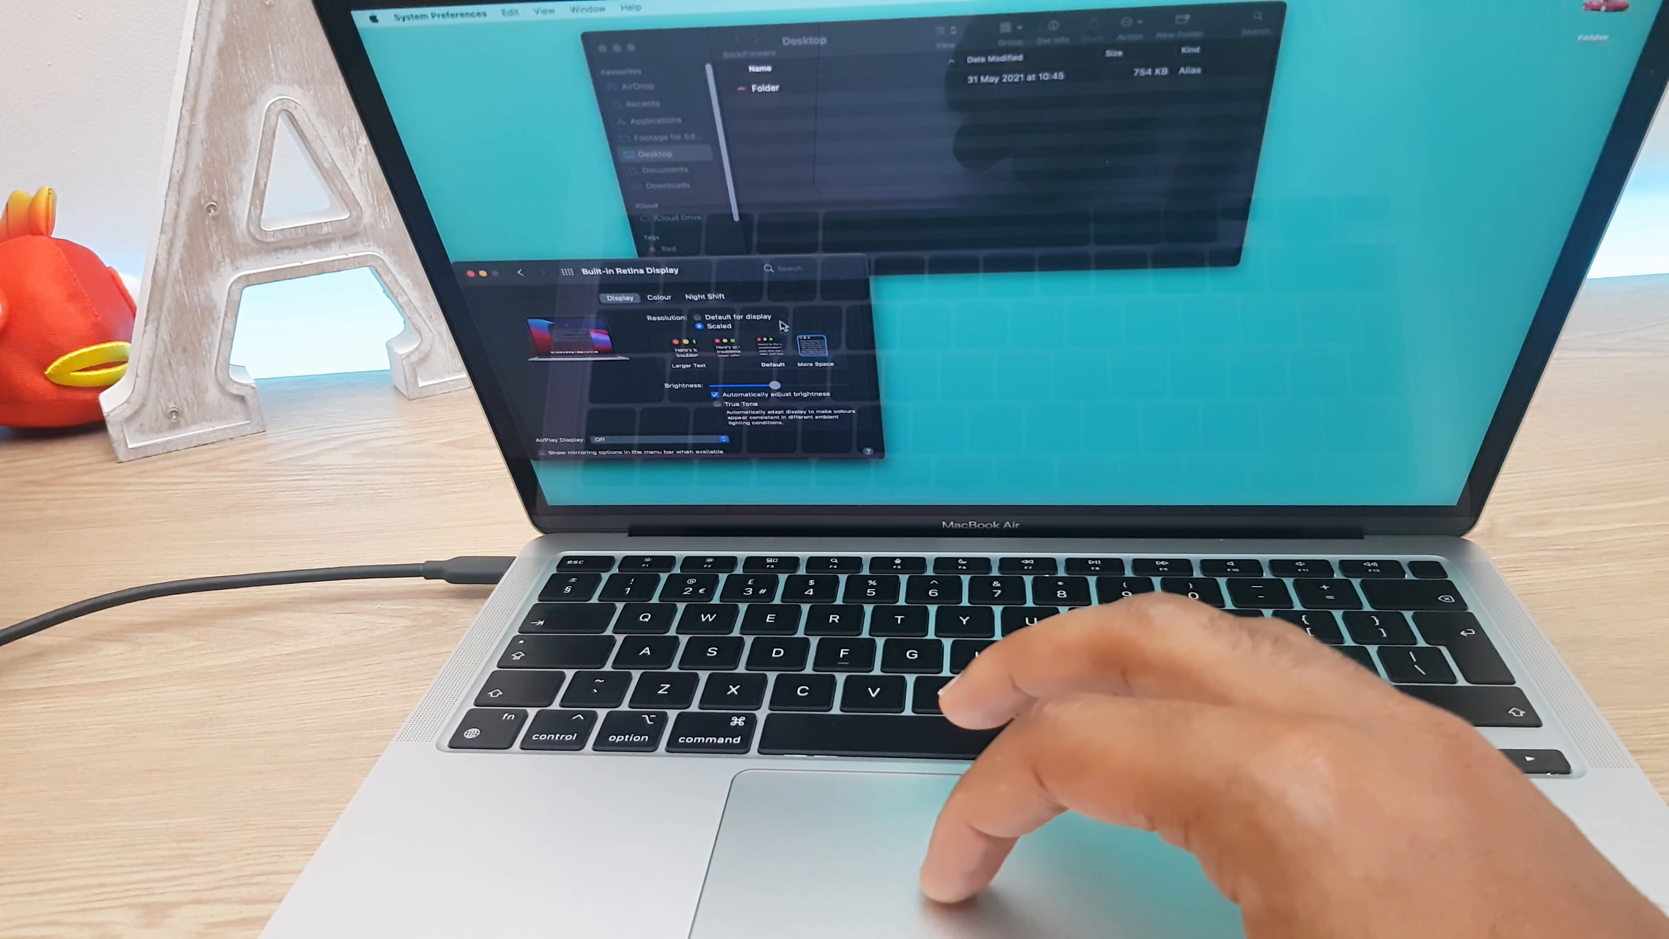
pyautogui.click(759, 344)
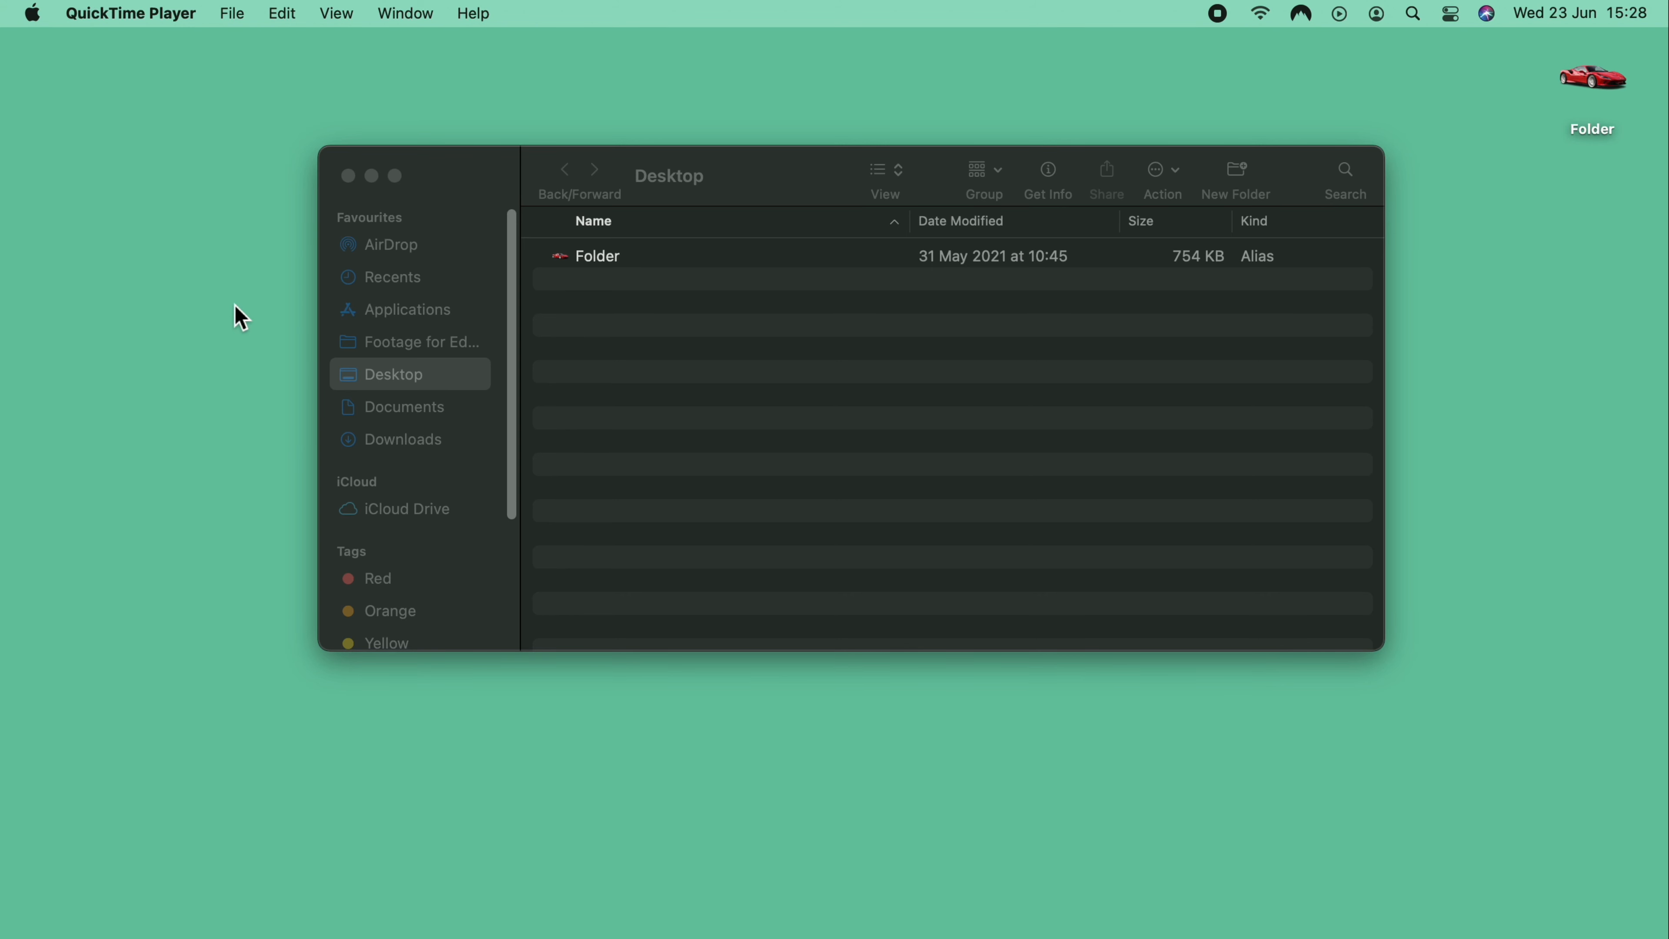
pyautogui.moveTo(23, 142)
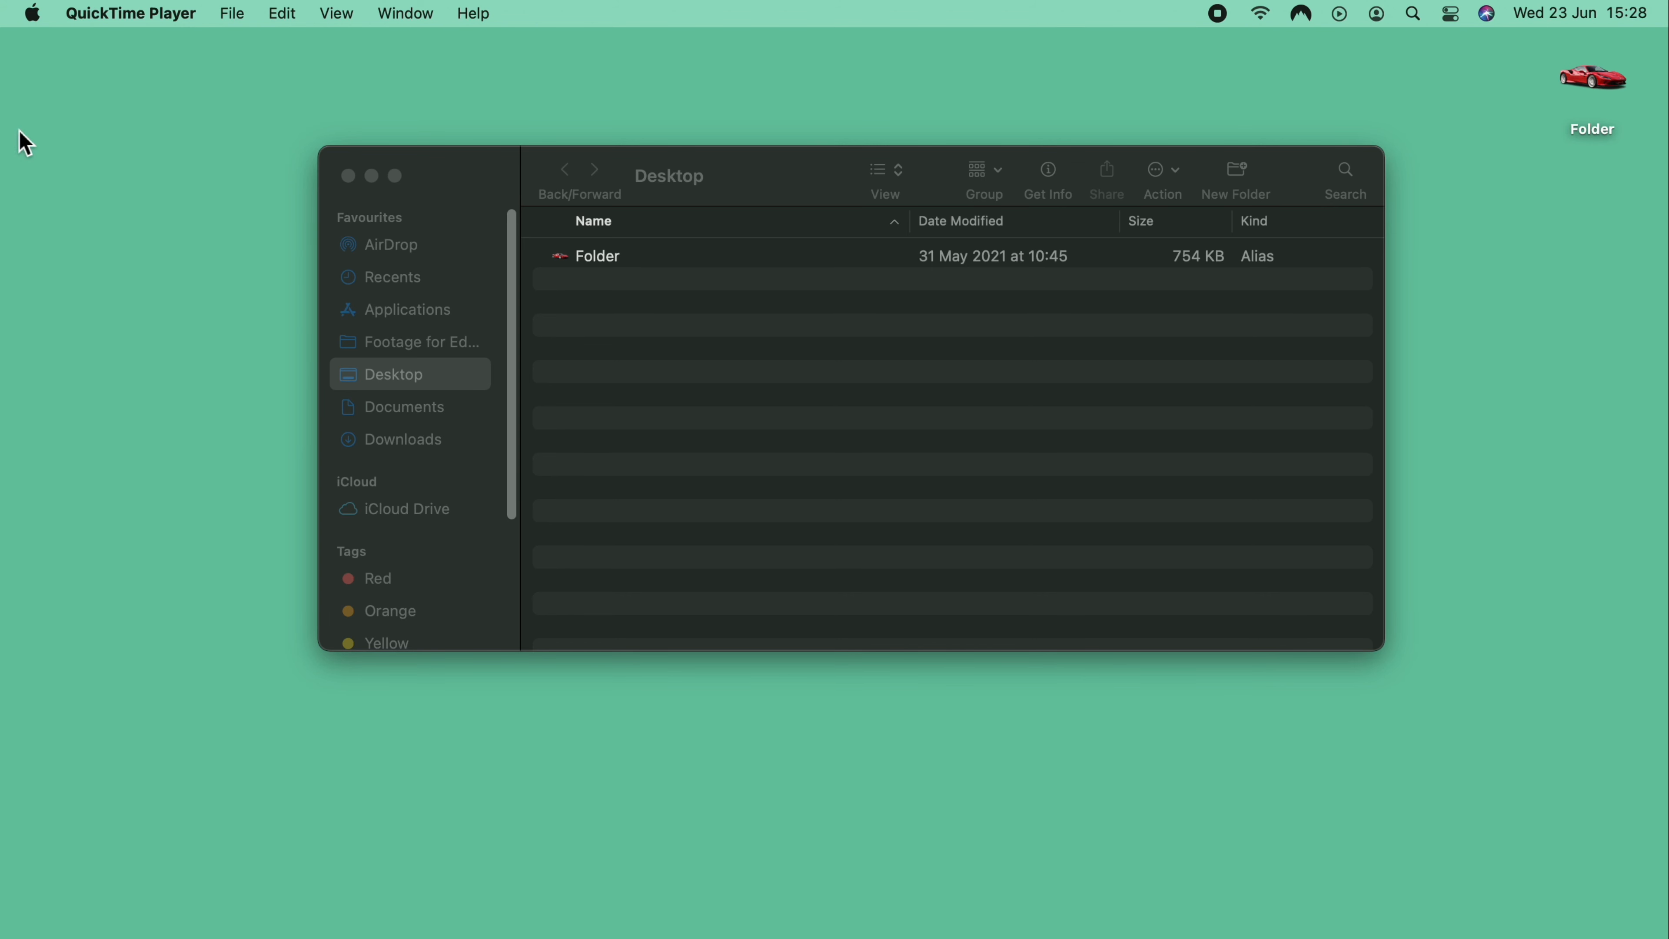
# Step: In Battery settings, set the display to turn off after about two minutes on battery power
pyautogui.click(33, 13)
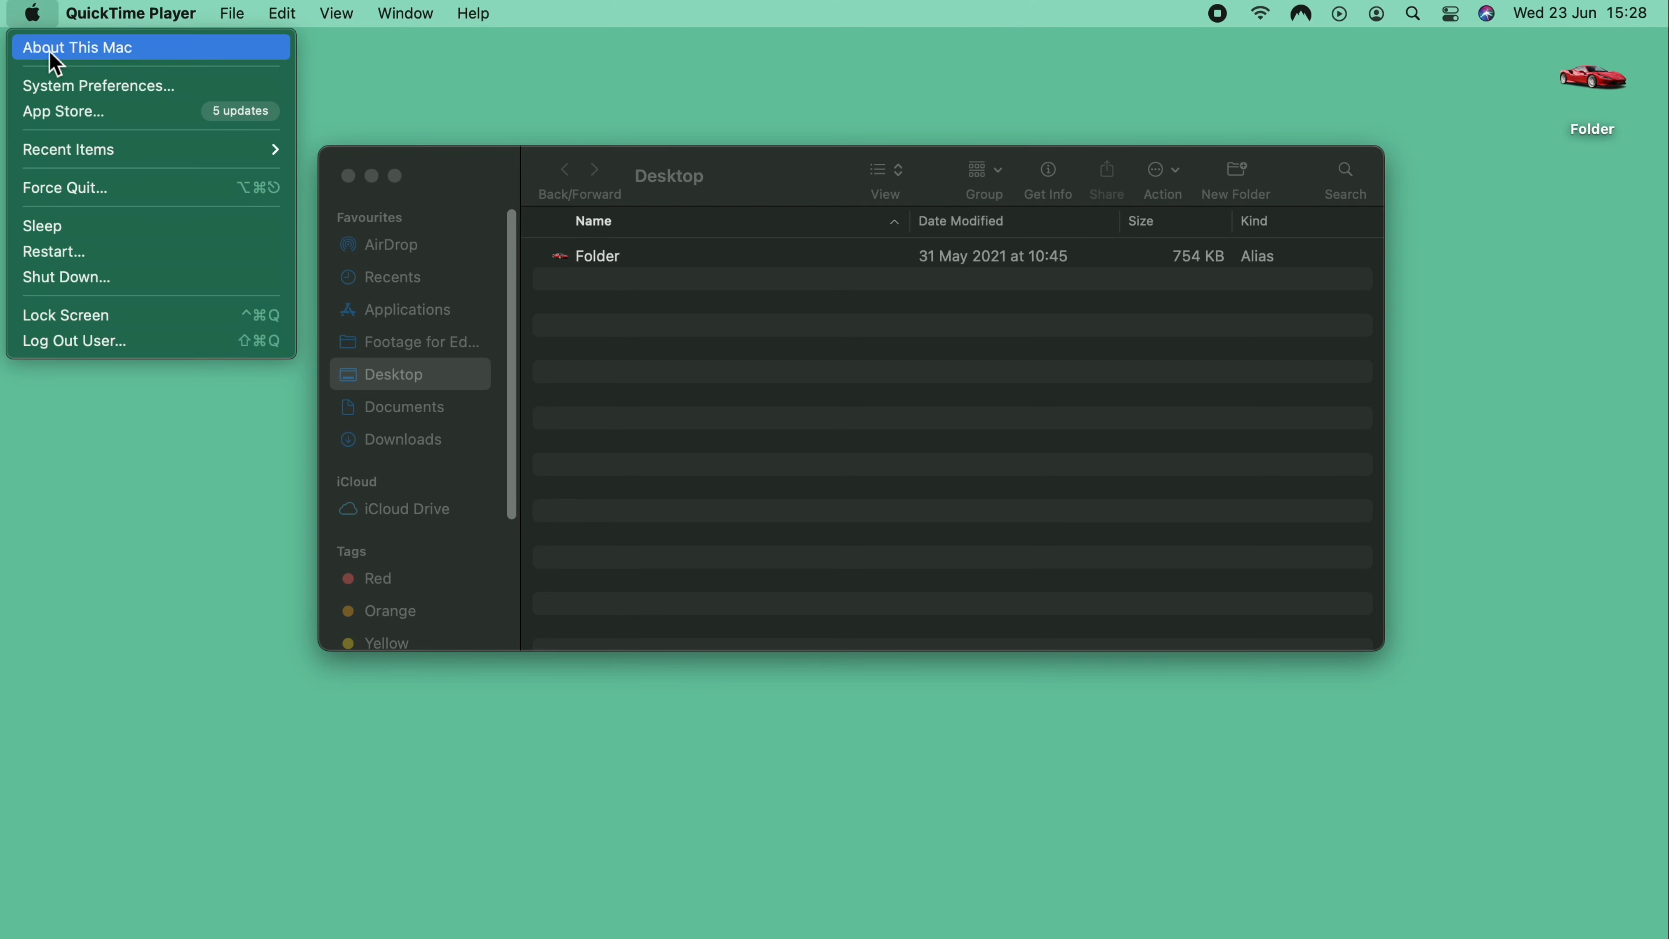
pyautogui.click(95, 85)
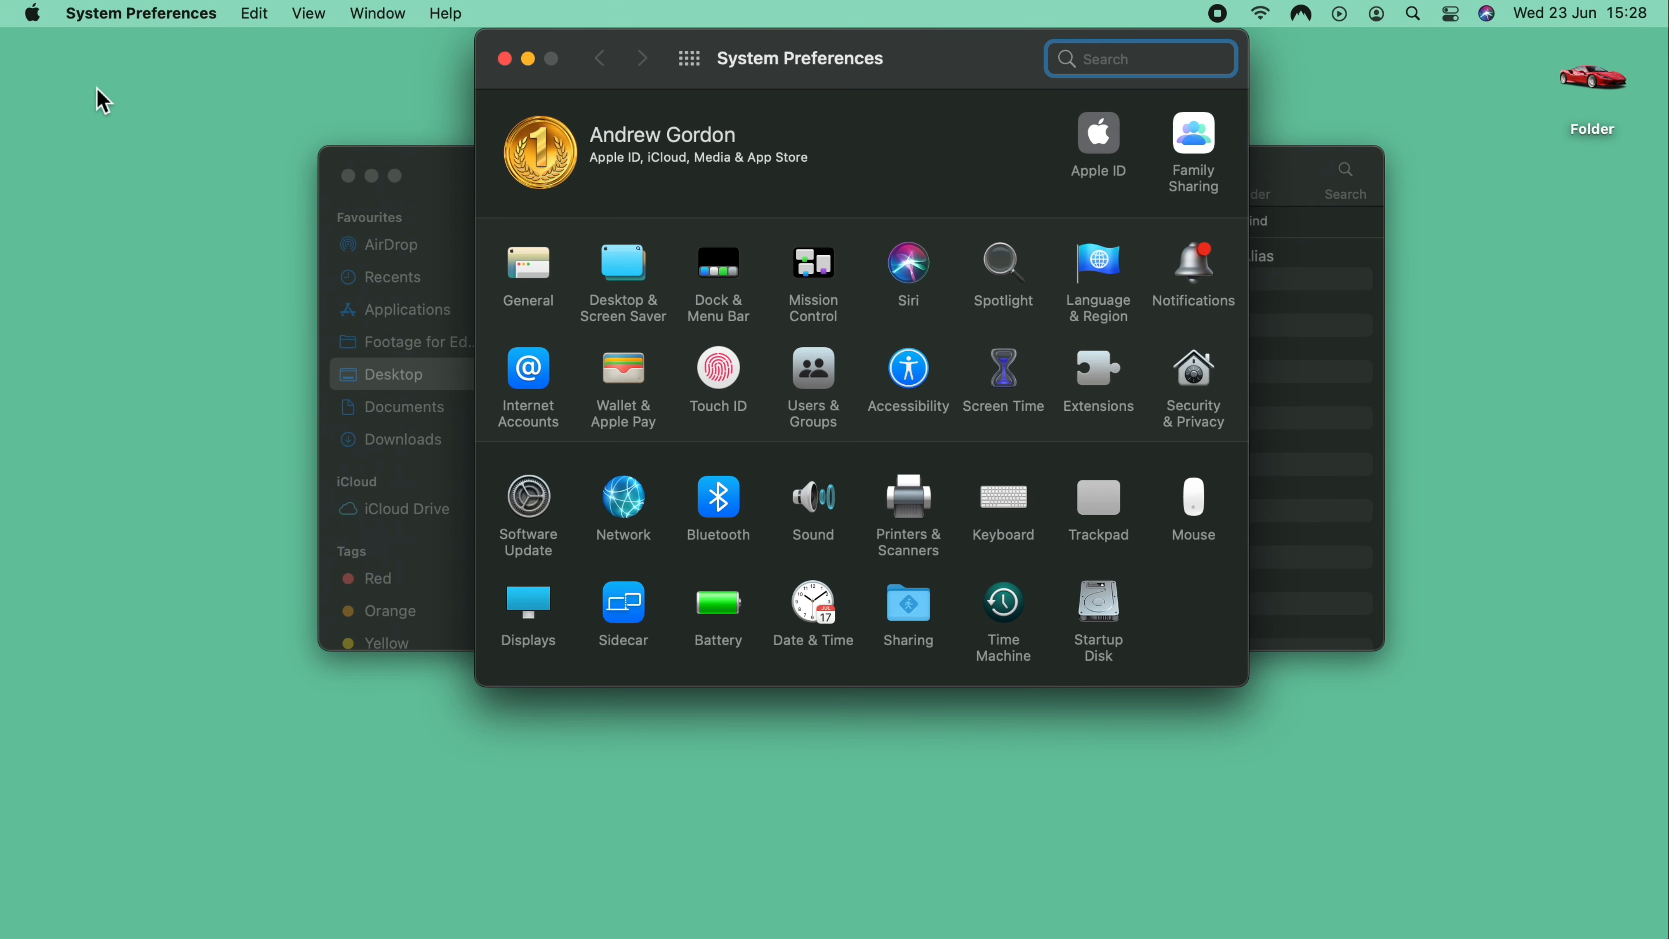
pyautogui.moveTo(698, 602)
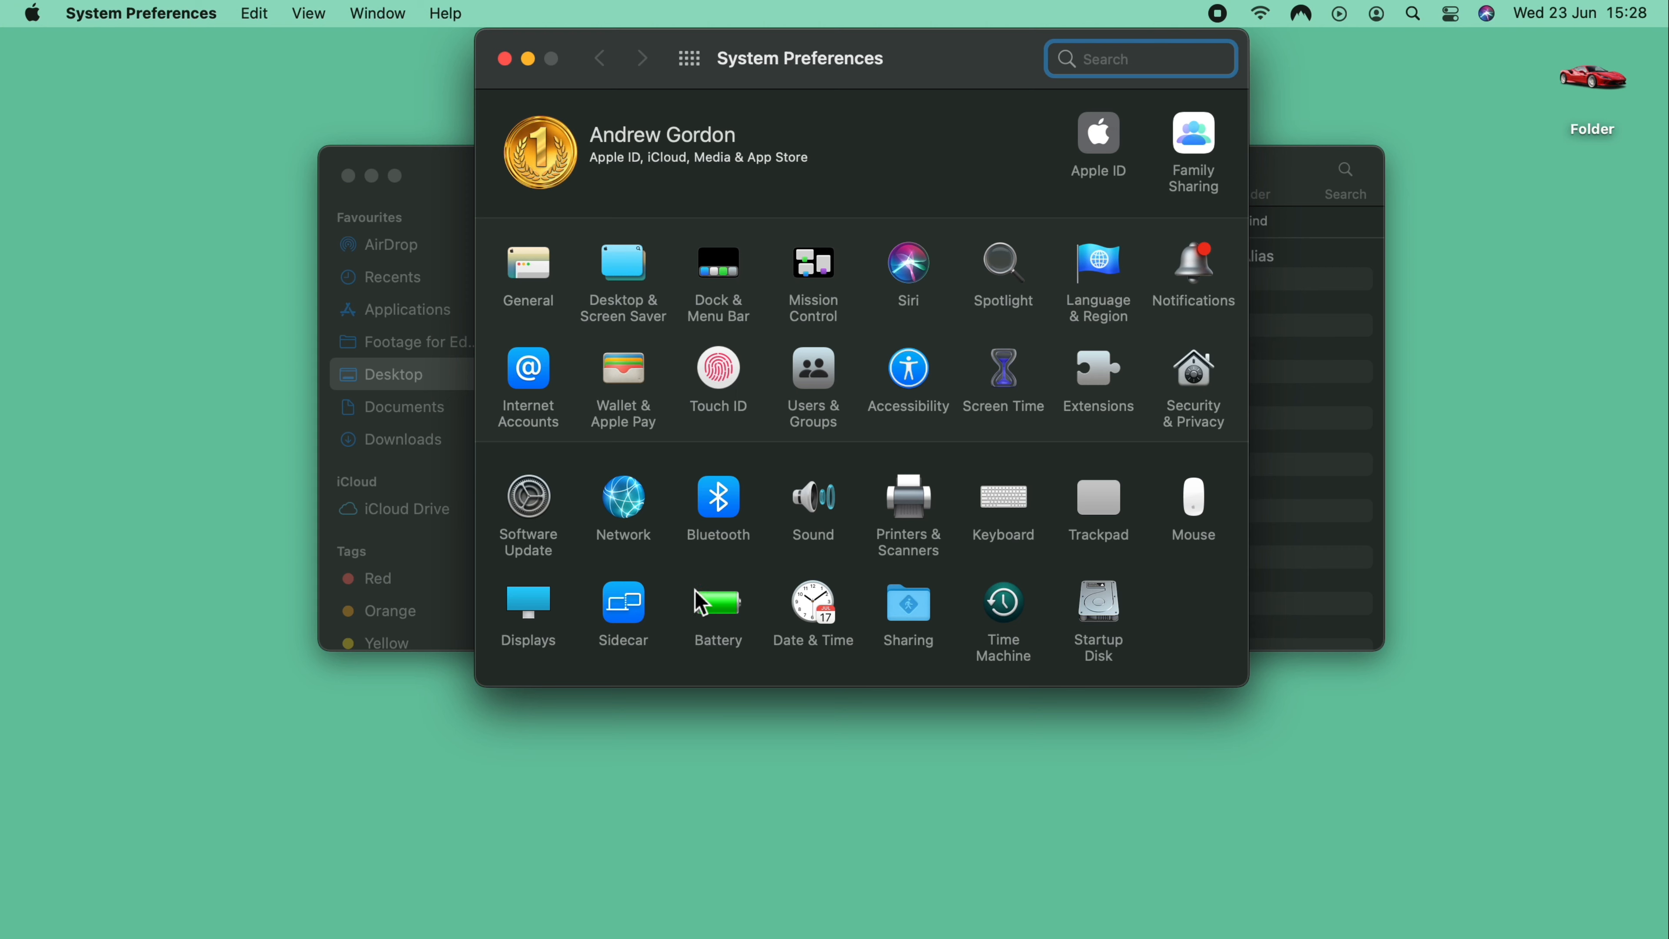
pyautogui.click(717, 611)
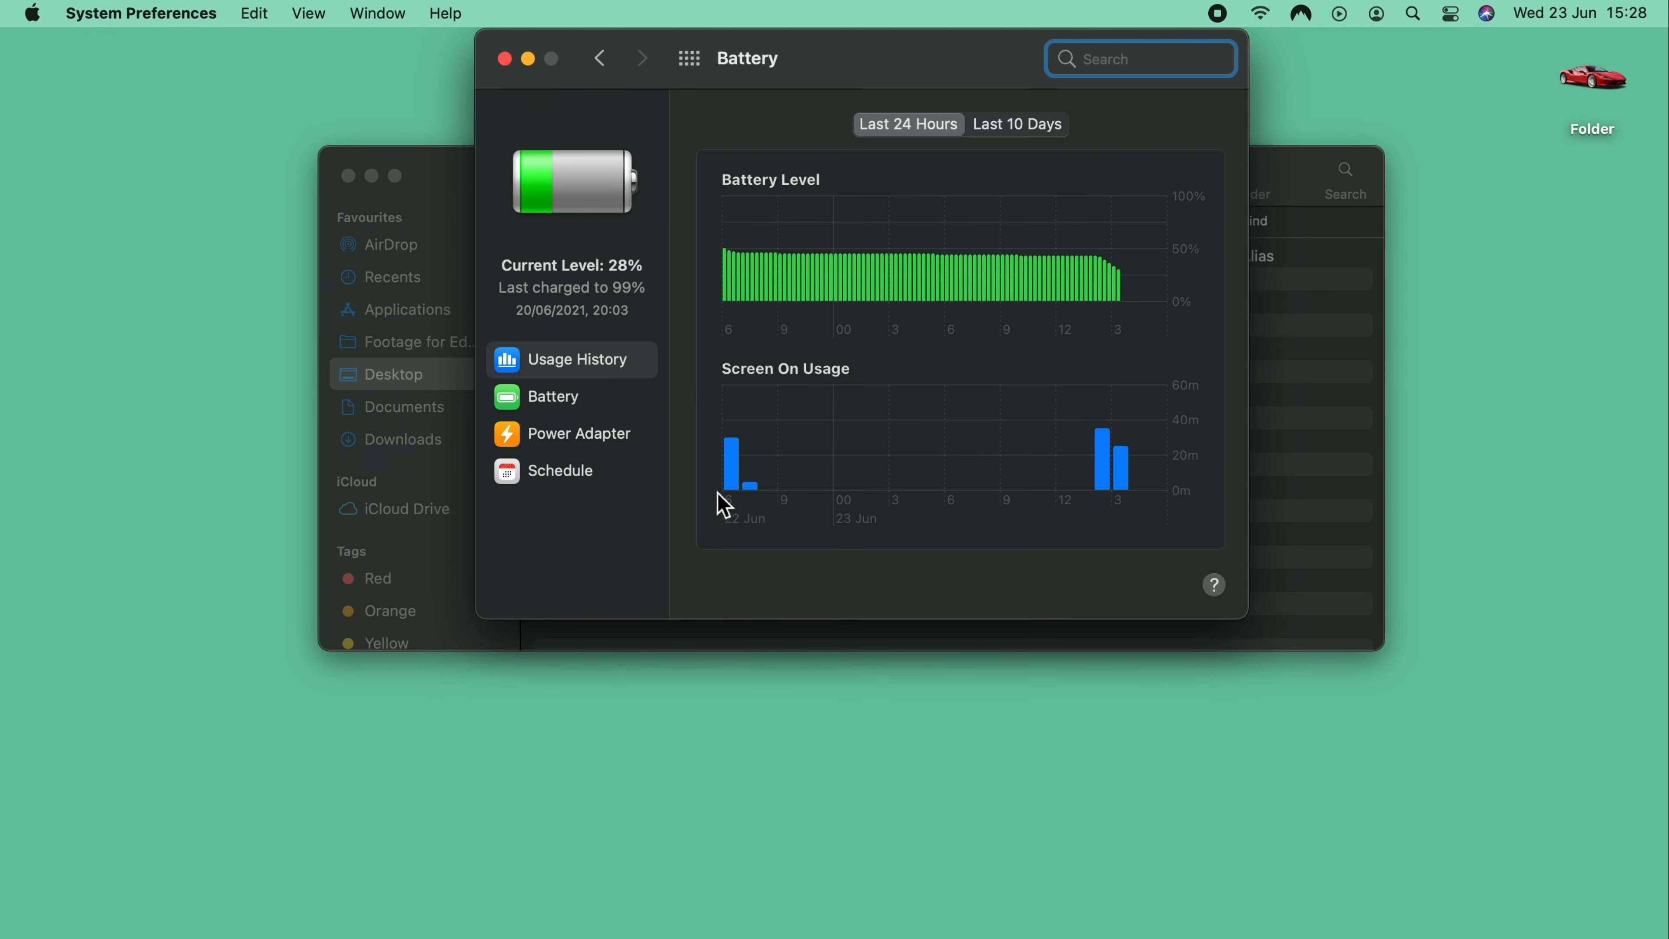
pyautogui.moveTo(558, 409)
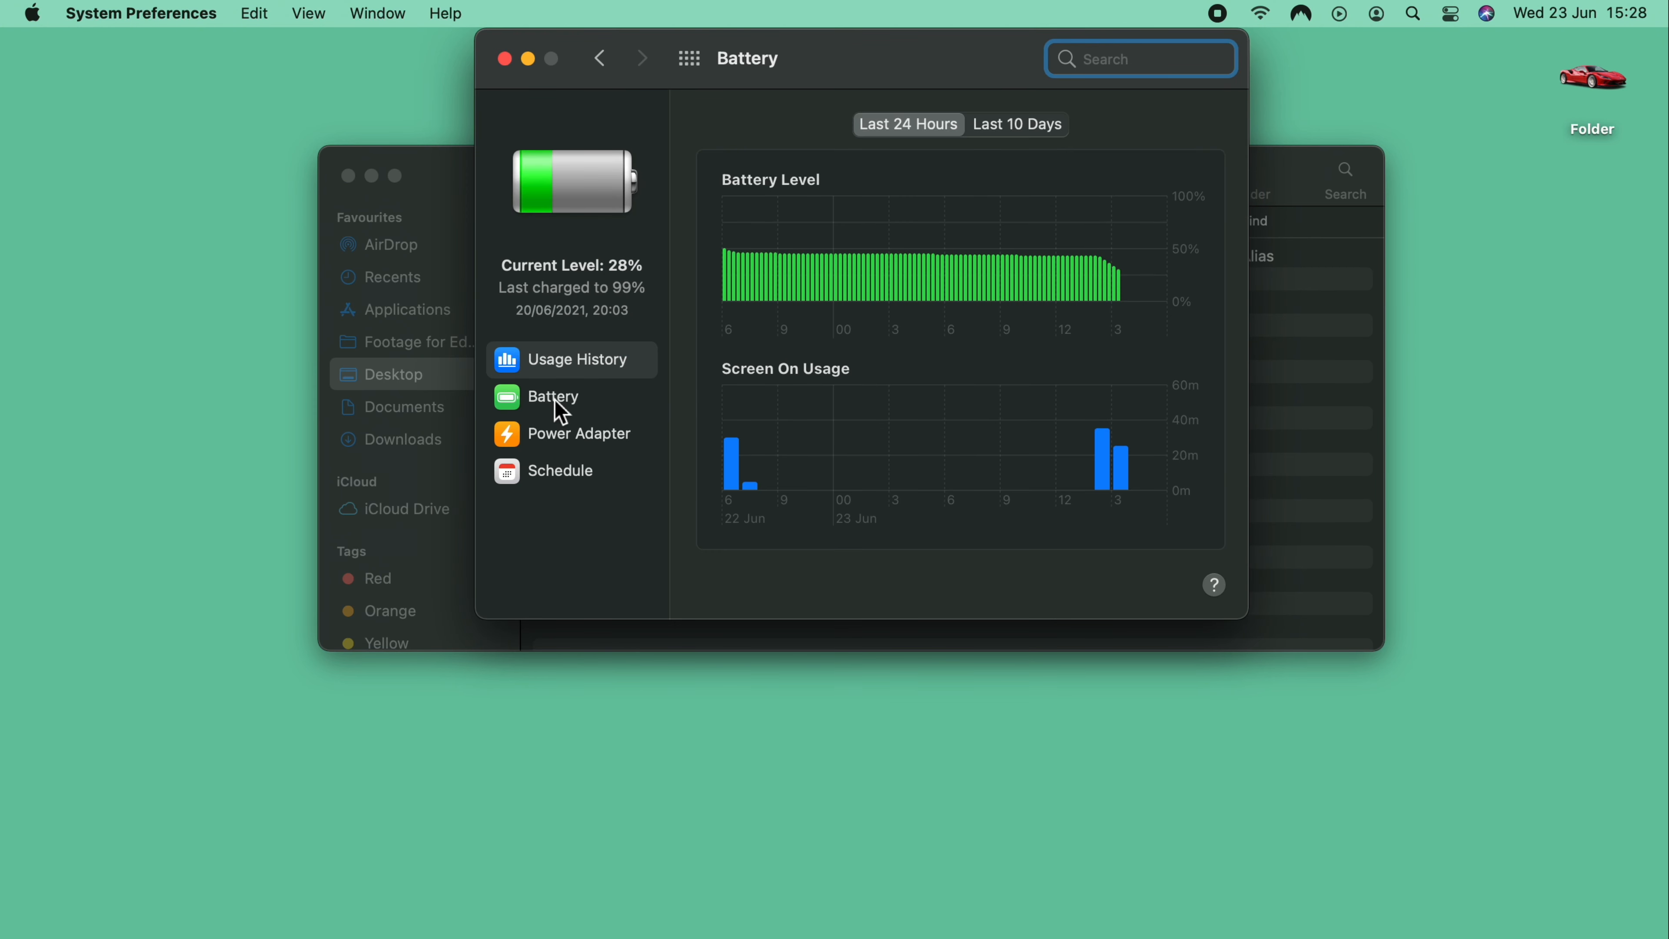
pyautogui.click(553, 396)
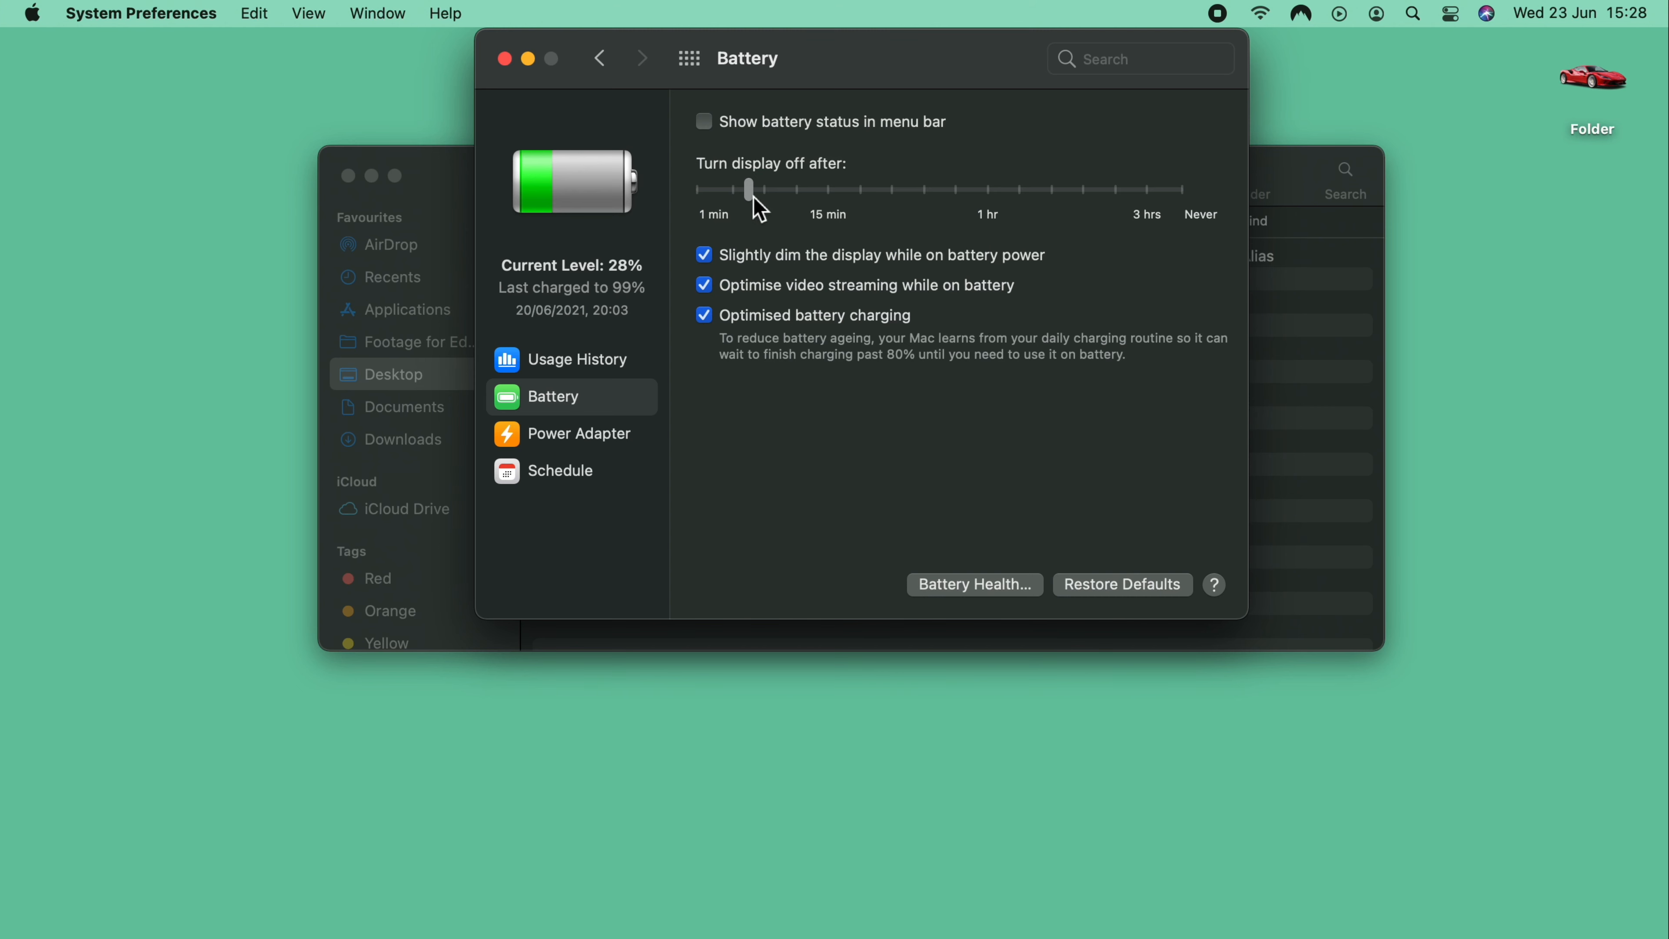
pyautogui.moveTo(748, 190); pyautogui.dragTo(831, 190)
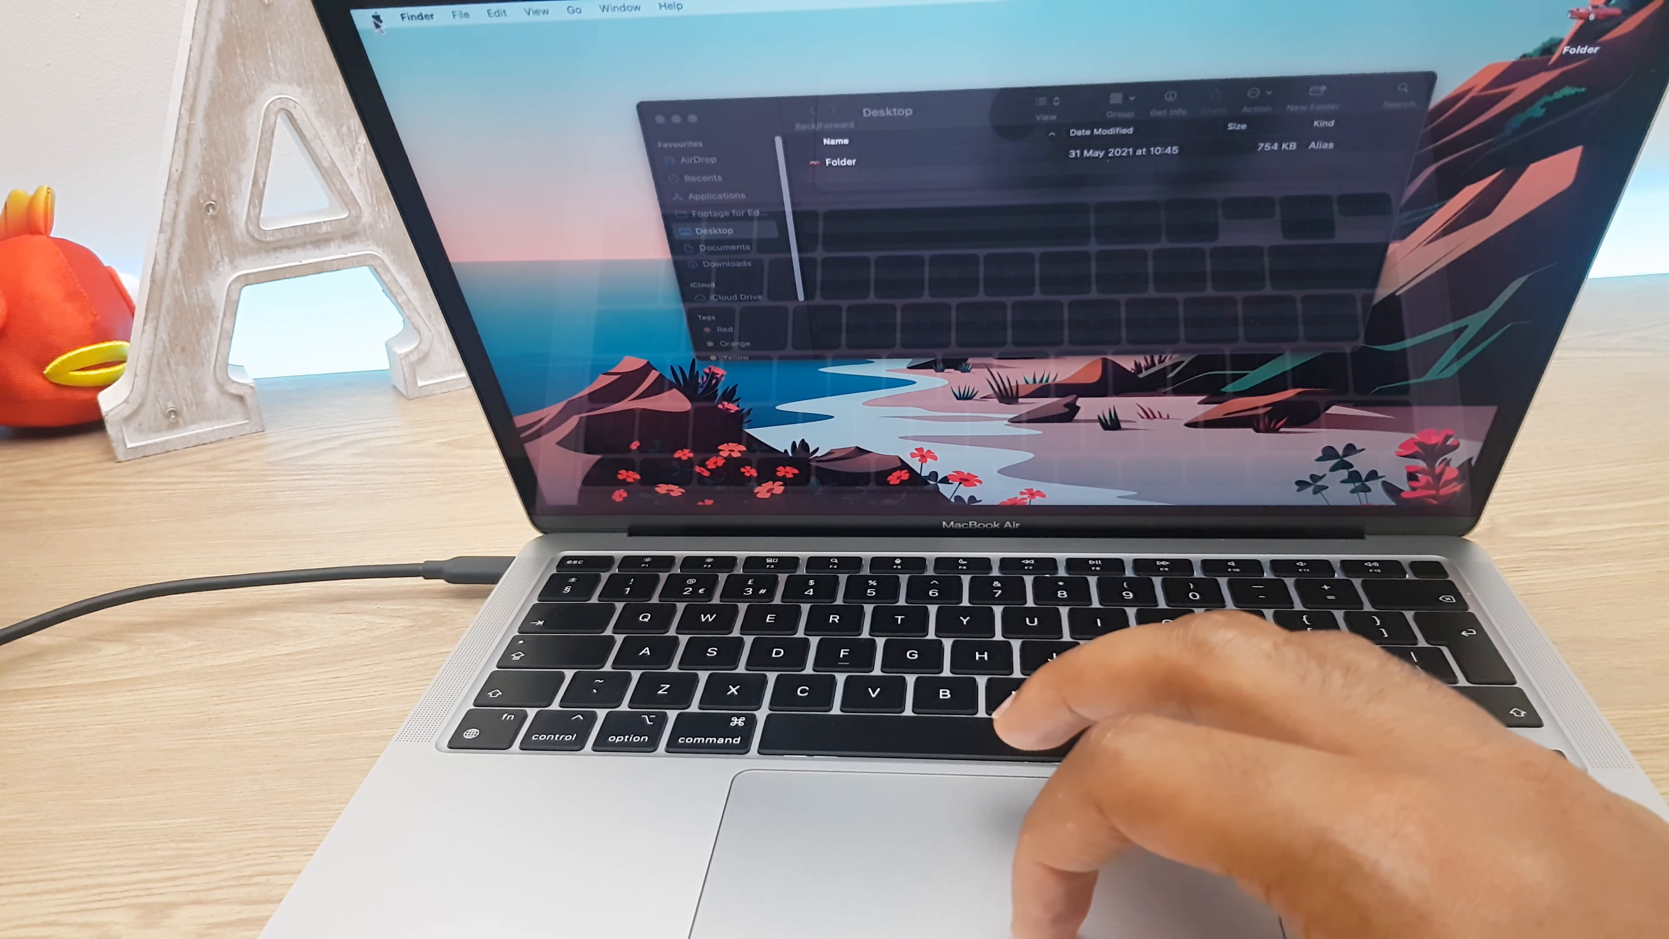
# Step: Enable Tap to click in the Trackpad Point & Click settings
pyautogui.click(373, 9)
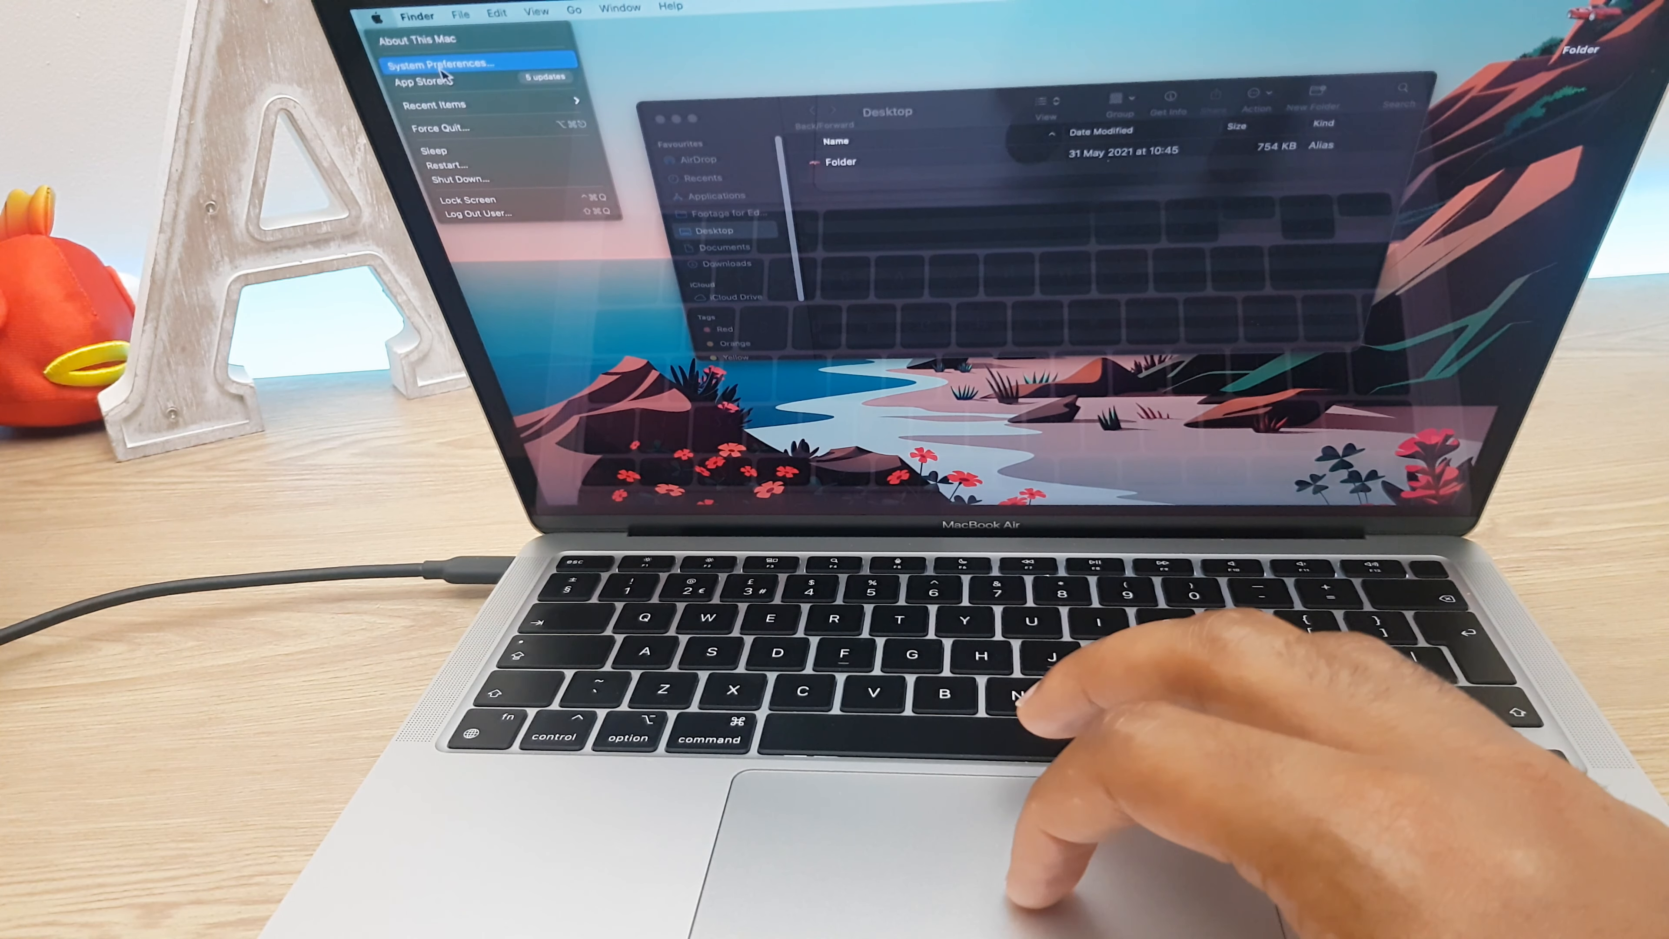
pyautogui.click(441, 62)
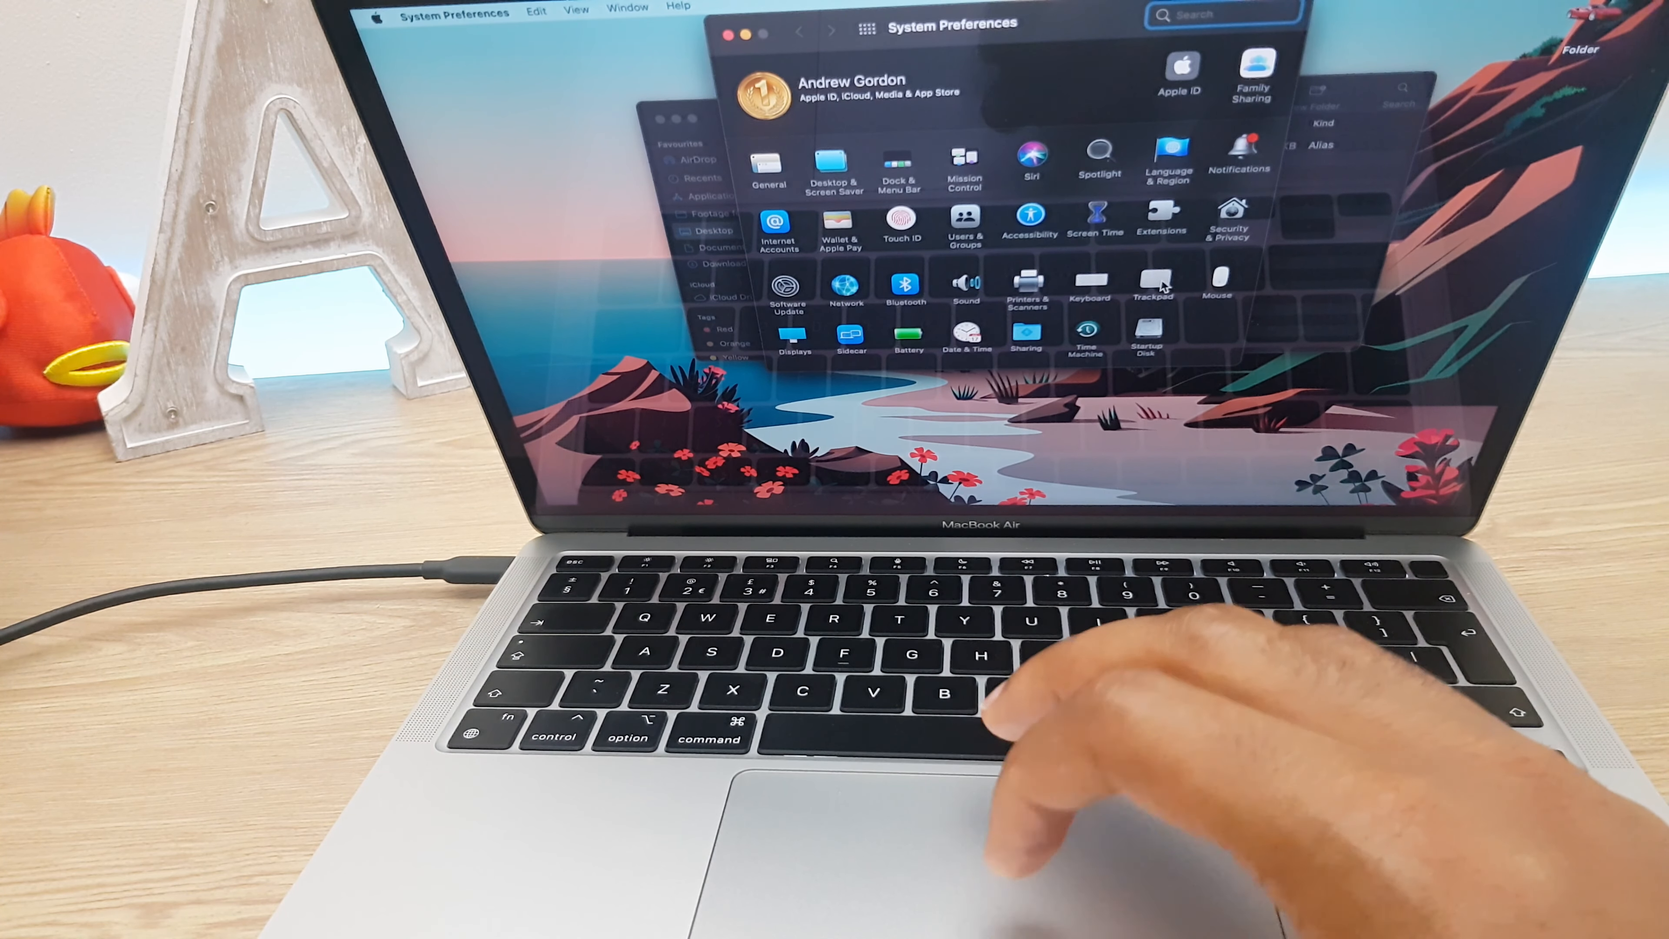
pyautogui.click(1149, 281)
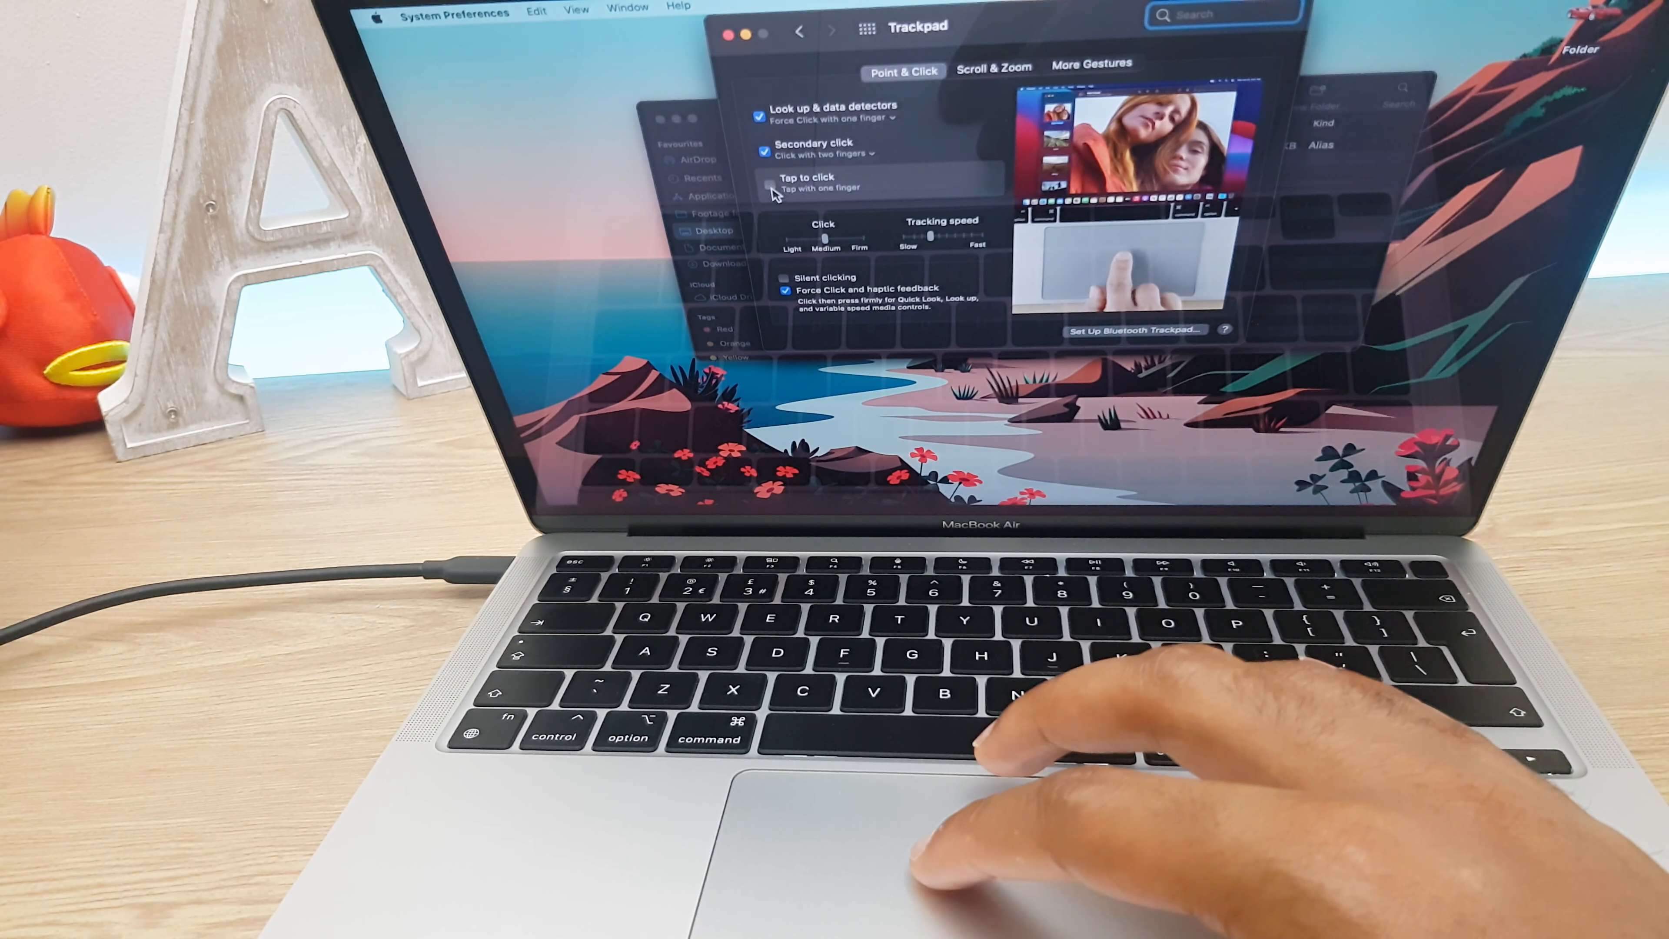
pyautogui.click(768, 188)
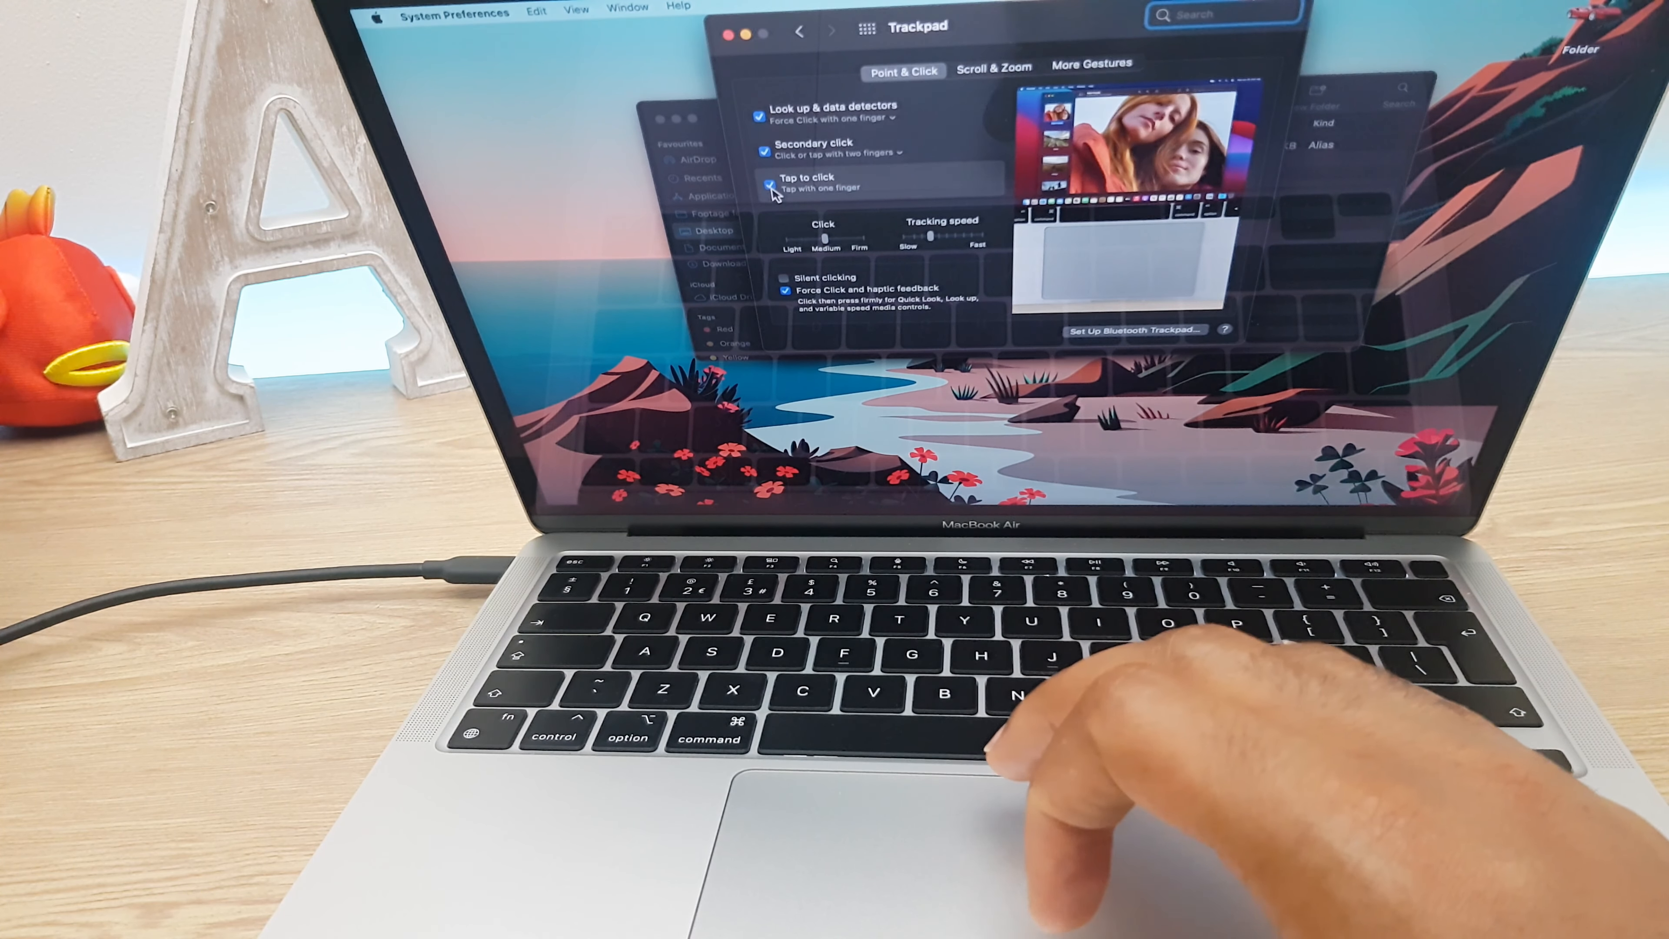
pyautogui.click(767, 185)
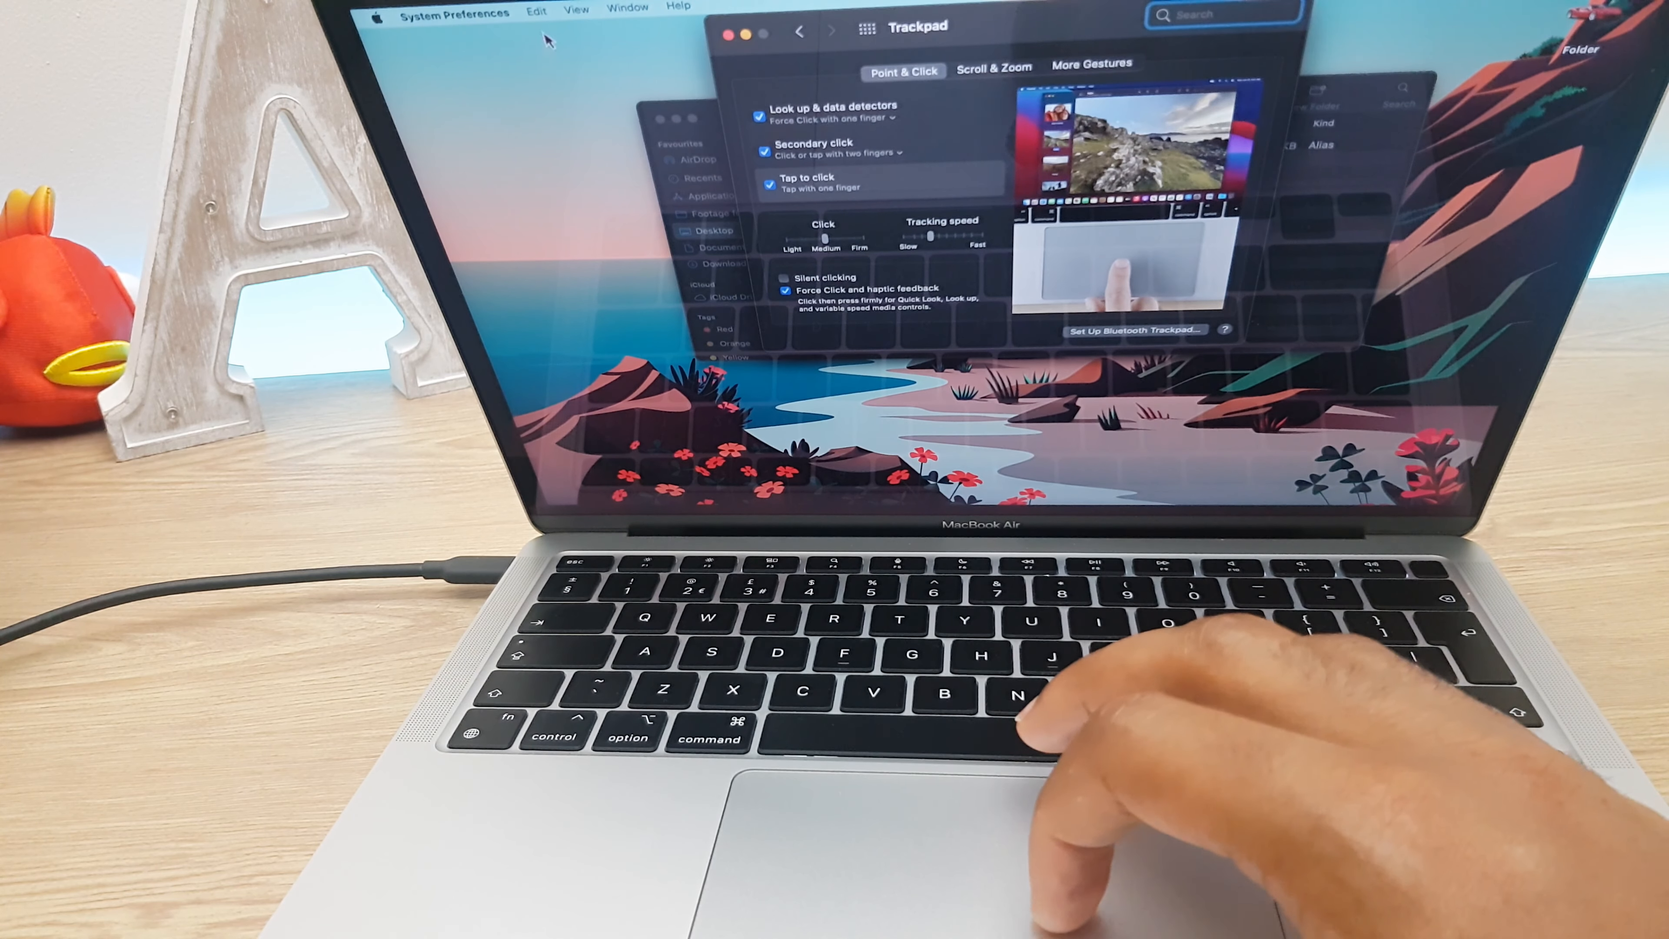
pyautogui.click(537, 12)
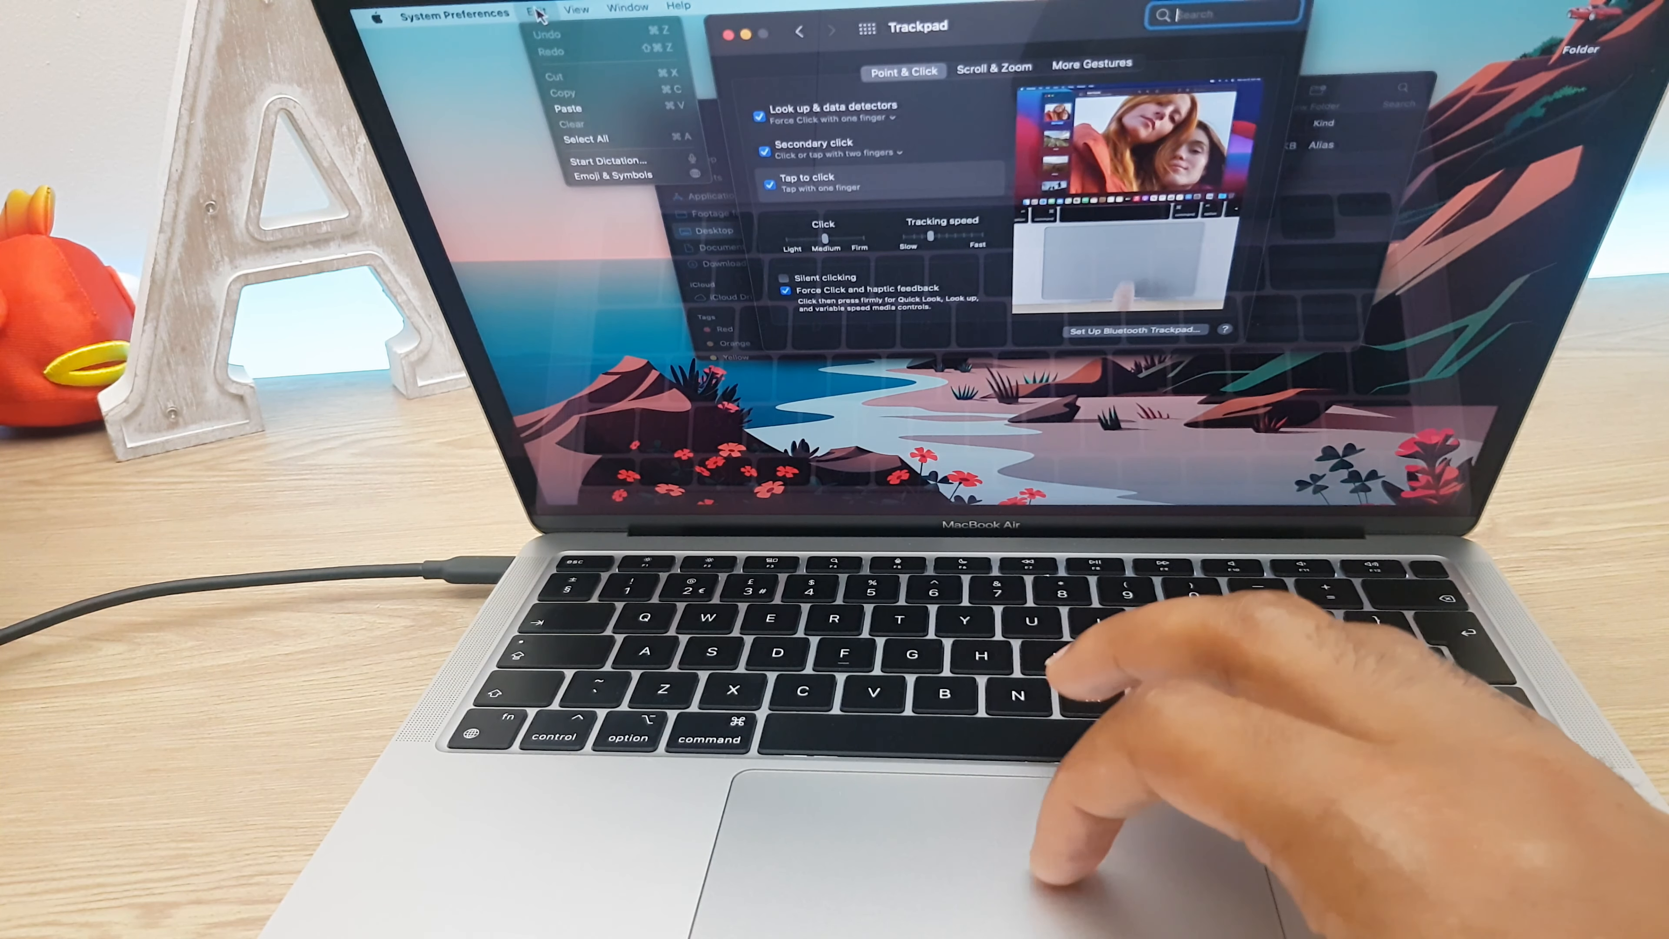
pyautogui.click(416, 11)
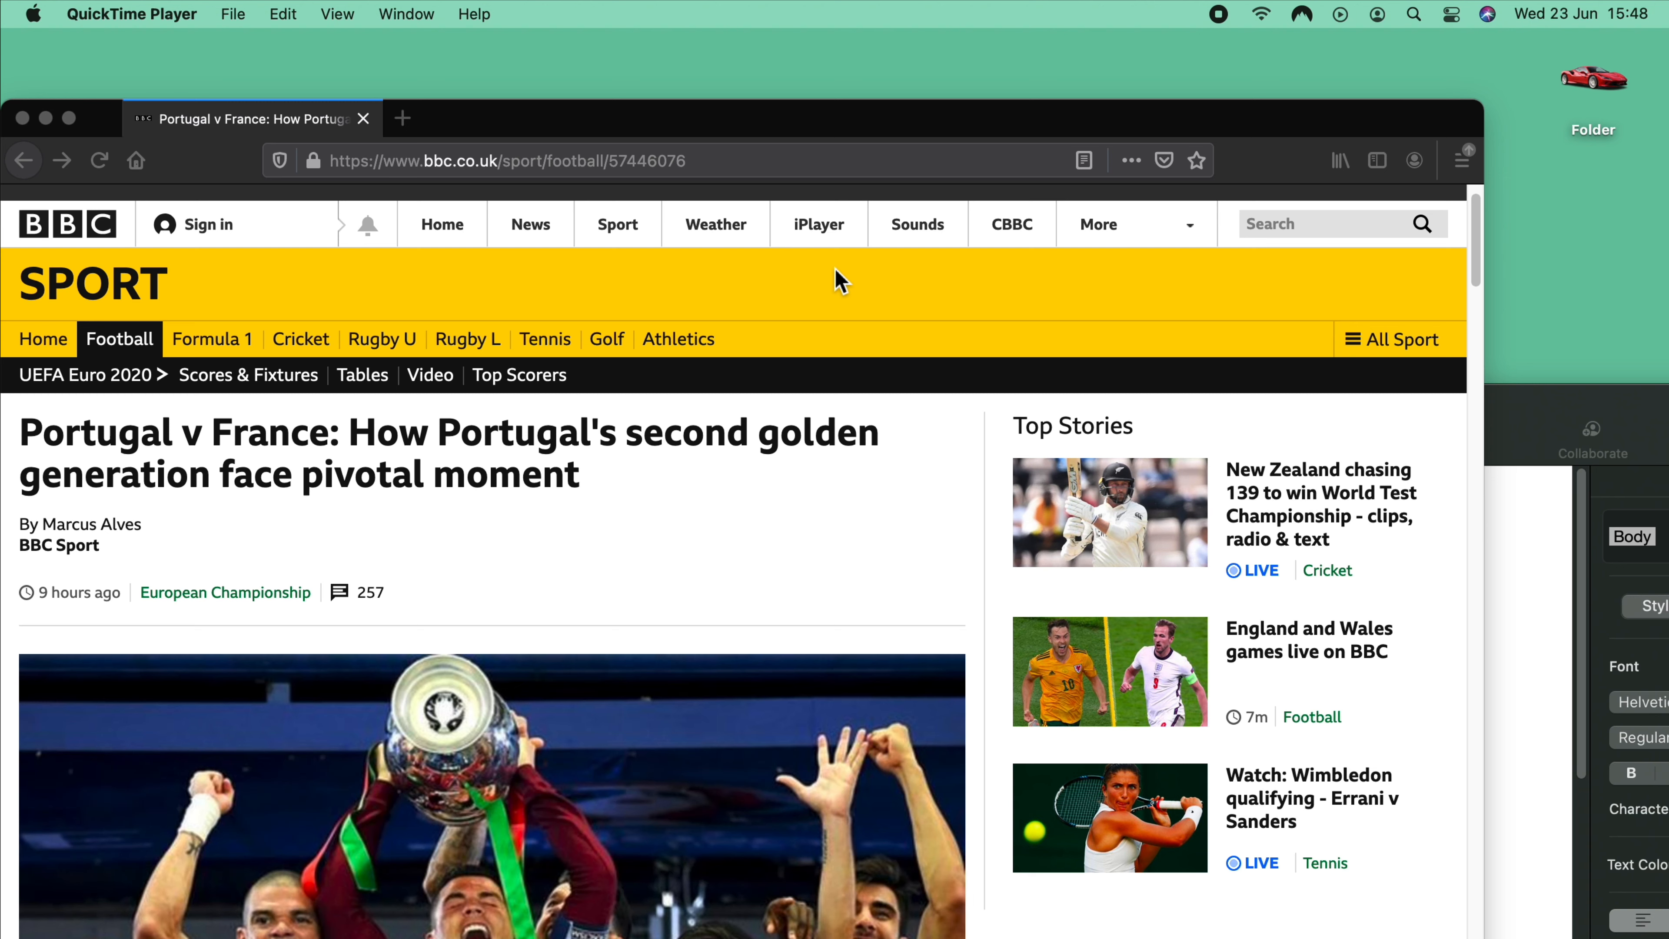
pyautogui.moveTo(1507, 447)
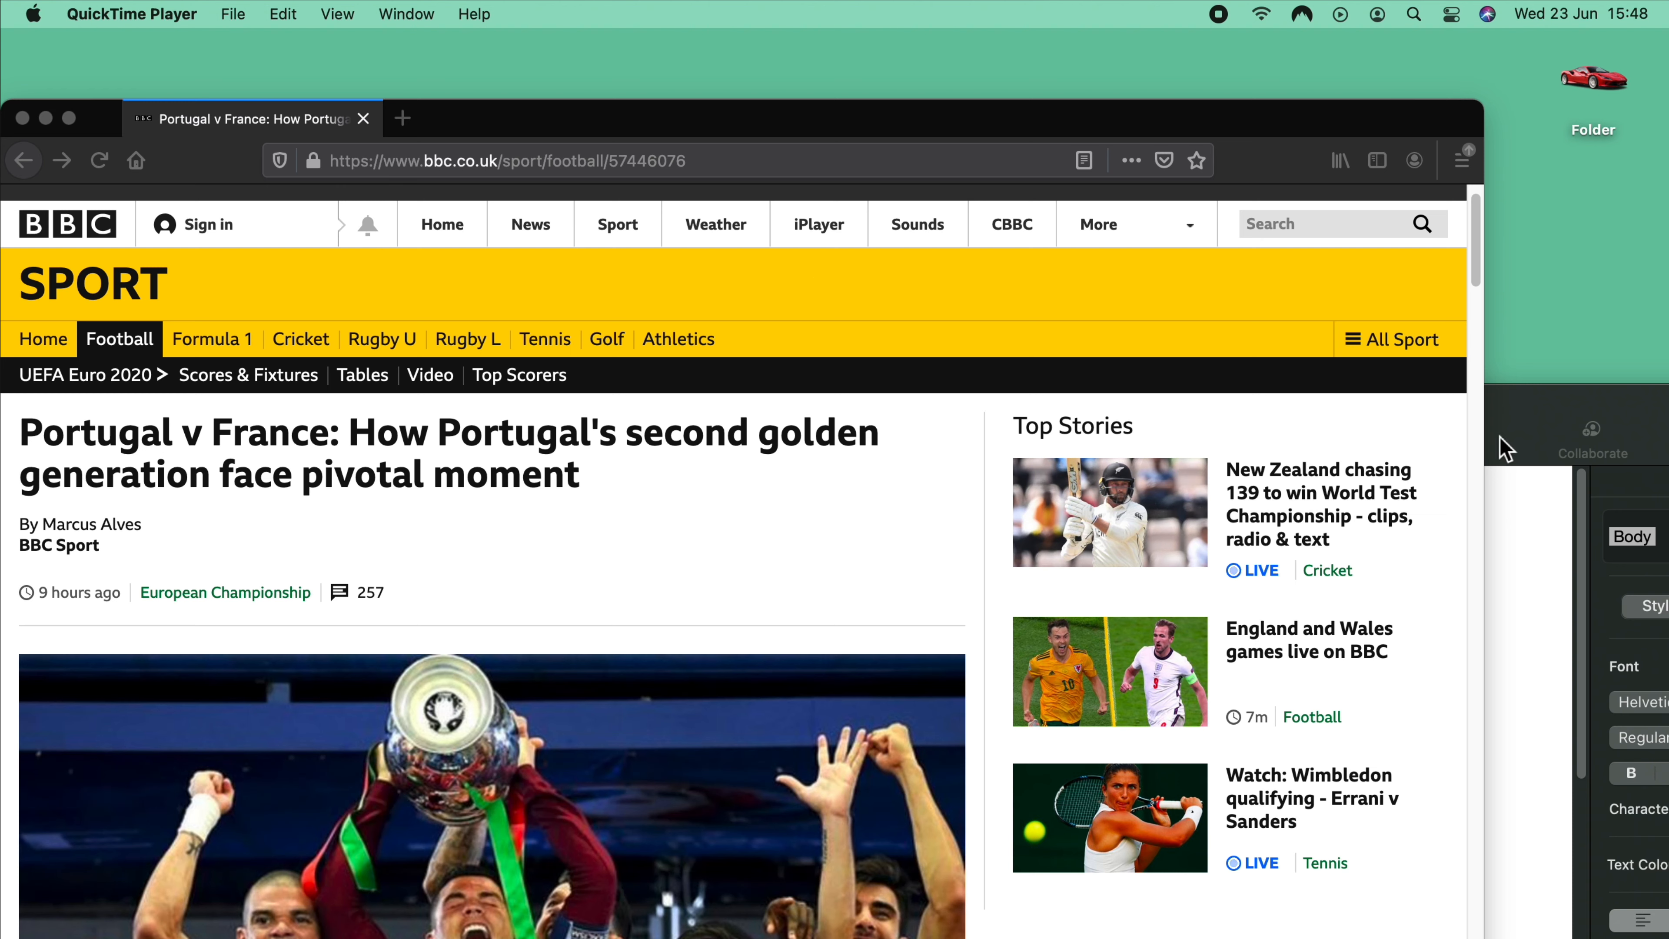
pyautogui.moveTo(910, 208)
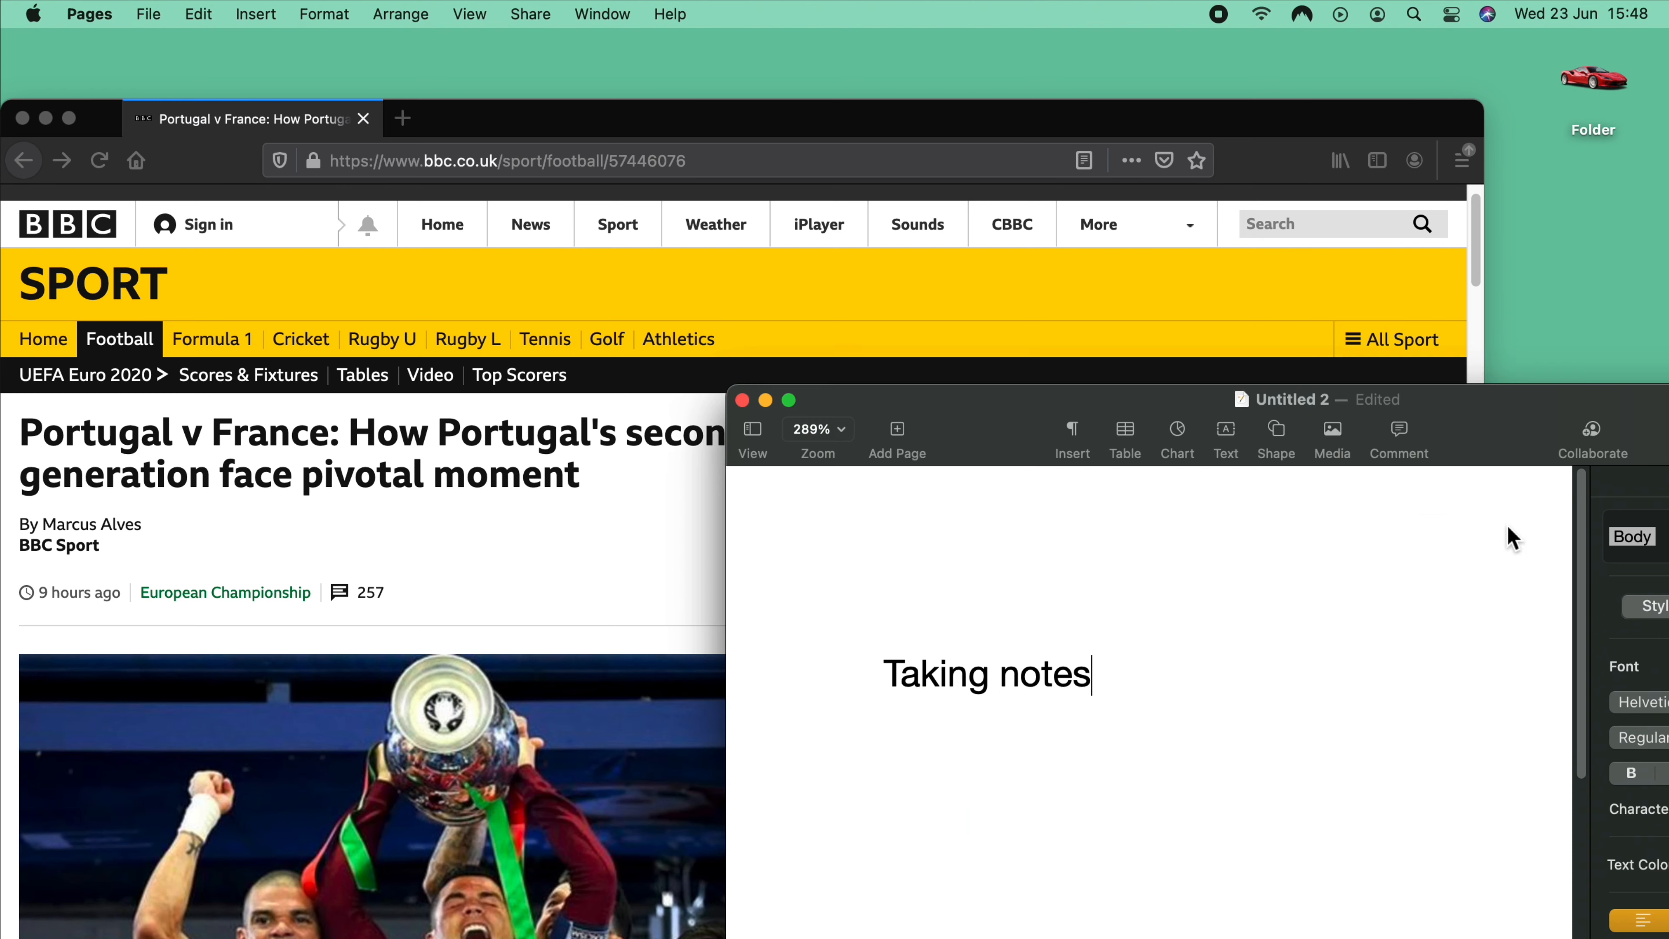
# Step: Tile the Firefox BBC Sport window to the left half of the screen
pyautogui.click(255, 118)
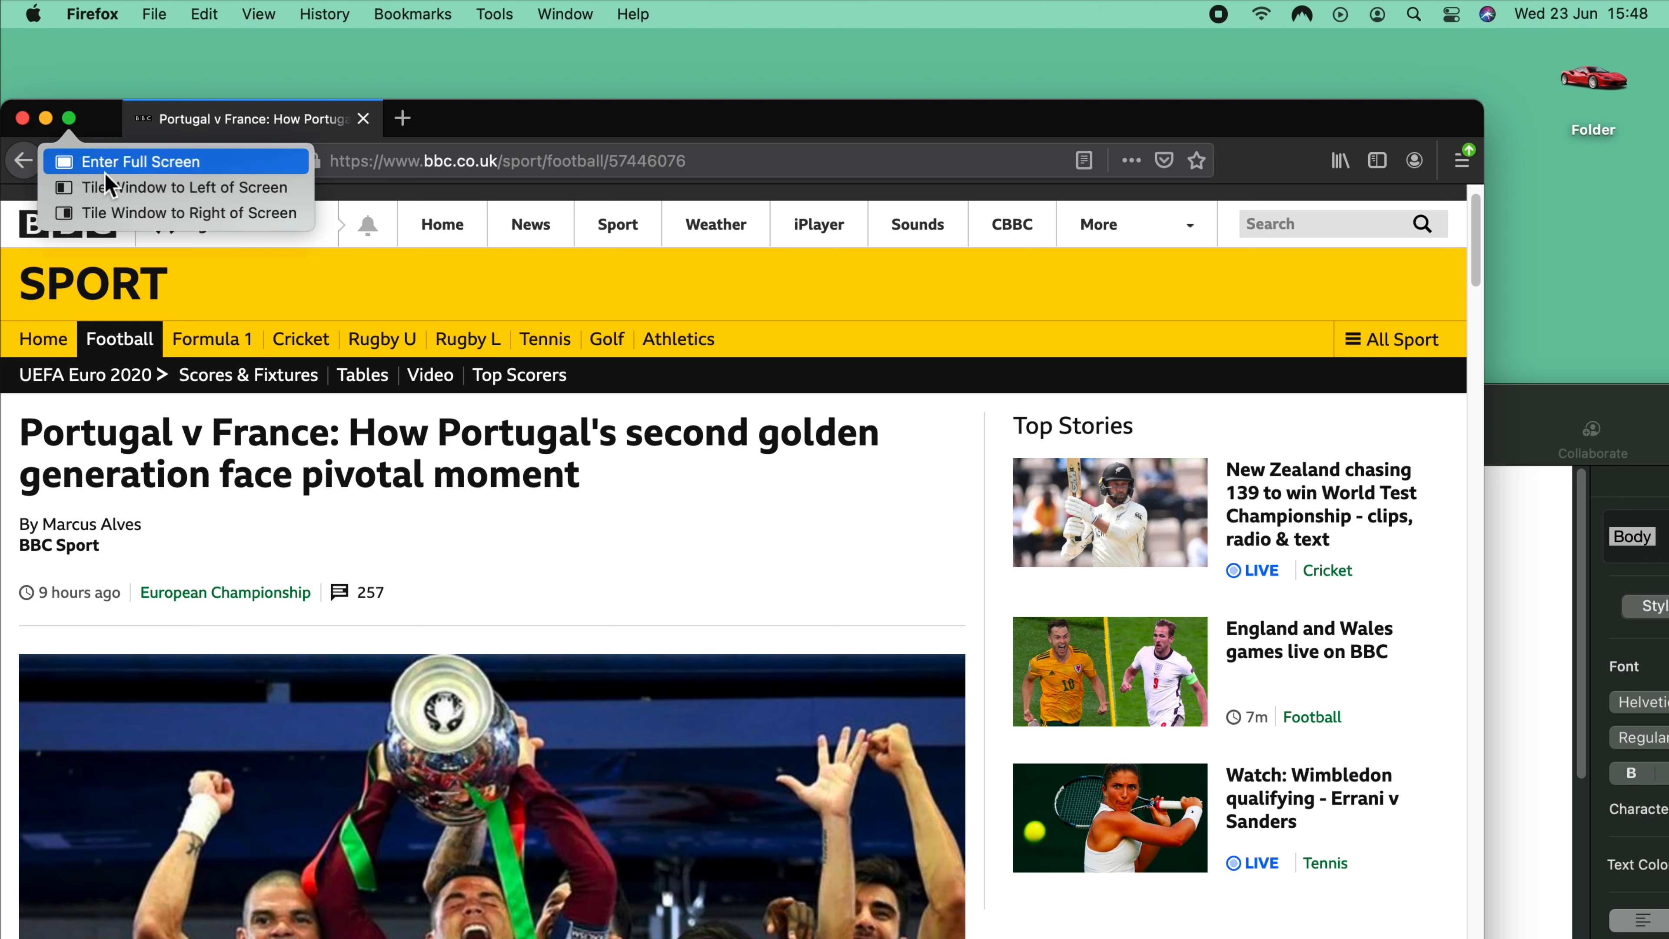
pyautogui.moveTo(115, 188)
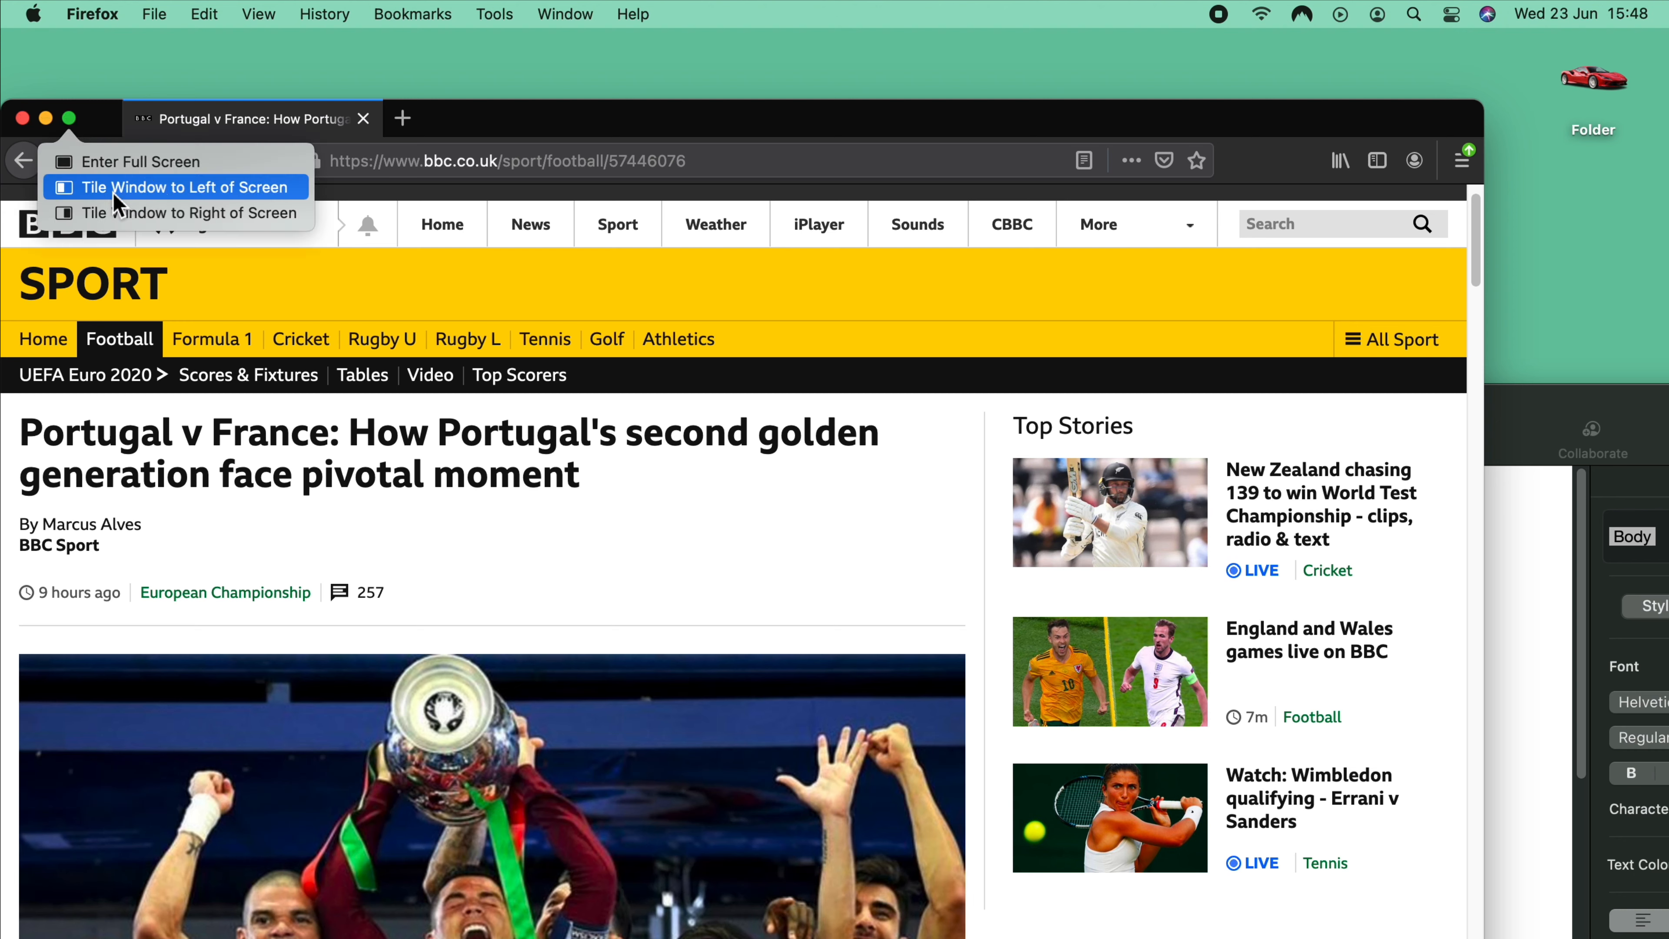
pyautogui.moveTo(165, 213)
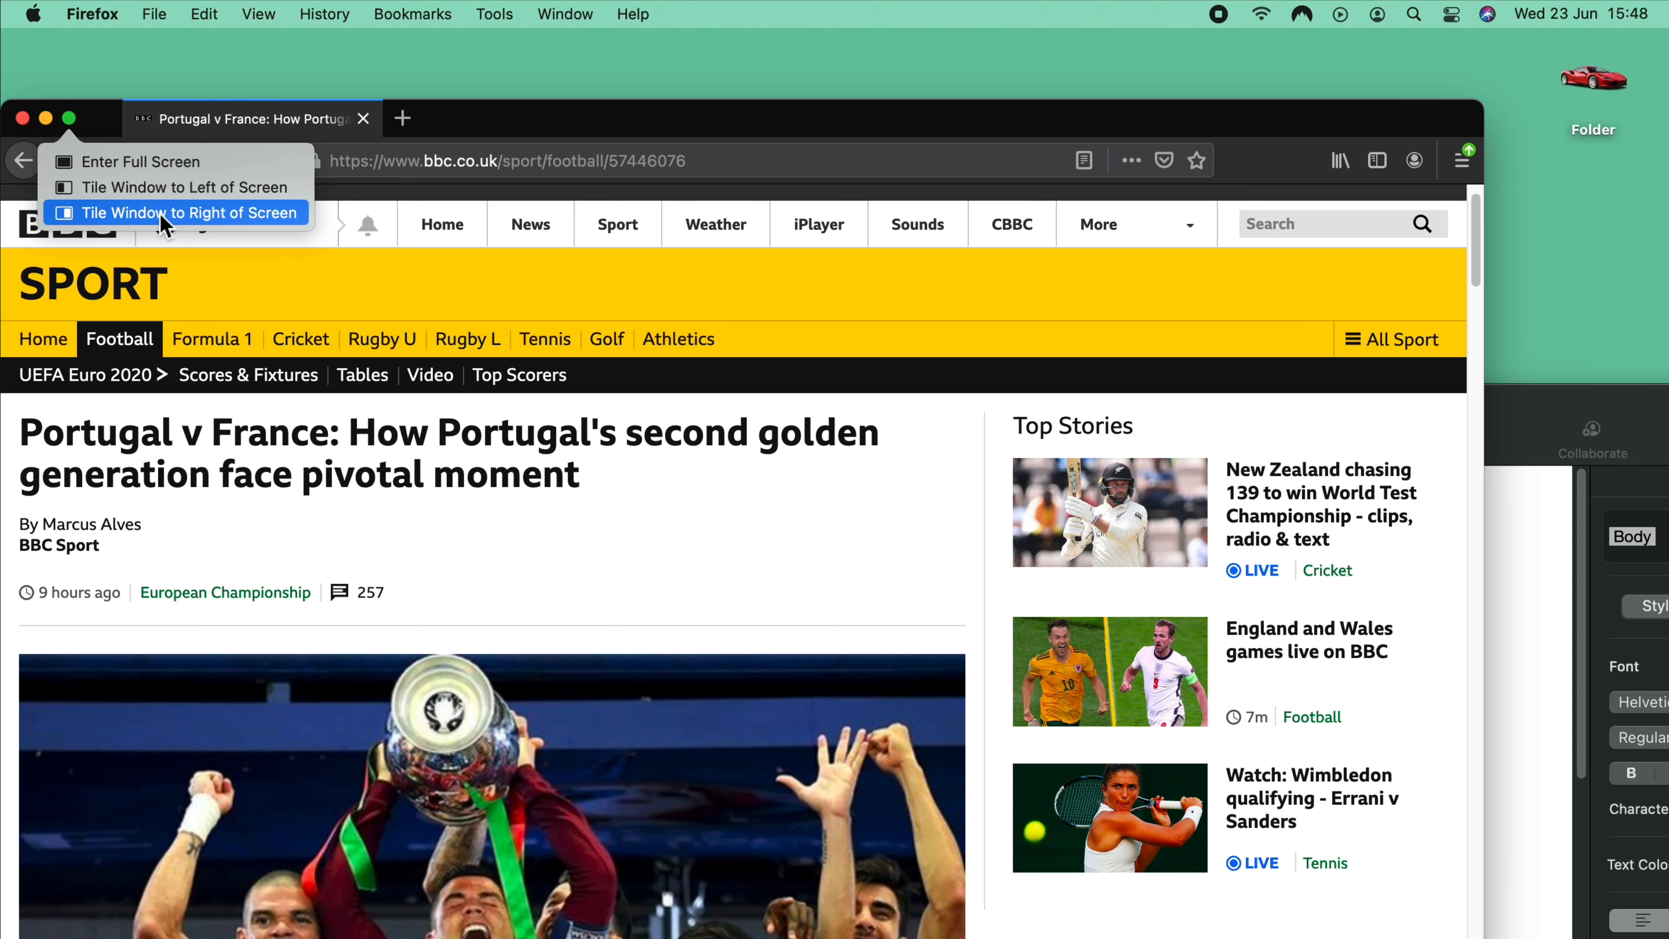
pyautogui.click(180, 188)
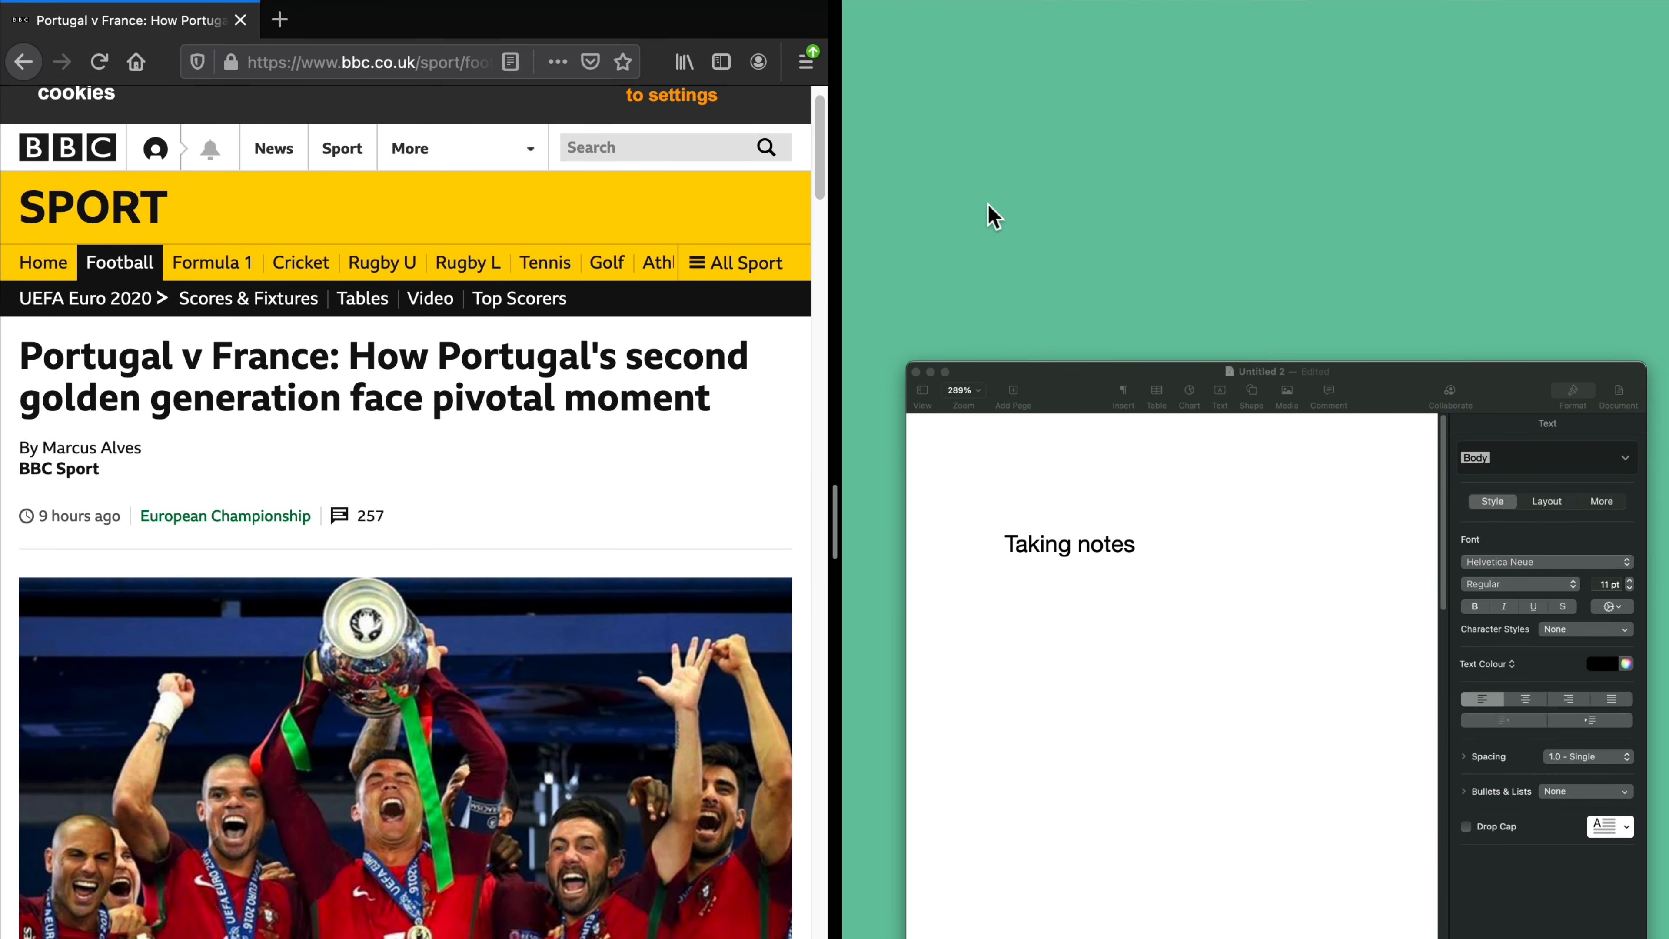
pyautogui.moveTo(1220, 242)
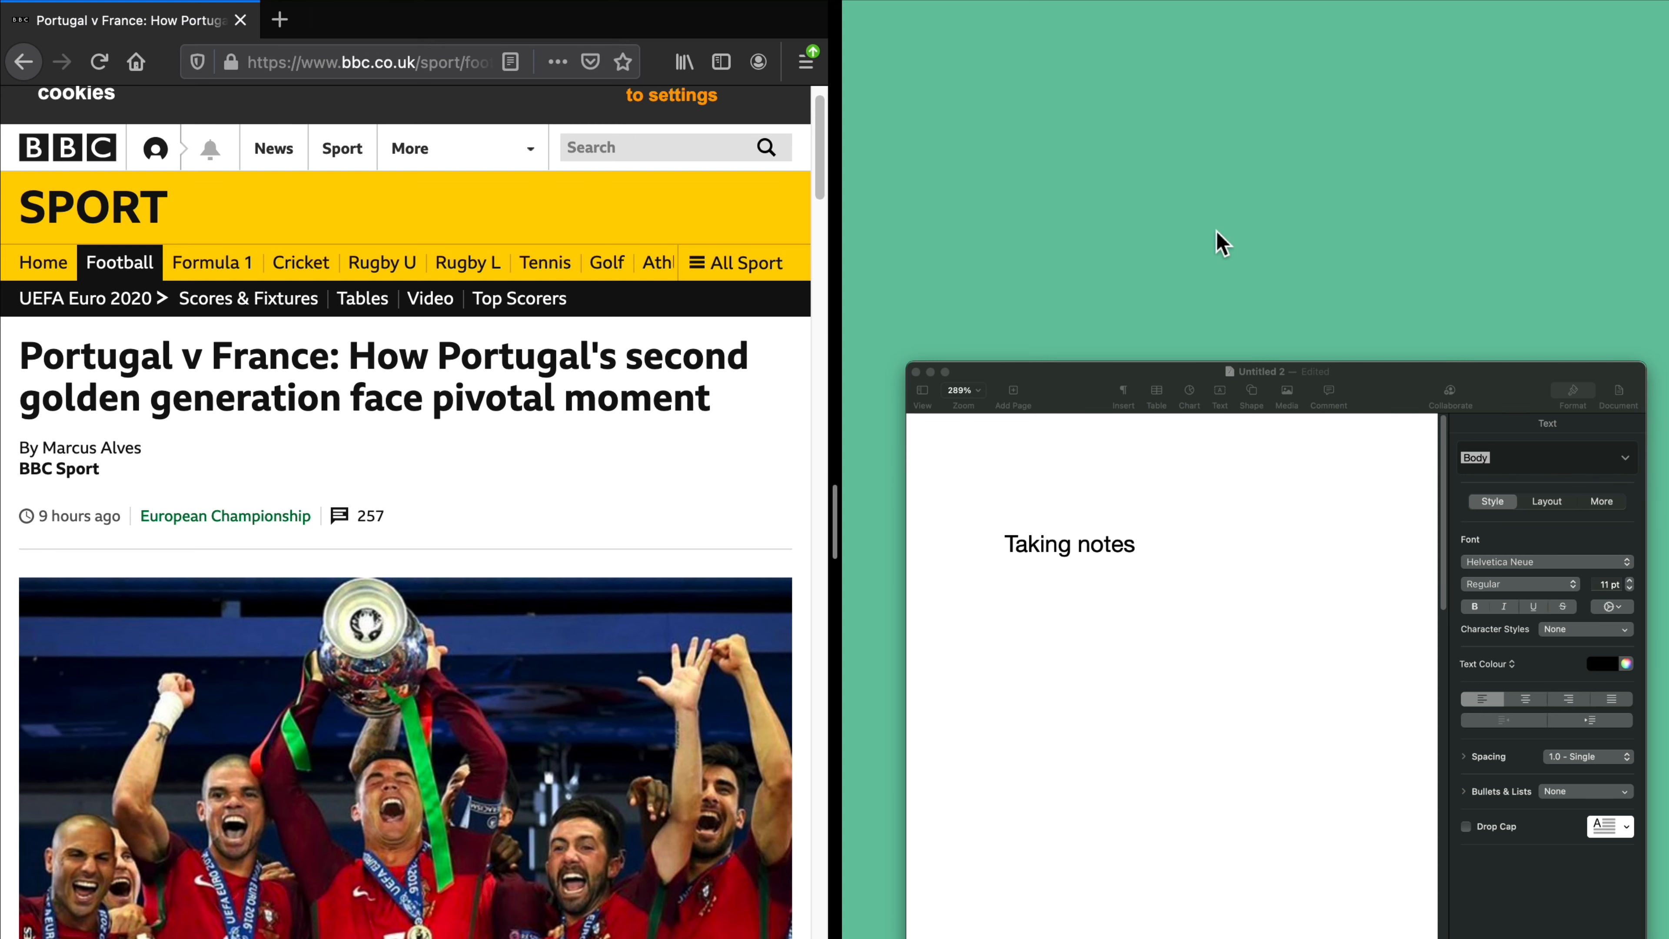
# Step: Place the Pages notes document in the right half, then end Split View from the Pages window
pyautogui.click(1097, 537)
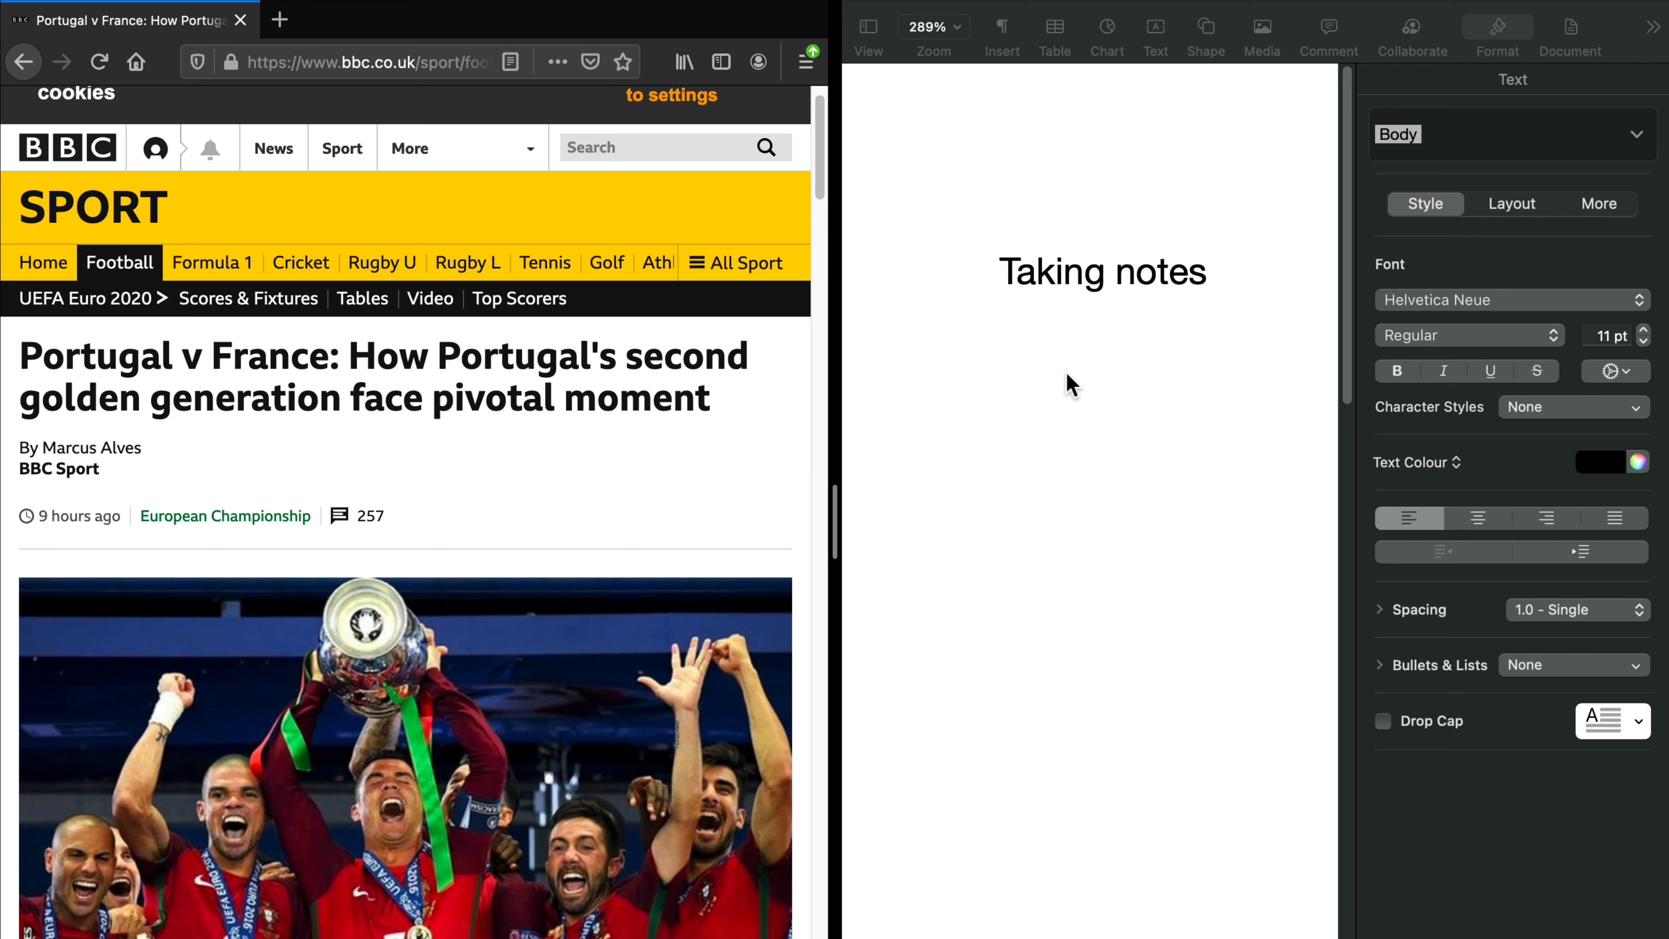
pyautogui.moveTo(797, 132)
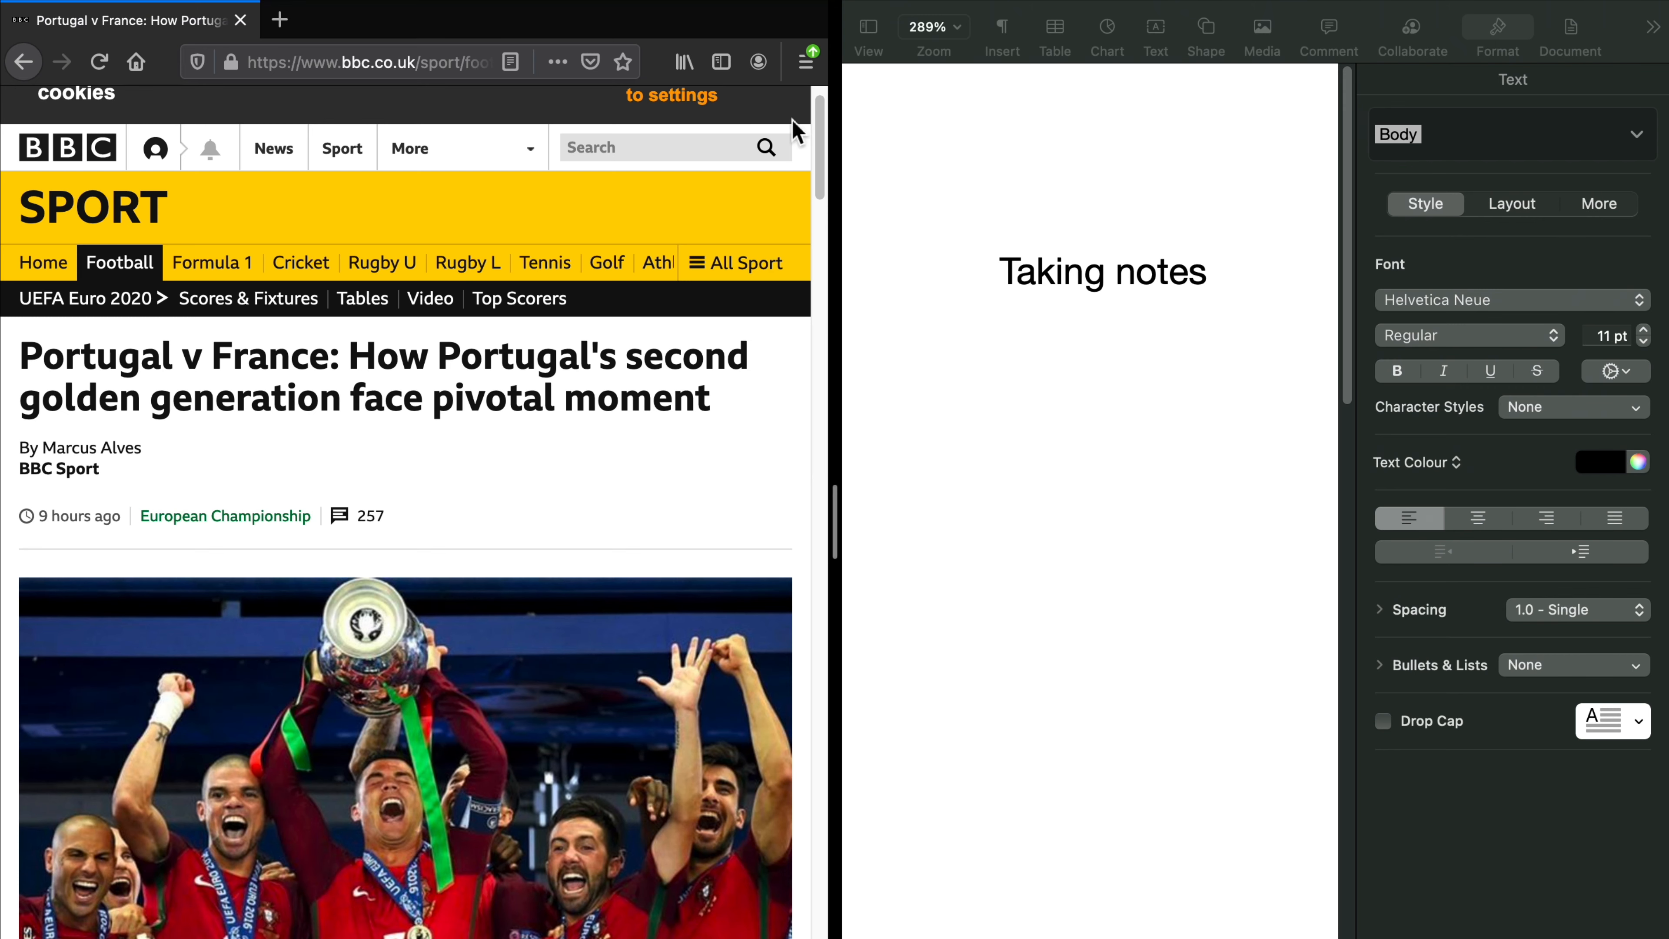
pyautogui.moveTo(769, 214)
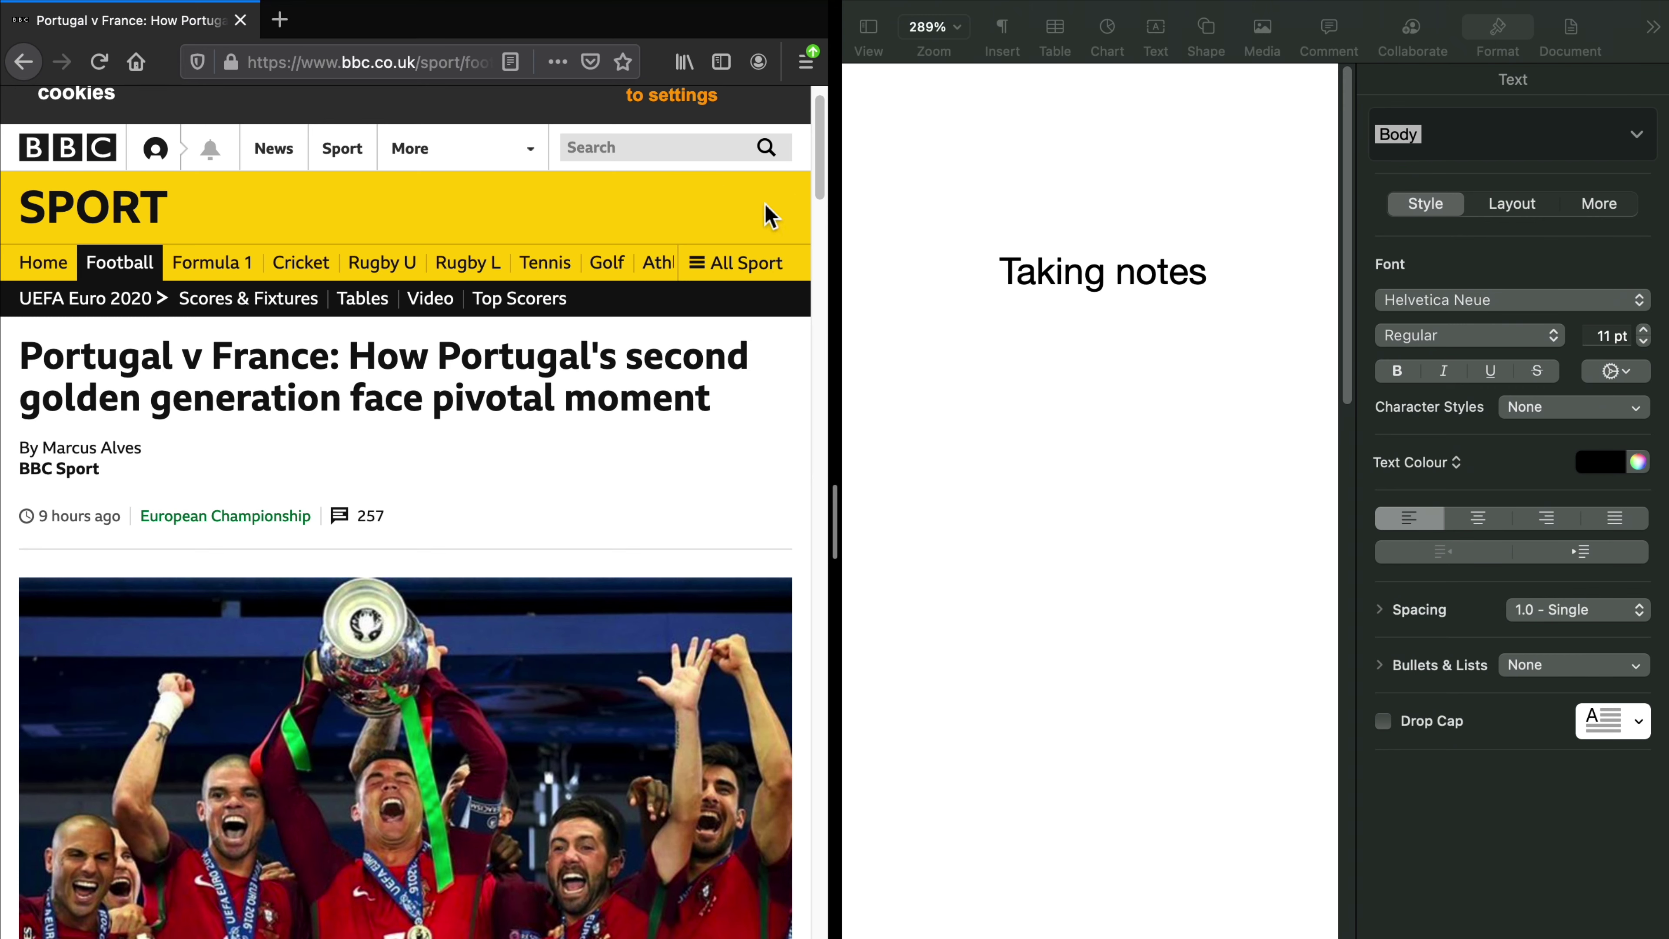
pyautogui.moveTo(782, 478)
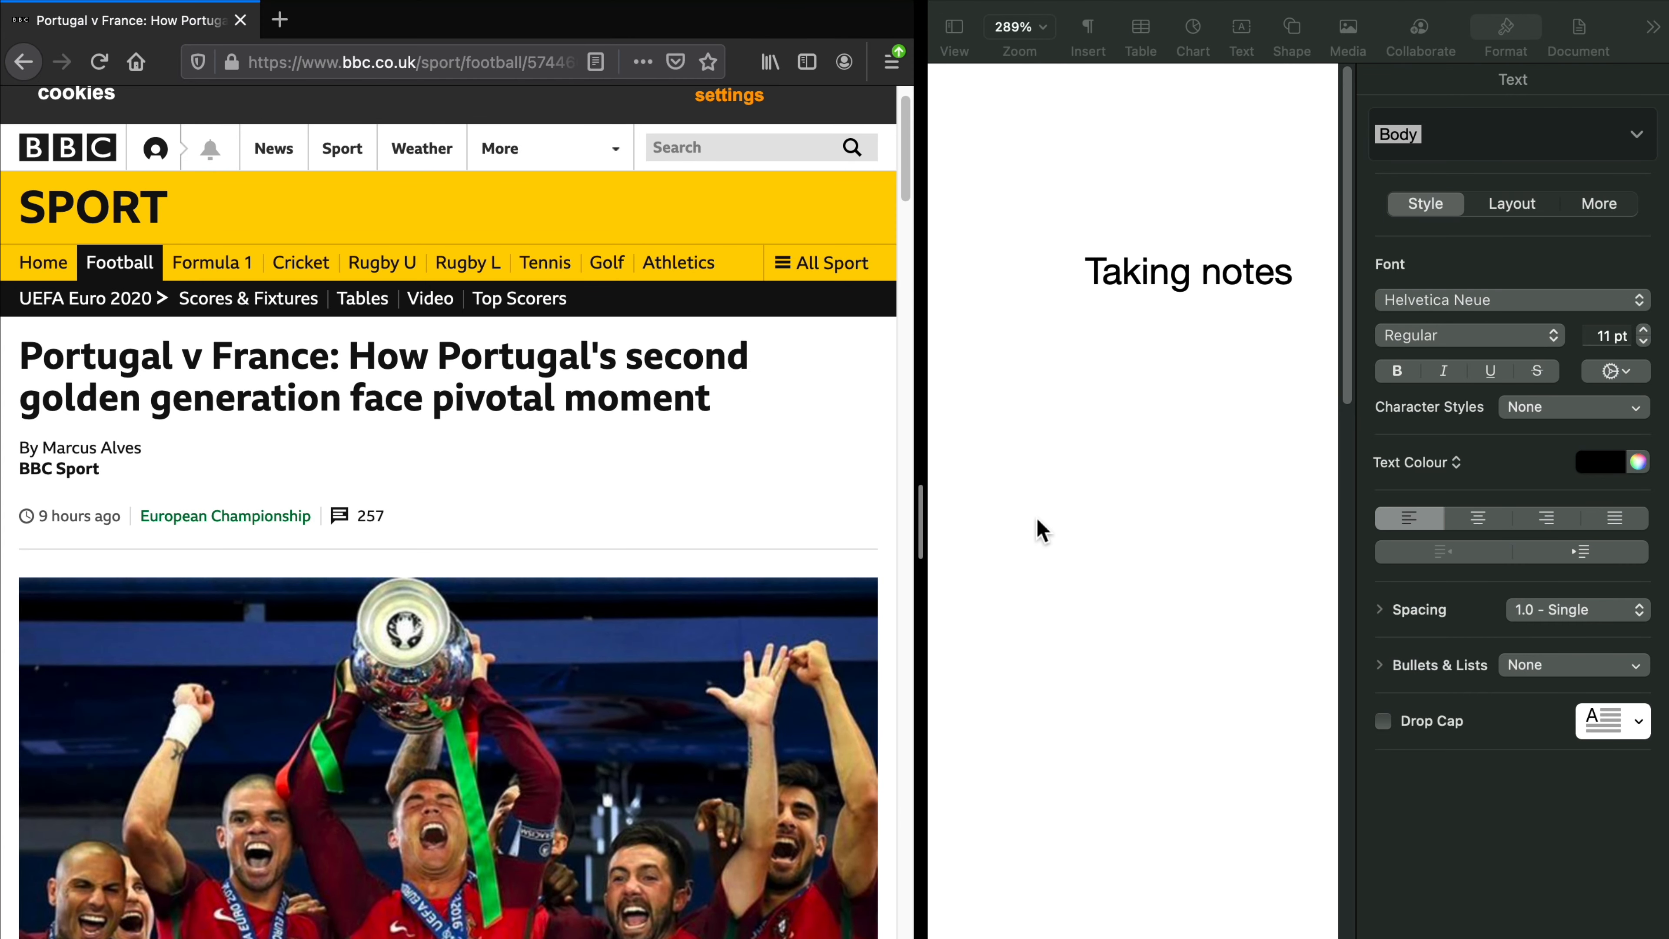
pyautogui.moveTo(1161, 535)
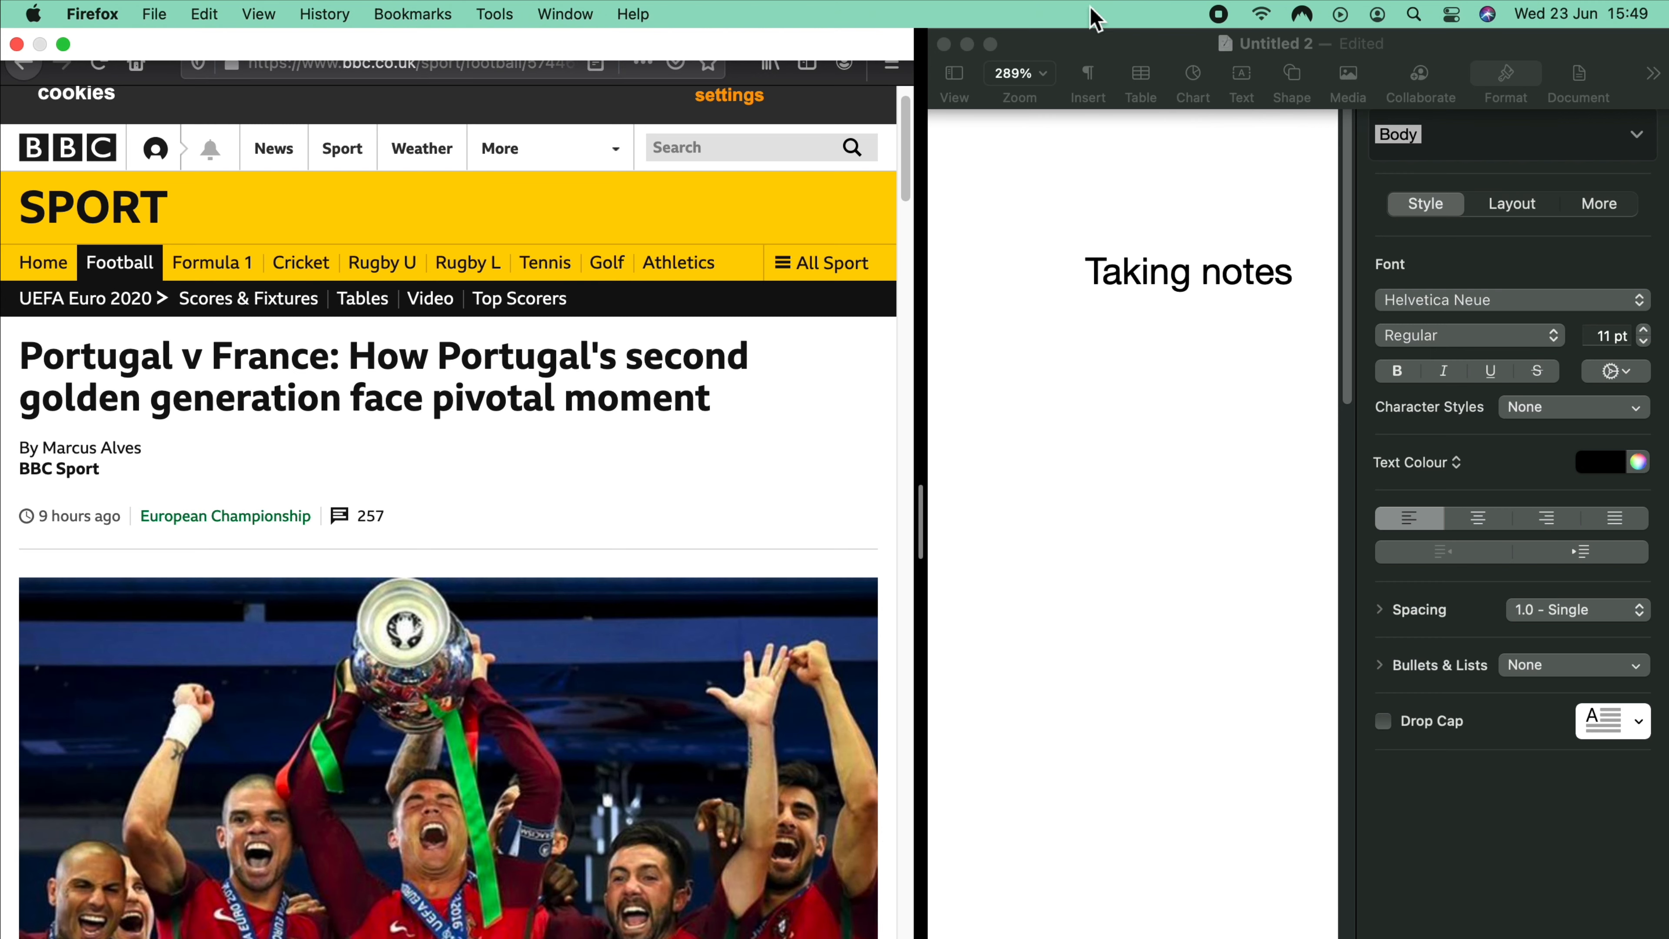
pyautogui.moveTo(945, 44)
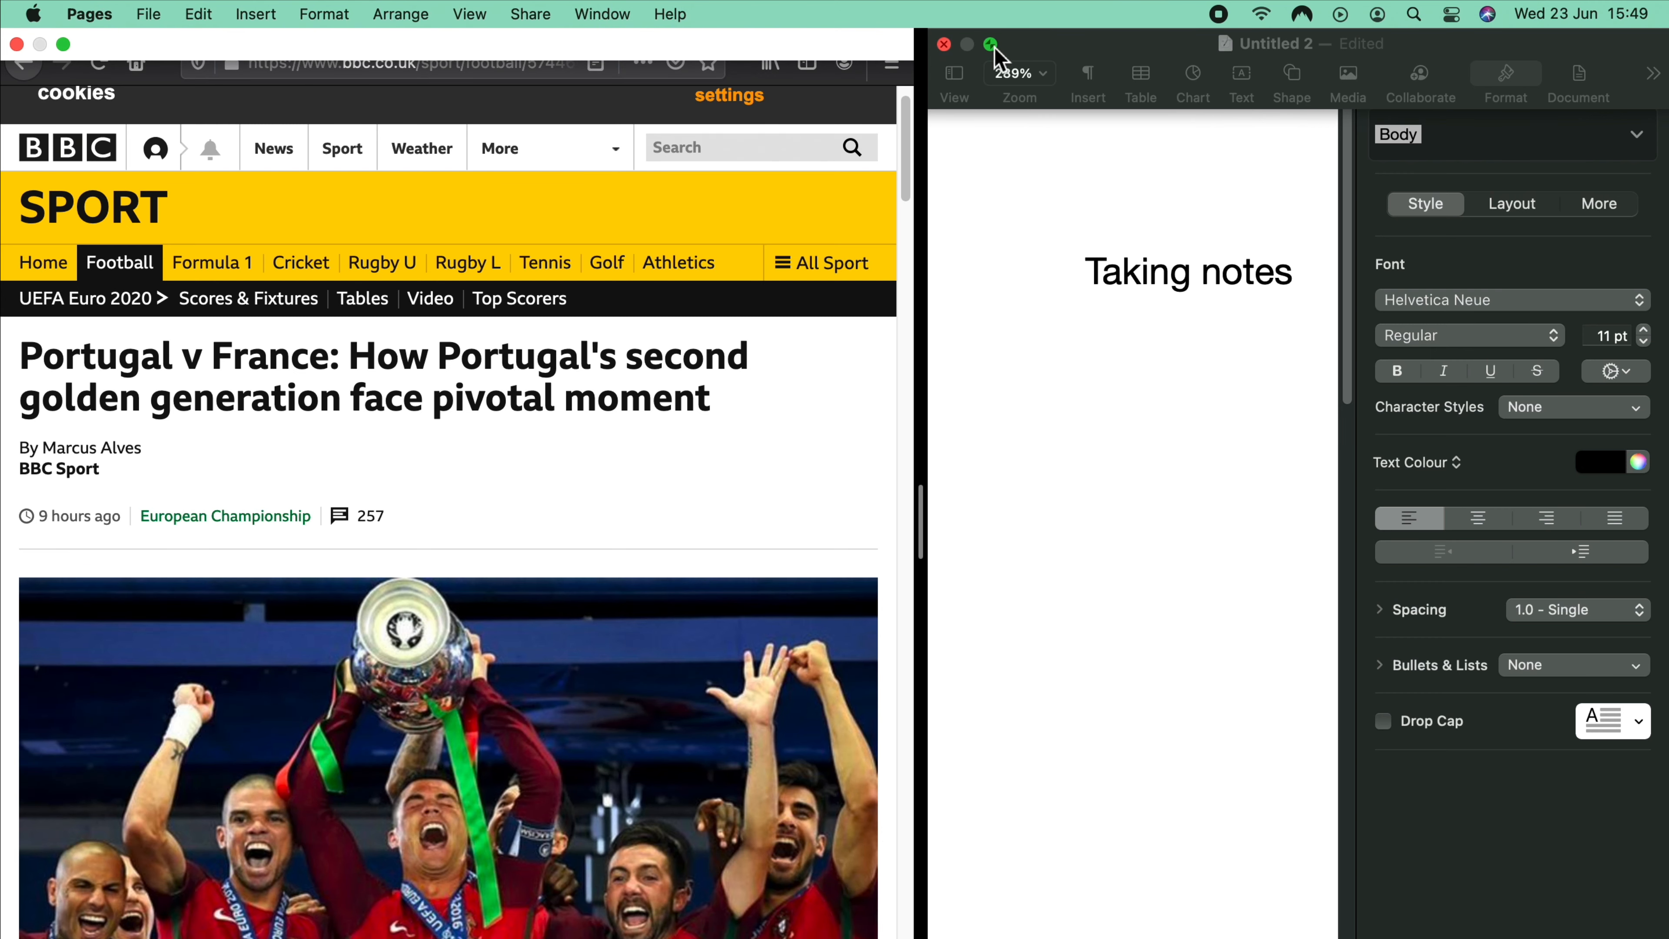
pyautogui.click(990, 44)
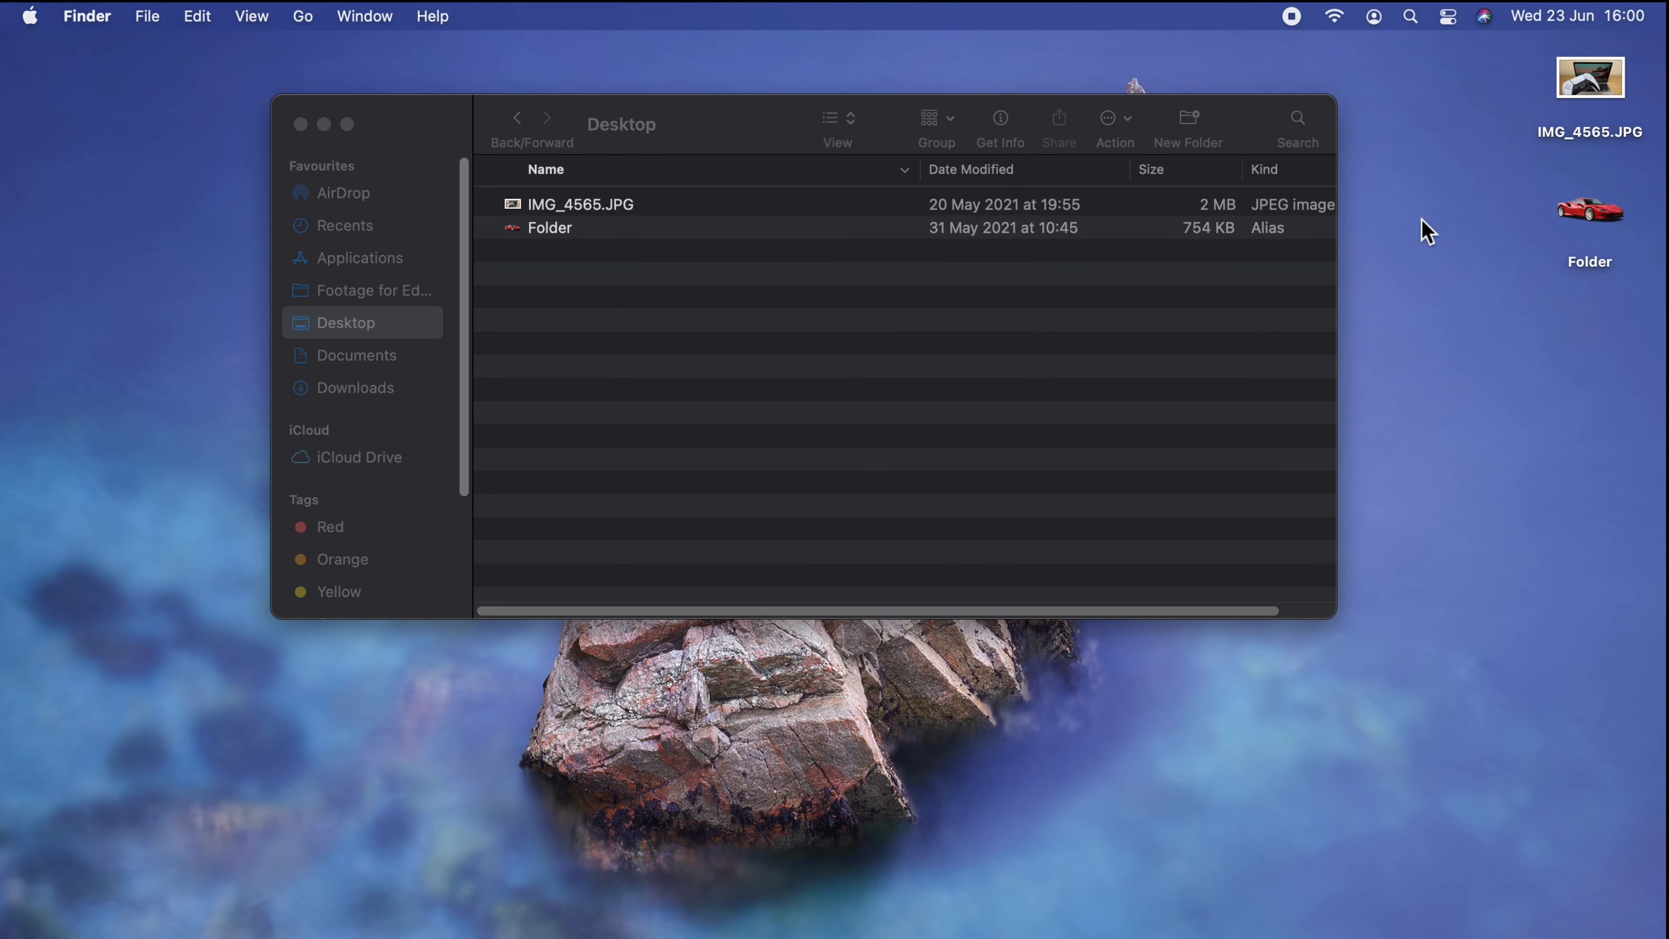
pyautogui.moveTo(1625, 157)
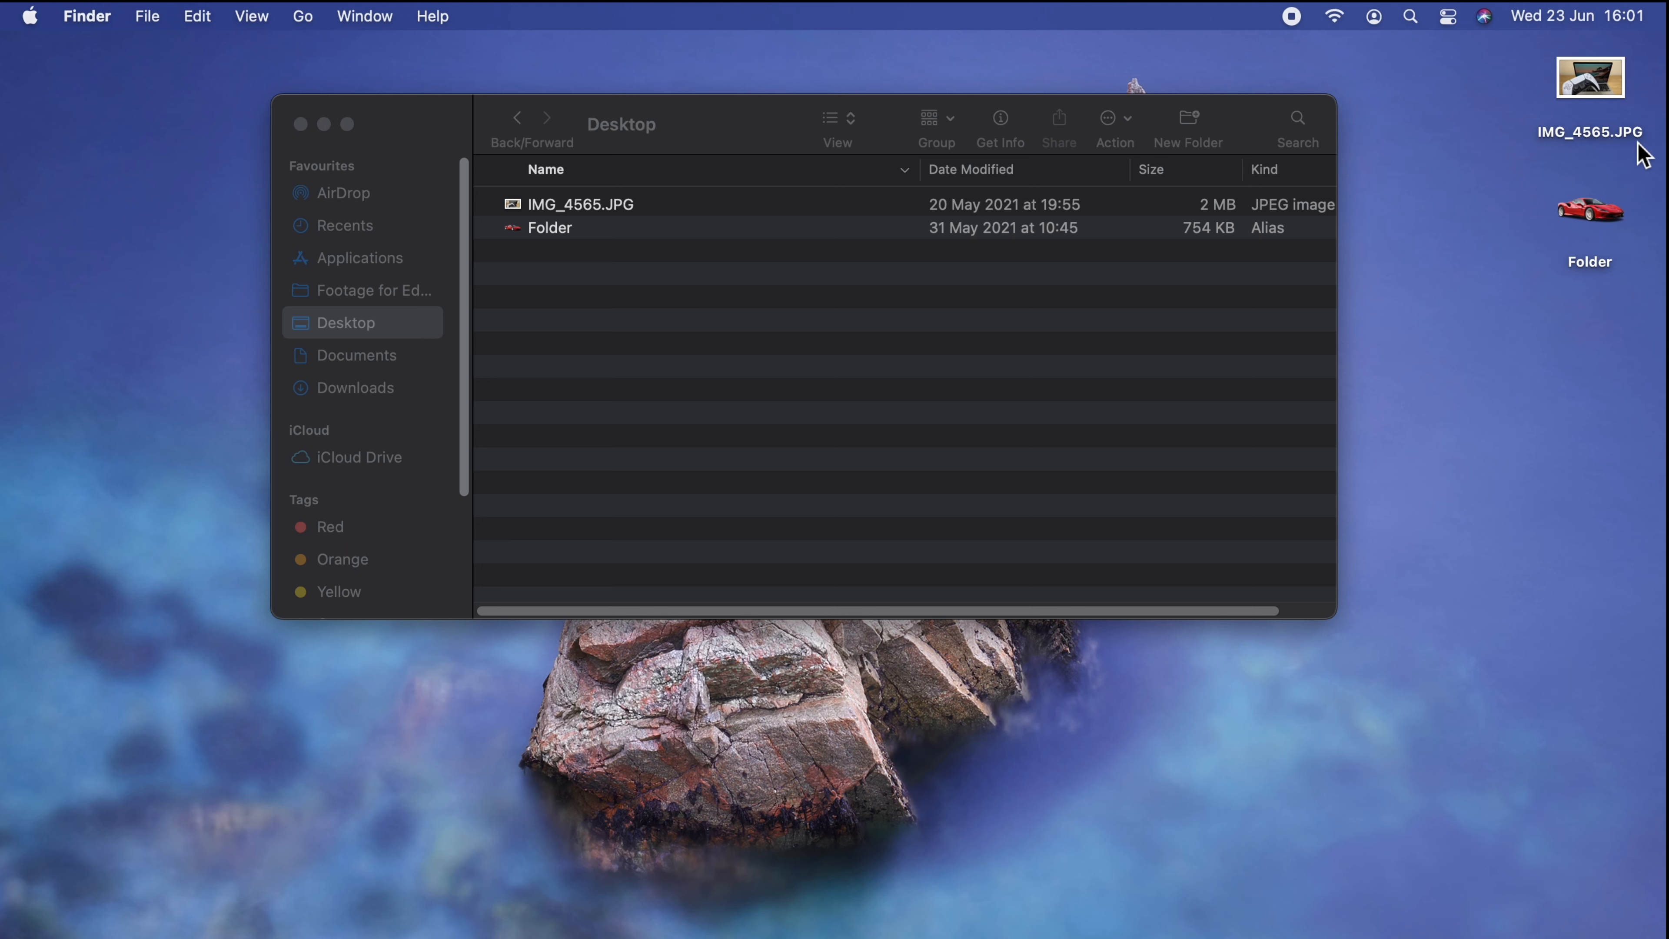
pyautogui.moveTo(386, 153)
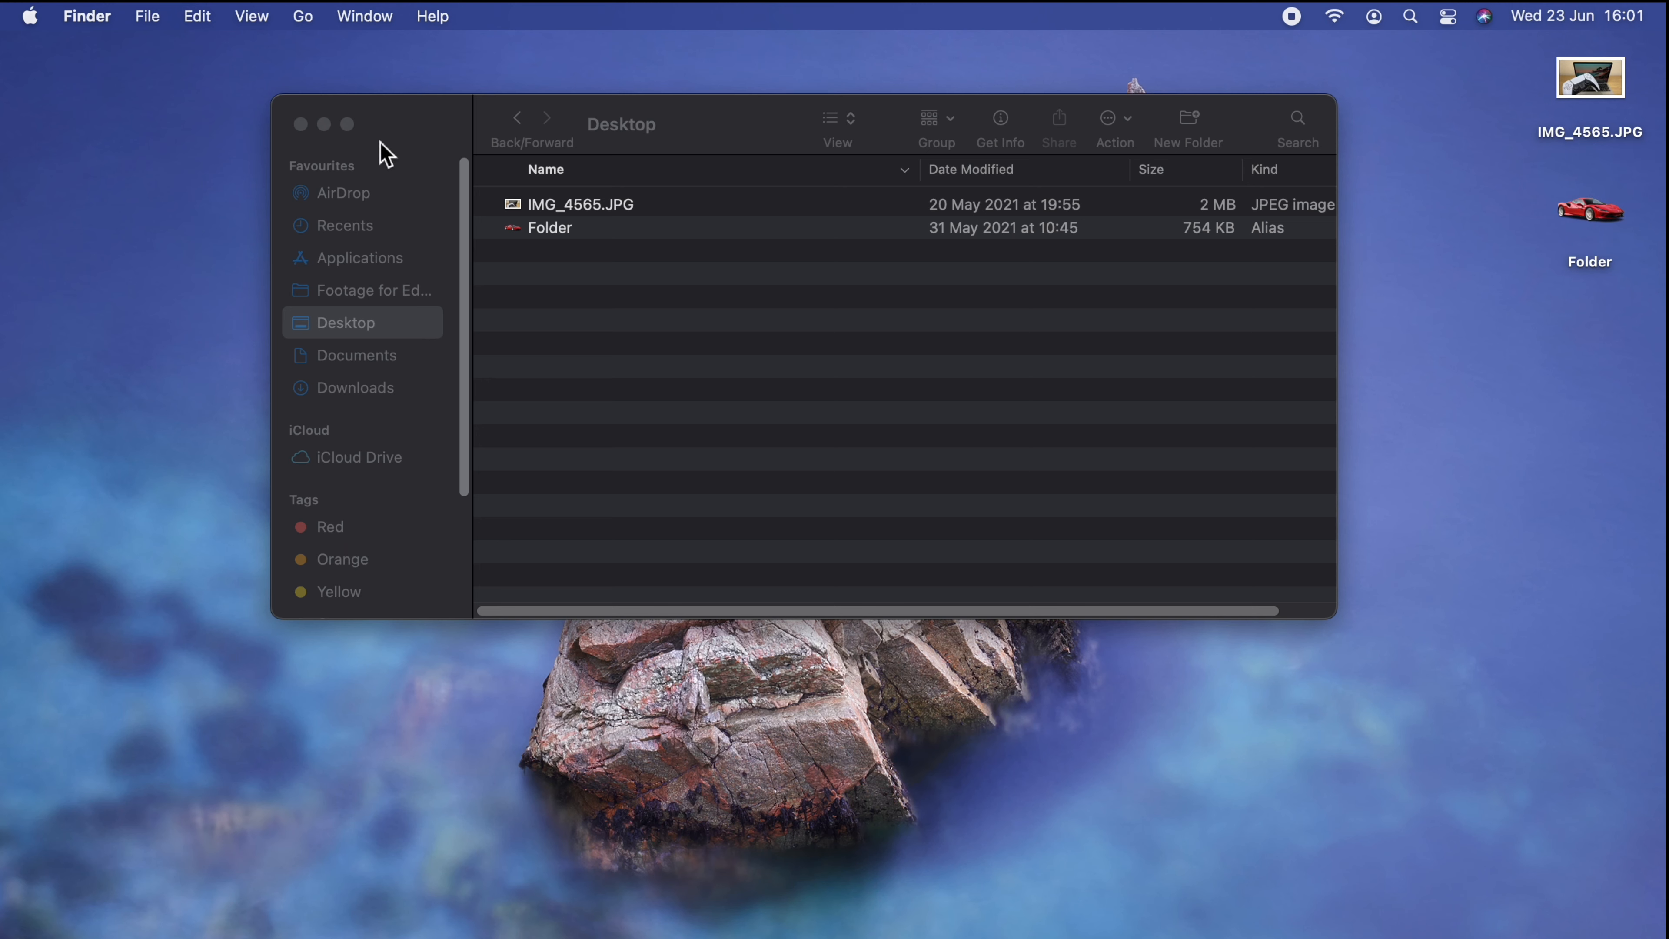
pyautogui.moveTo(104, 29)
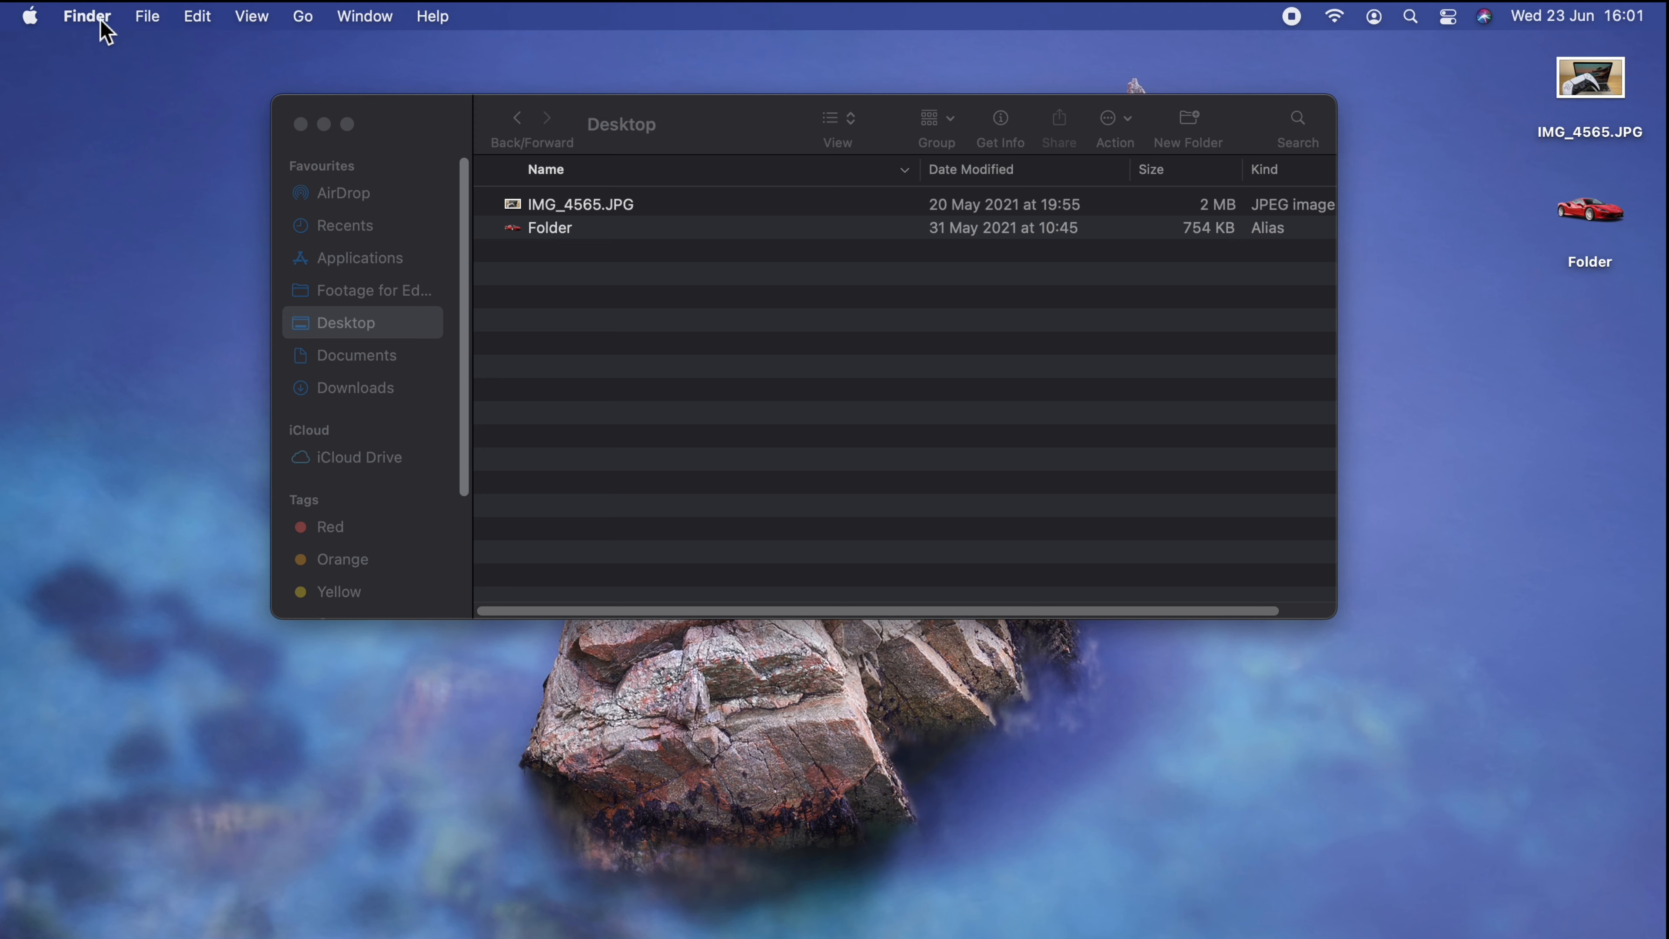
# Step: Review Finder Preferences, then clear the Finder windows and the desktop photo
pyautogui.click(87, 16)
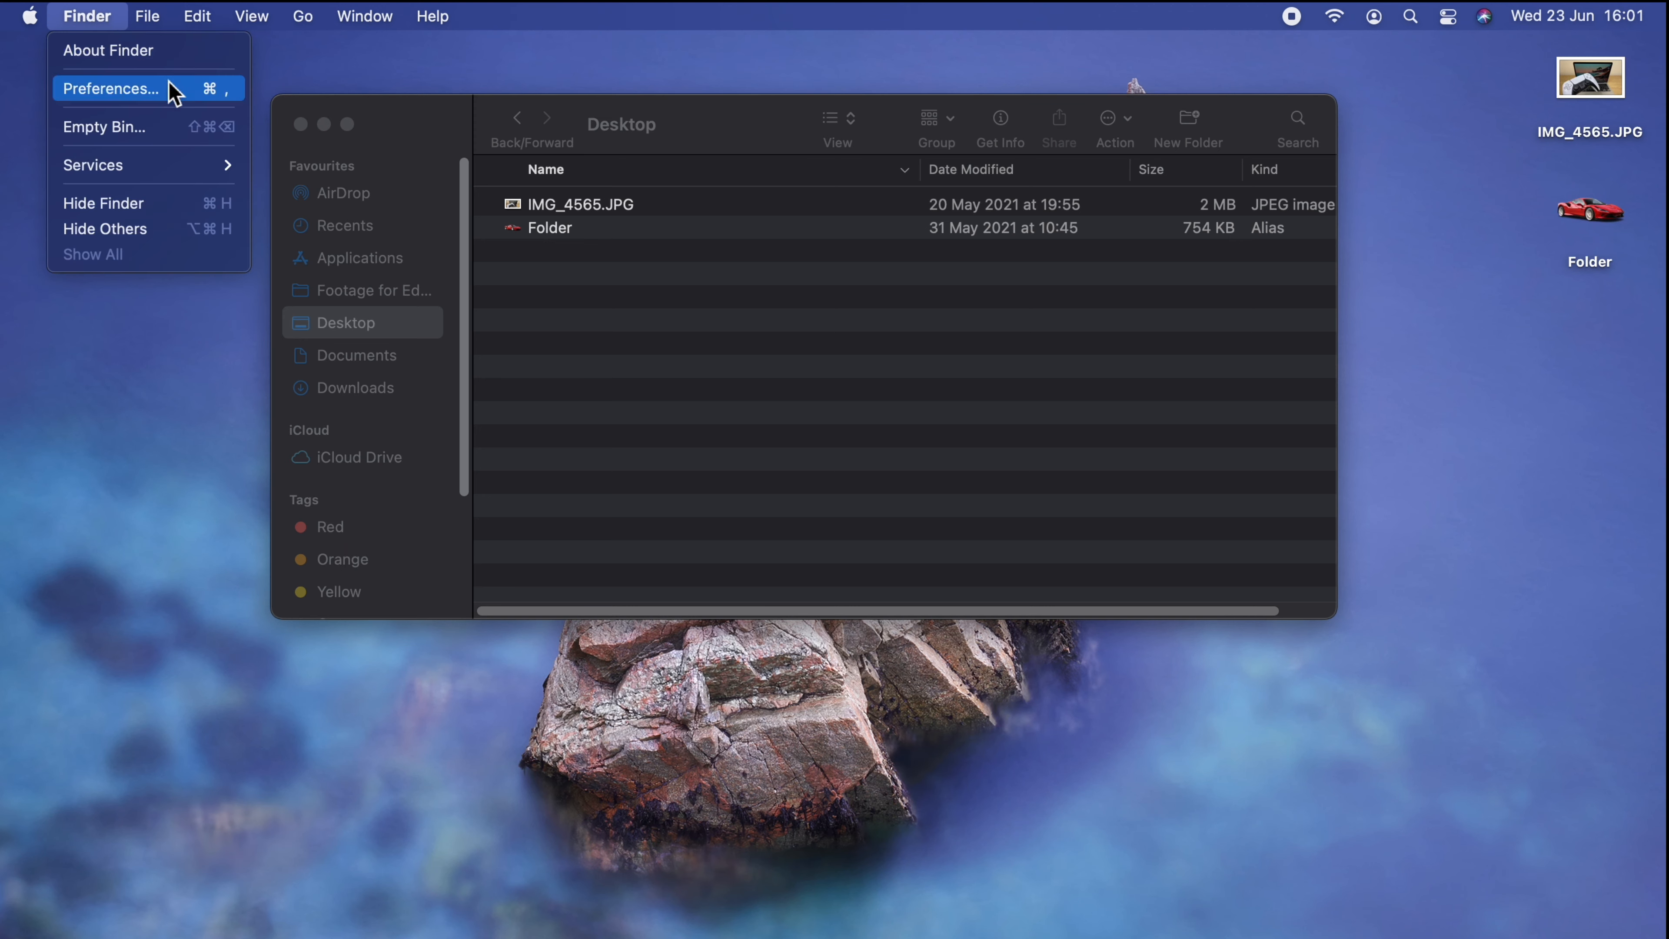
pyautogui.click(110, 88)
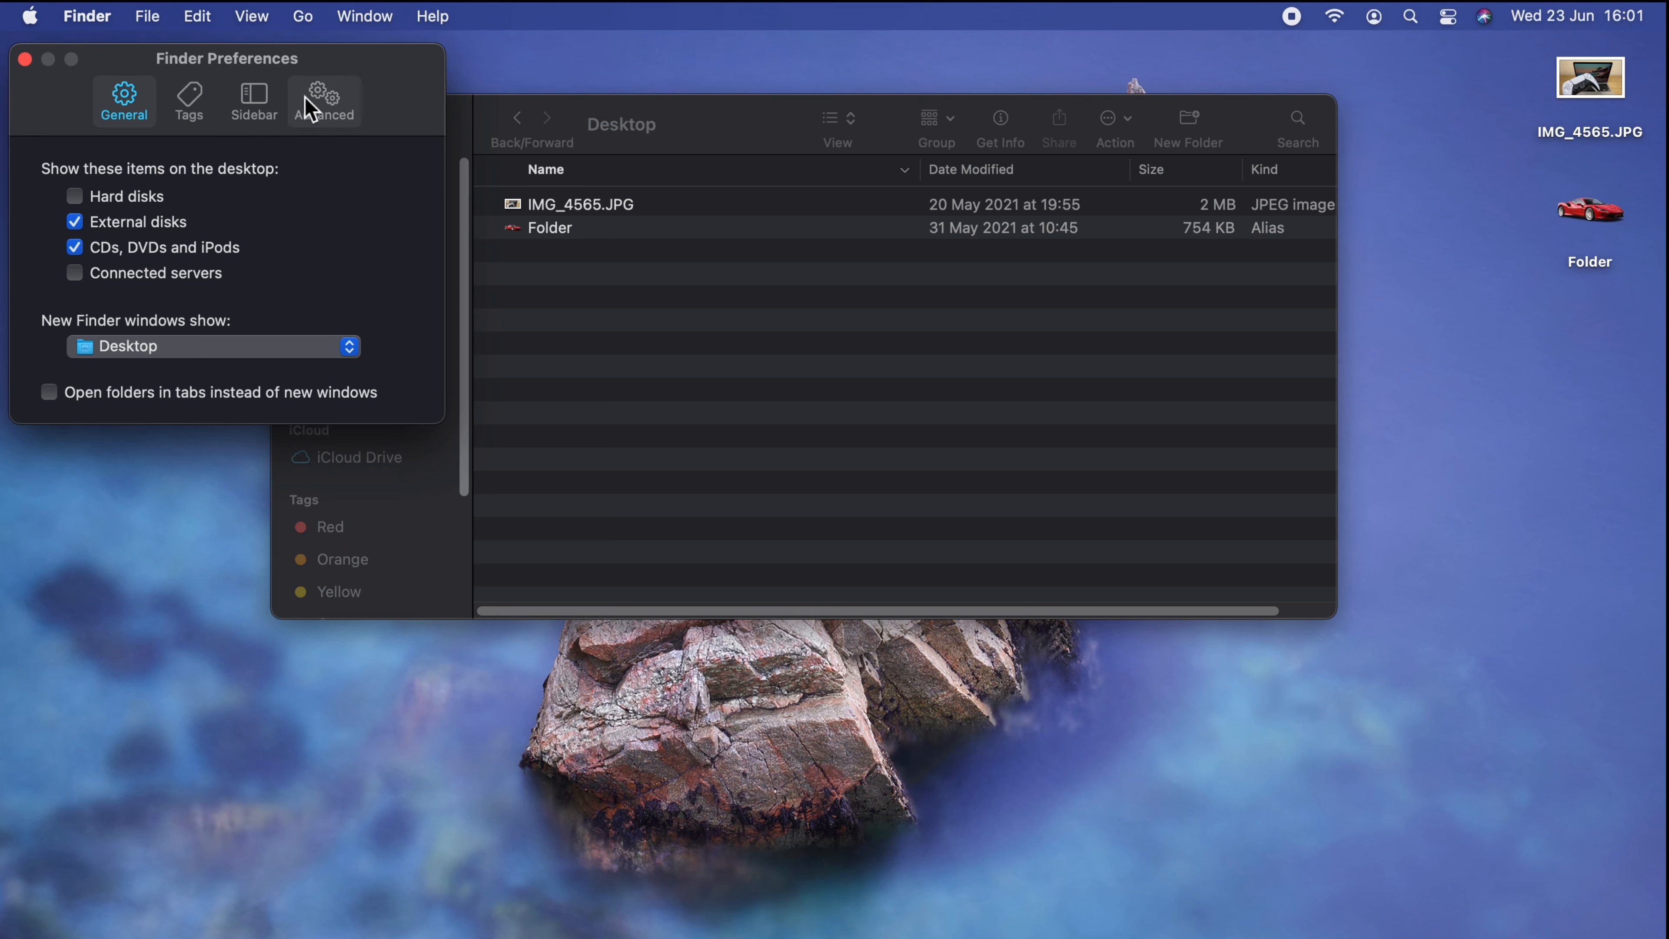
pyautogui.click(325, 101)
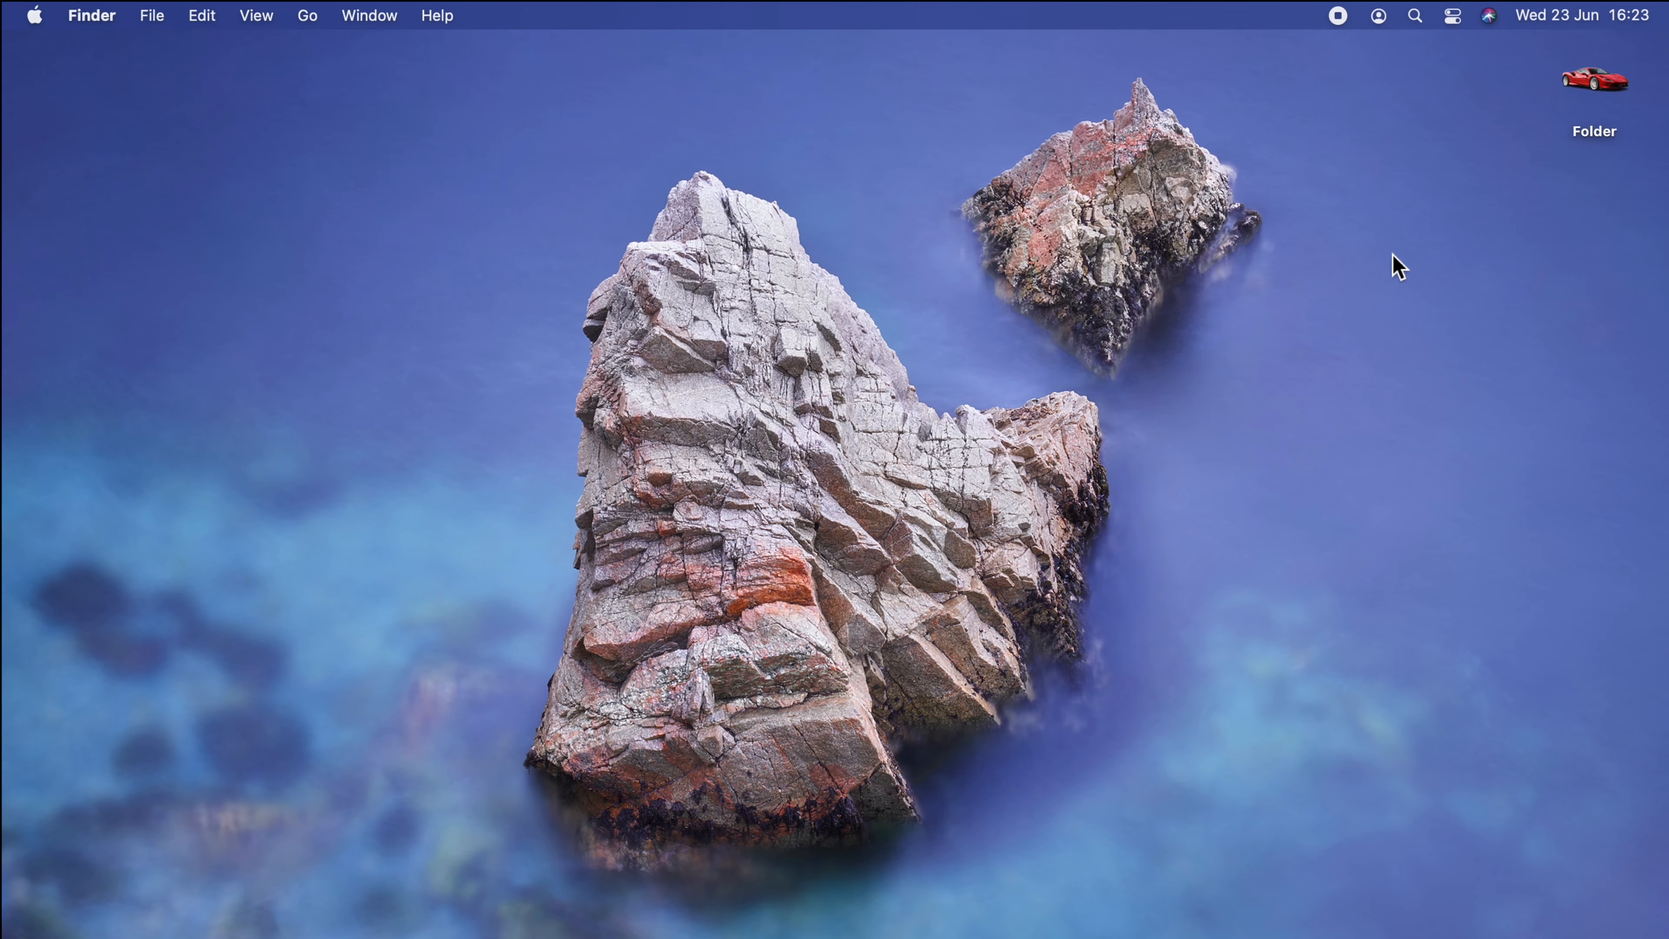
pyautogui.click(1453, 15)
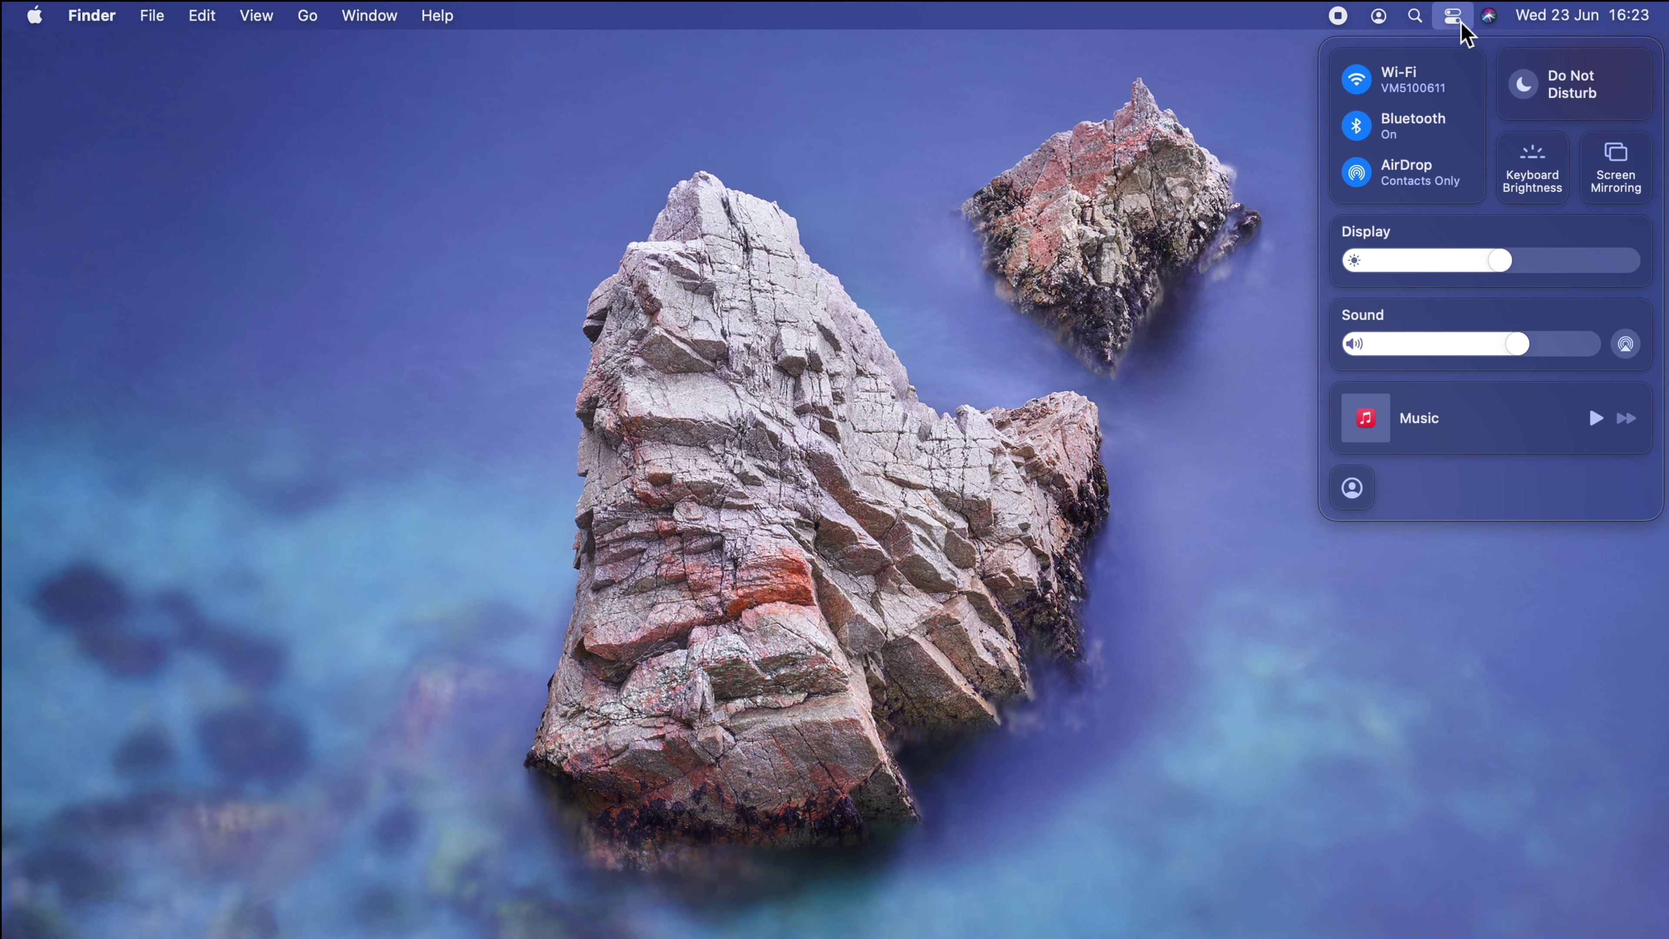
pyautogui.moveTo(1541, 142)
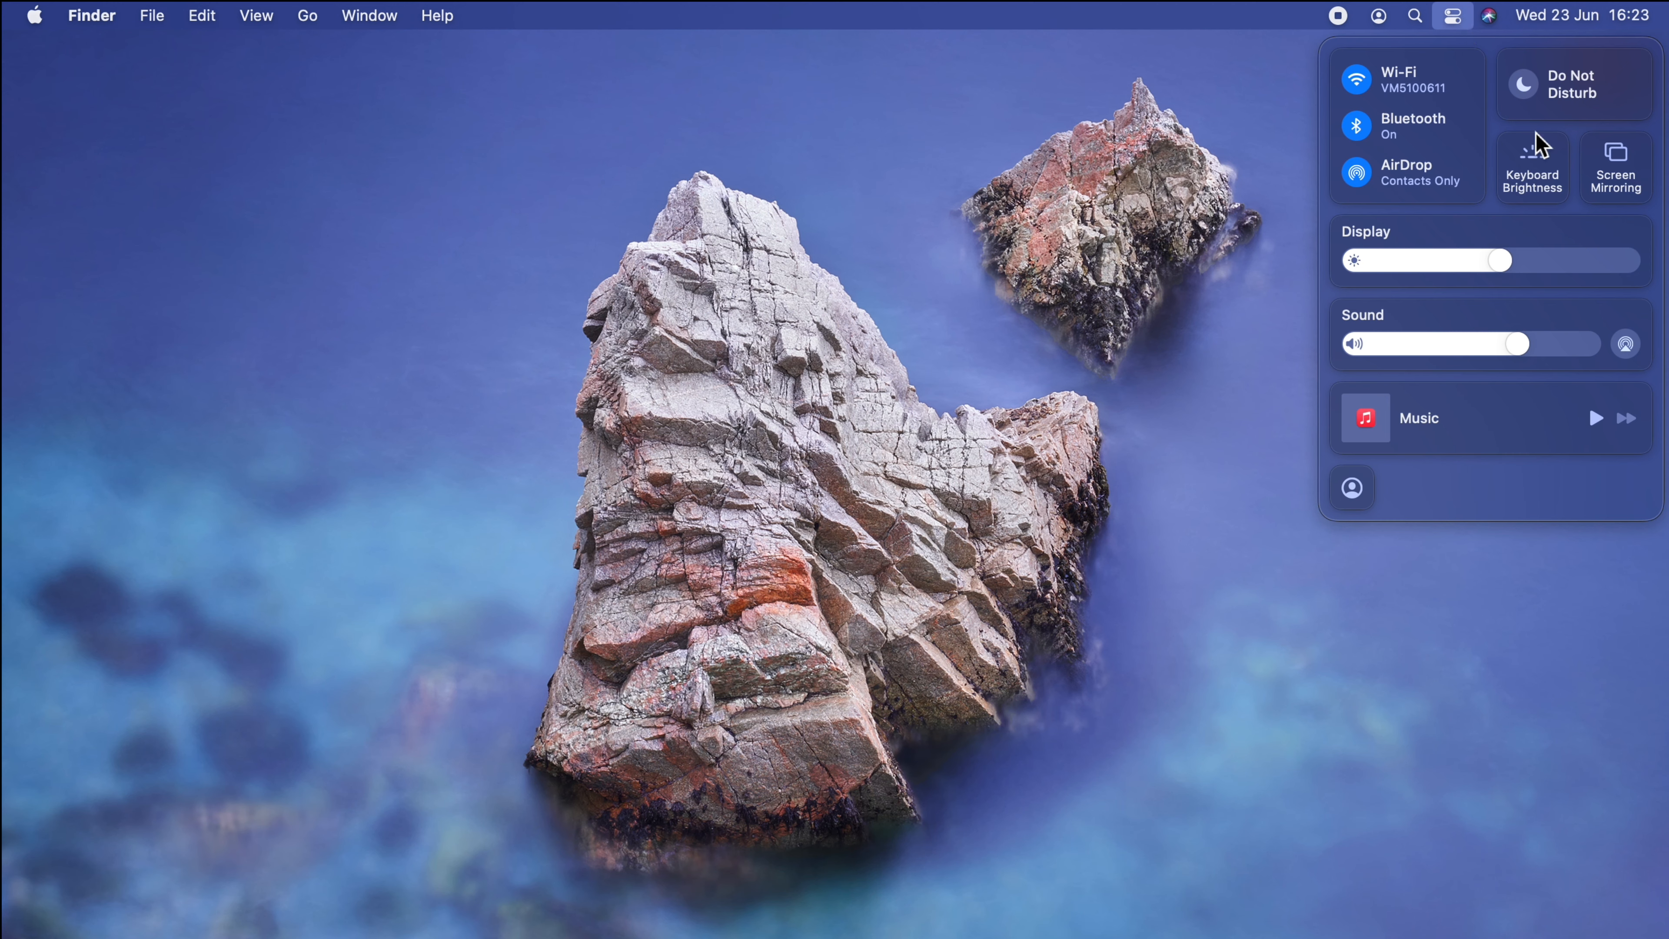
pyautogui.moveTo(1416, 96)
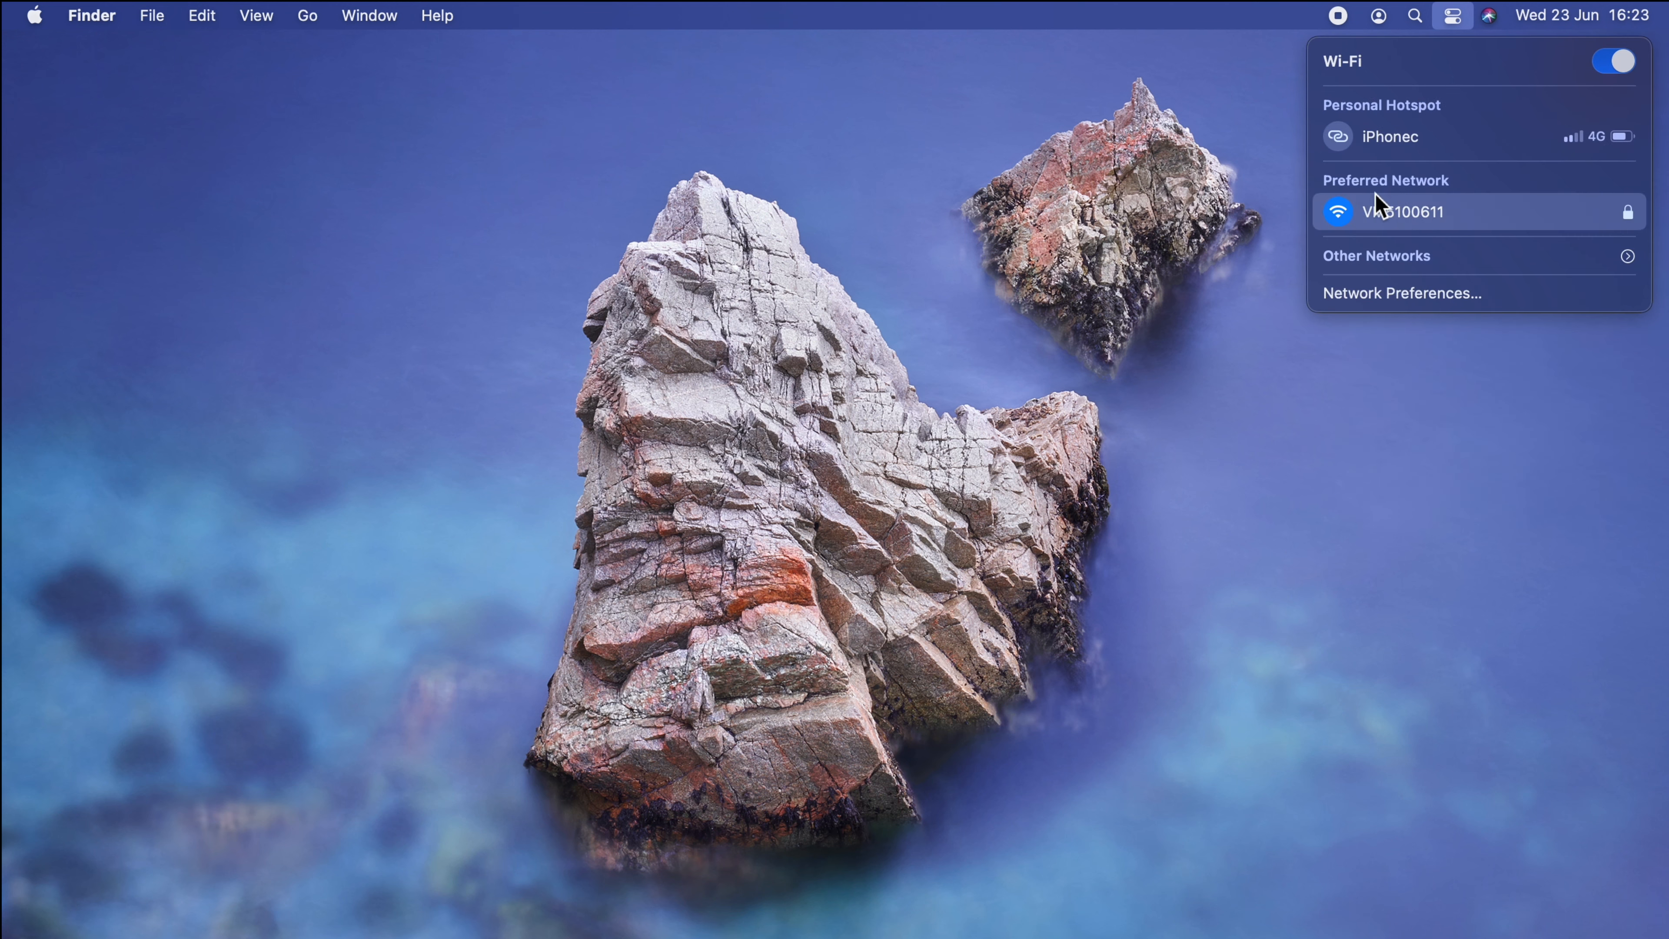
pyautogui.moveTo(1437, 288)
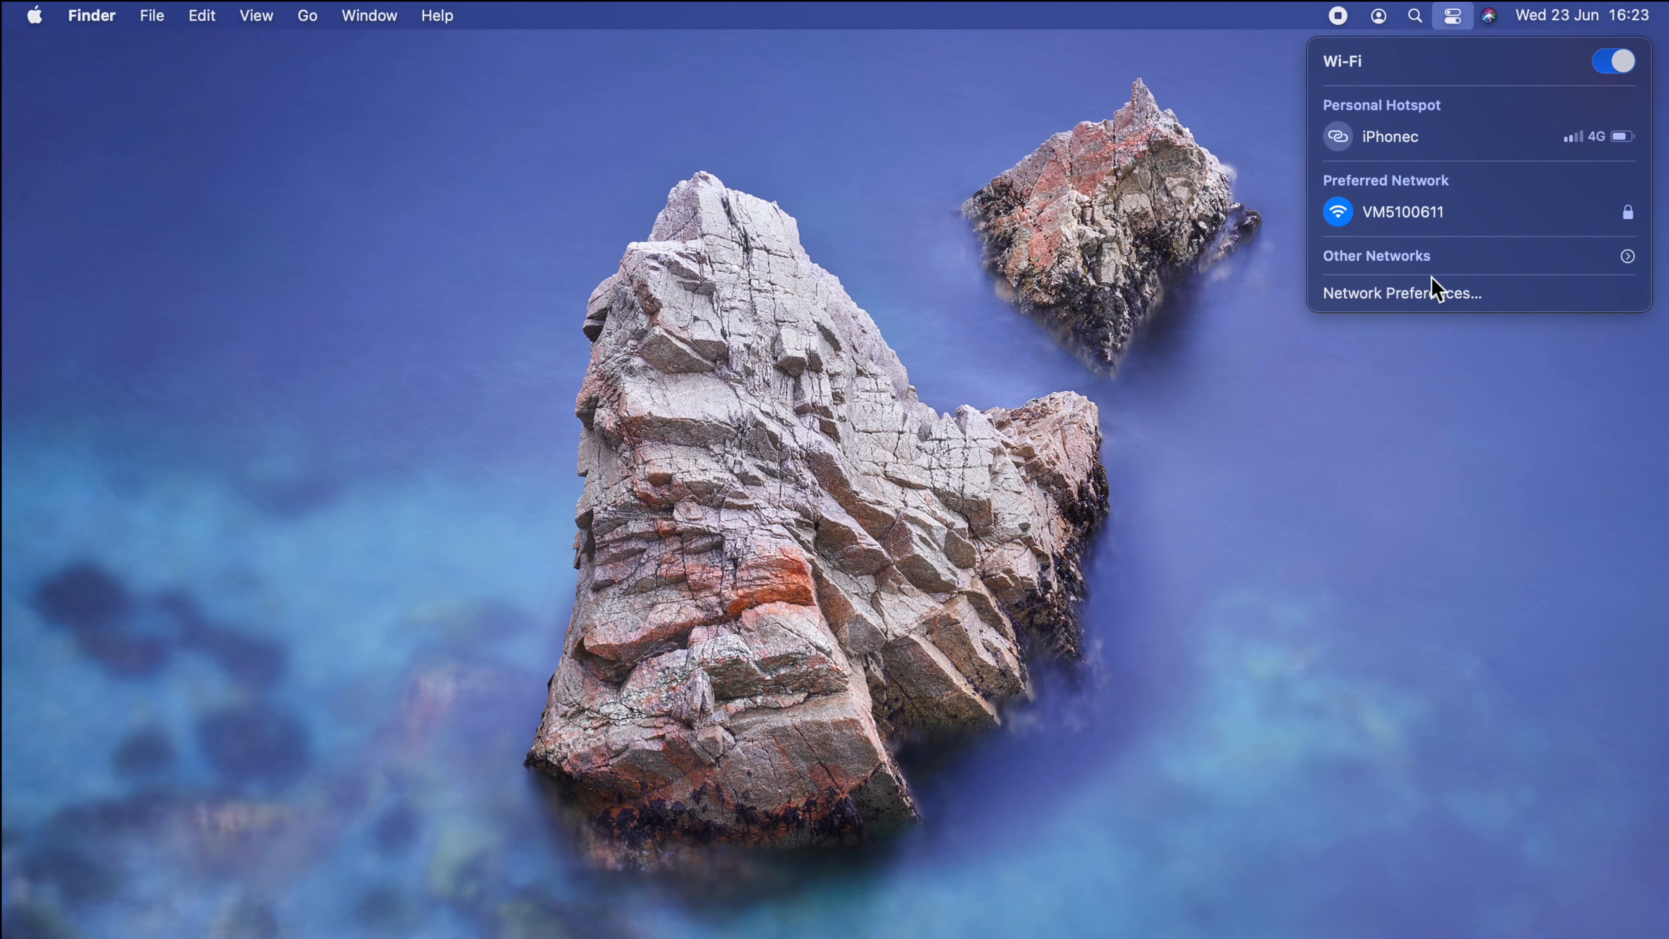
pyautogui.click(1401, 293)
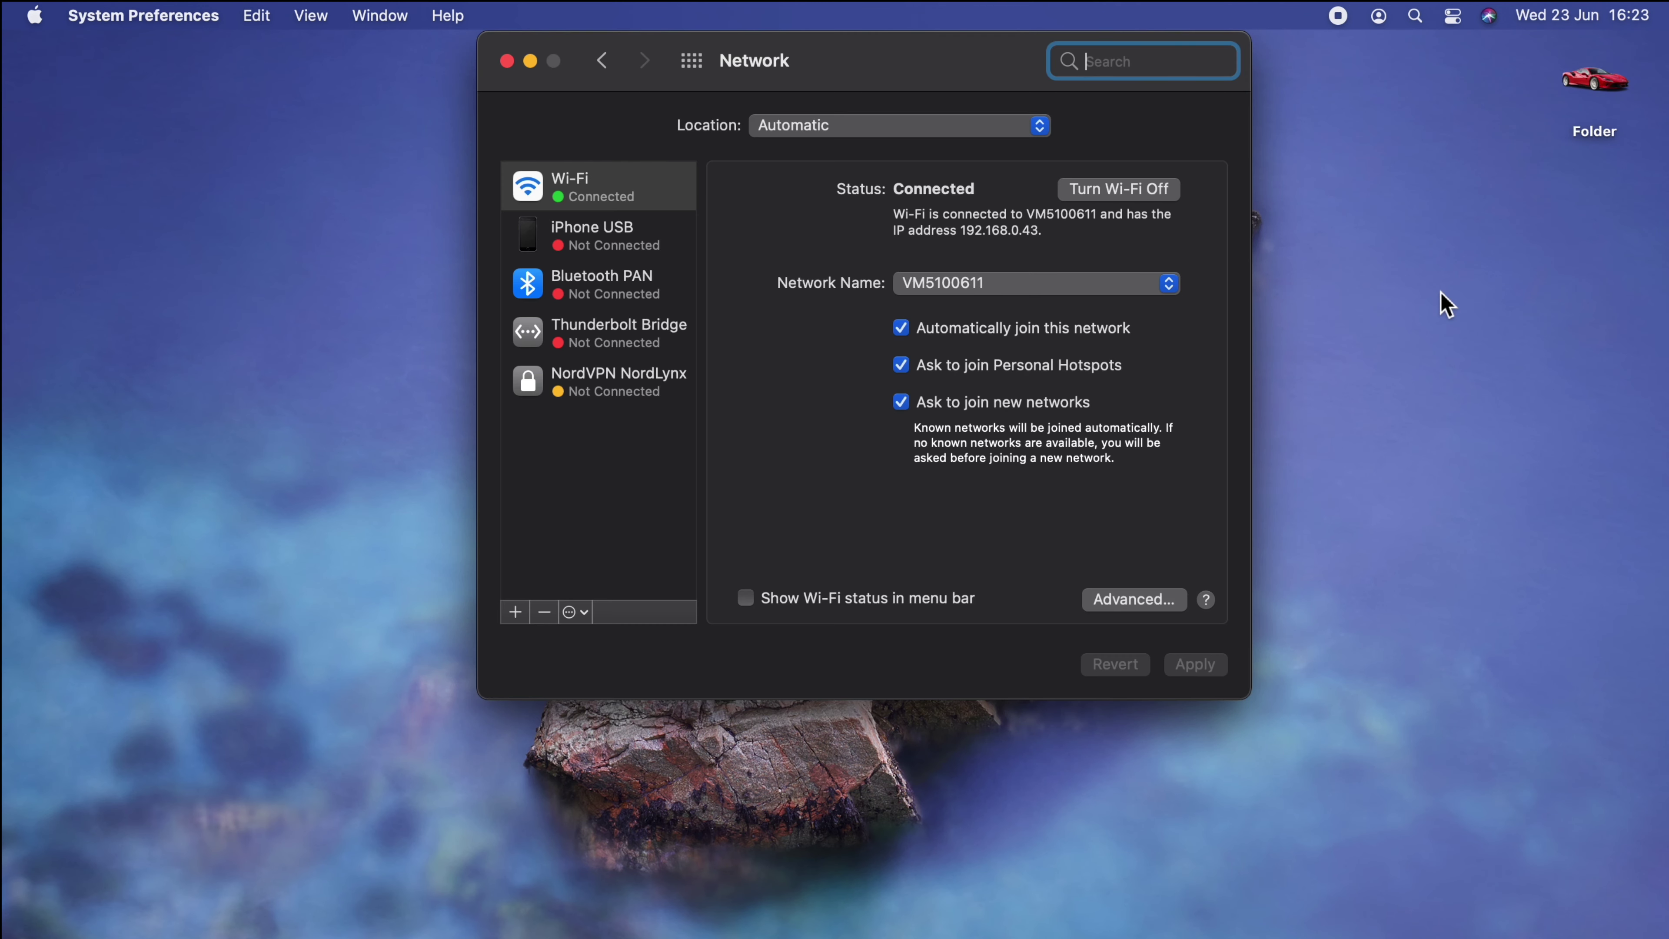
pyautogui.moveTo(912, 160)
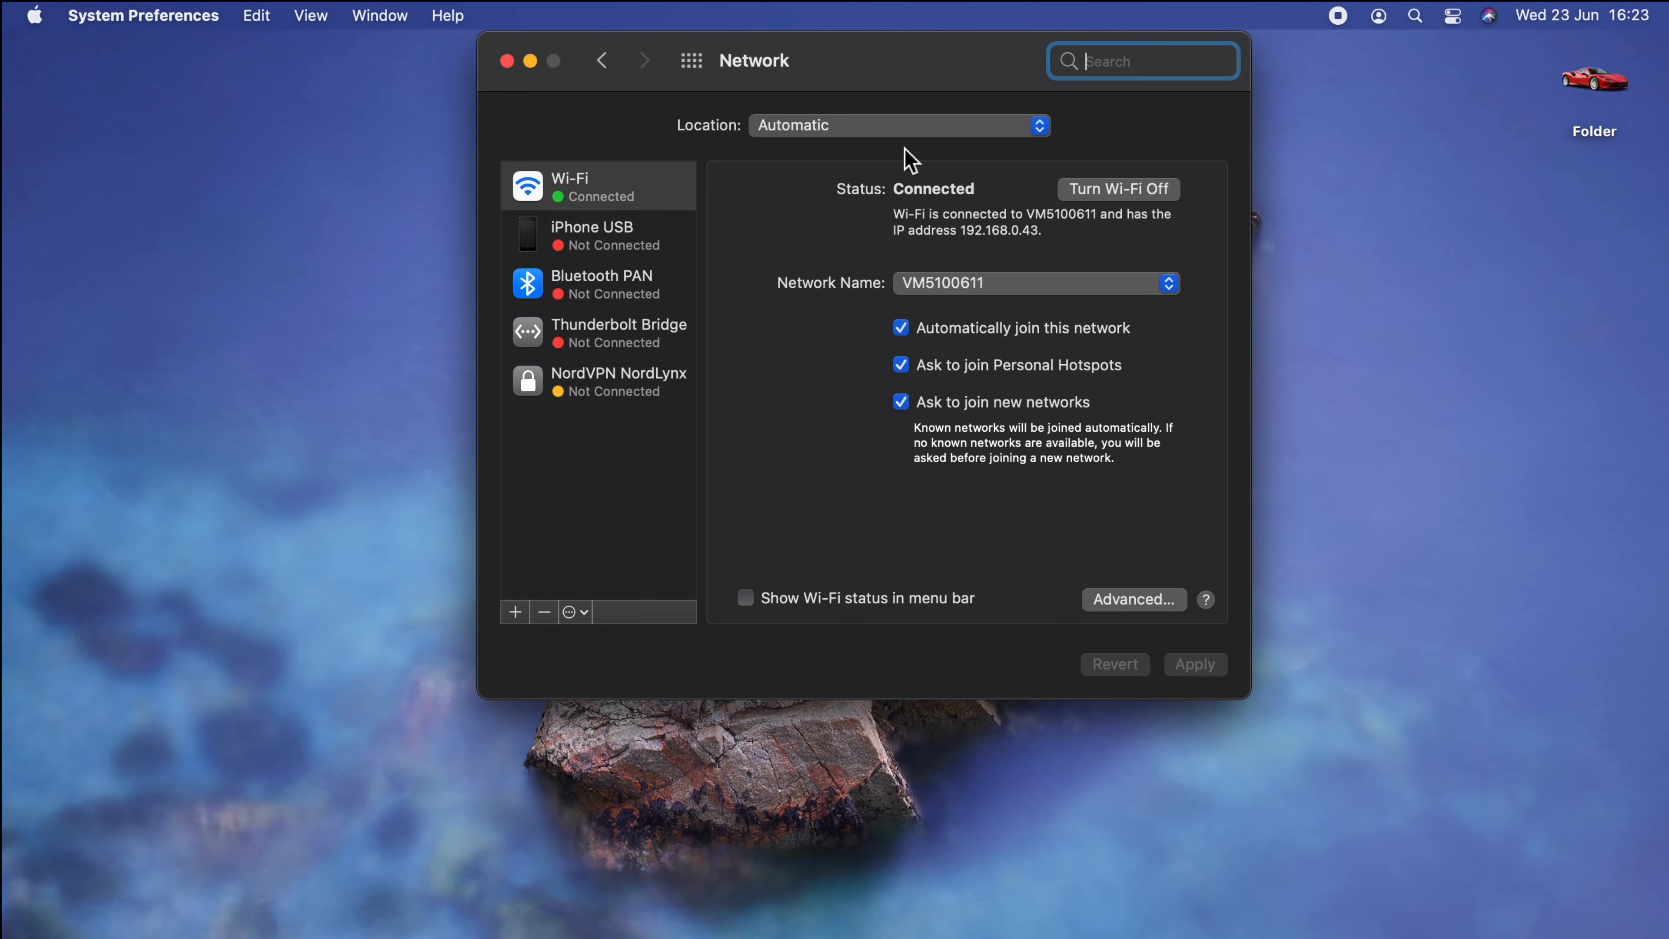
pyautogui.moveTo(703, 132)
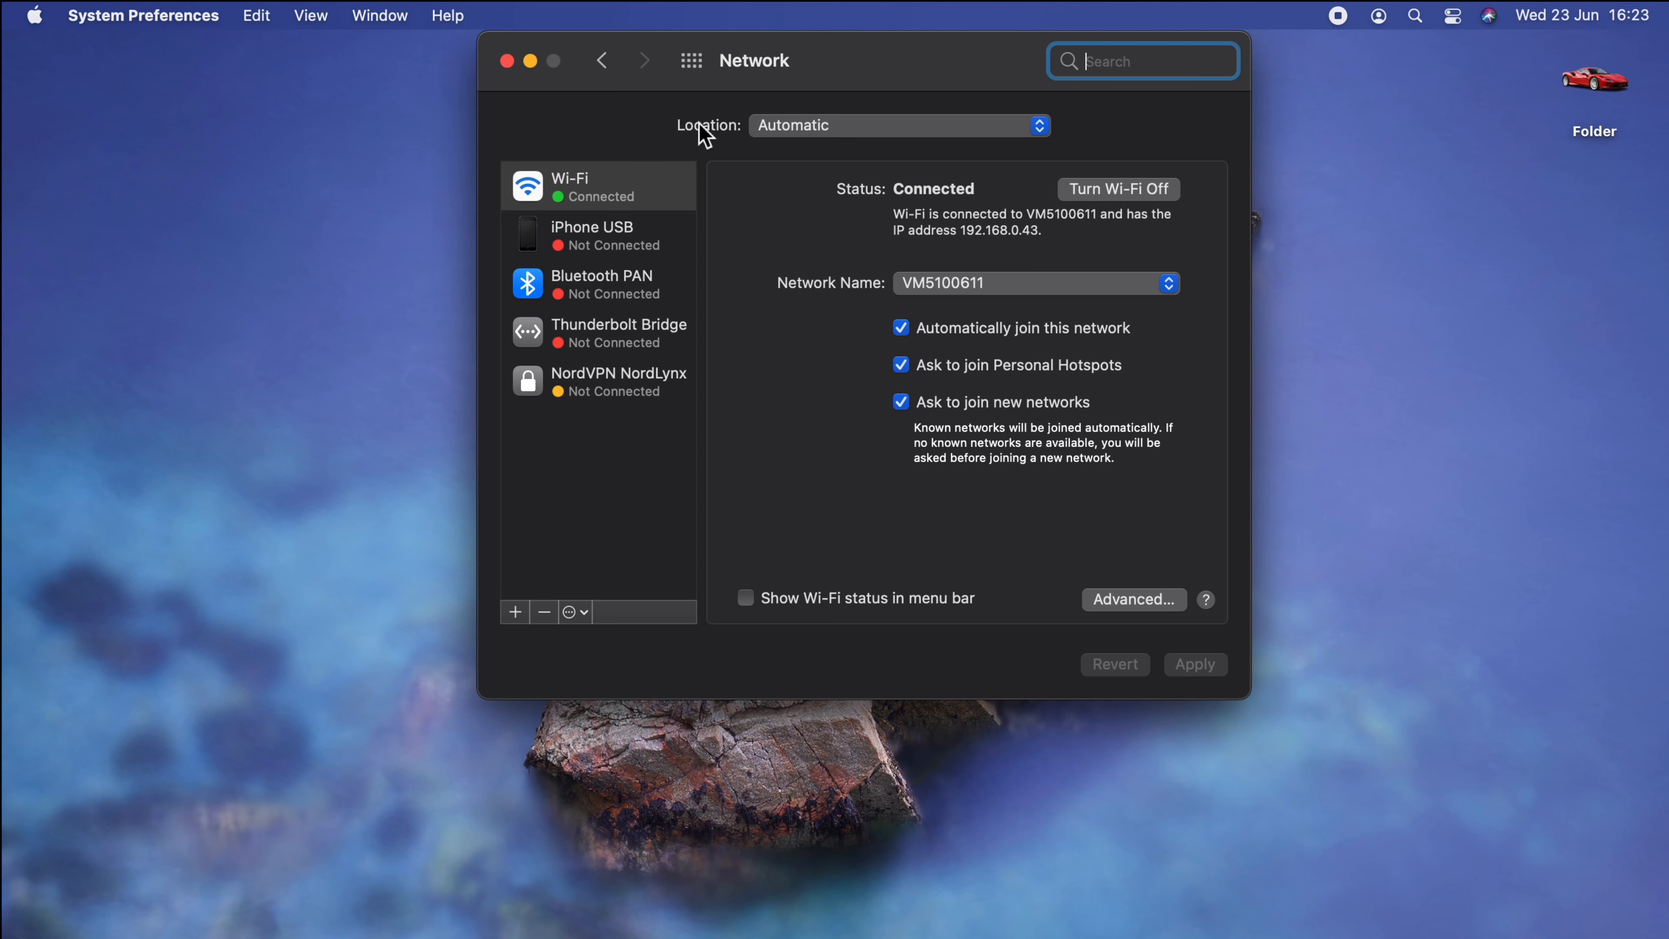
pyautogui.moveTo(572, 110)
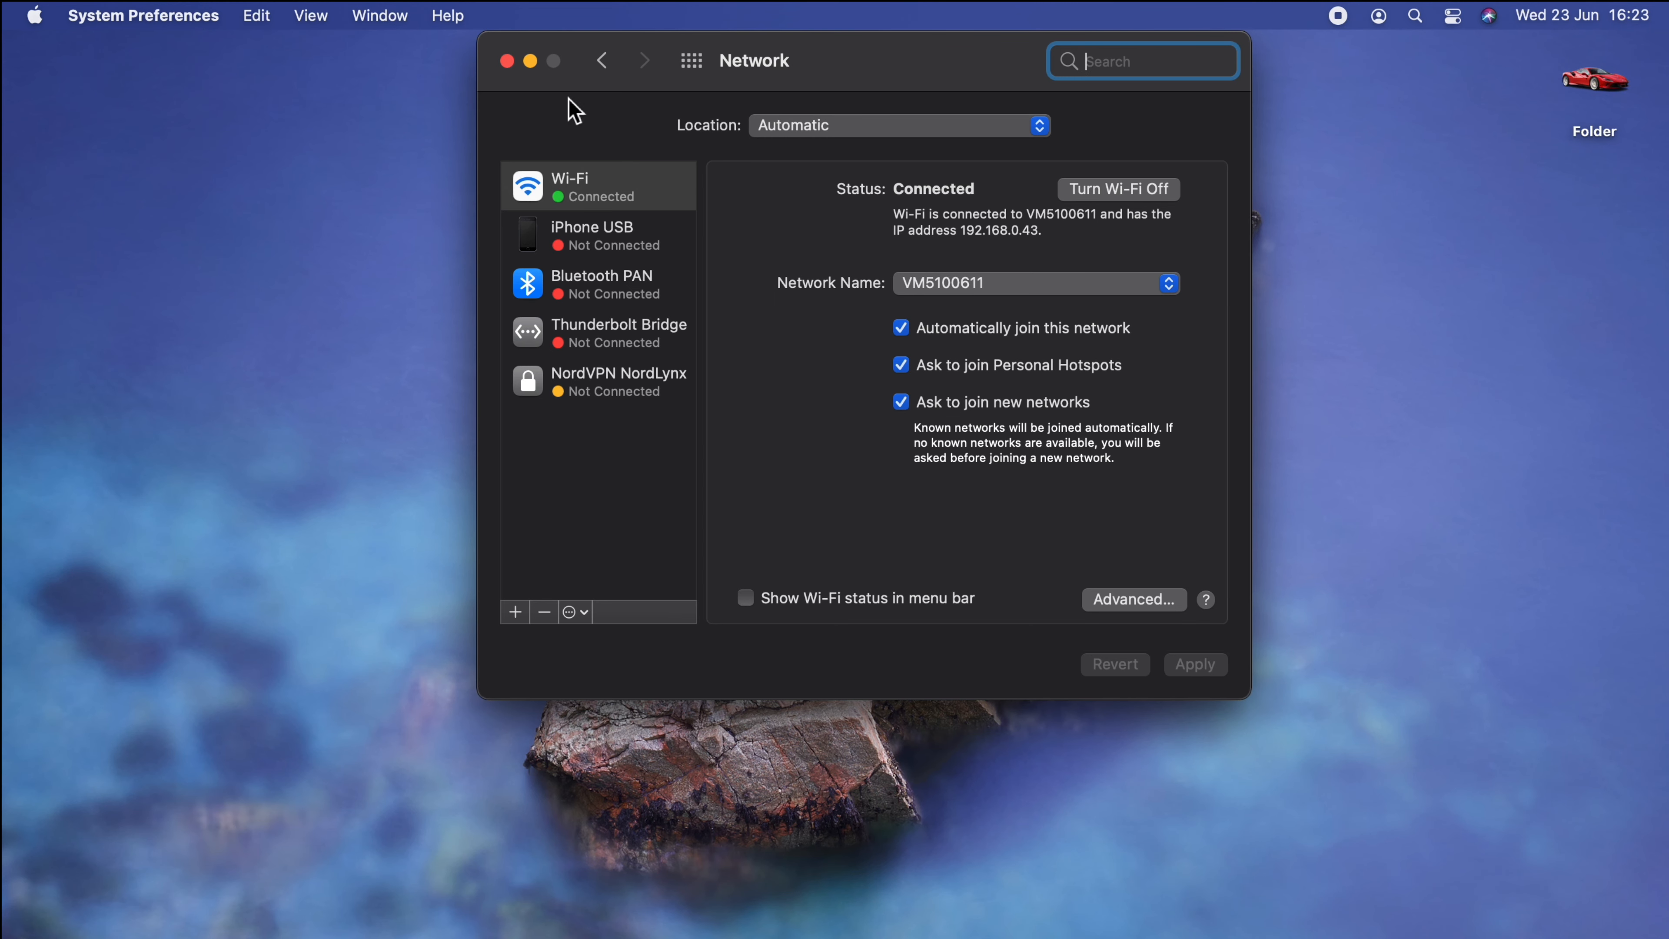
pyautogui.click(507, 60)
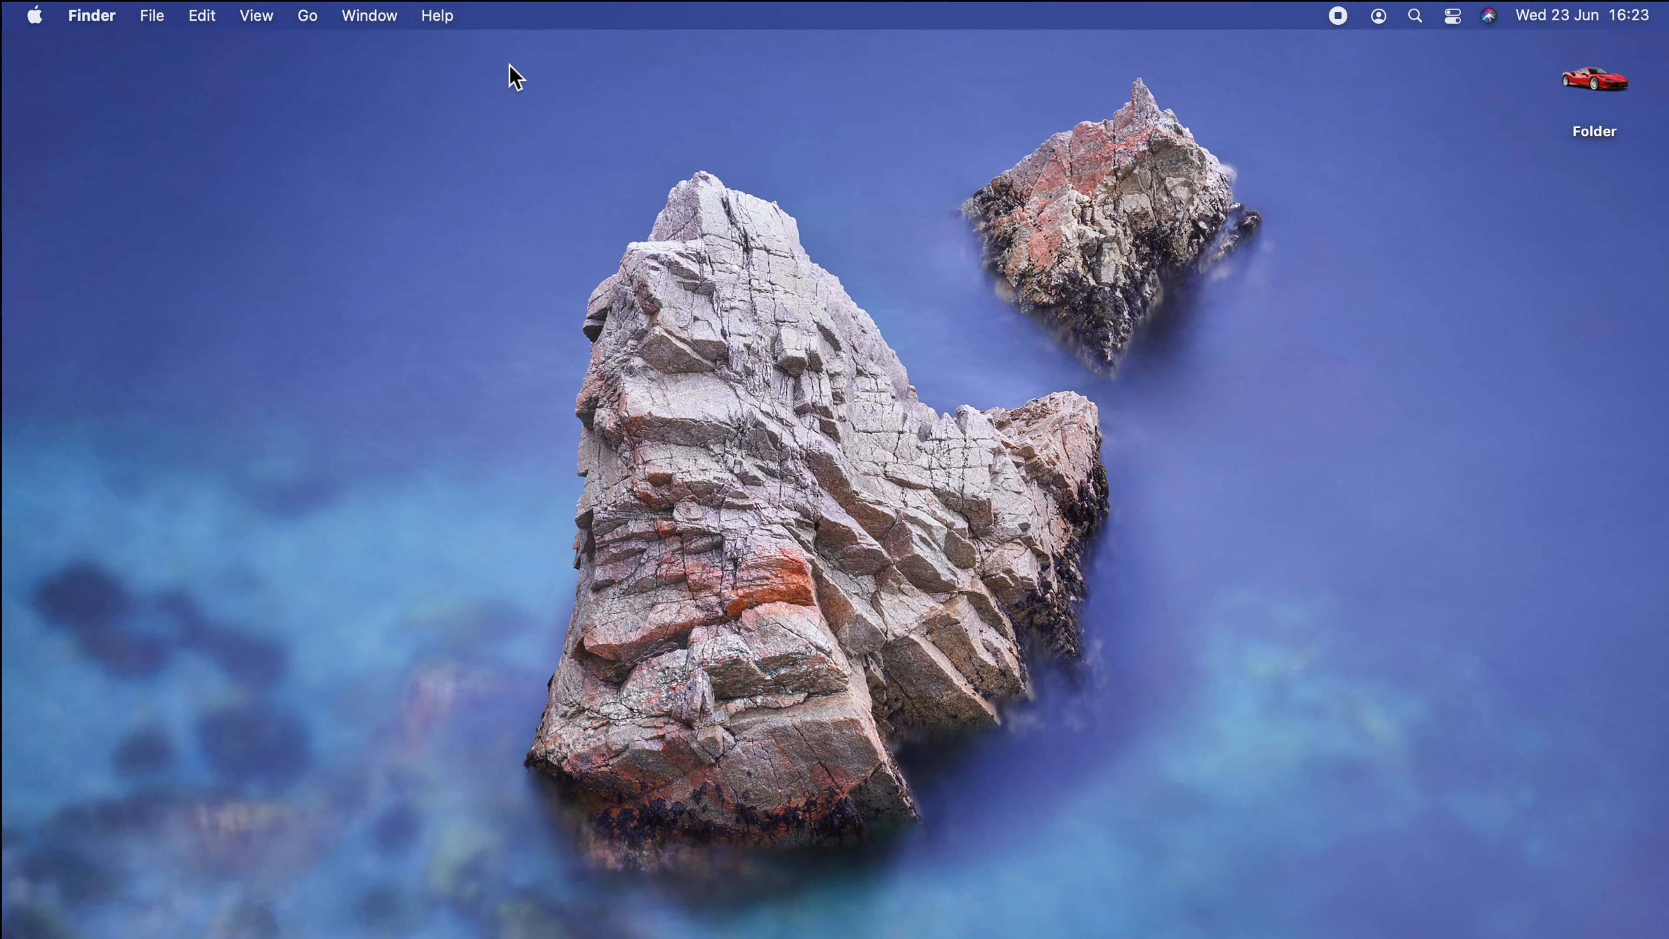
pyautogui.click(1451, 15)
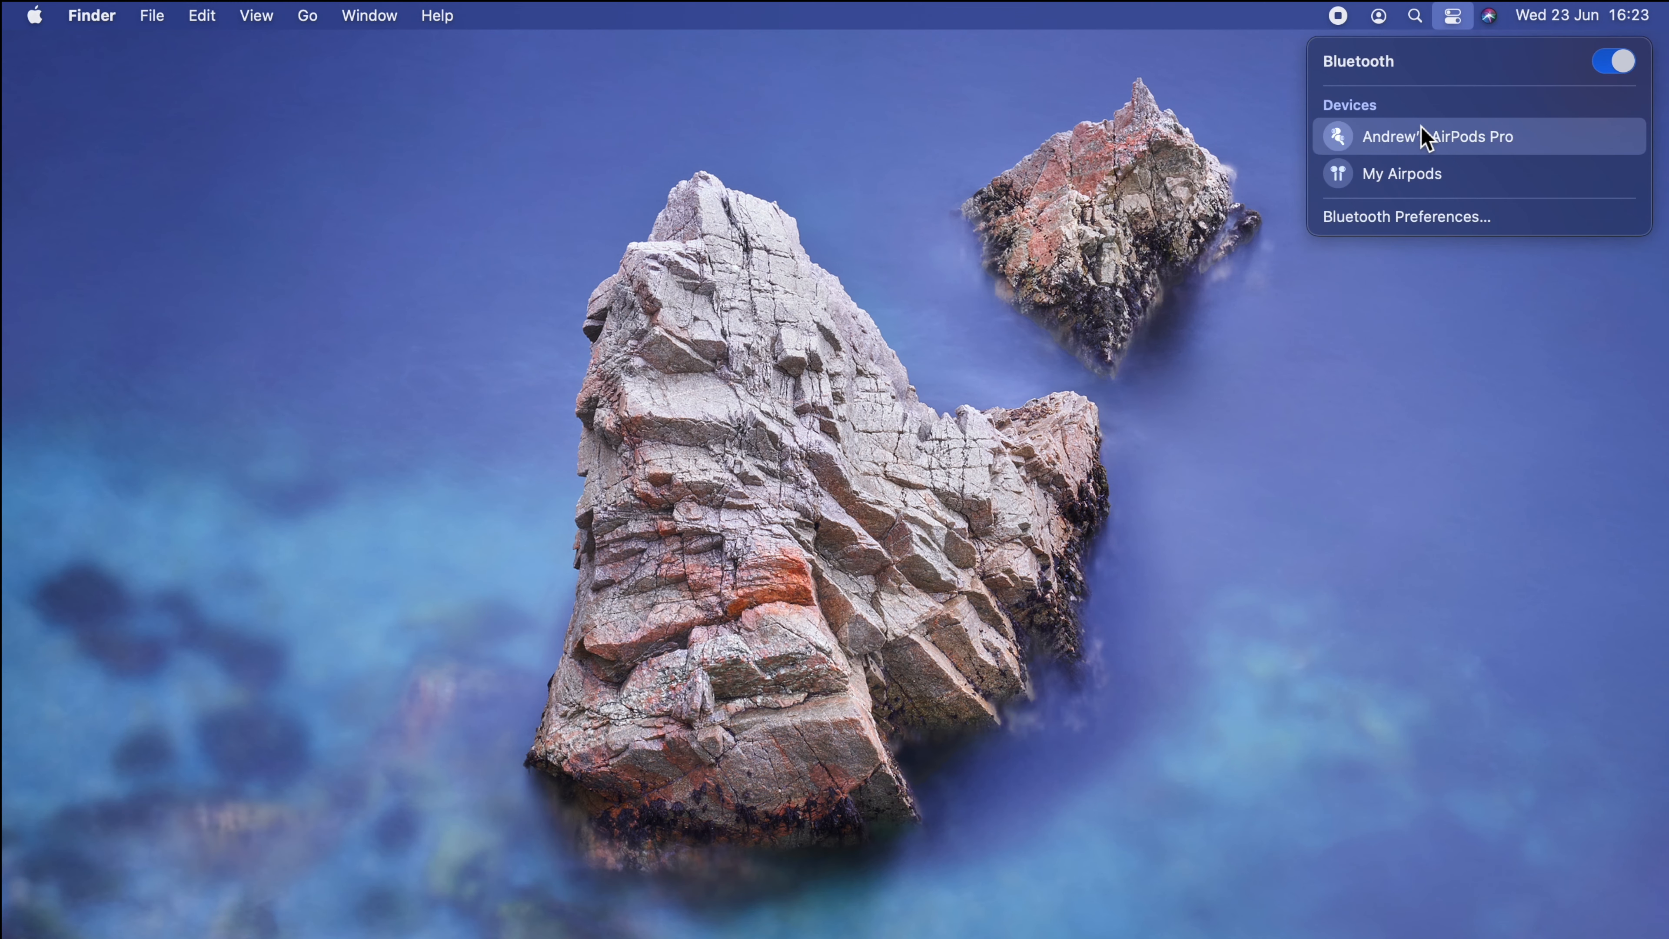
pyautogui.moveTo(1431, 223)
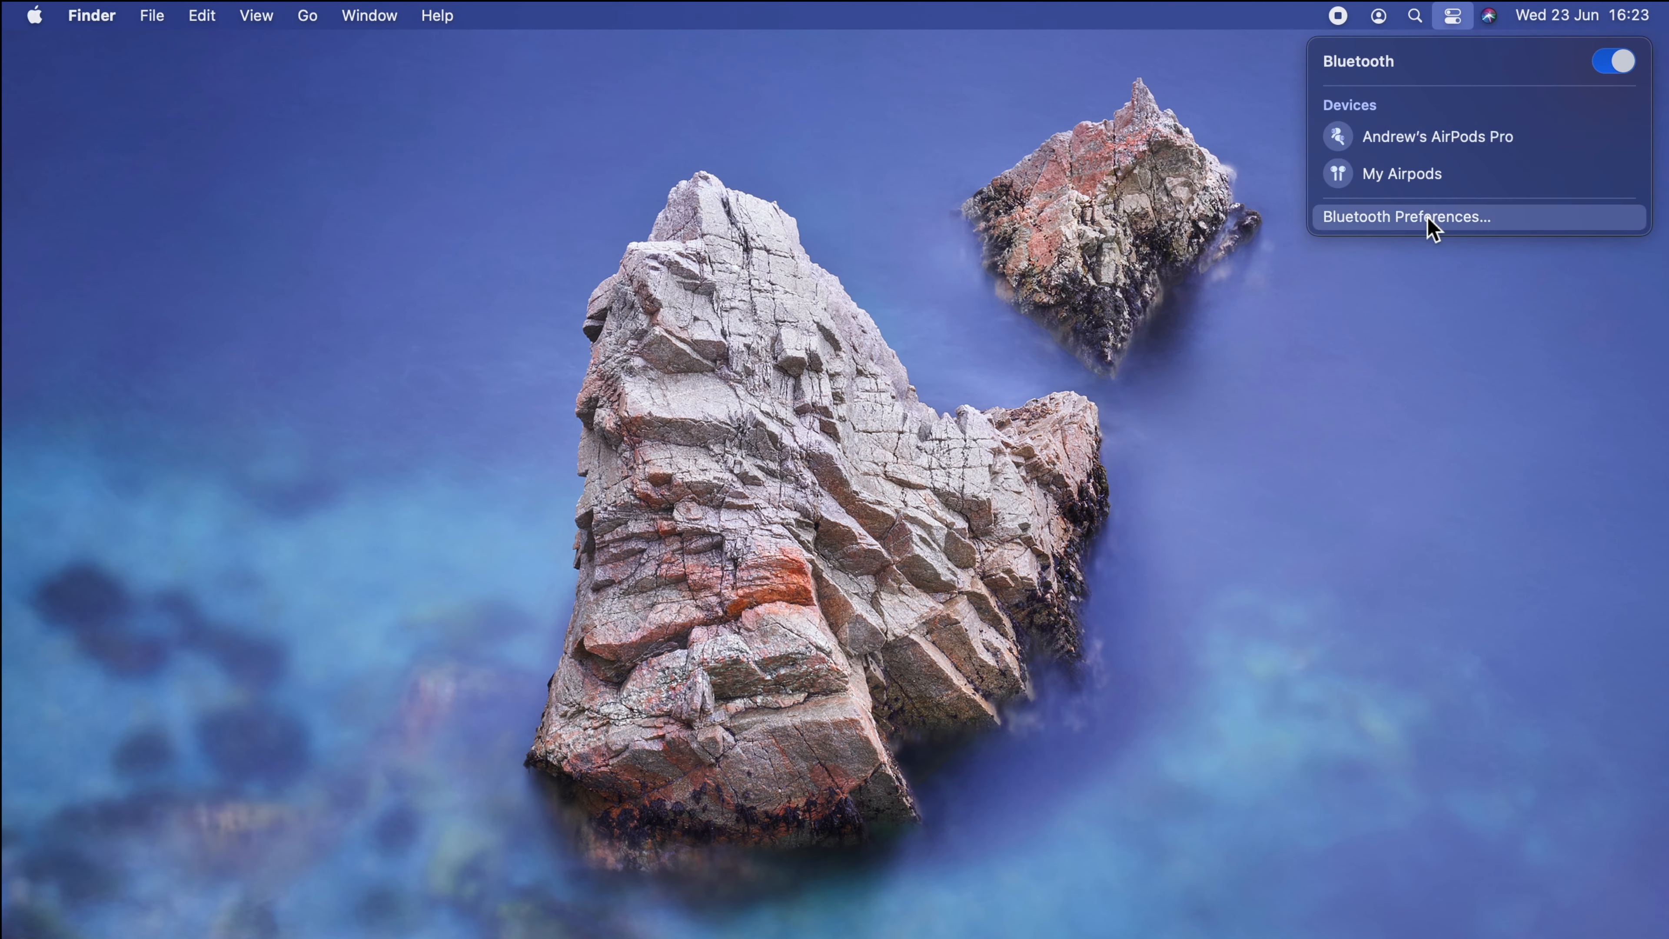
pyautogui.click(1407, 217)
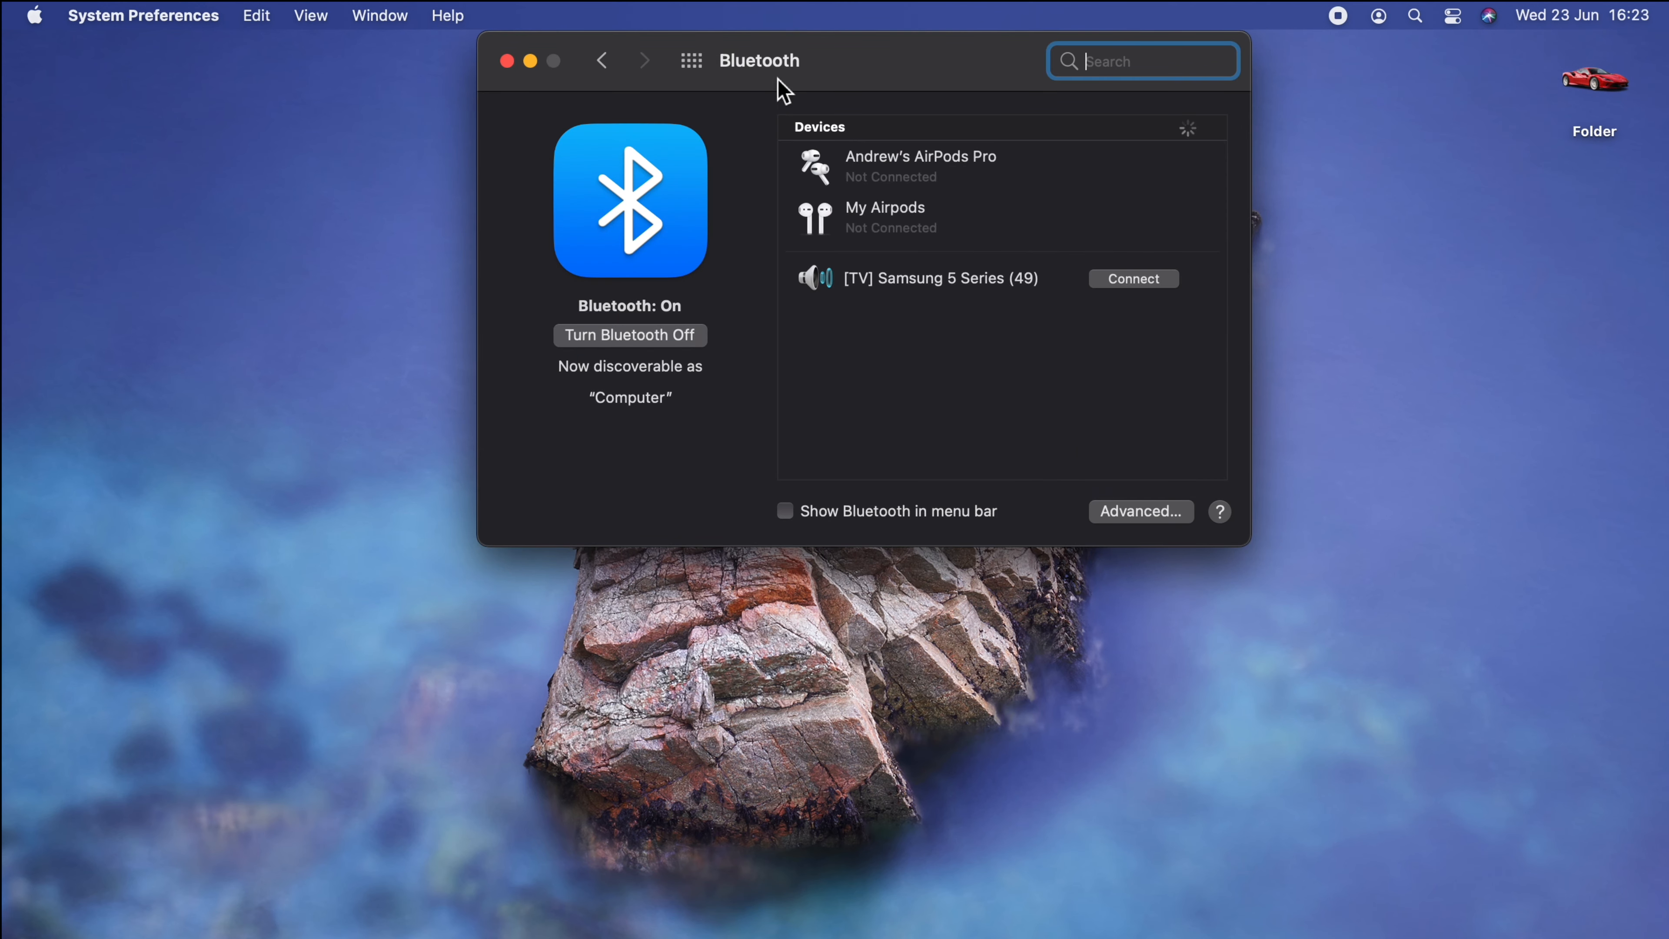
pyautogui.click(602, 60)
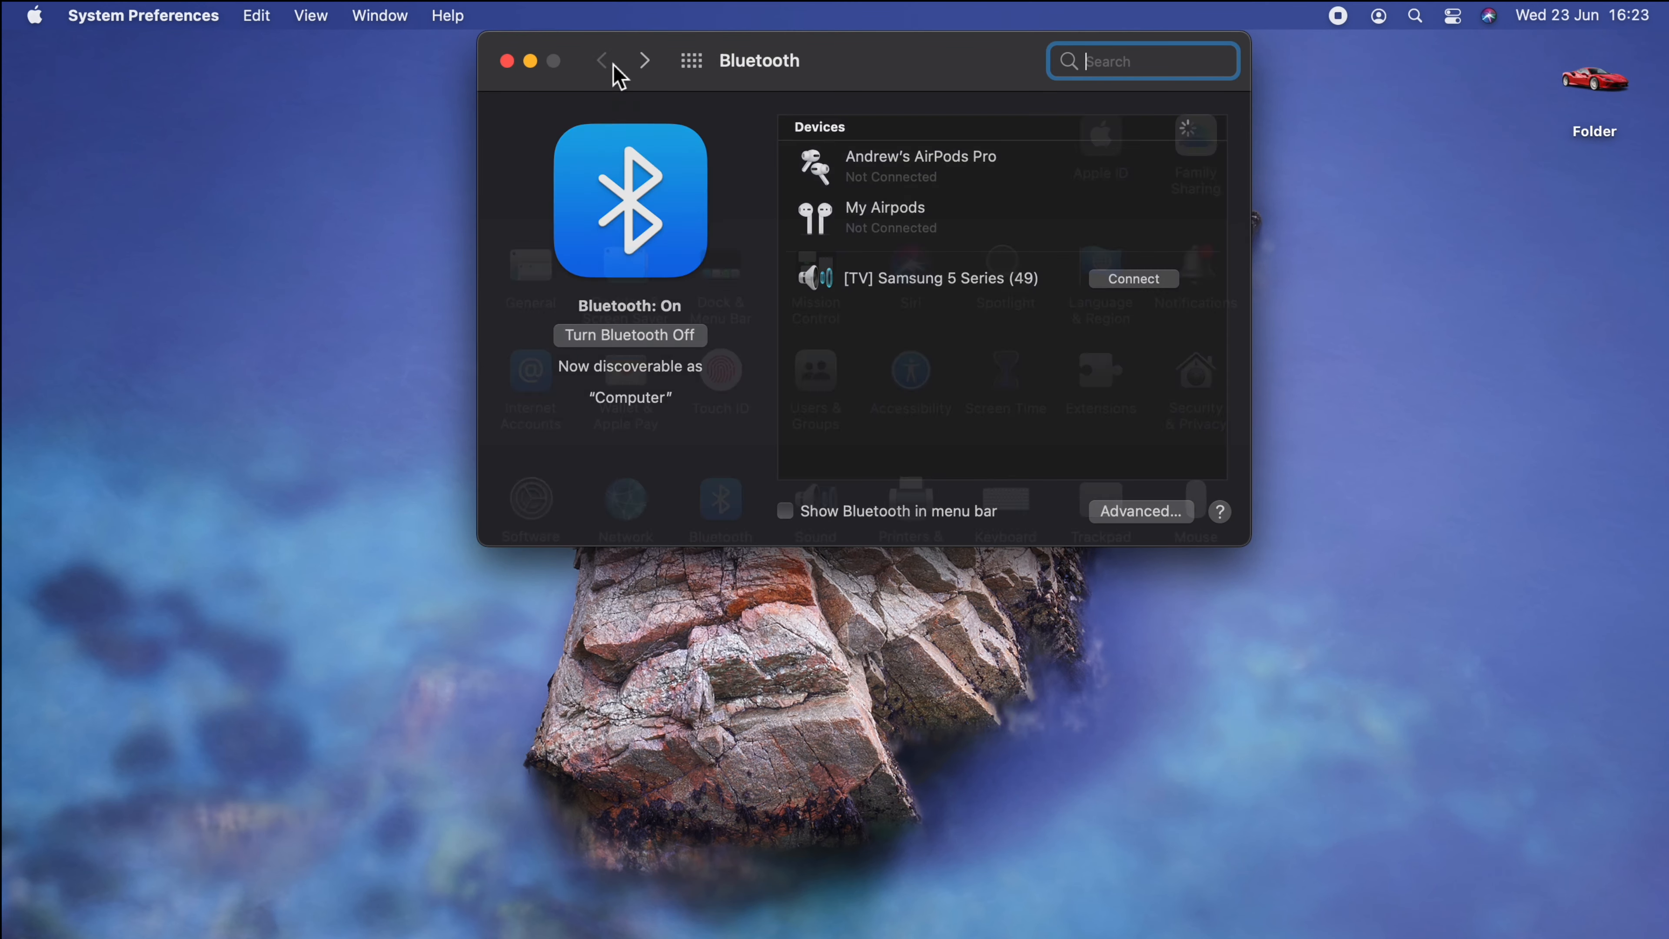
pyautogui.click(508, 61)
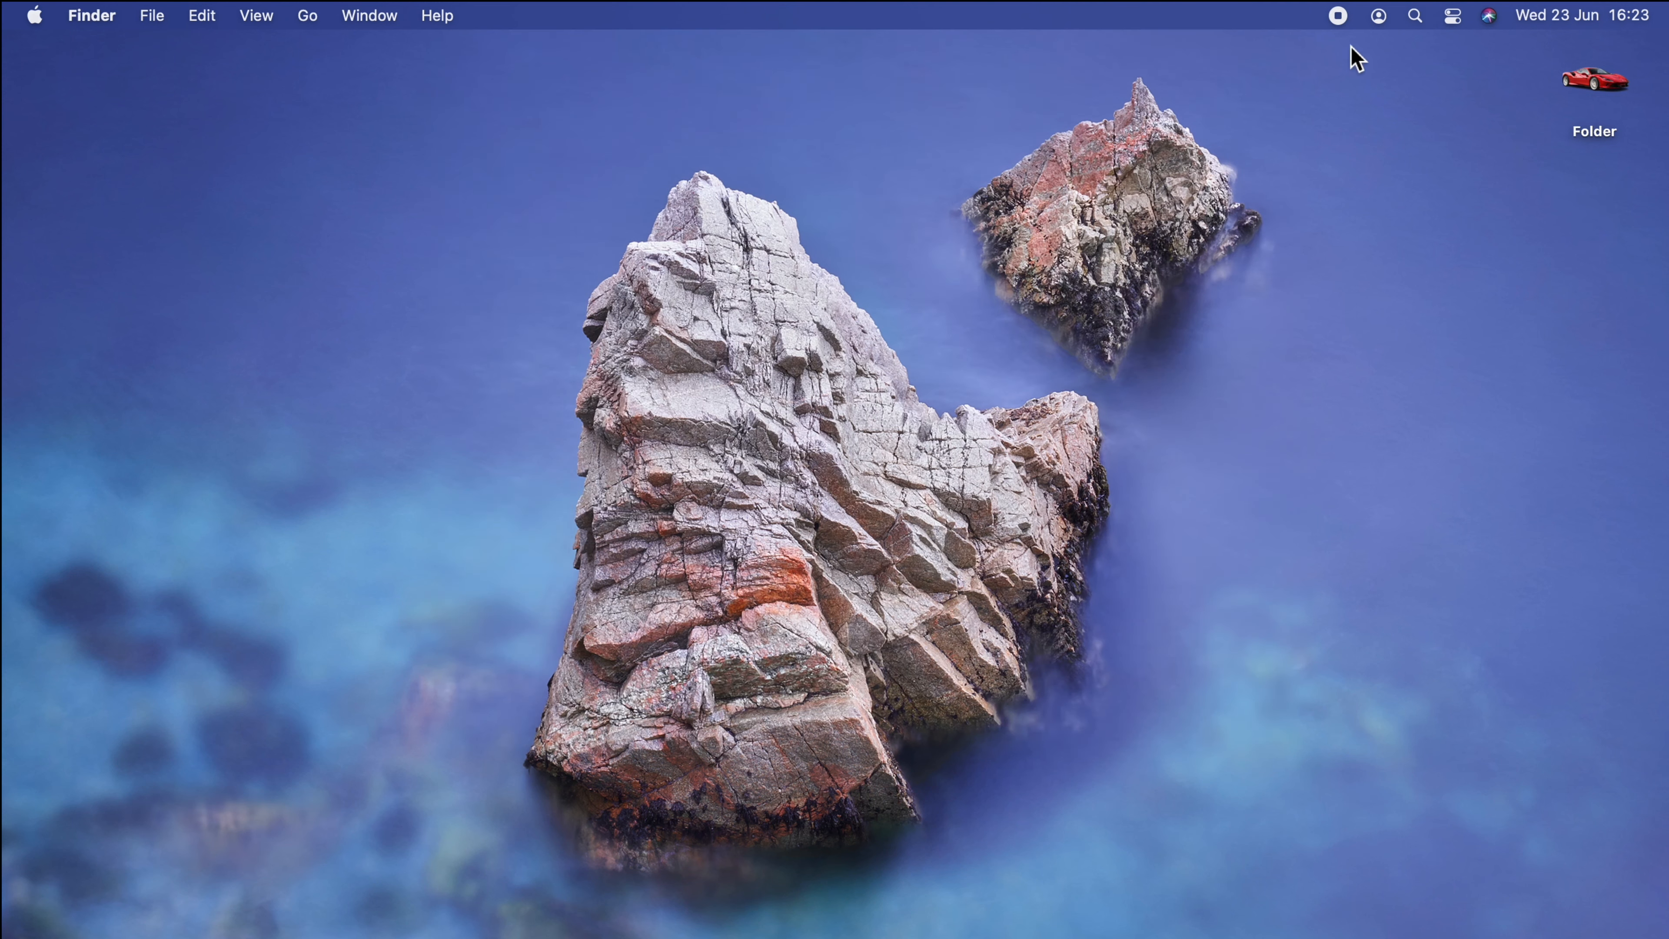
pyautogui.click(1452, 15)
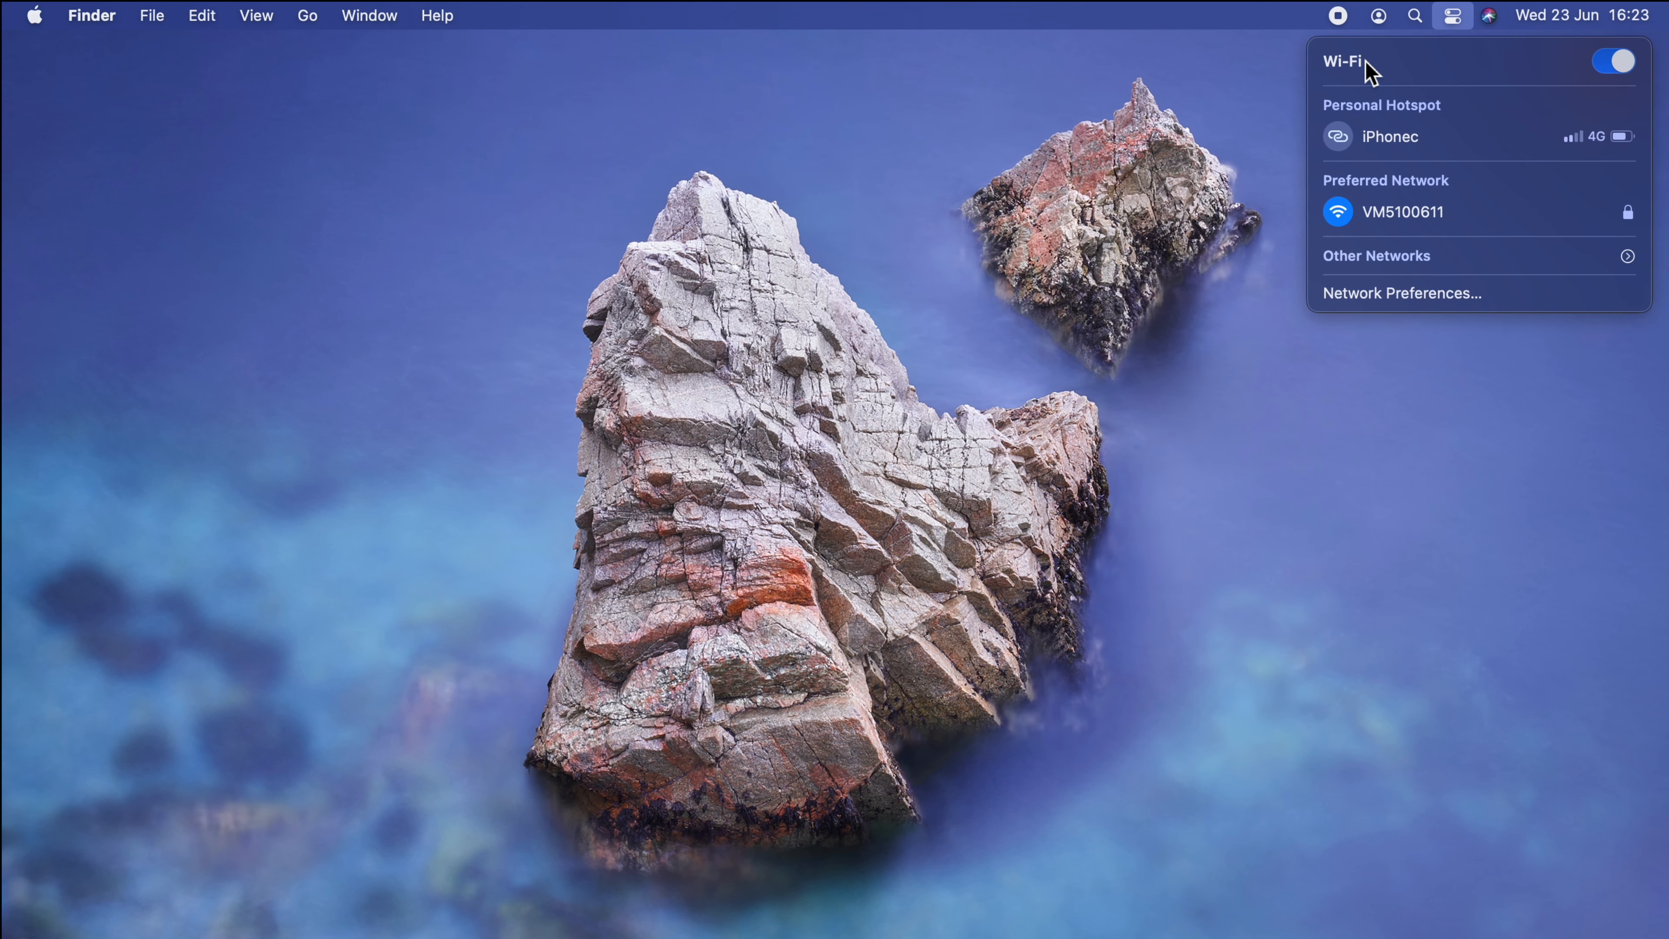
pyautogui.click(1451, 15)
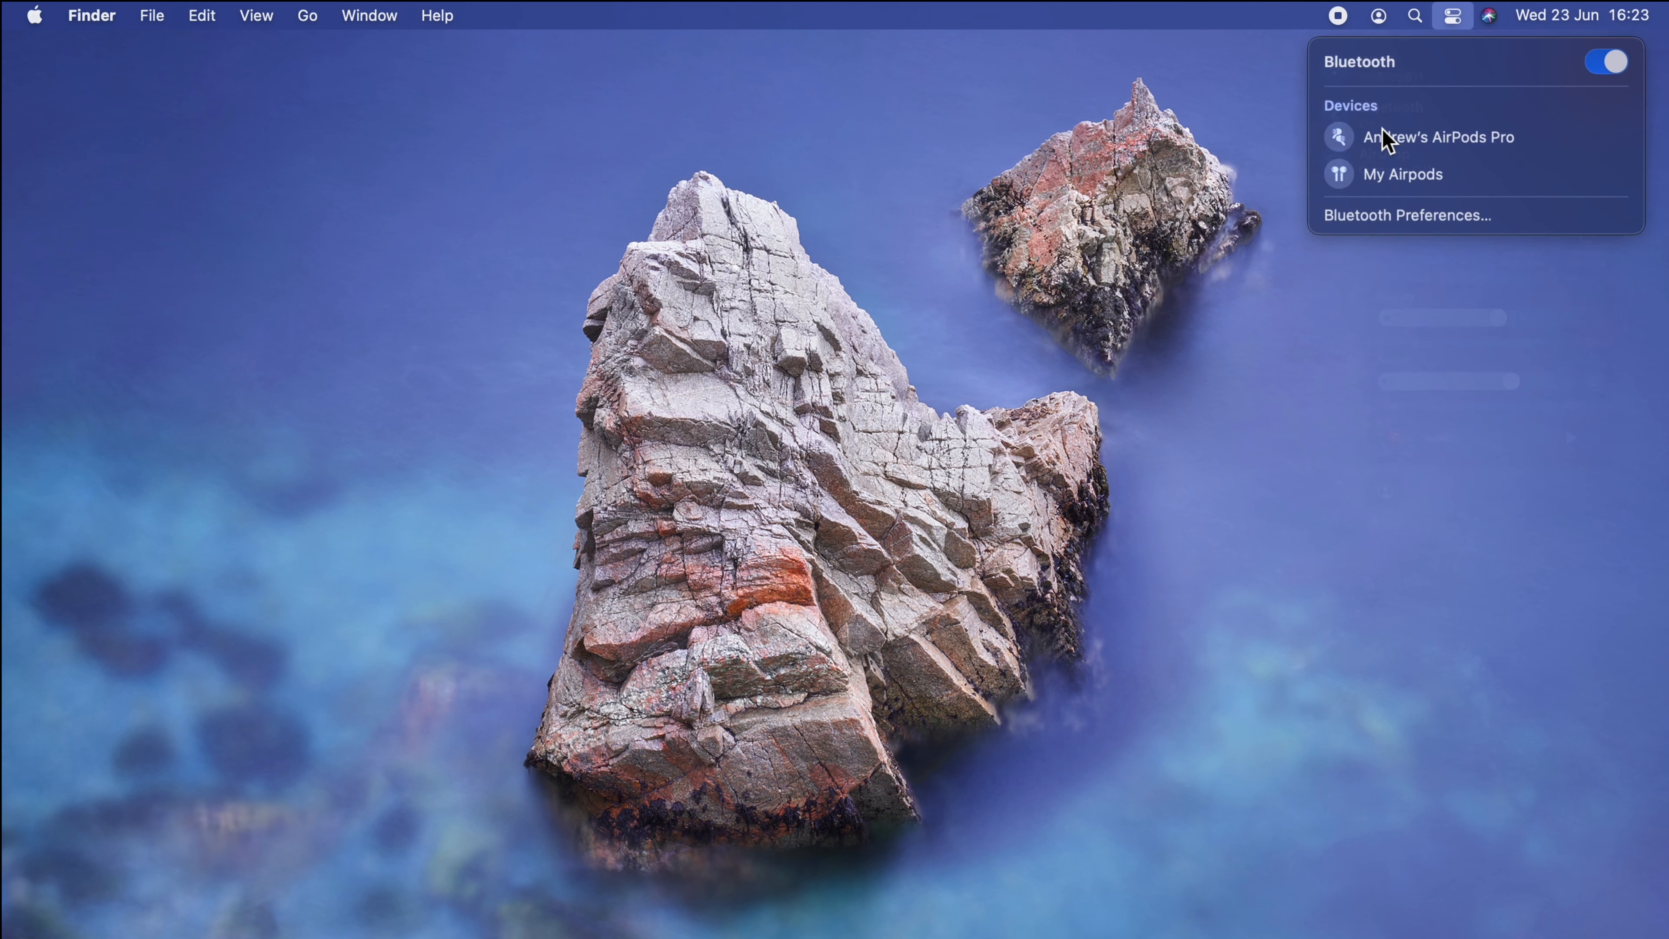
pyautogui.click(1451, 15)
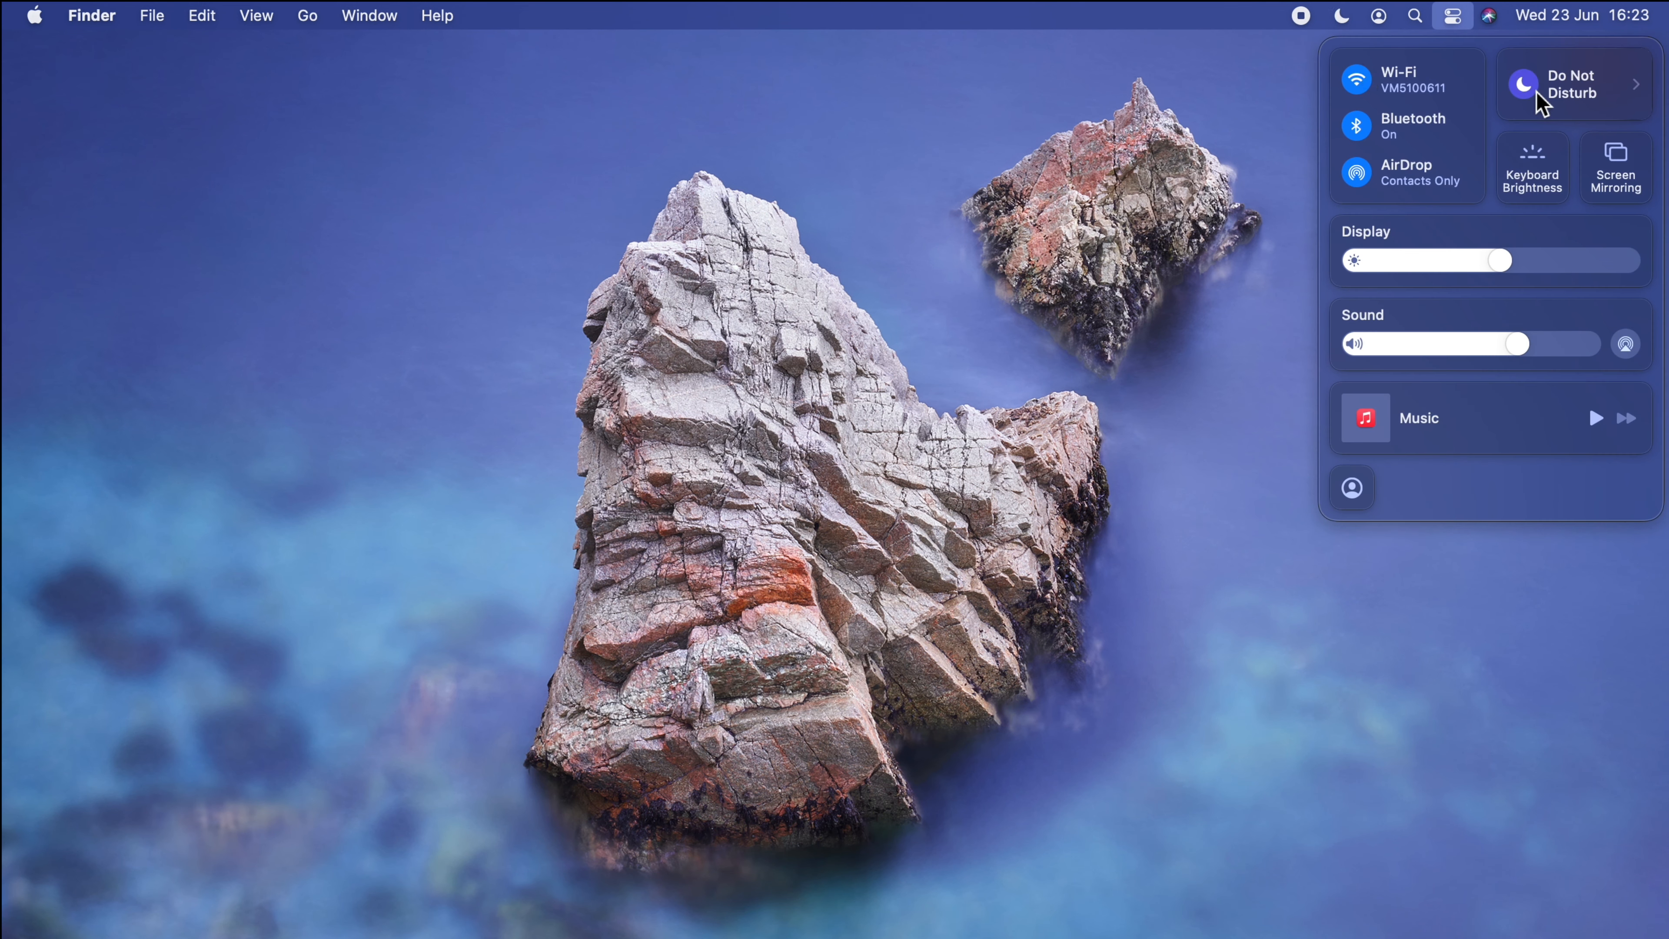
pyautogui.moveTo(1532, 170)
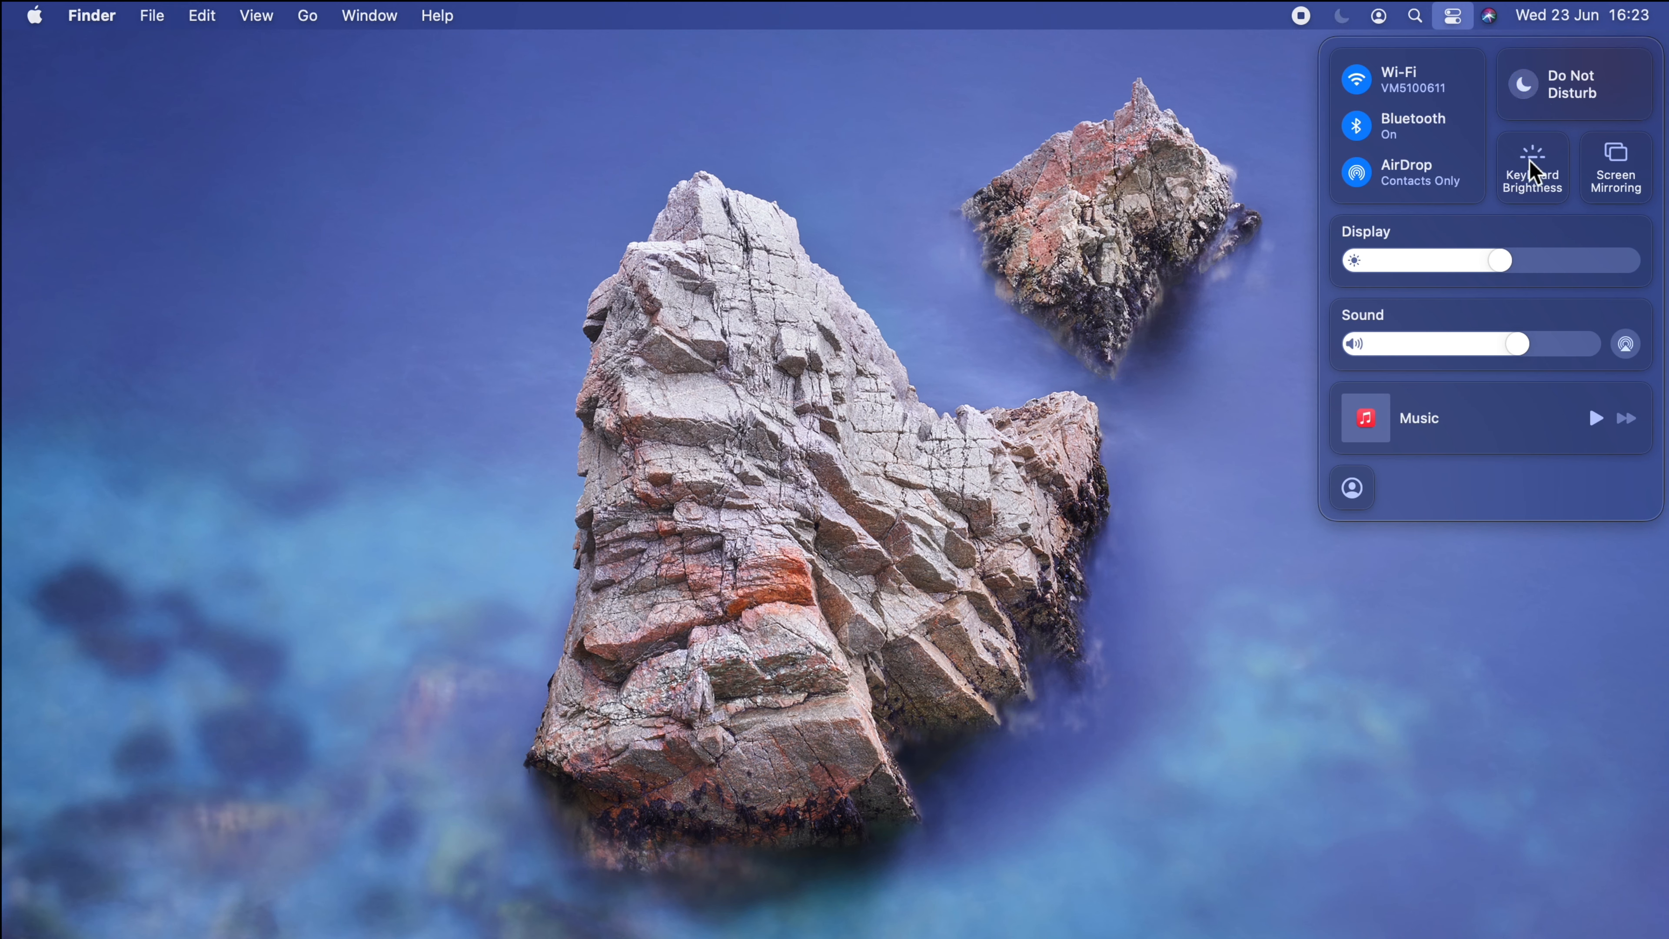
pyautogui.click(1531, 168)
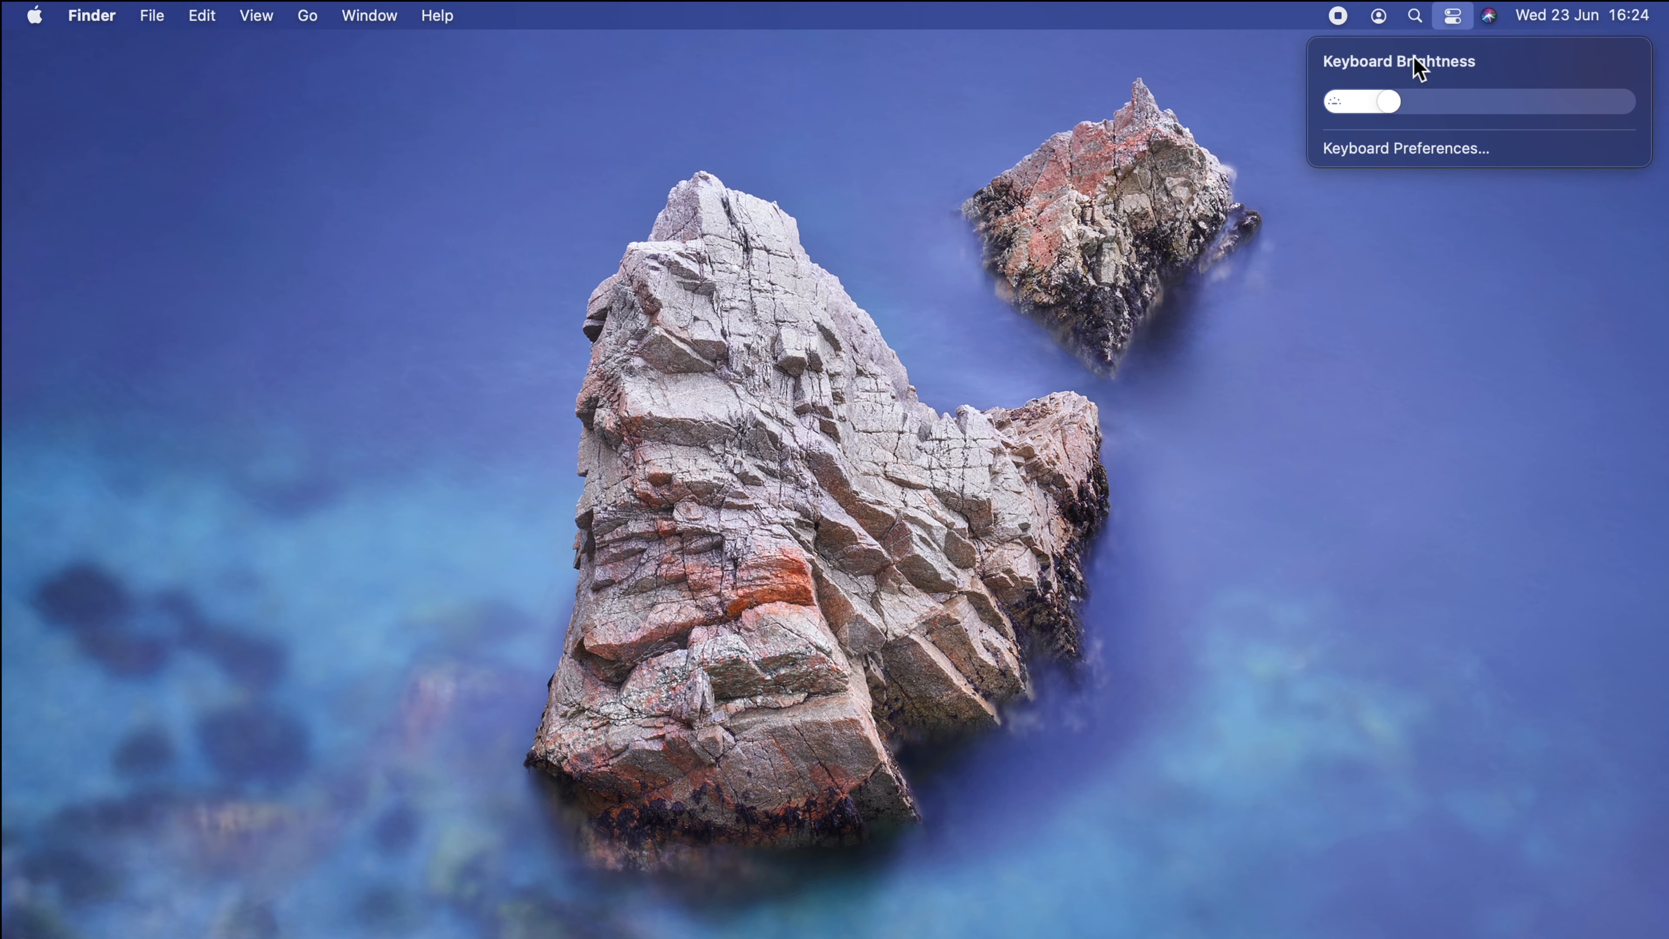
pyautogui.click(1452, 15)
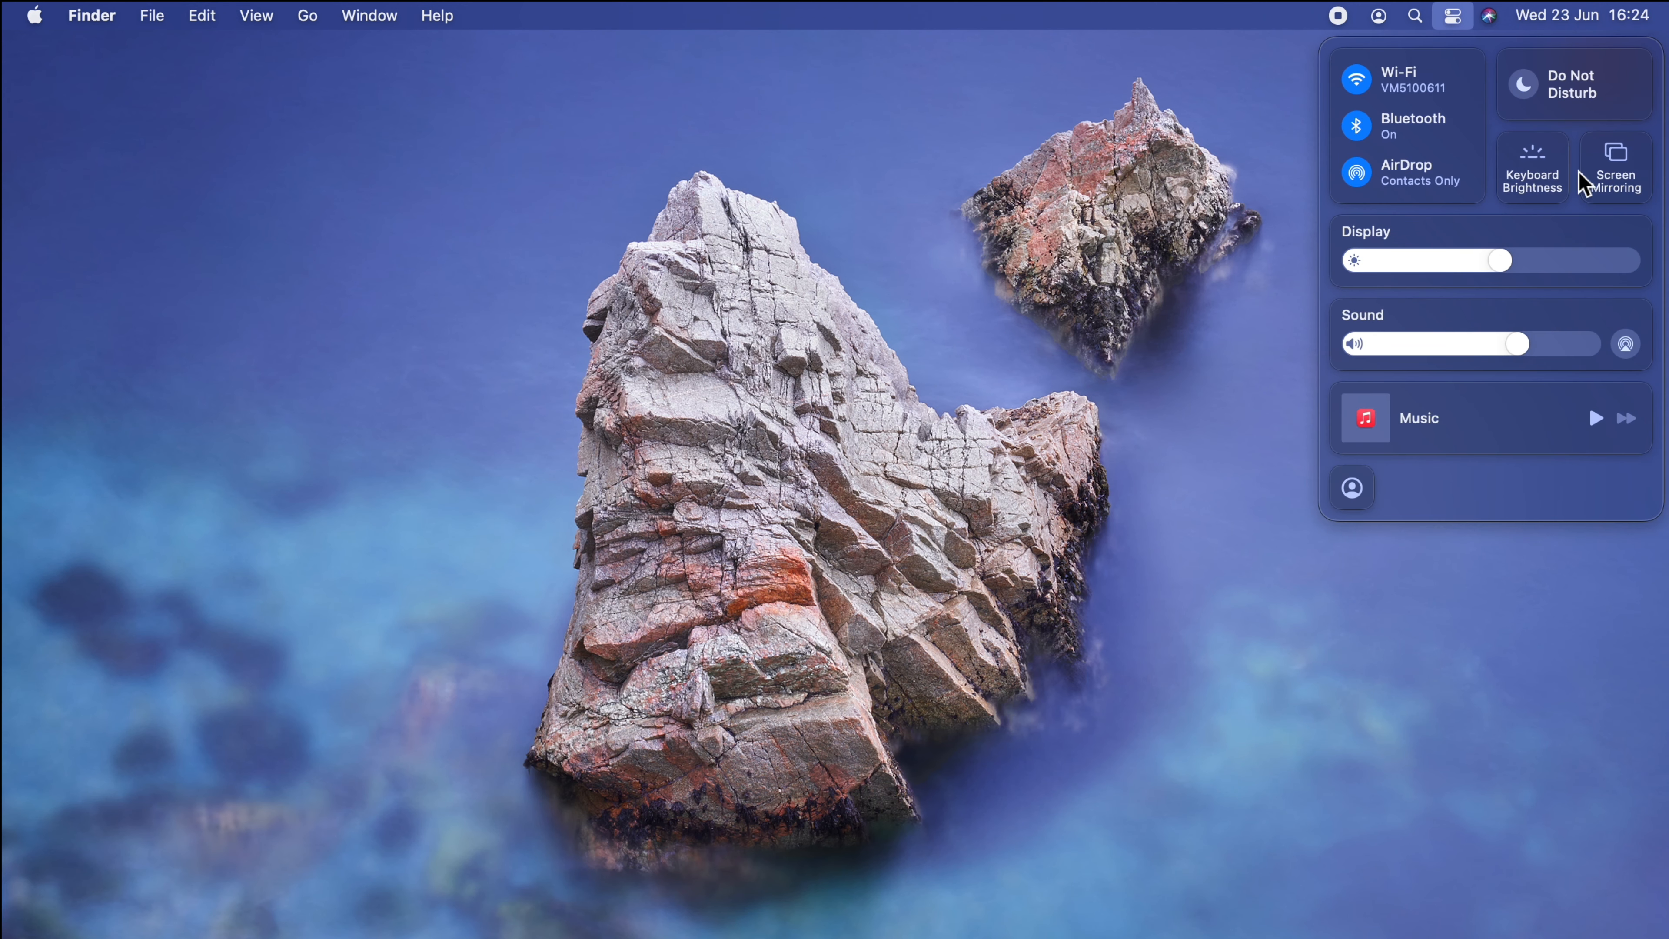
pyautogui.click(1613, 168)
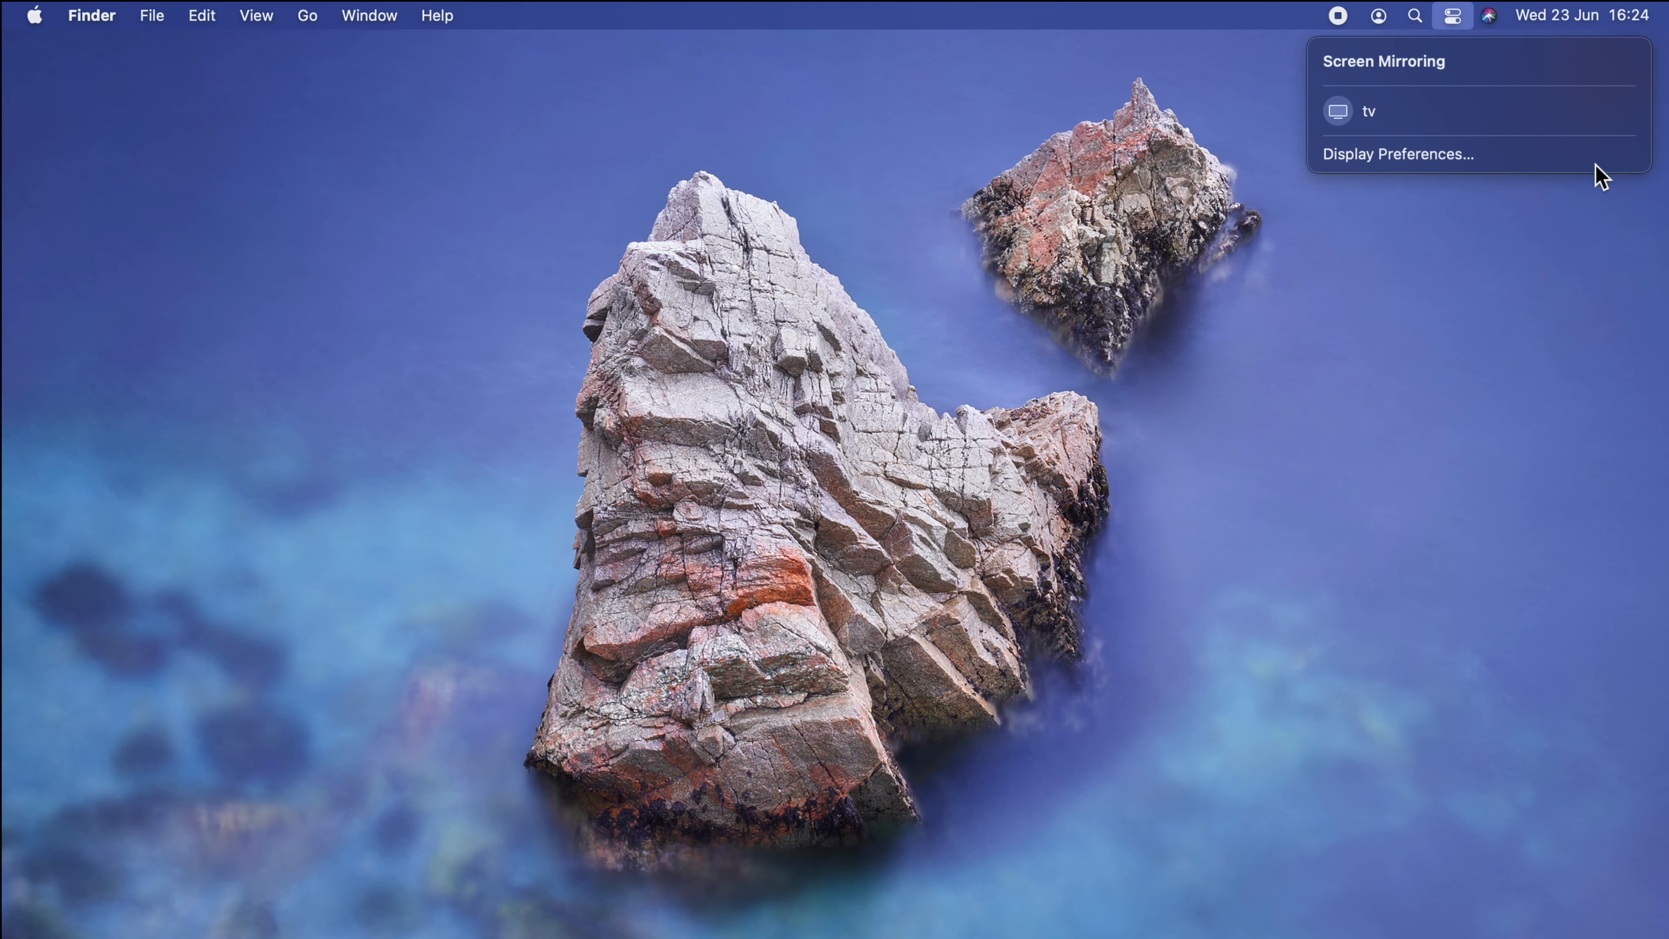
pyautogui.click(1452, 15)
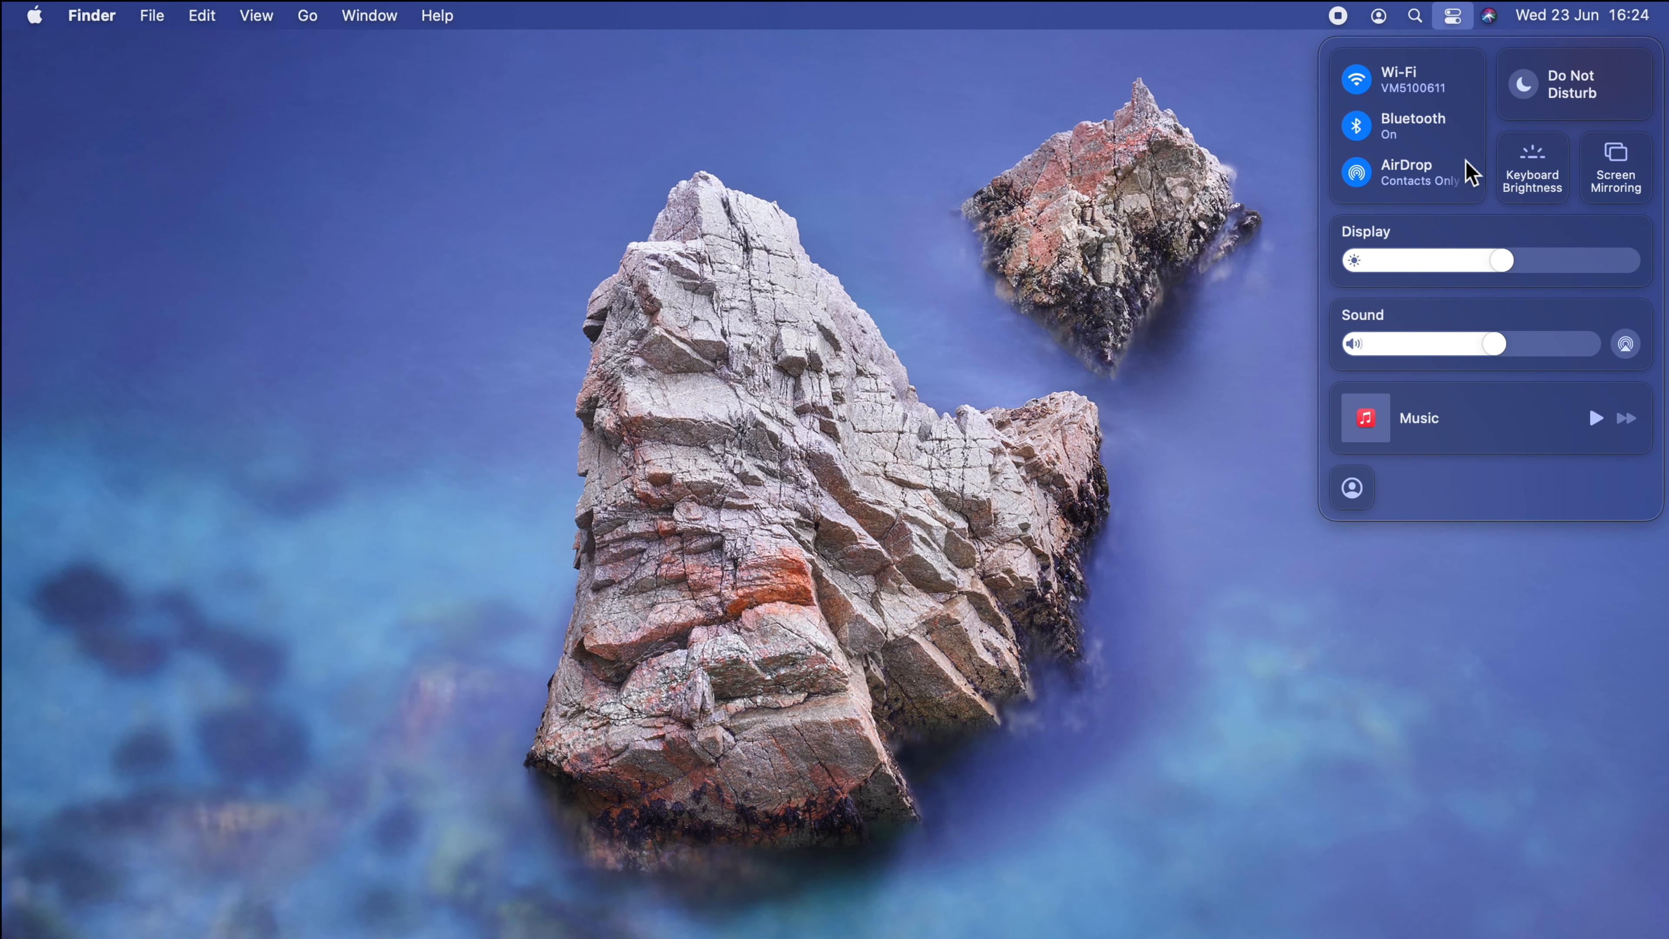
pyautogui.moveTo(1416, 94)
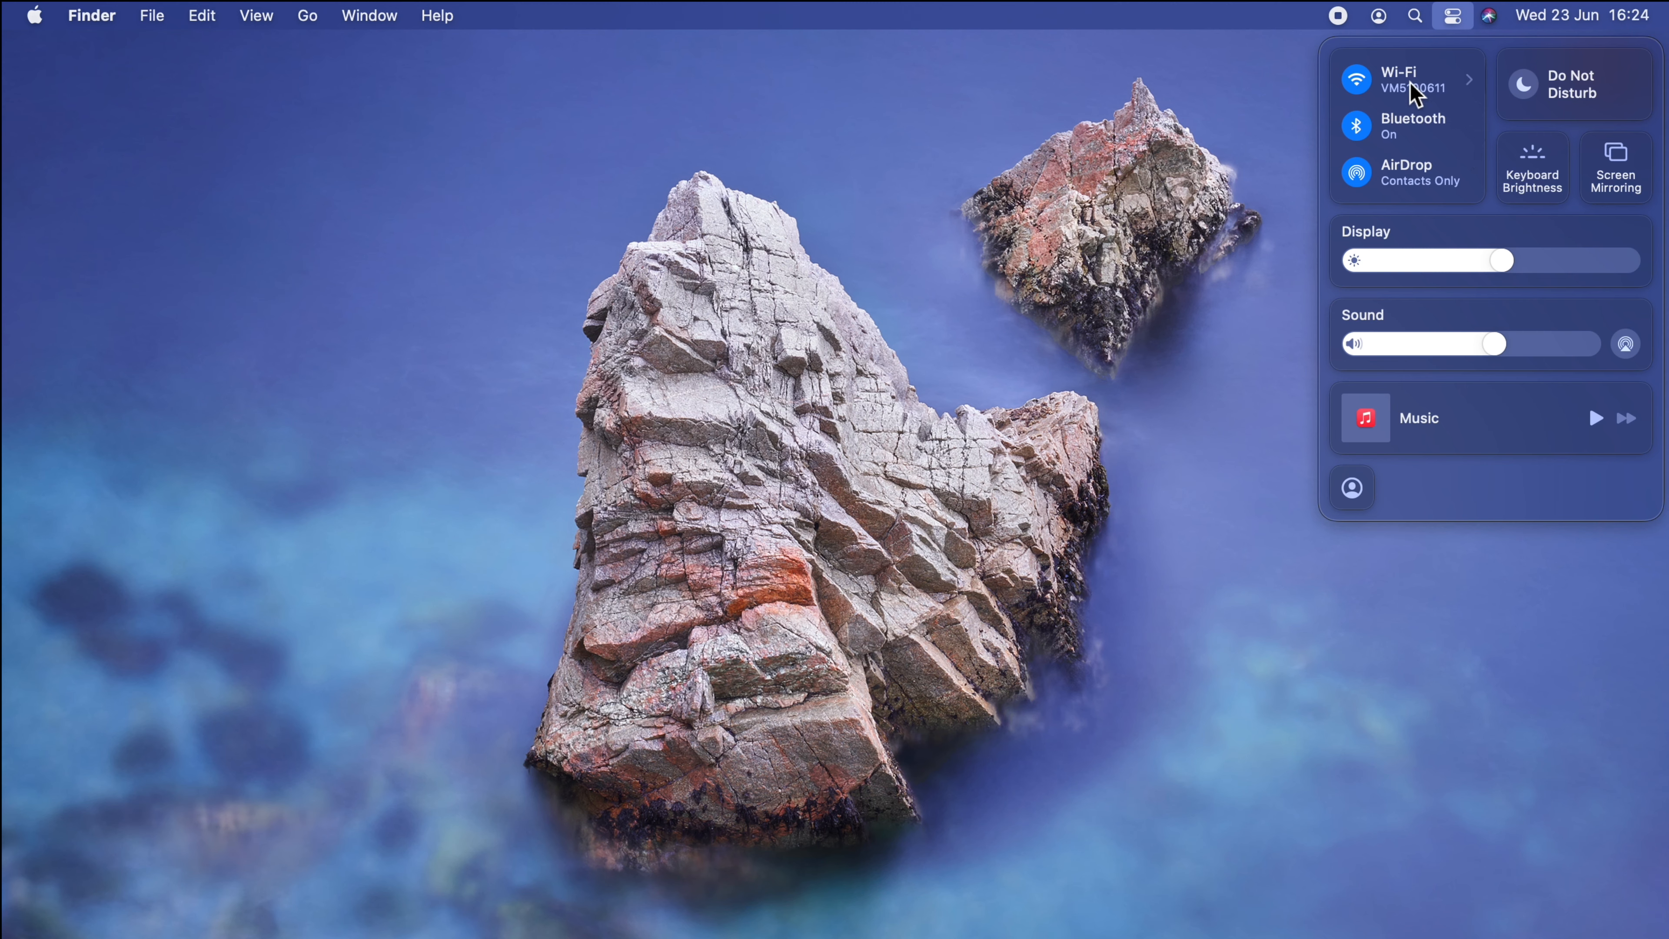
pyautogui.moveTo(1416, 375)
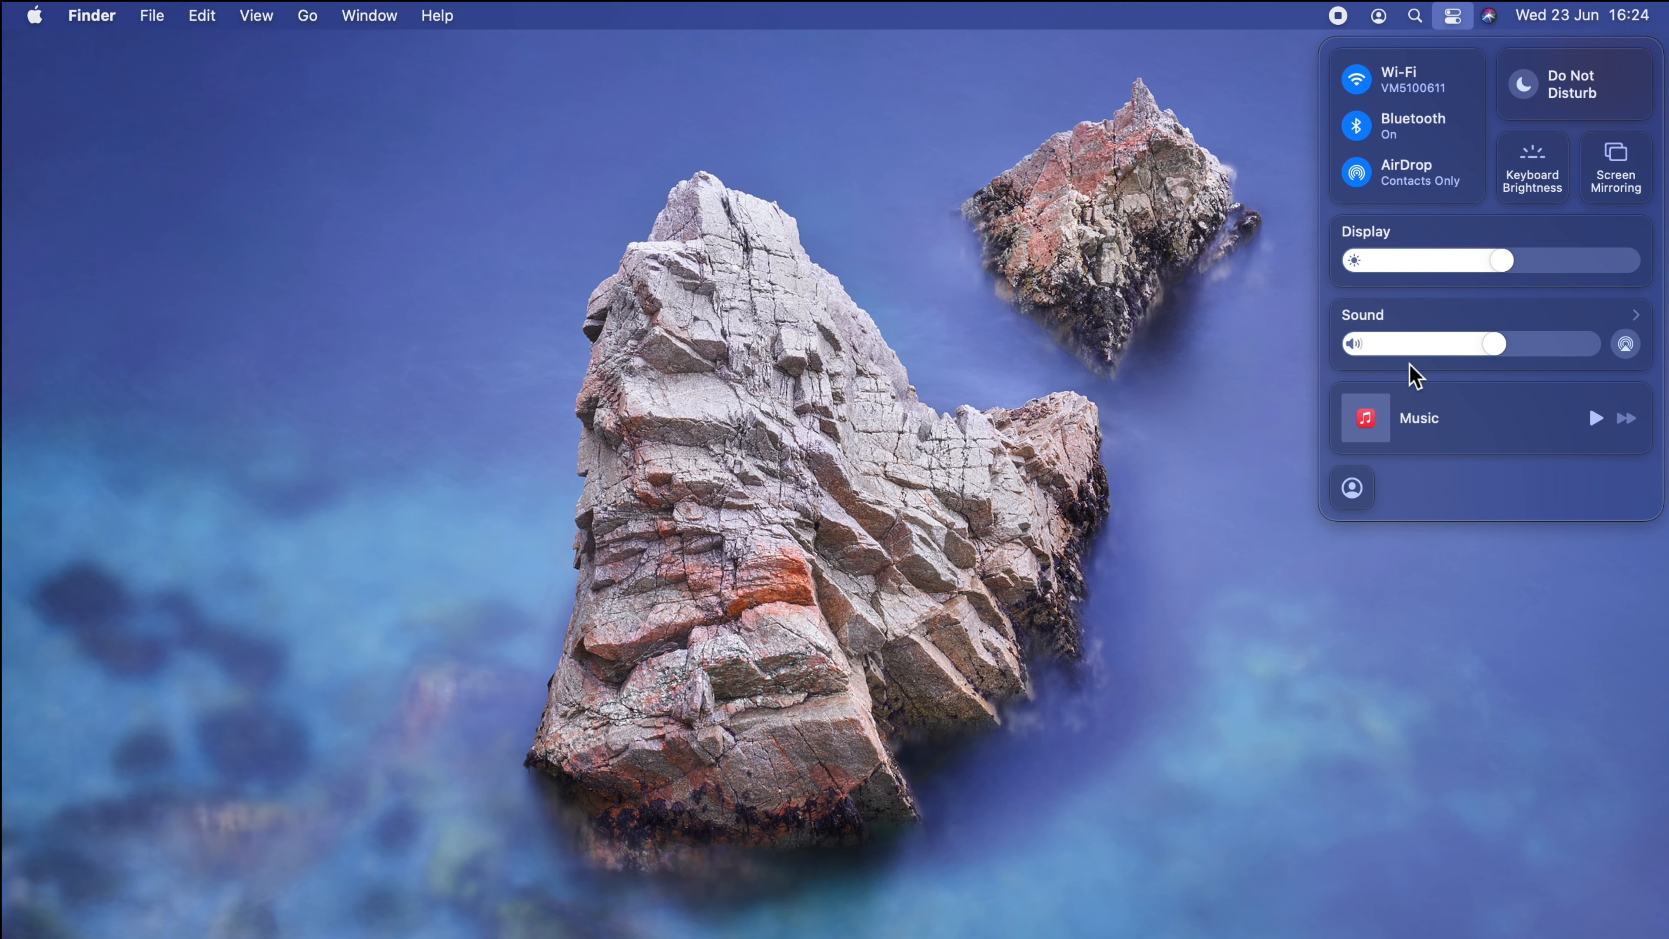
pyautogui.moveTo(1416, 94)
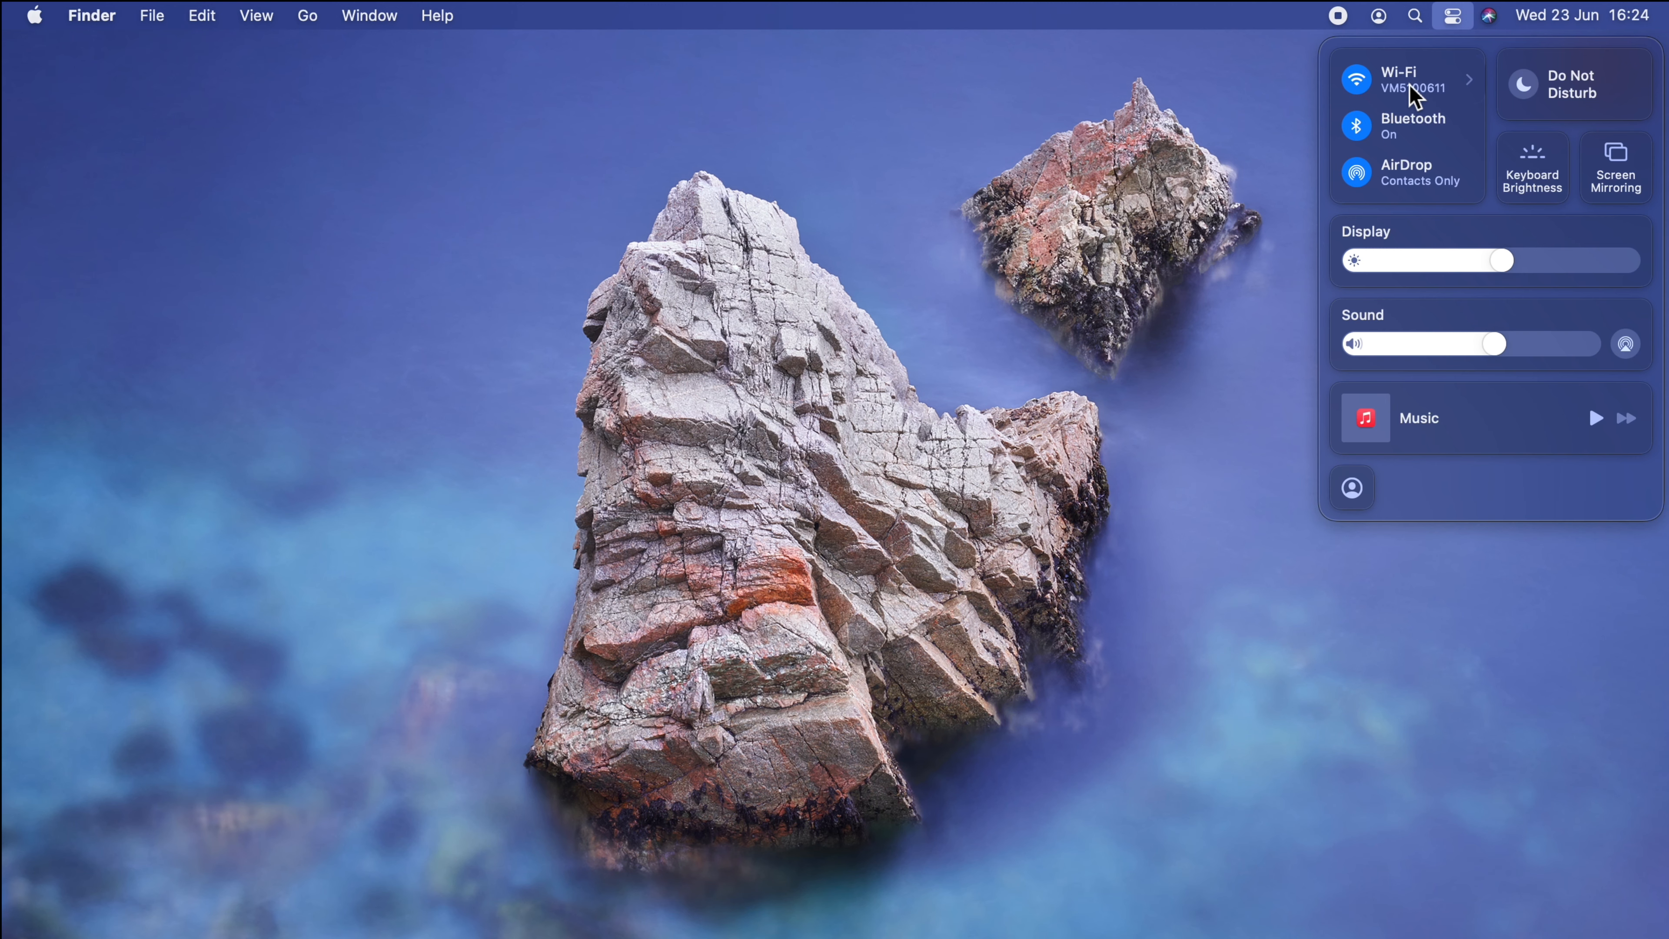
pyautogui.moveTo(1284, 29)
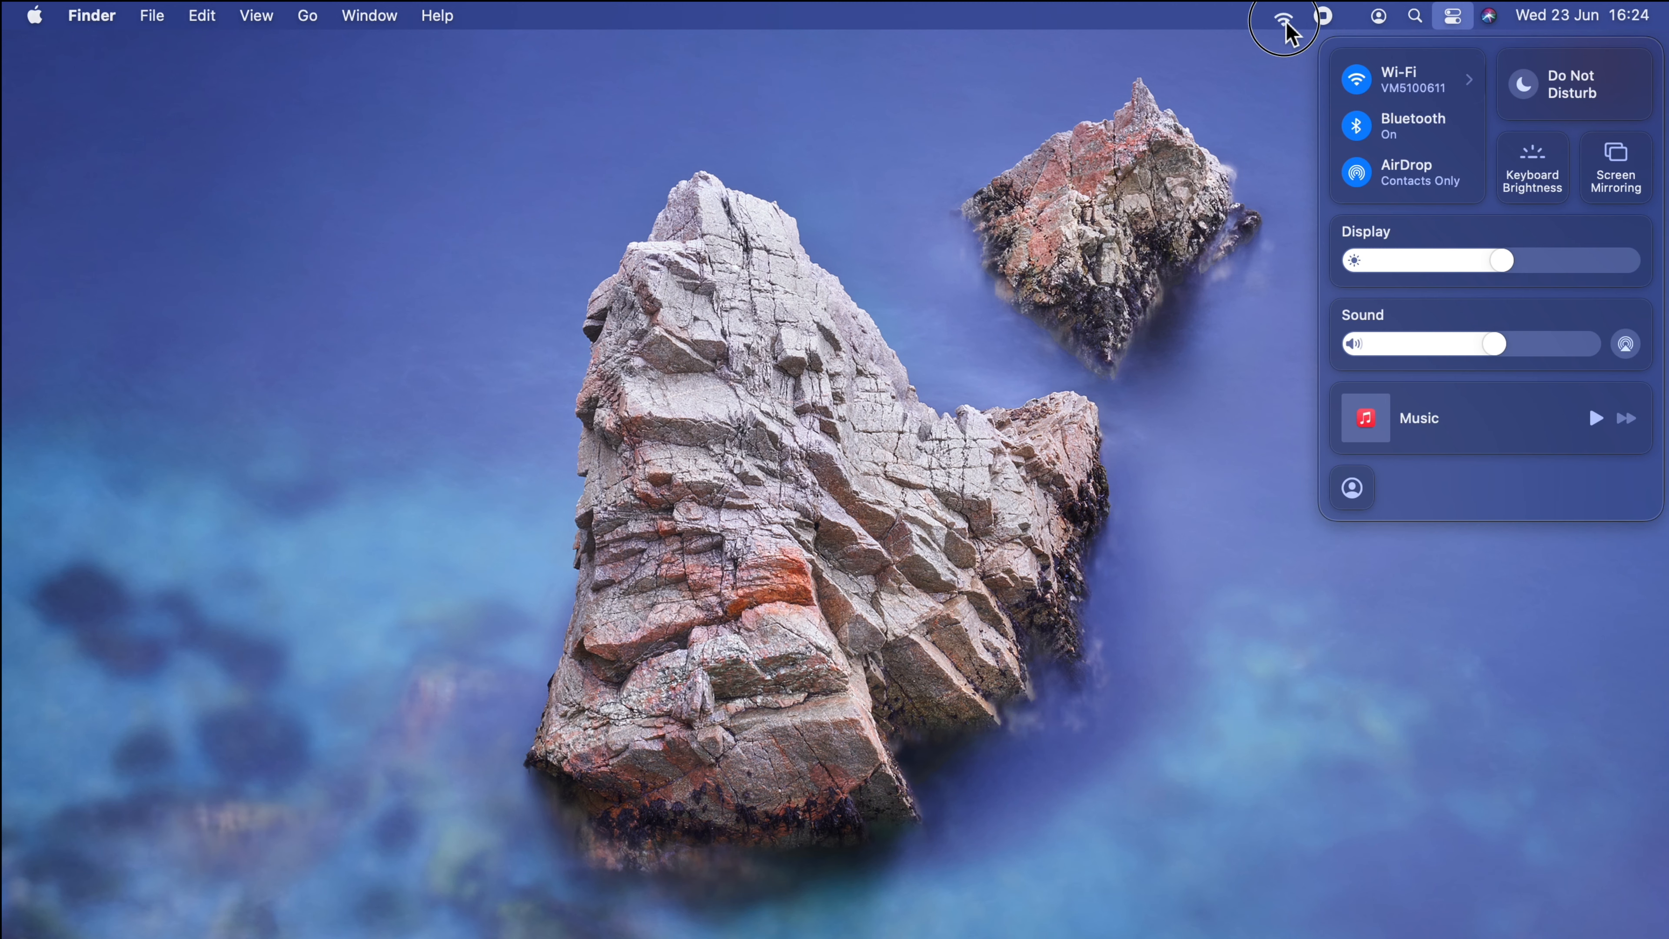
pyautogui.moveTo(1424, 147)
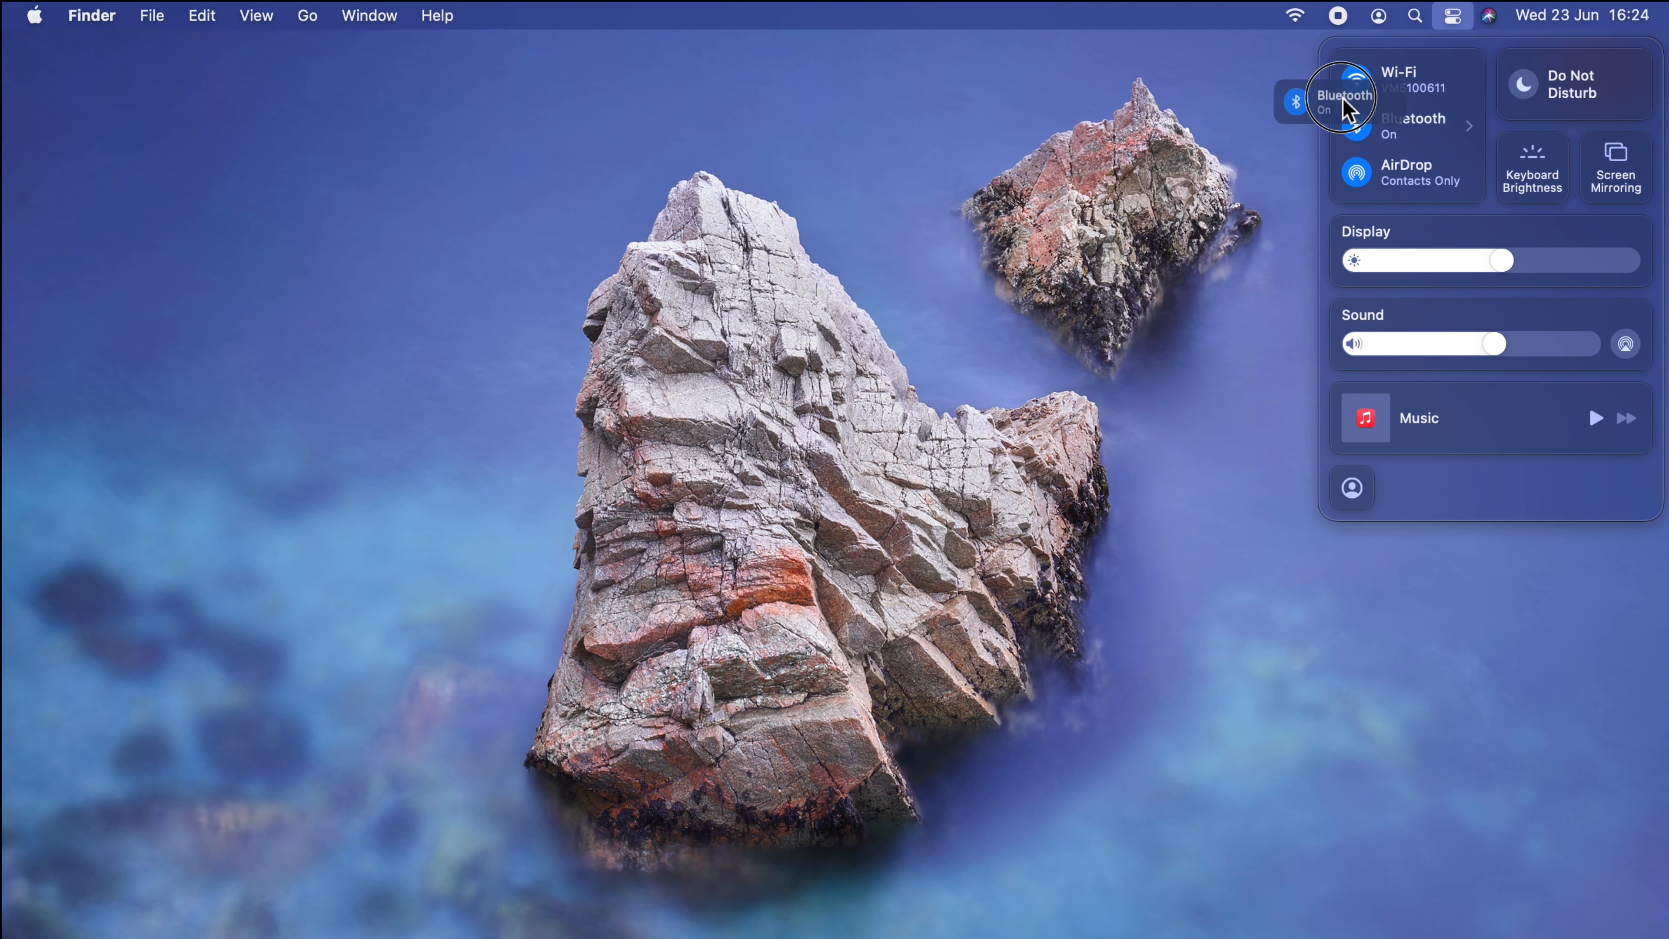
pyautogui.moveTo(1222, 112)
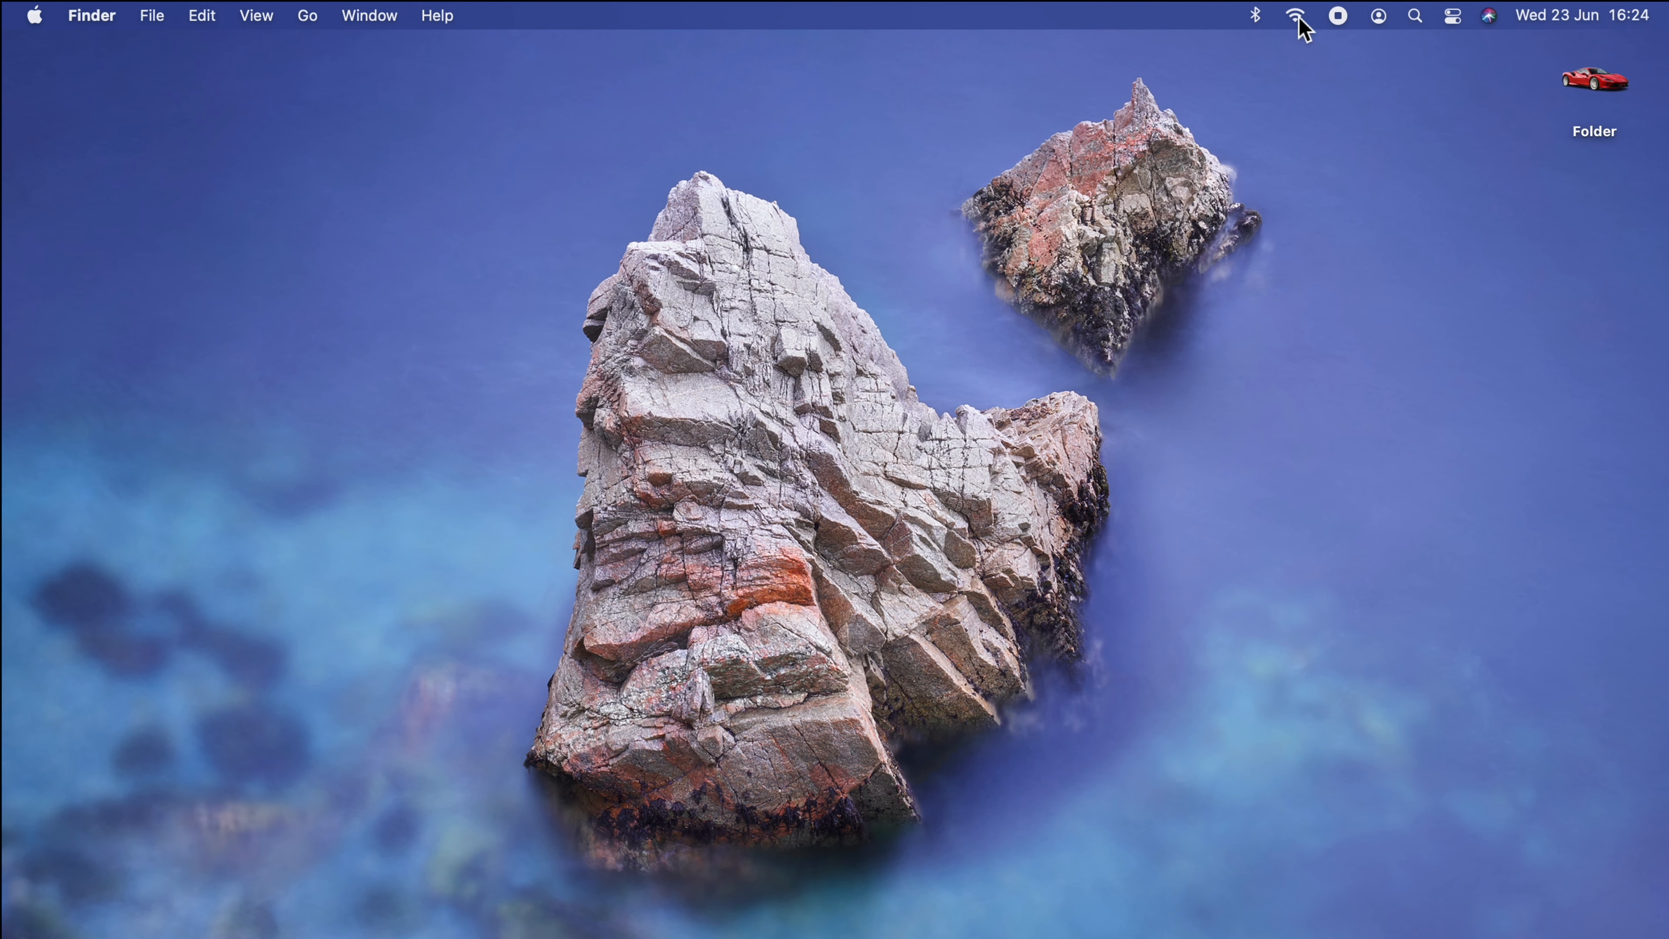
# Step: Check the Wi-Fi network list from its new menu bar icon and dismiss it
pyautogui.click(1297, 15)
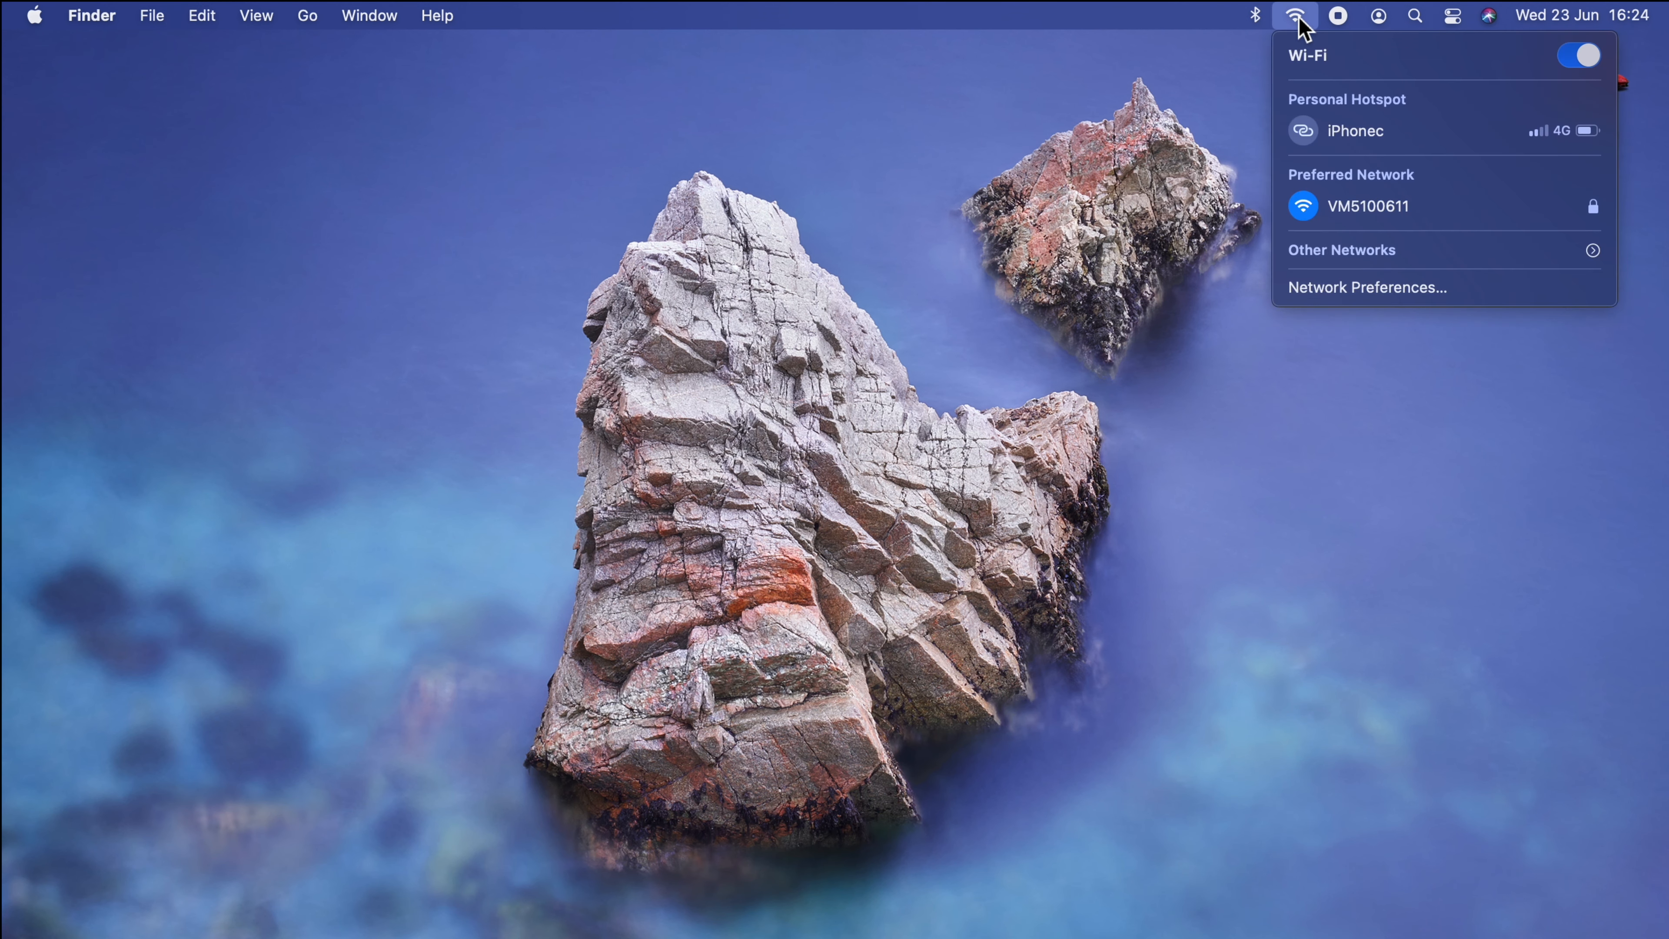
pyautogui.click(1256, 16)
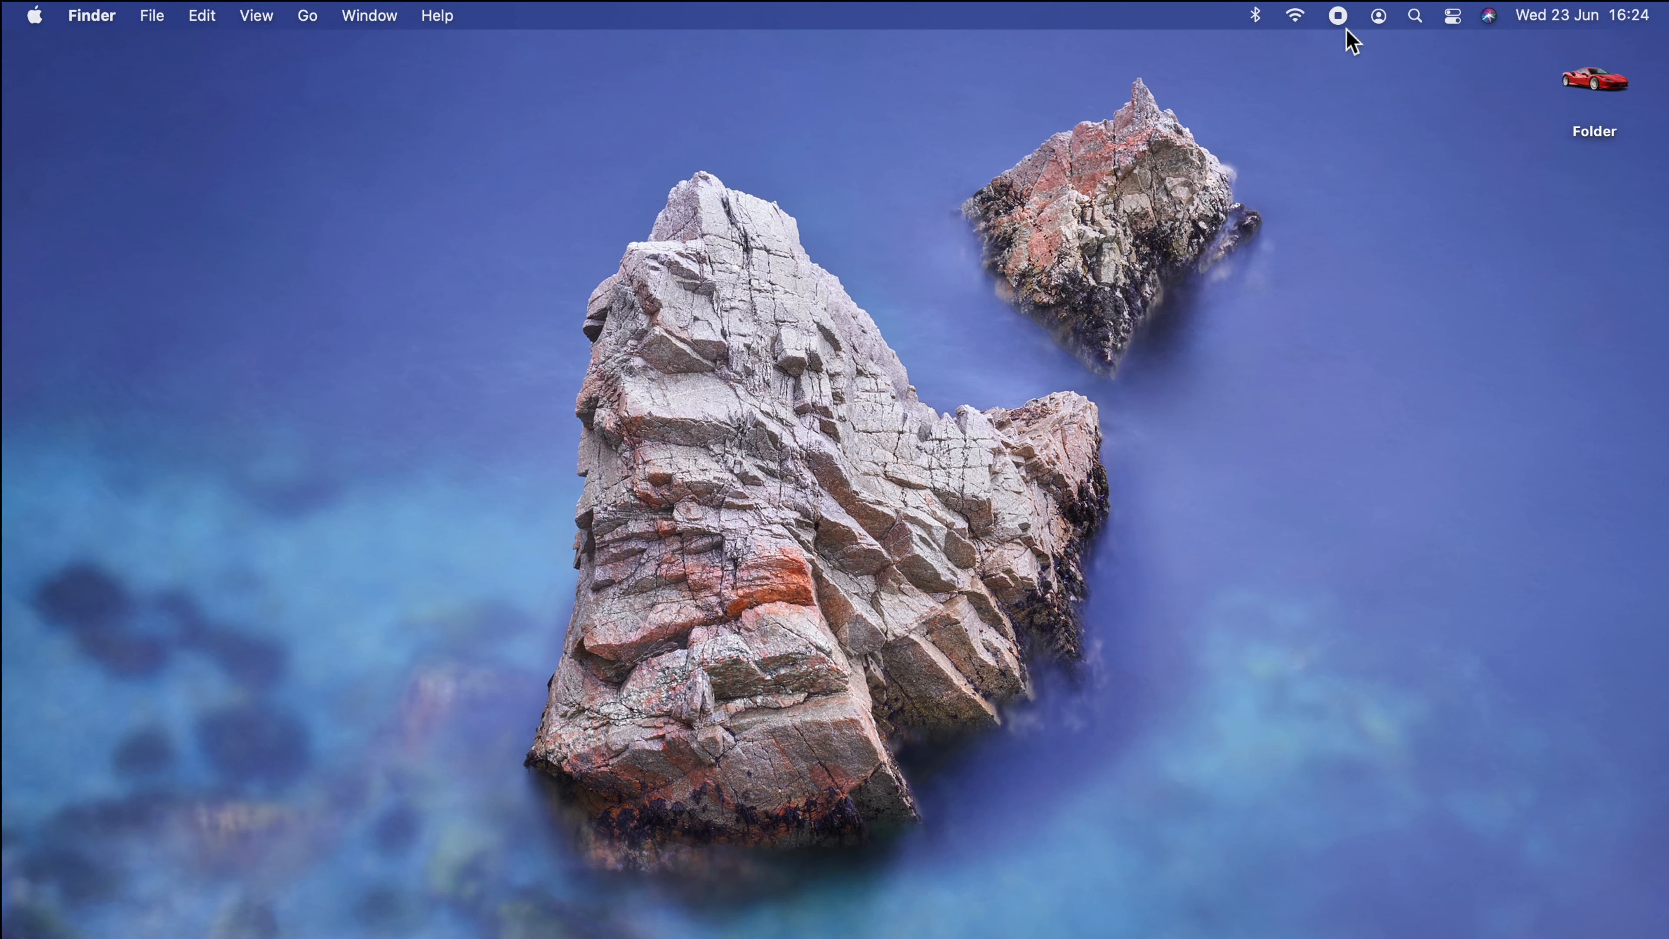
pyautogui.moveTo(1262, 21)
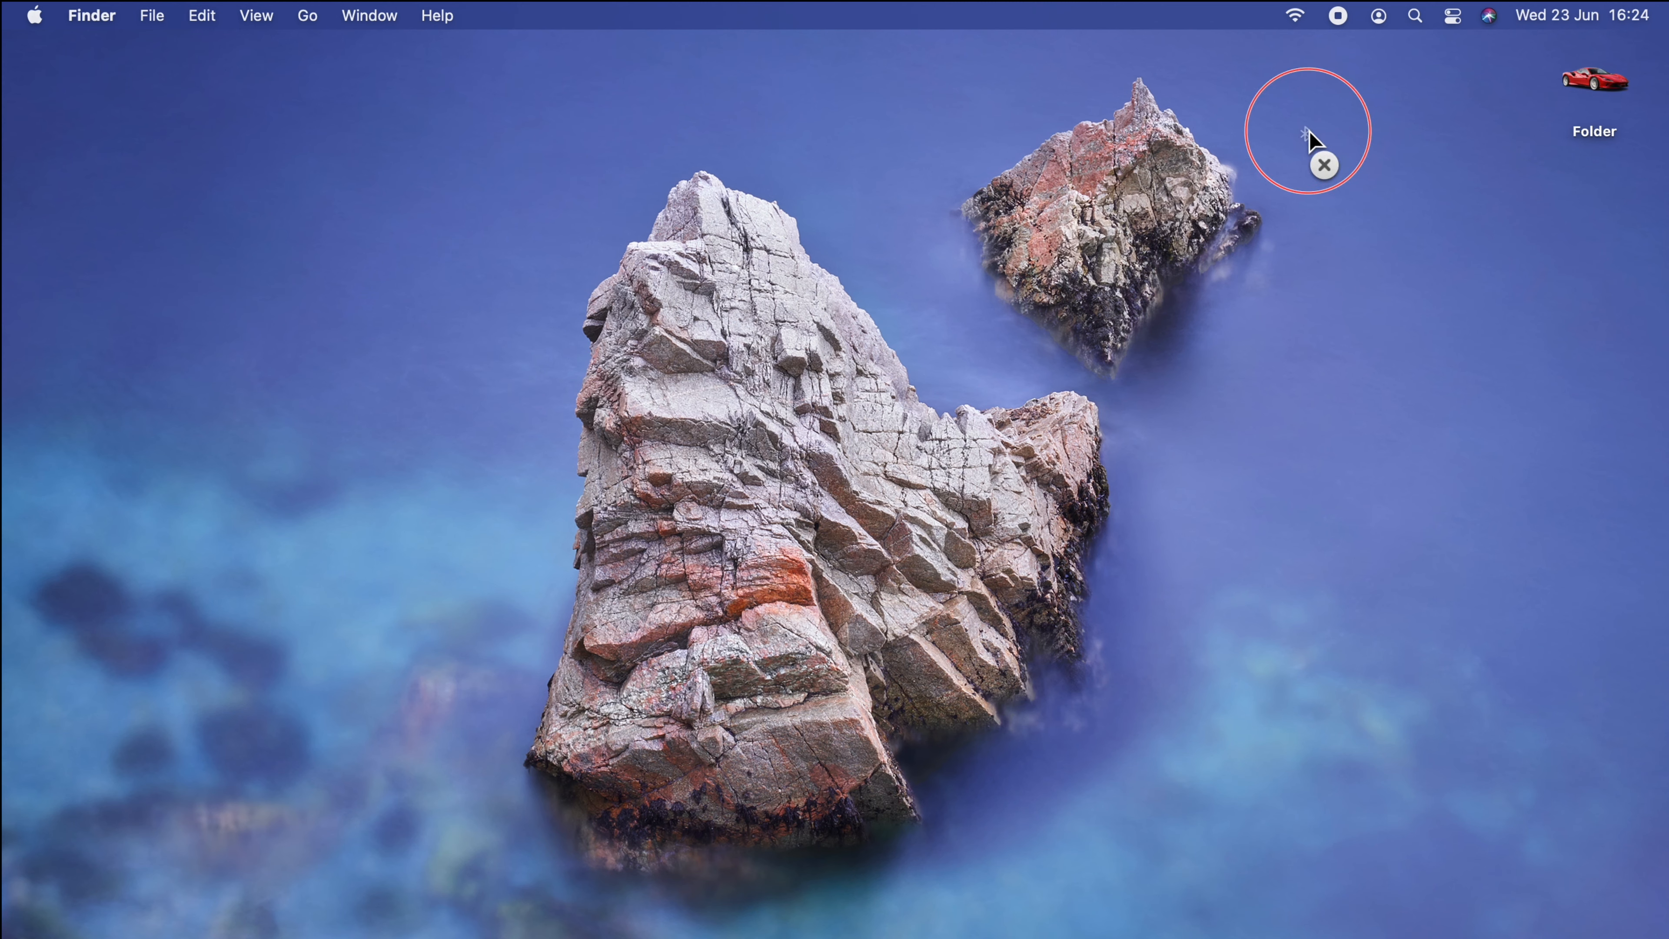
pyautogui.moveTo(1328, 172)
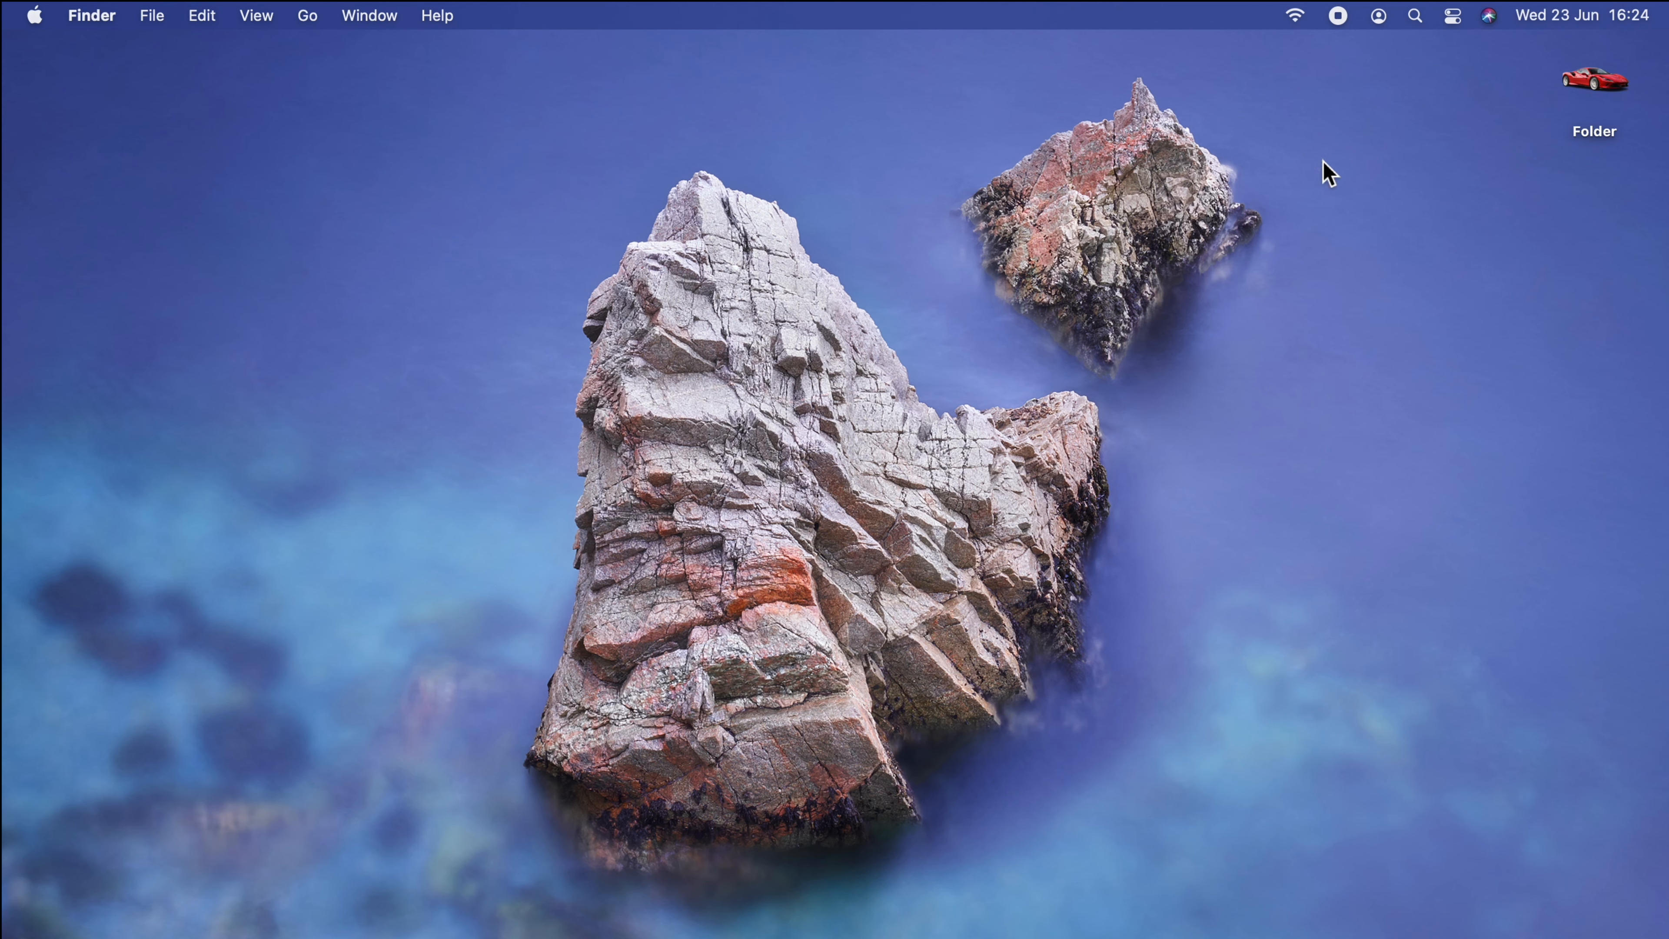
pyautogui.moveTo(1305, 33)
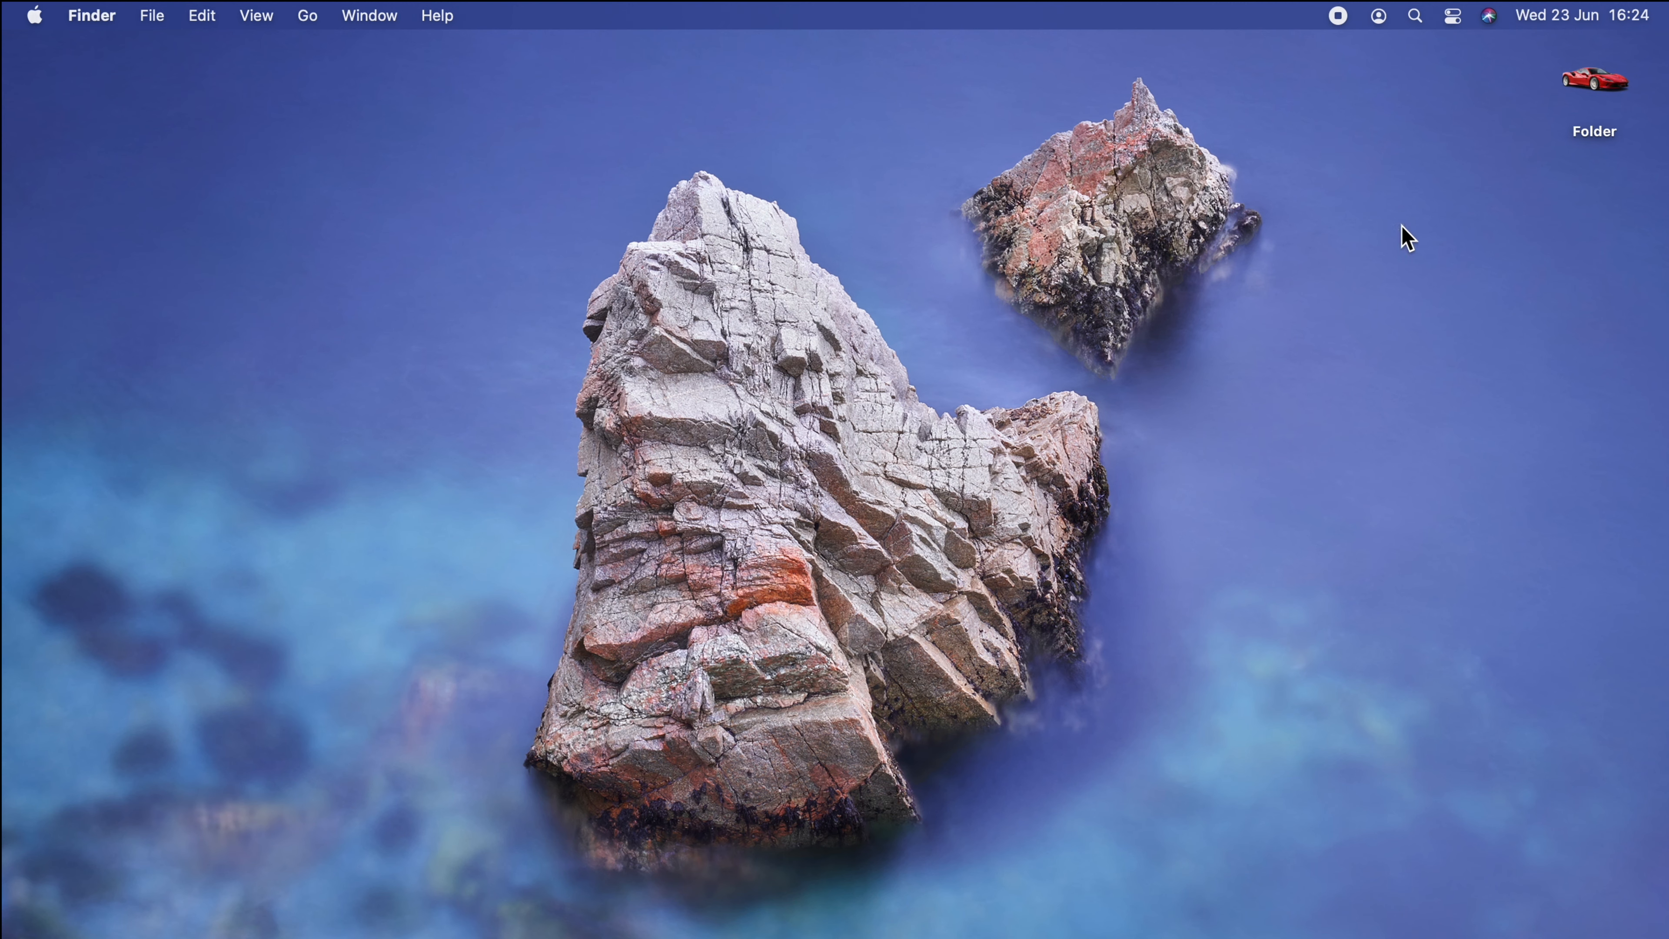
pyautogui.moveTo(1442, 112)
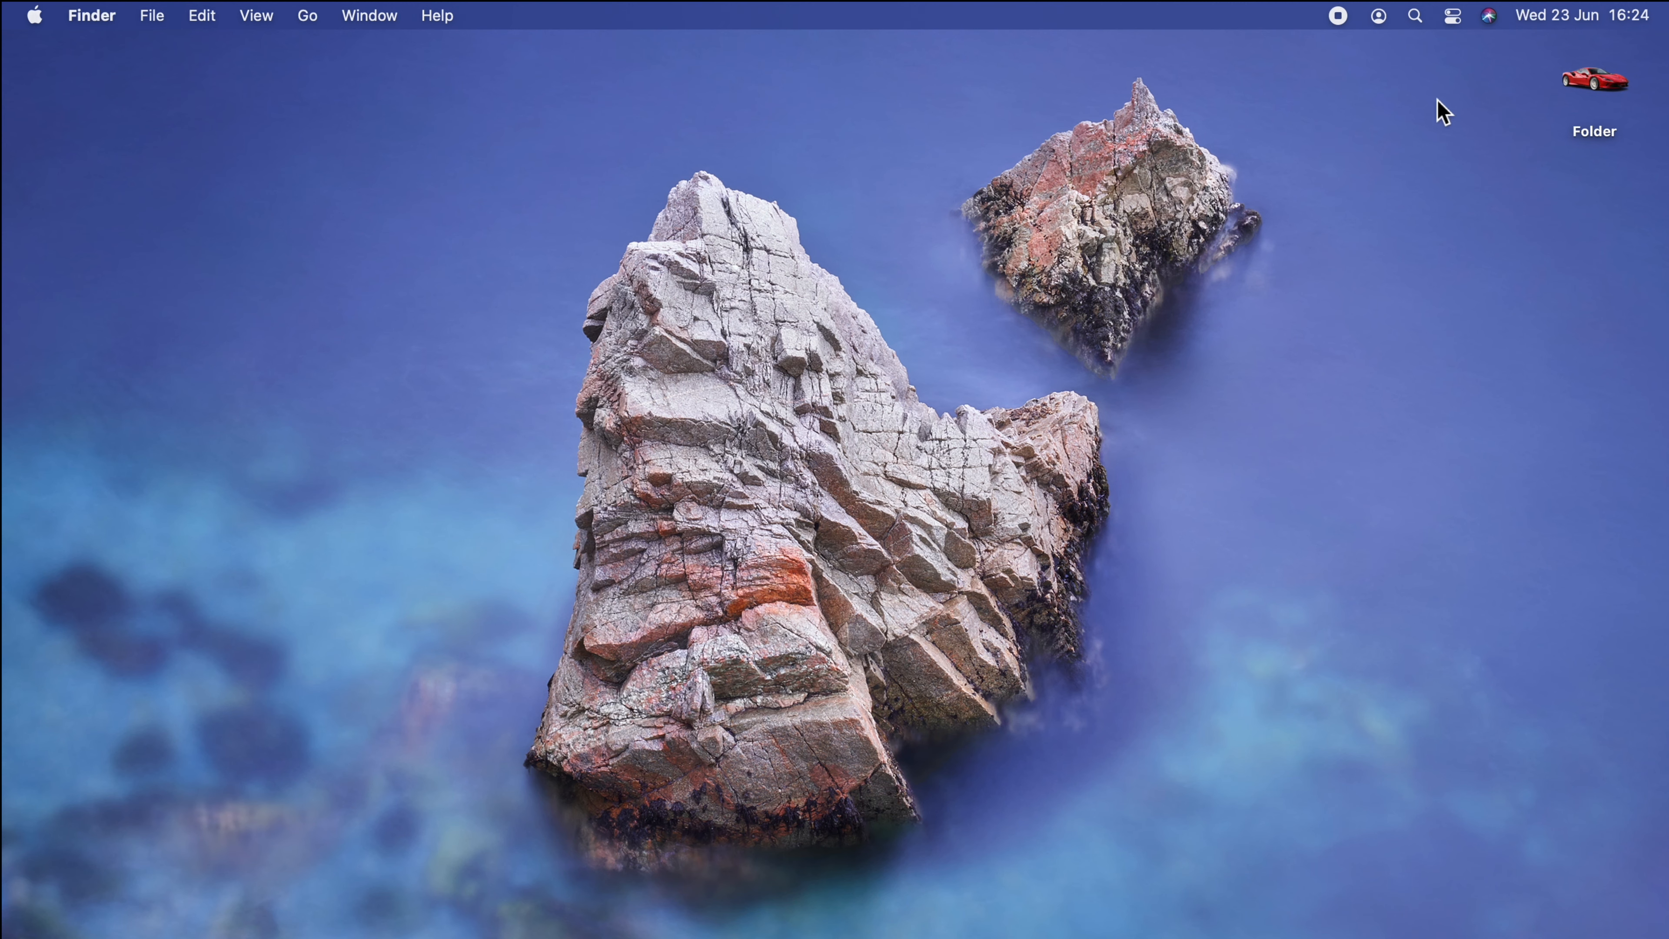
# Step: Bring up Control Center after removing the Wi-Fi and Bluetooth menu bar icons
pyautogui.click(1451, 15)
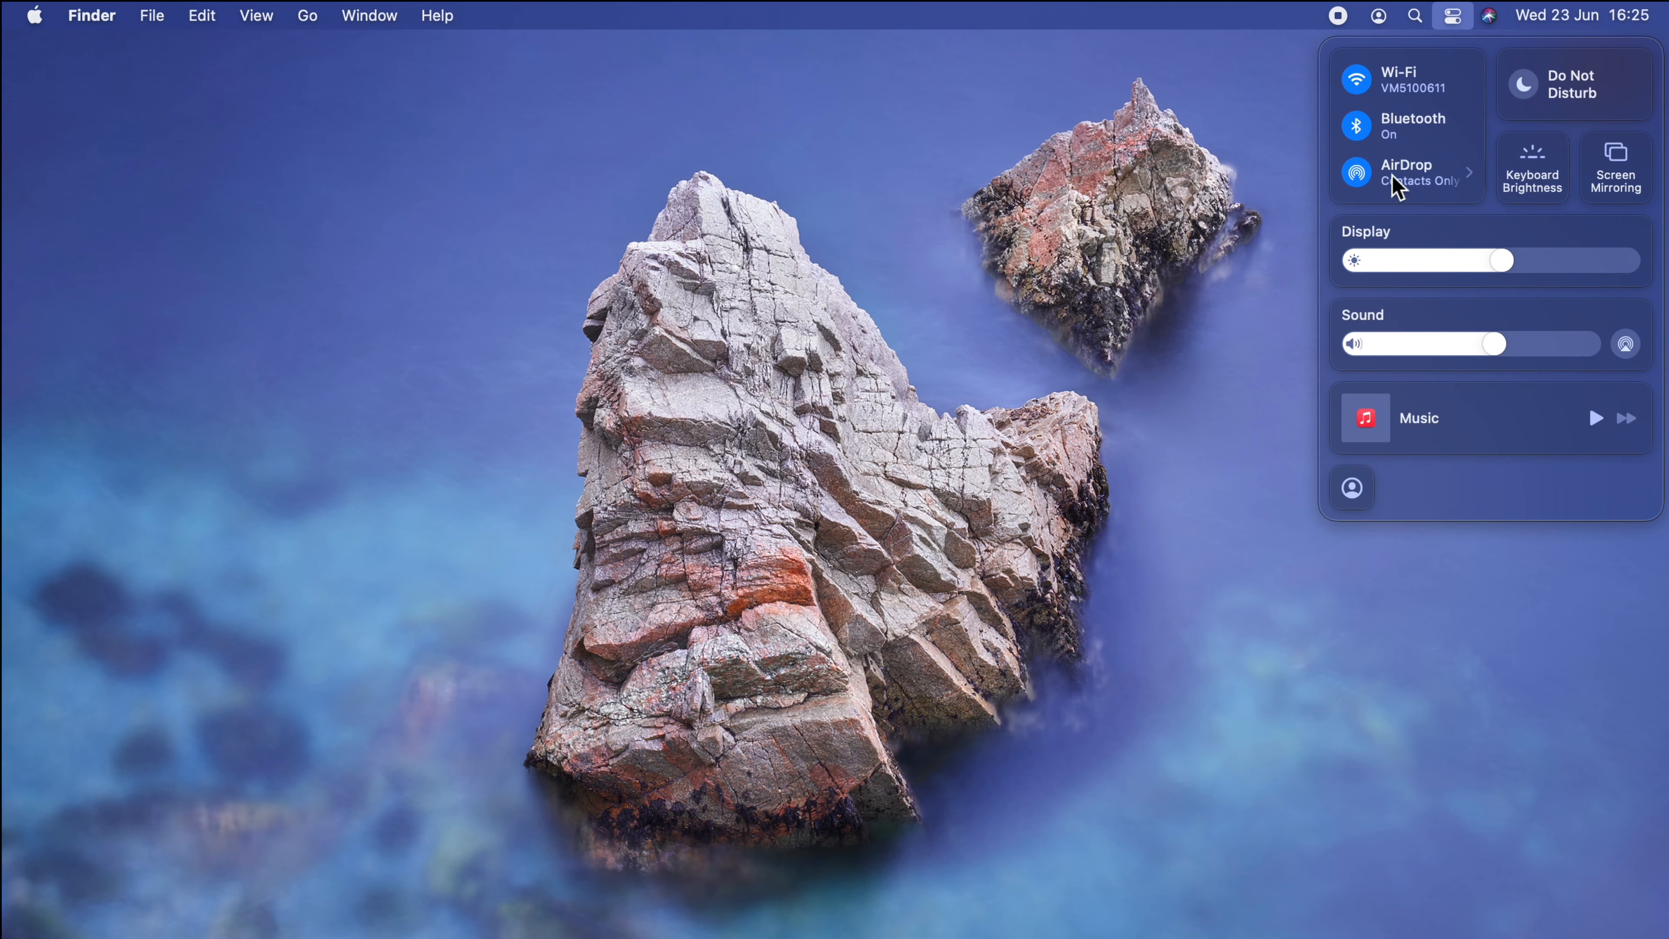
pyautogui.moveTo(1271, 152)
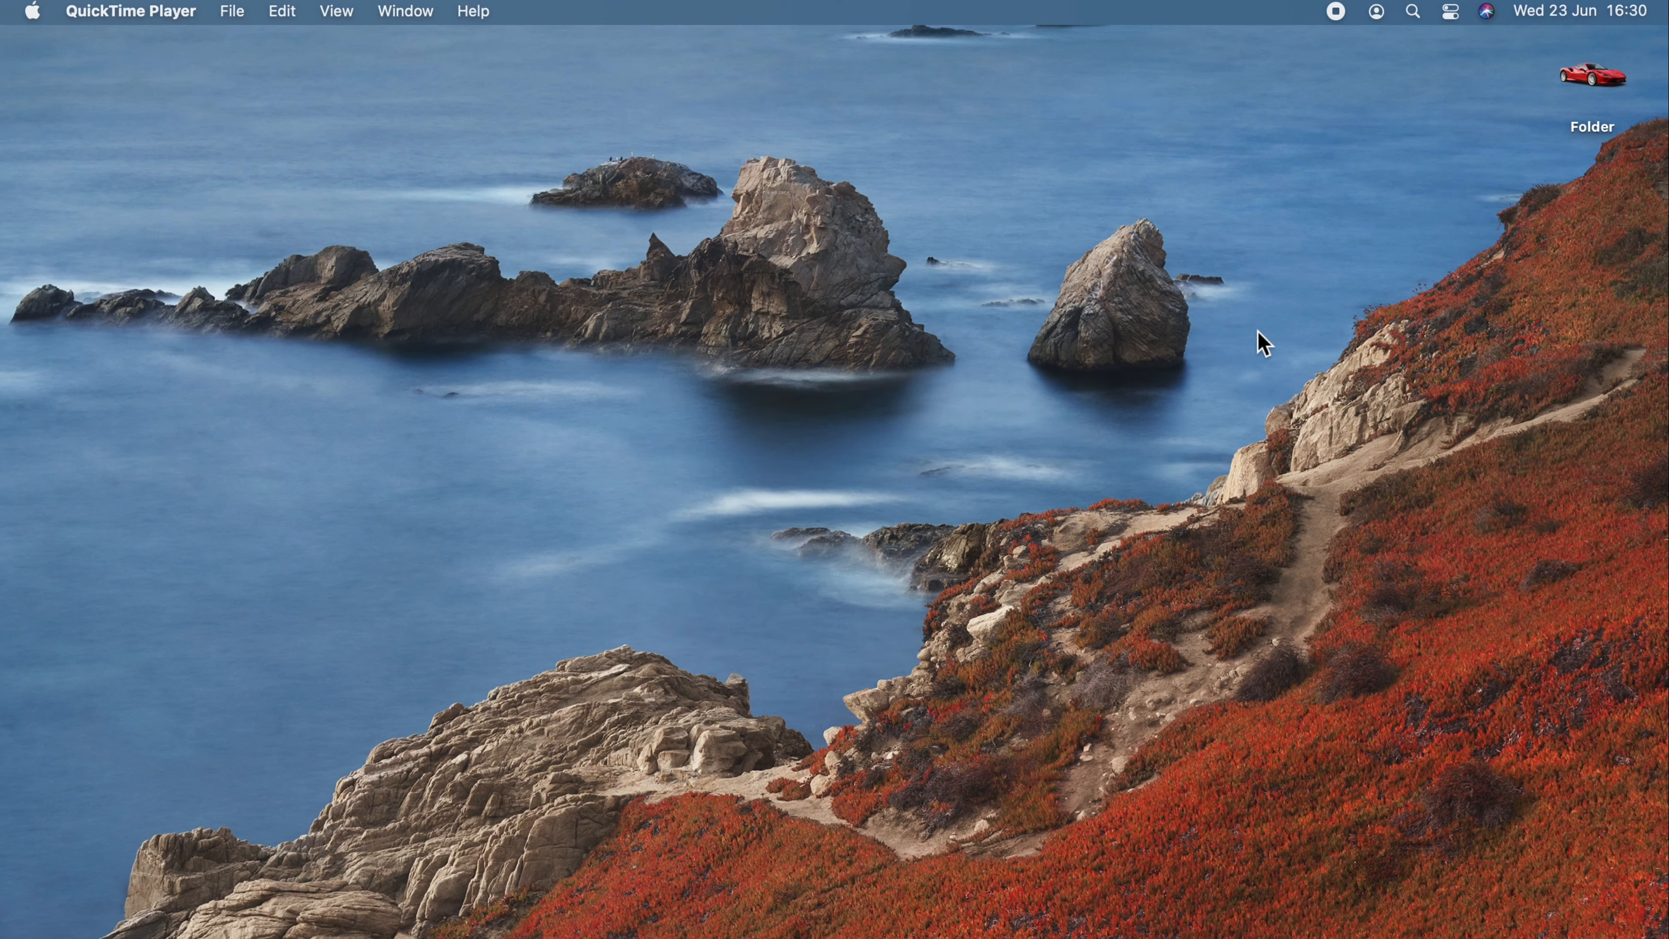
pyautogui.moveTo(1237, 10)
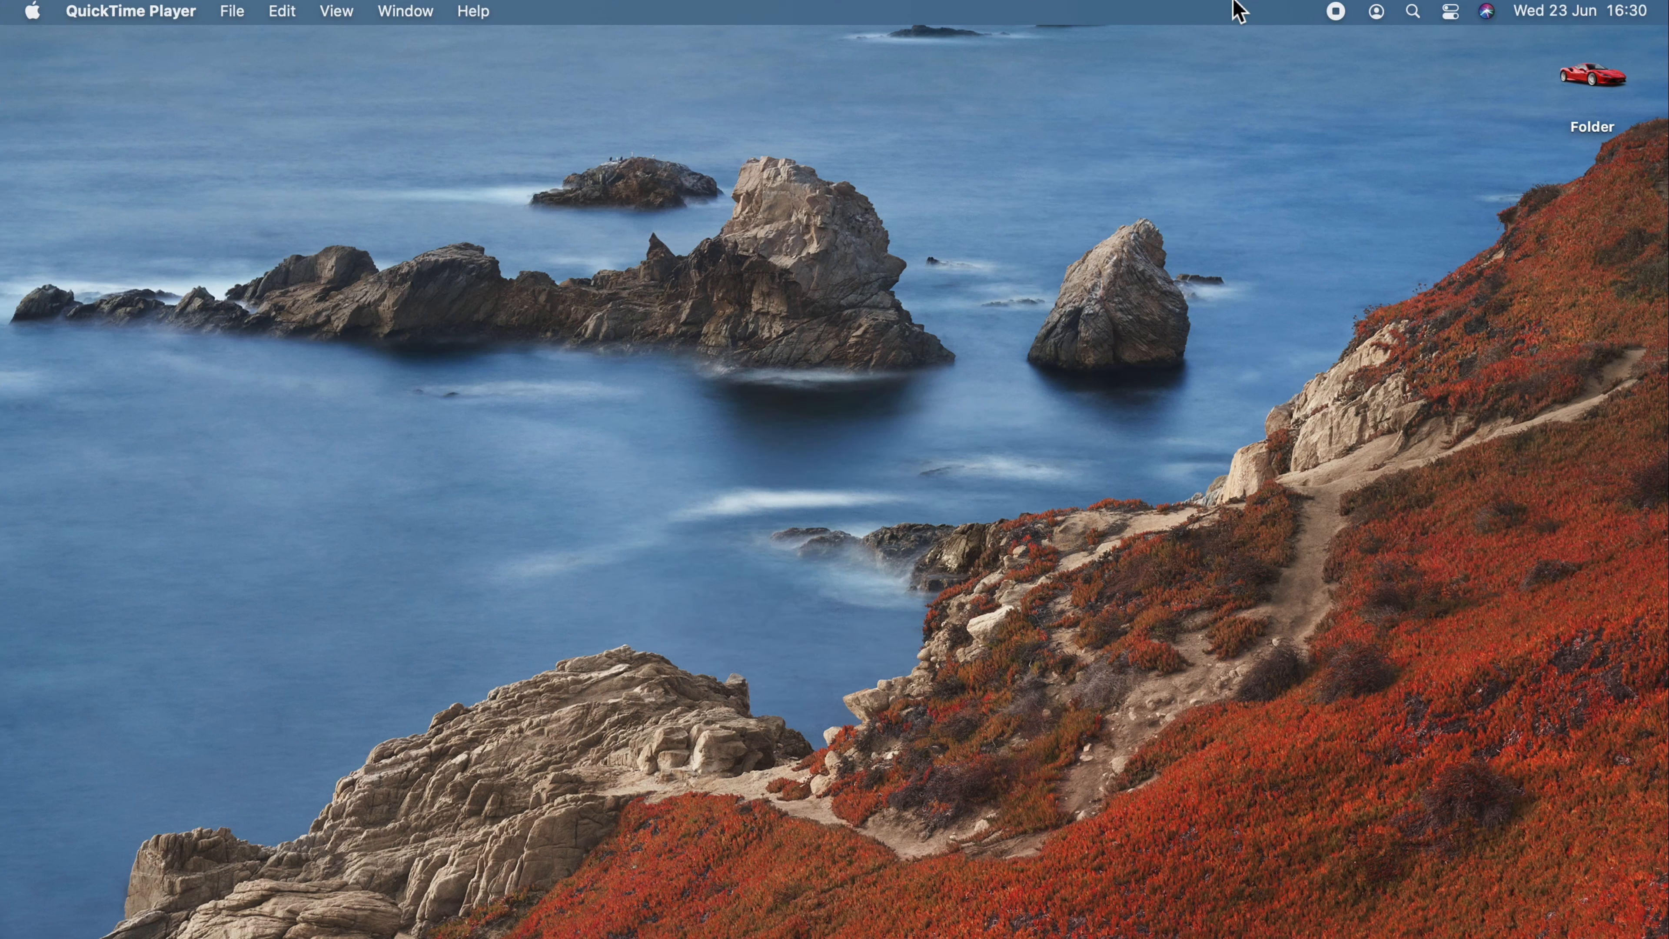
pyautogui.moveTo(1277, 14)
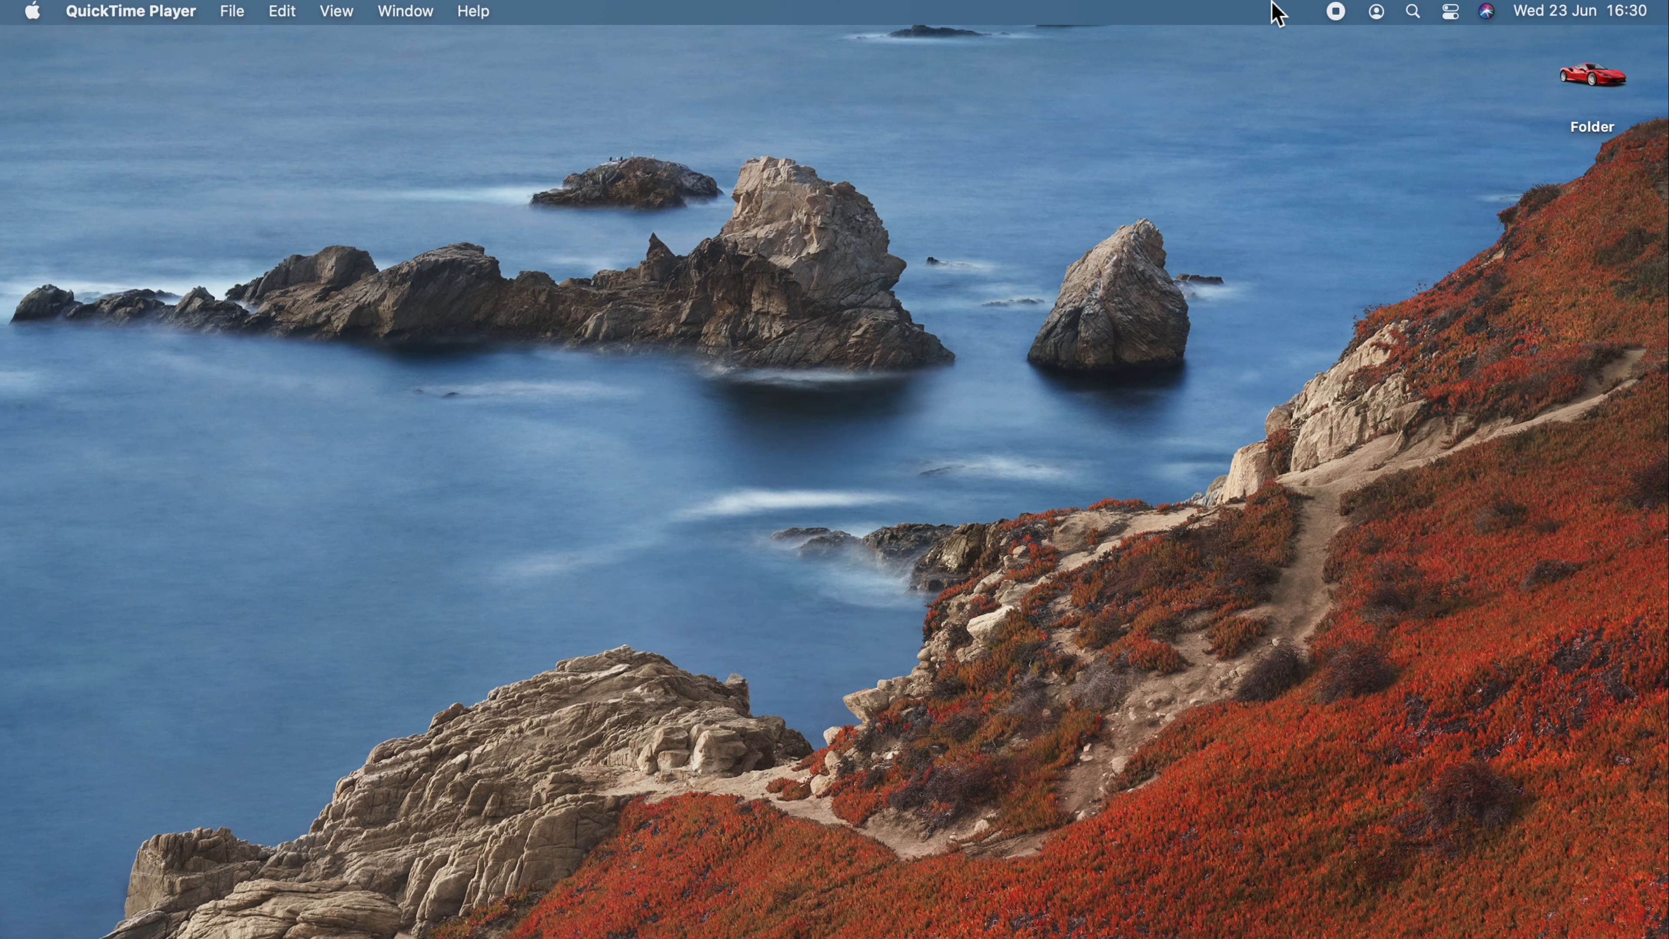
pyautogui.moveTo(905, 236)
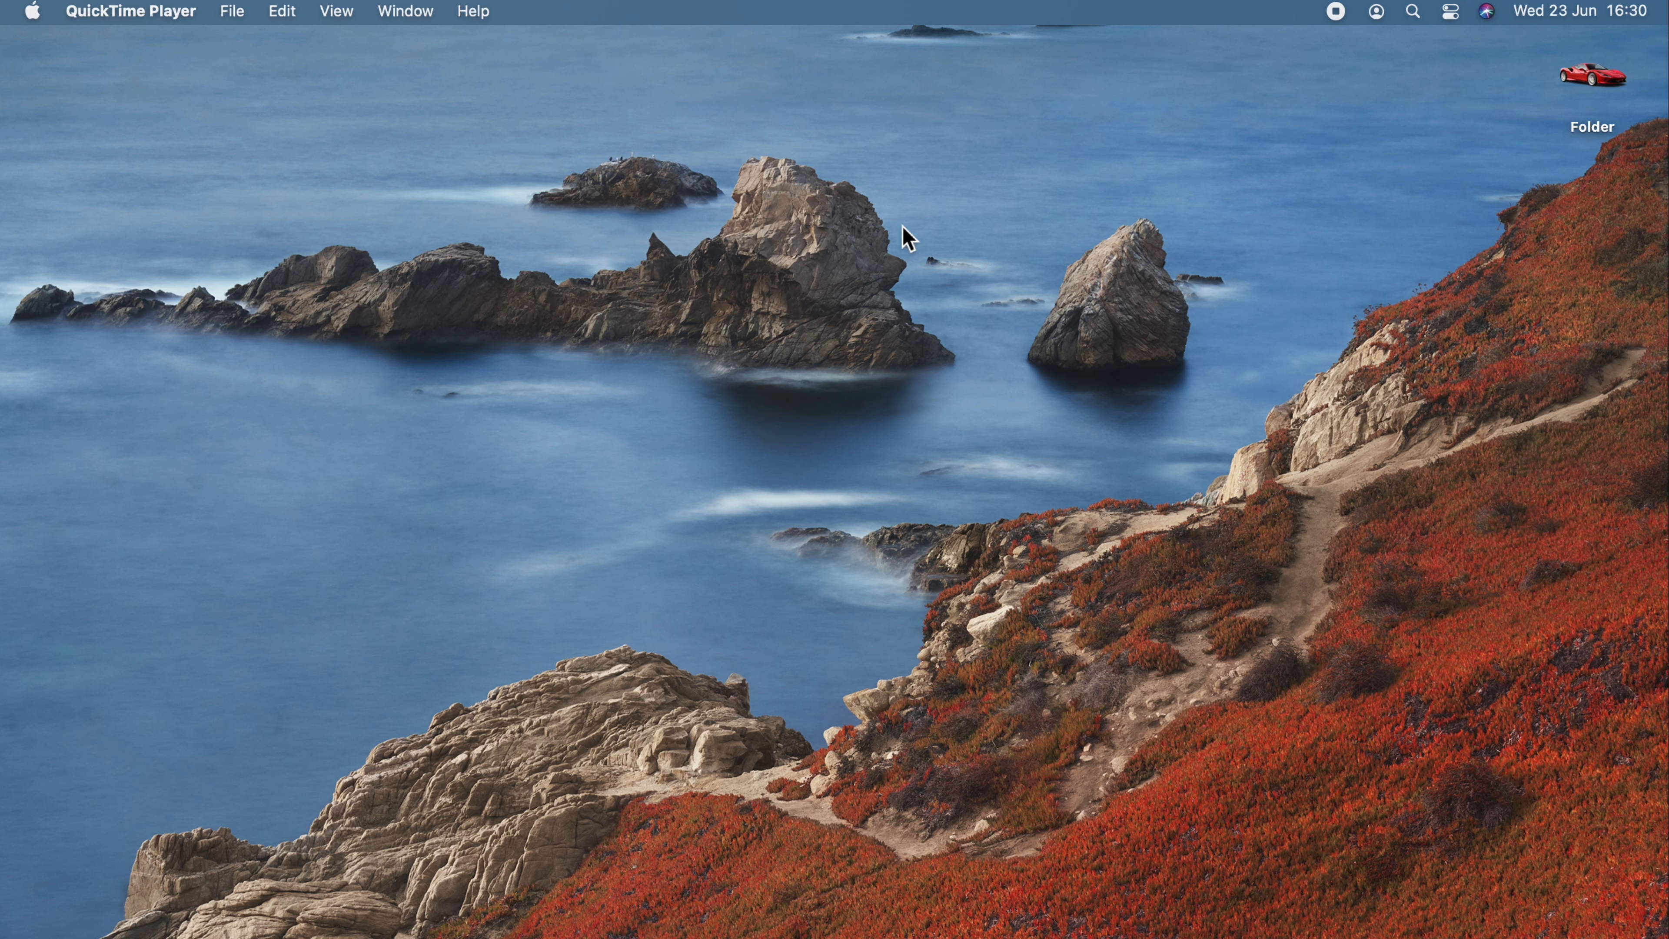
# Step: Reach the Dock & Menu Bar settings and browse its sidebar down to Battery
pyautogui.click(32, 12)
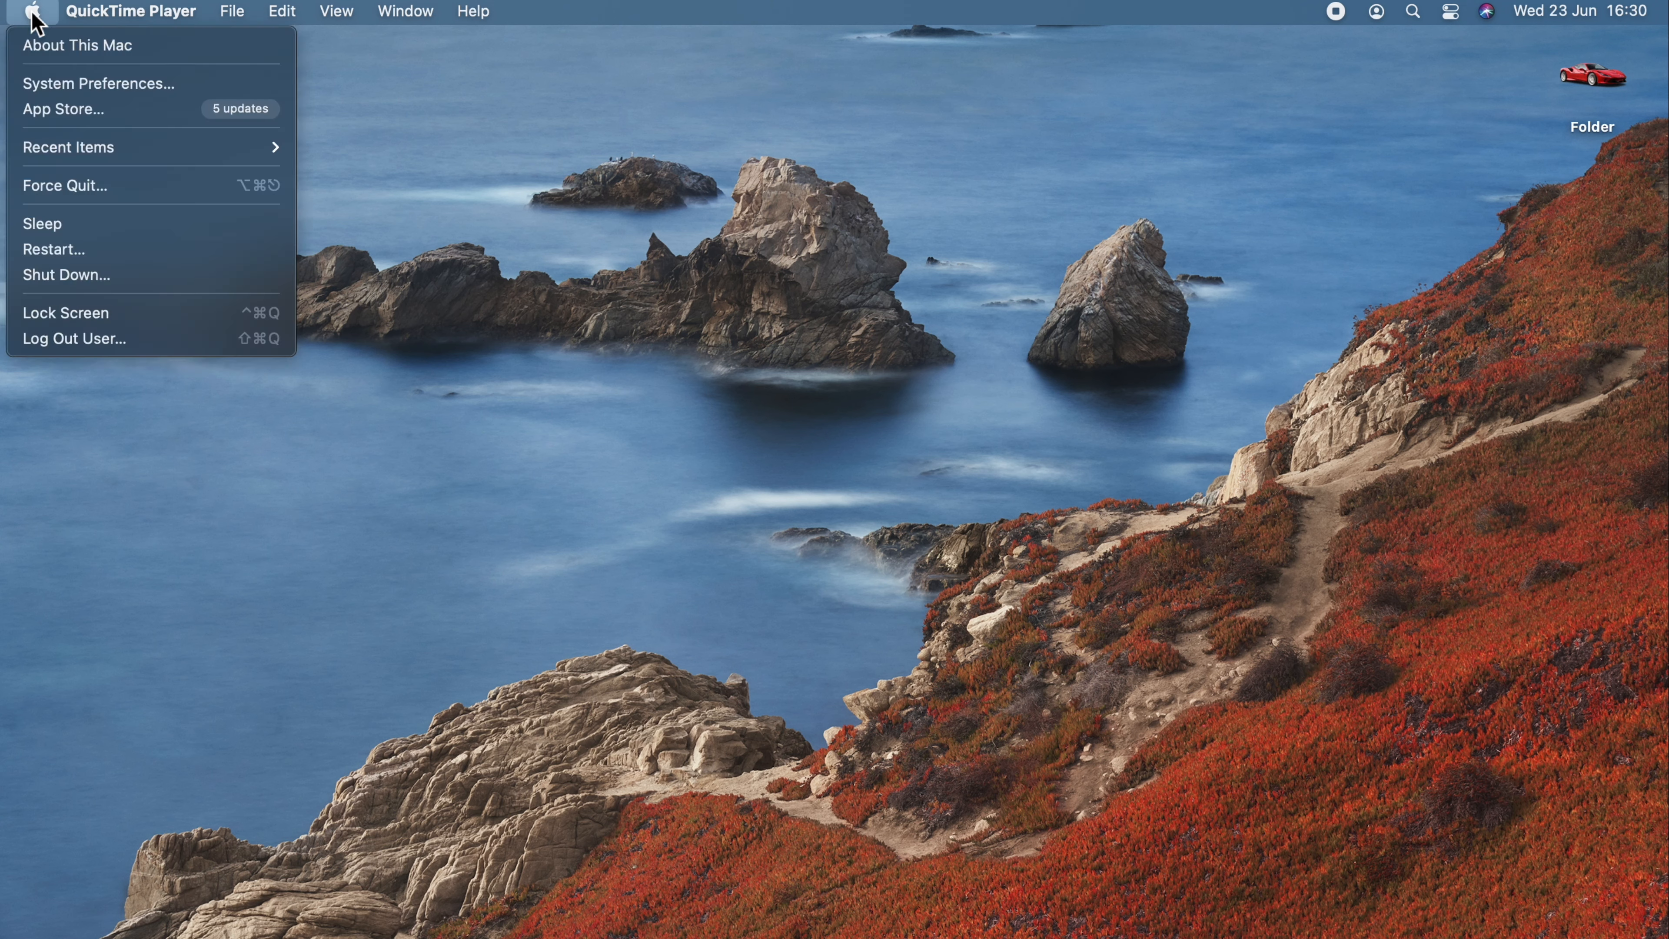
pyautogui.moveTo(98, 83)
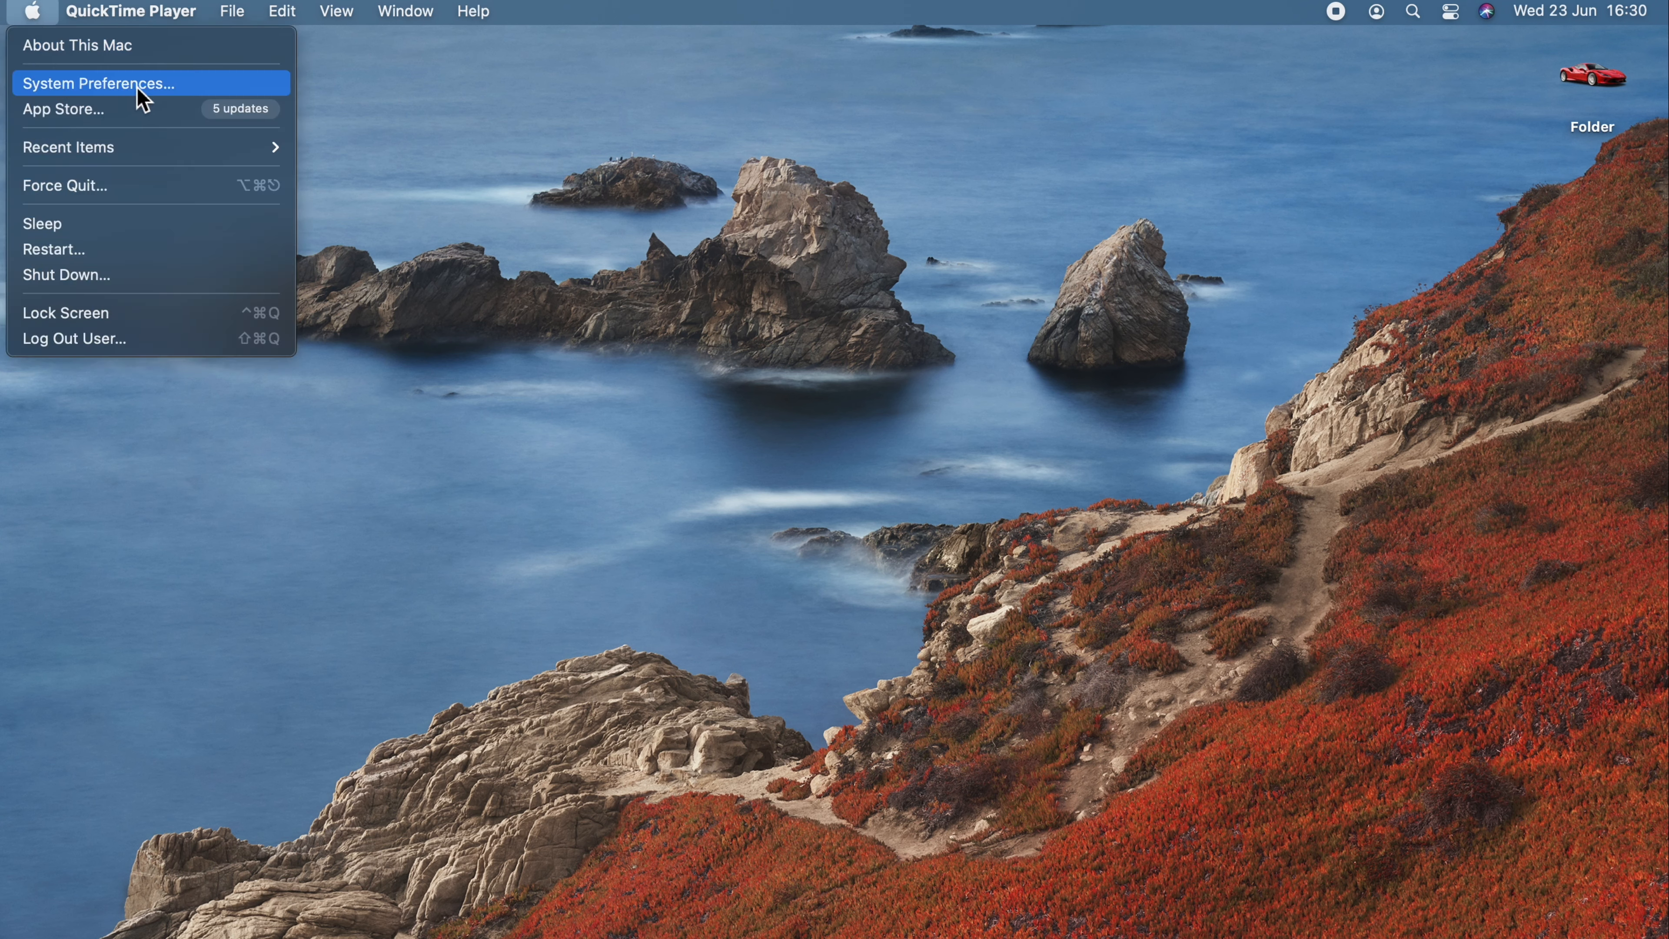
pyautogui.click(98, 84)
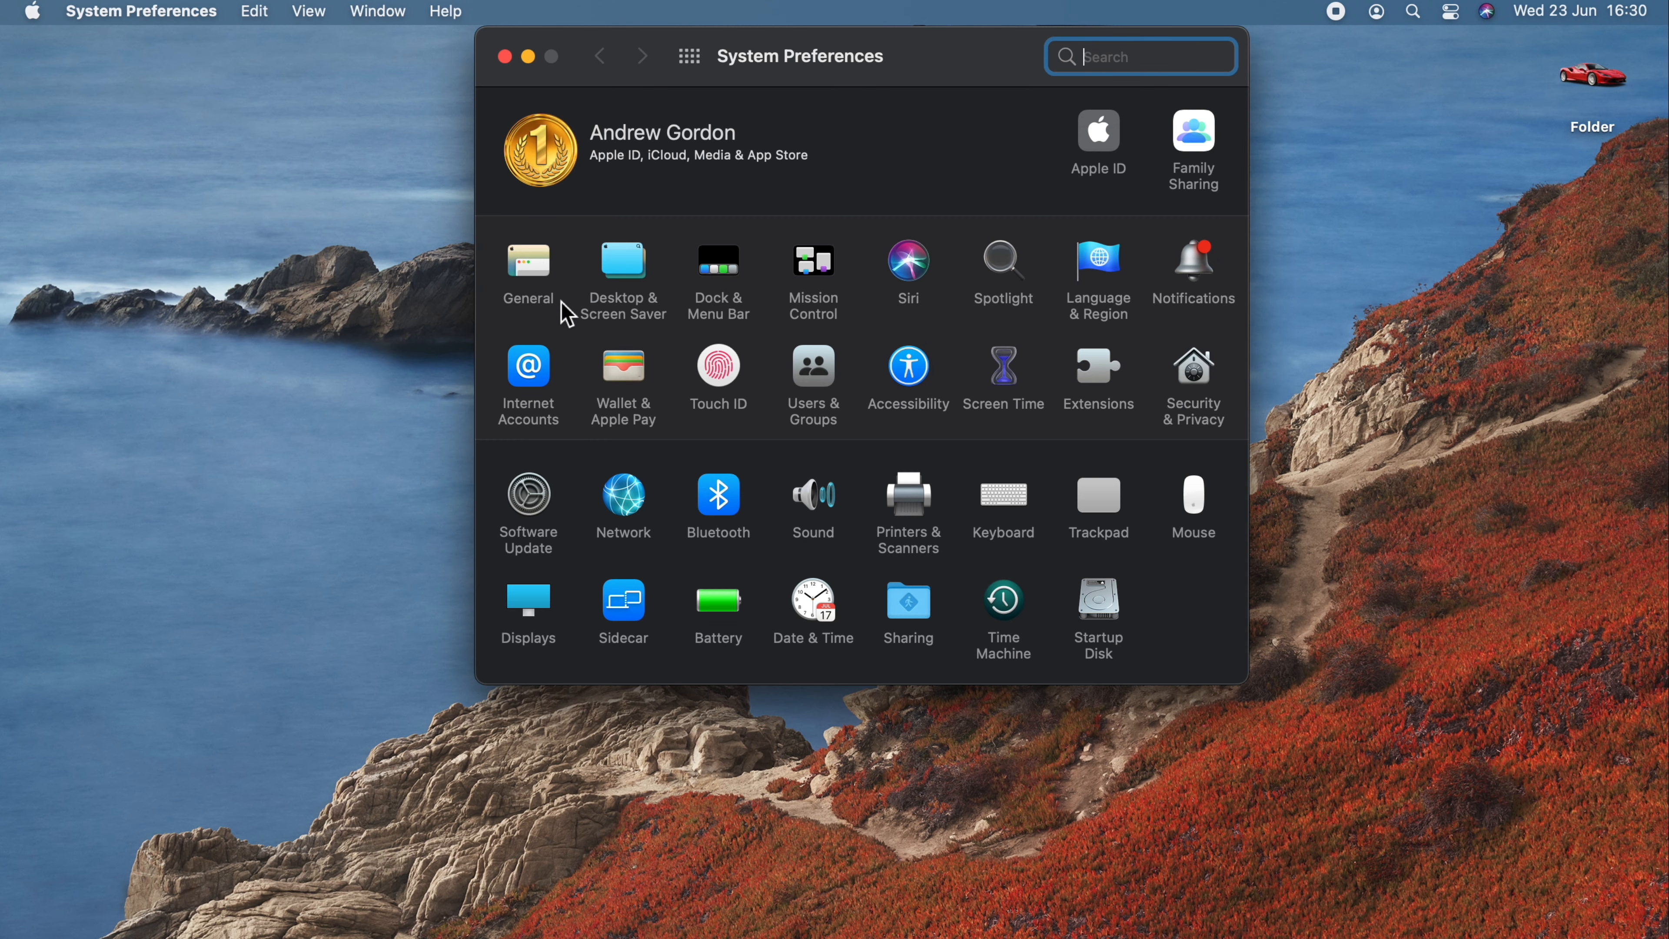
pyautogui.moveTo(726, 293)
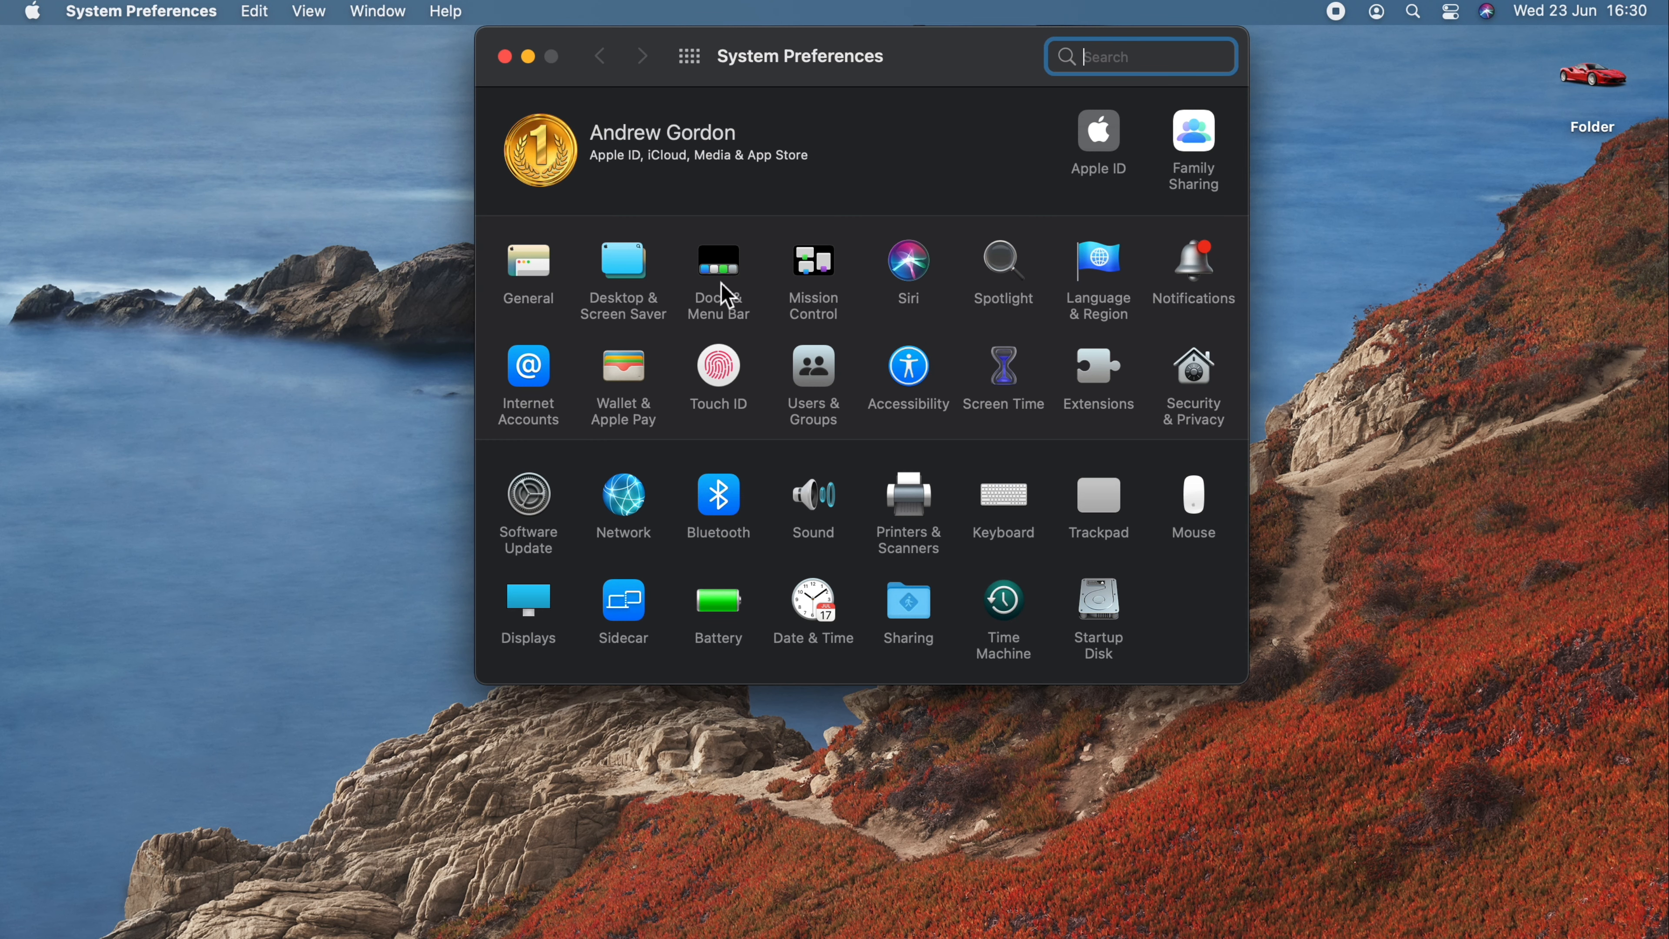
pyautogui.click(717, 261)
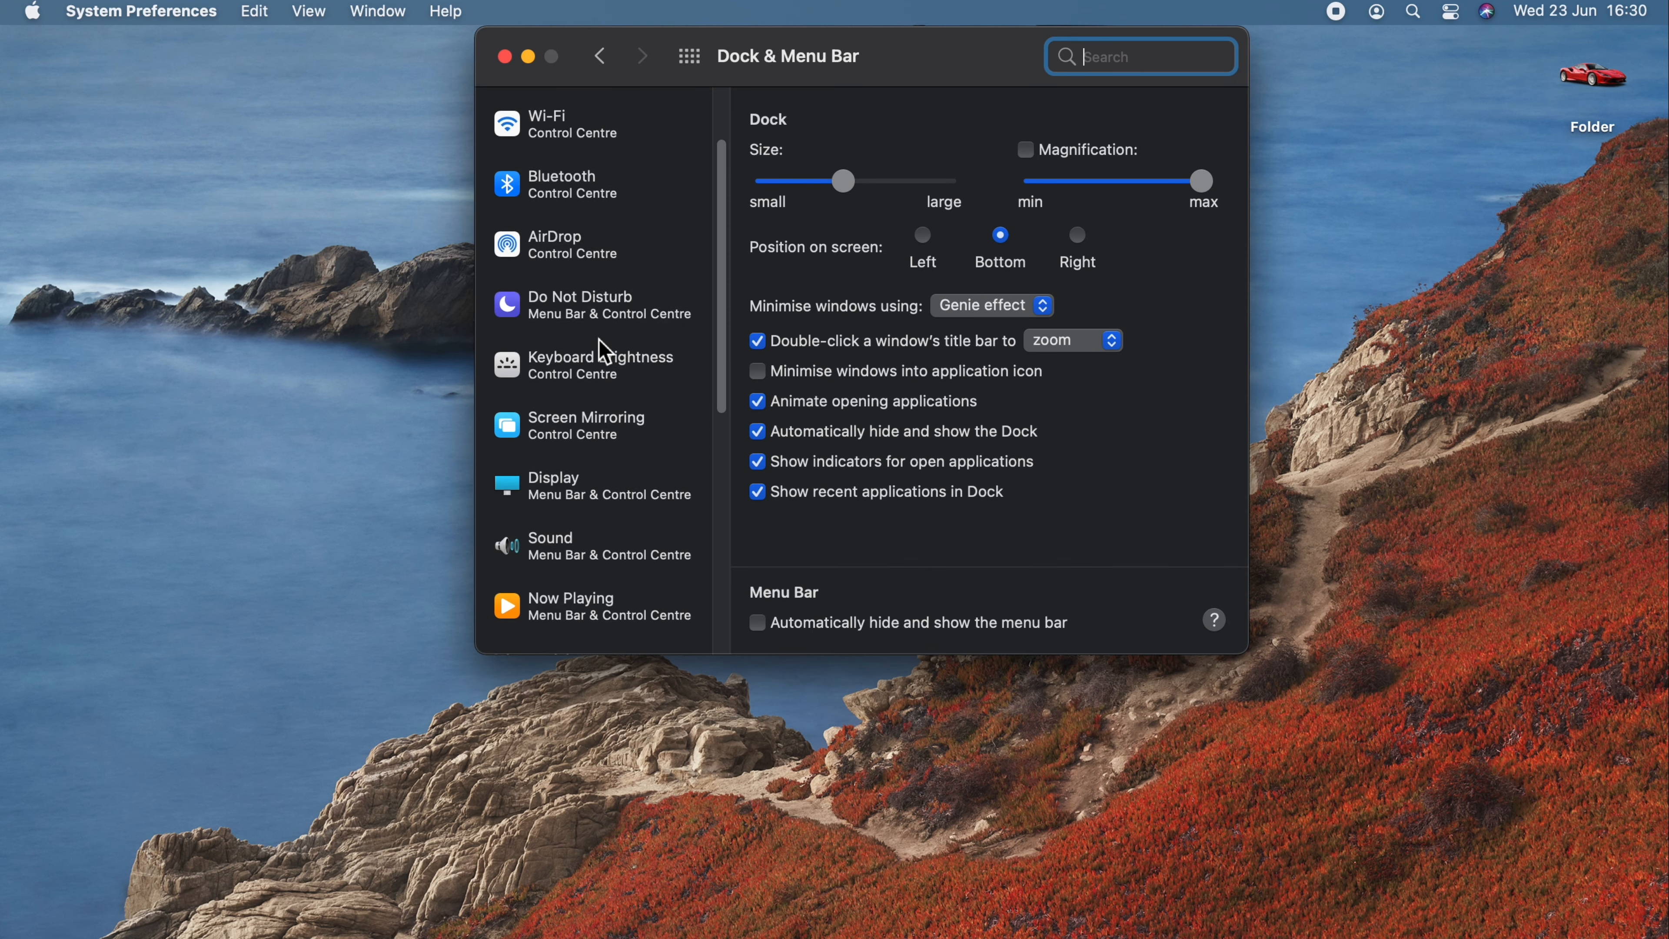
pyautogui.scroll(-3)
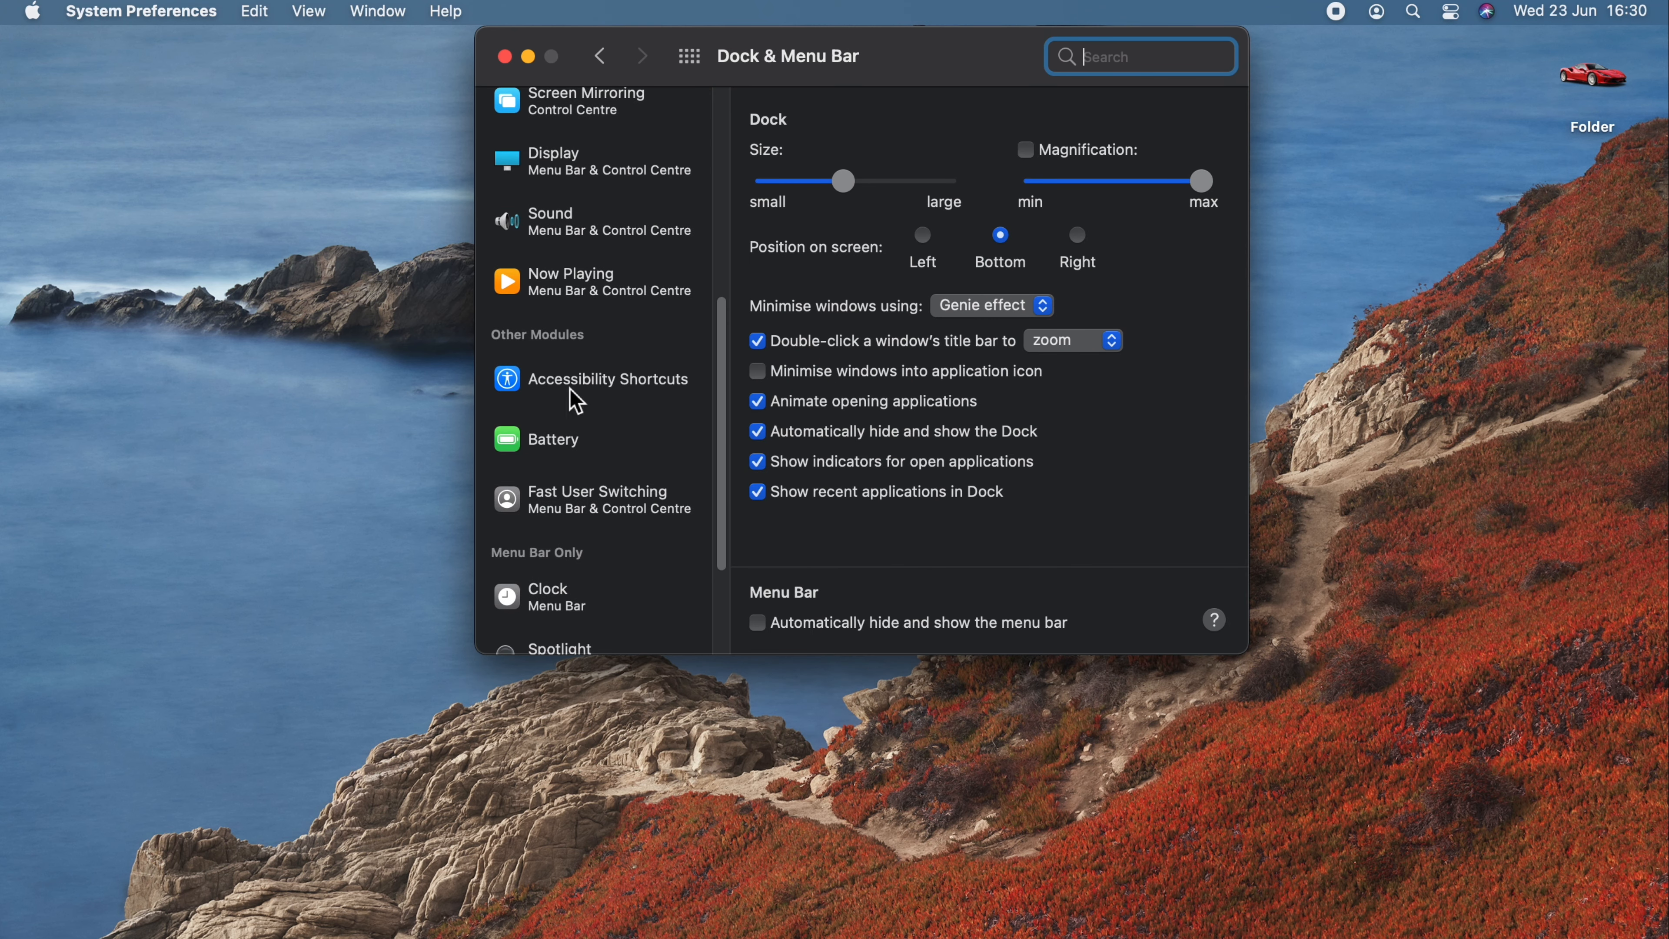
# Step: Show the battery status with its percentage in the menu bar, then close System Preferences
pyautogui.click(553, 438)
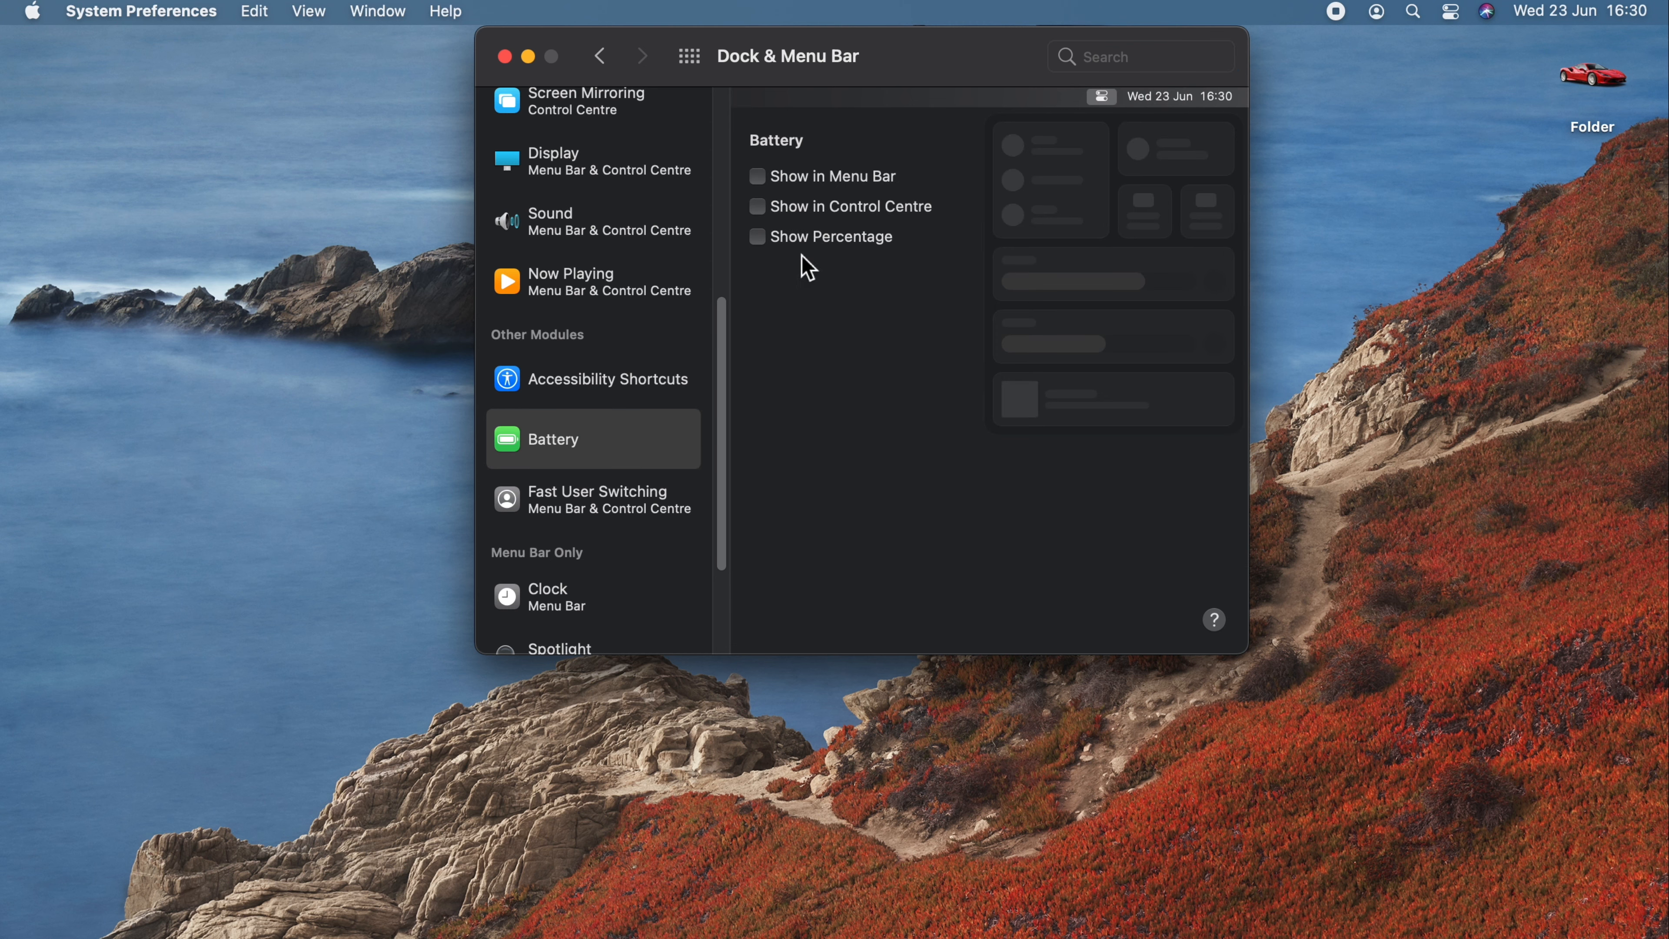
pyautogui.moveTo(787, 202)
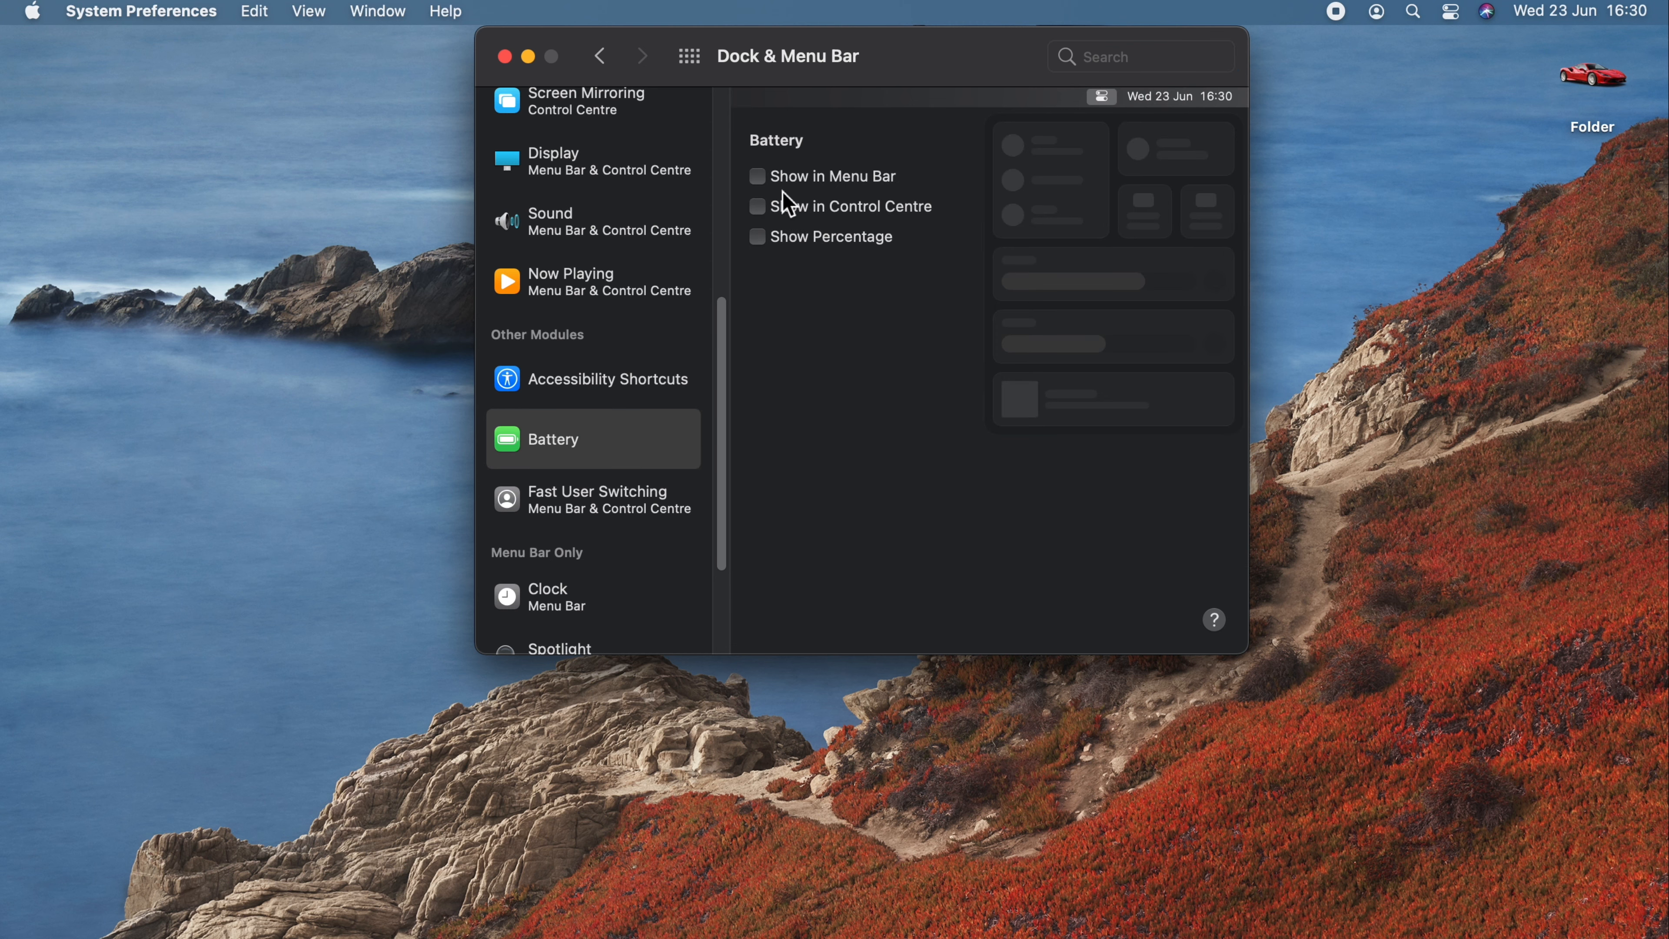
pyautogui.click(756, 176)
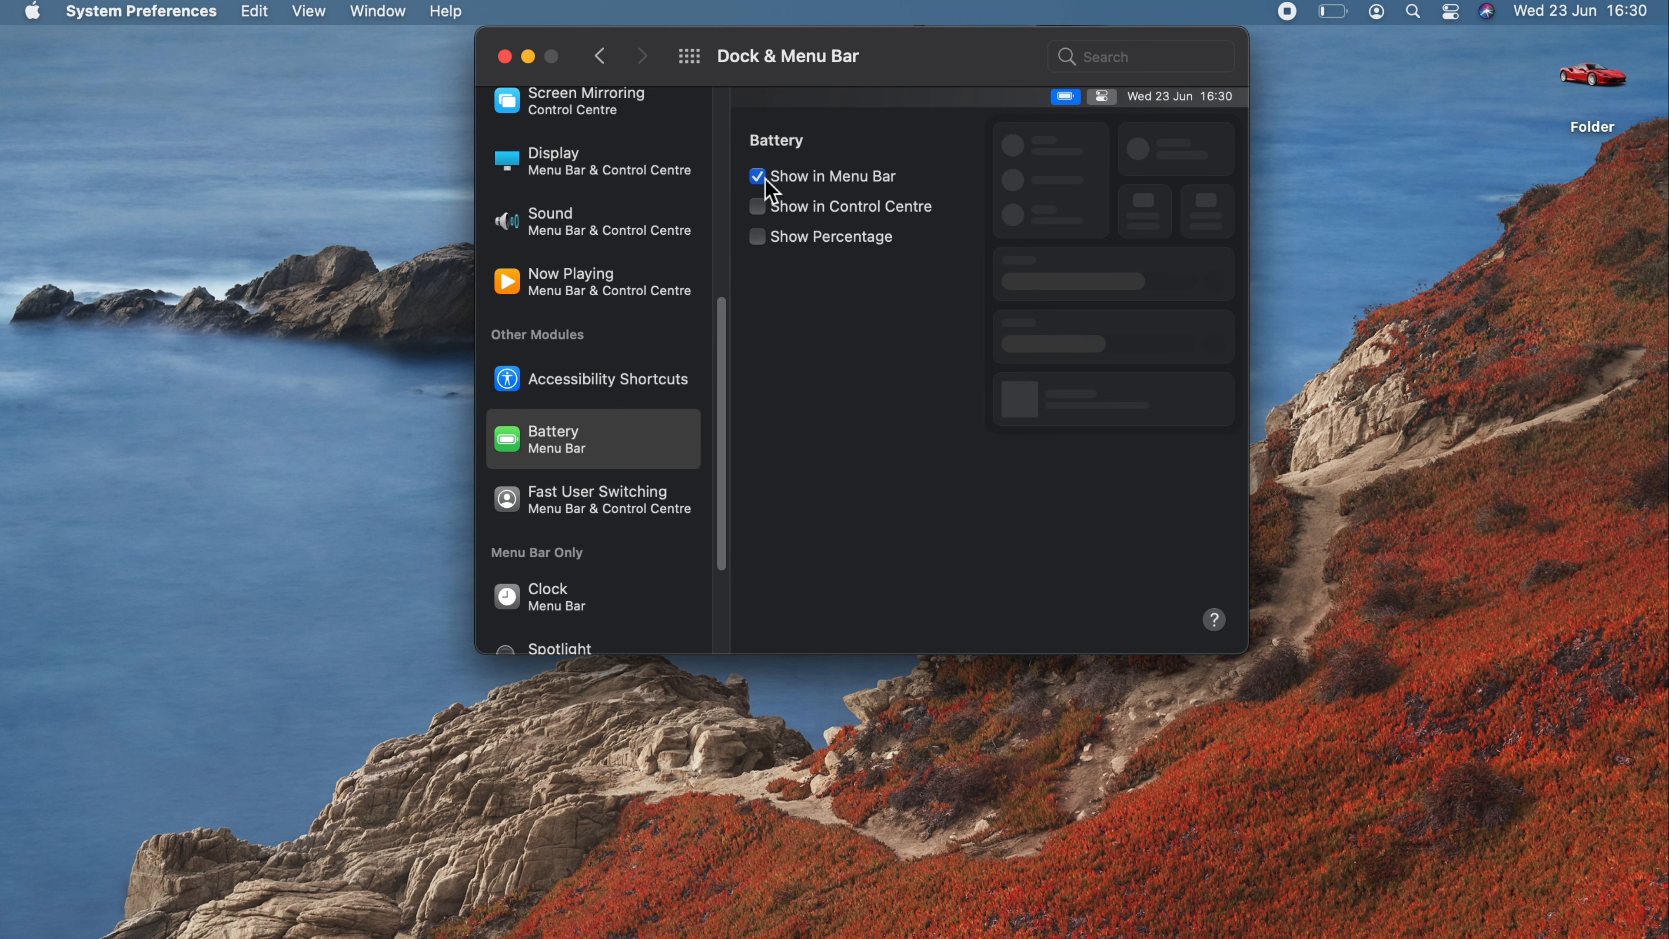
pyautogui.click(757, 237)
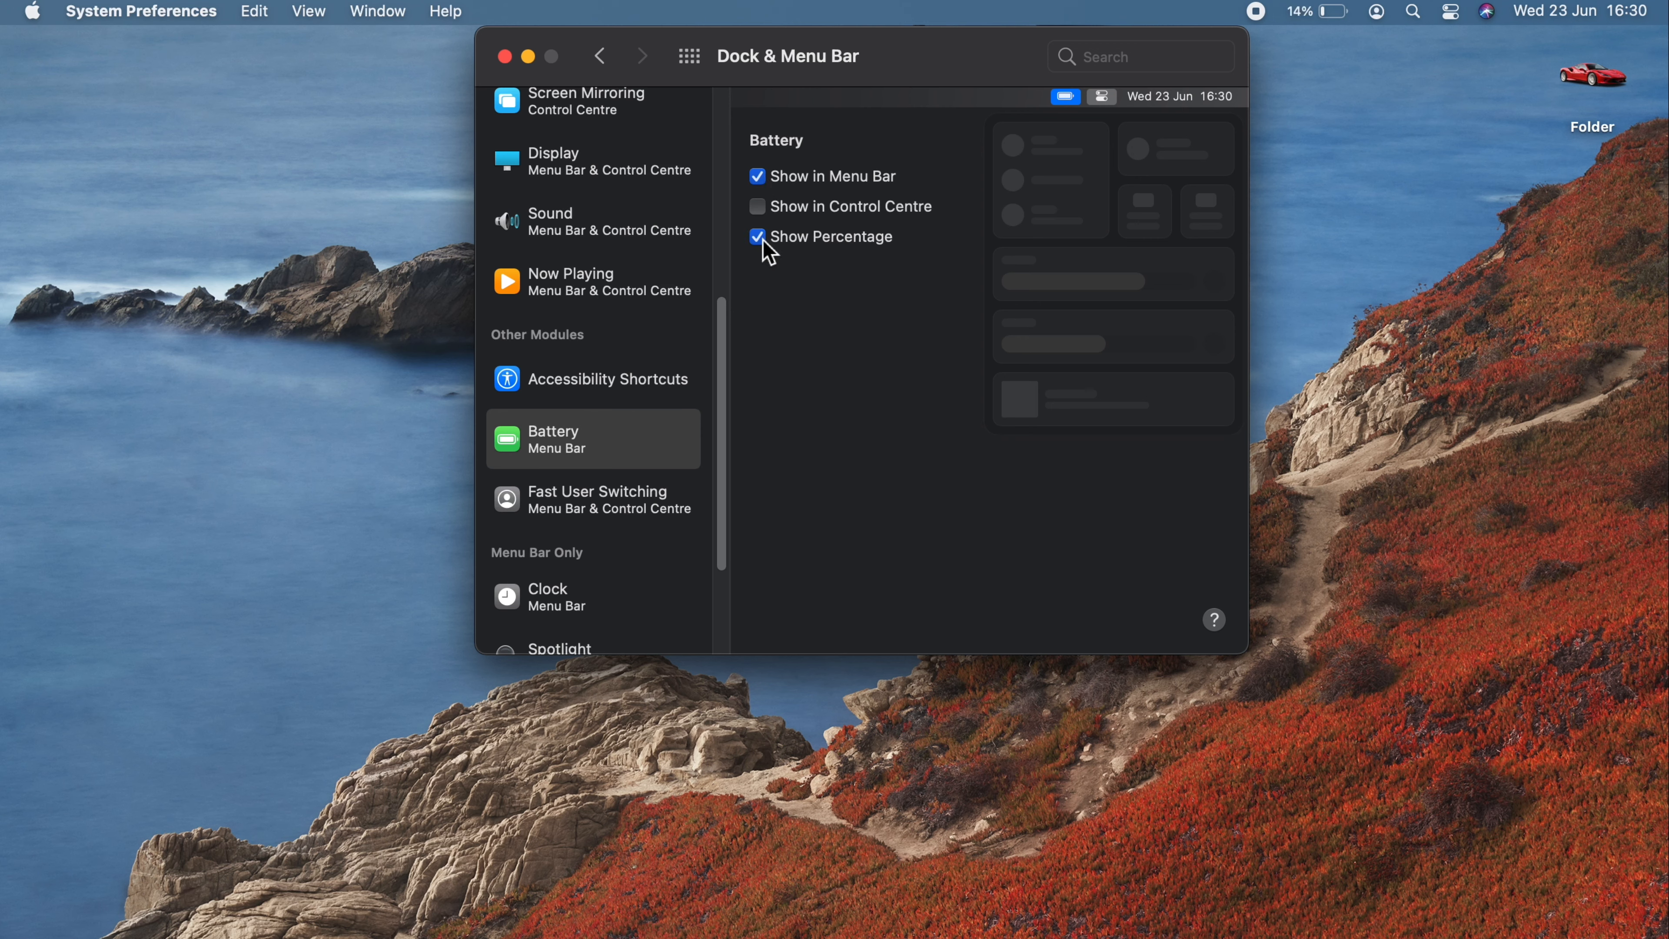
pyautogui.moveTo(1333, 23)
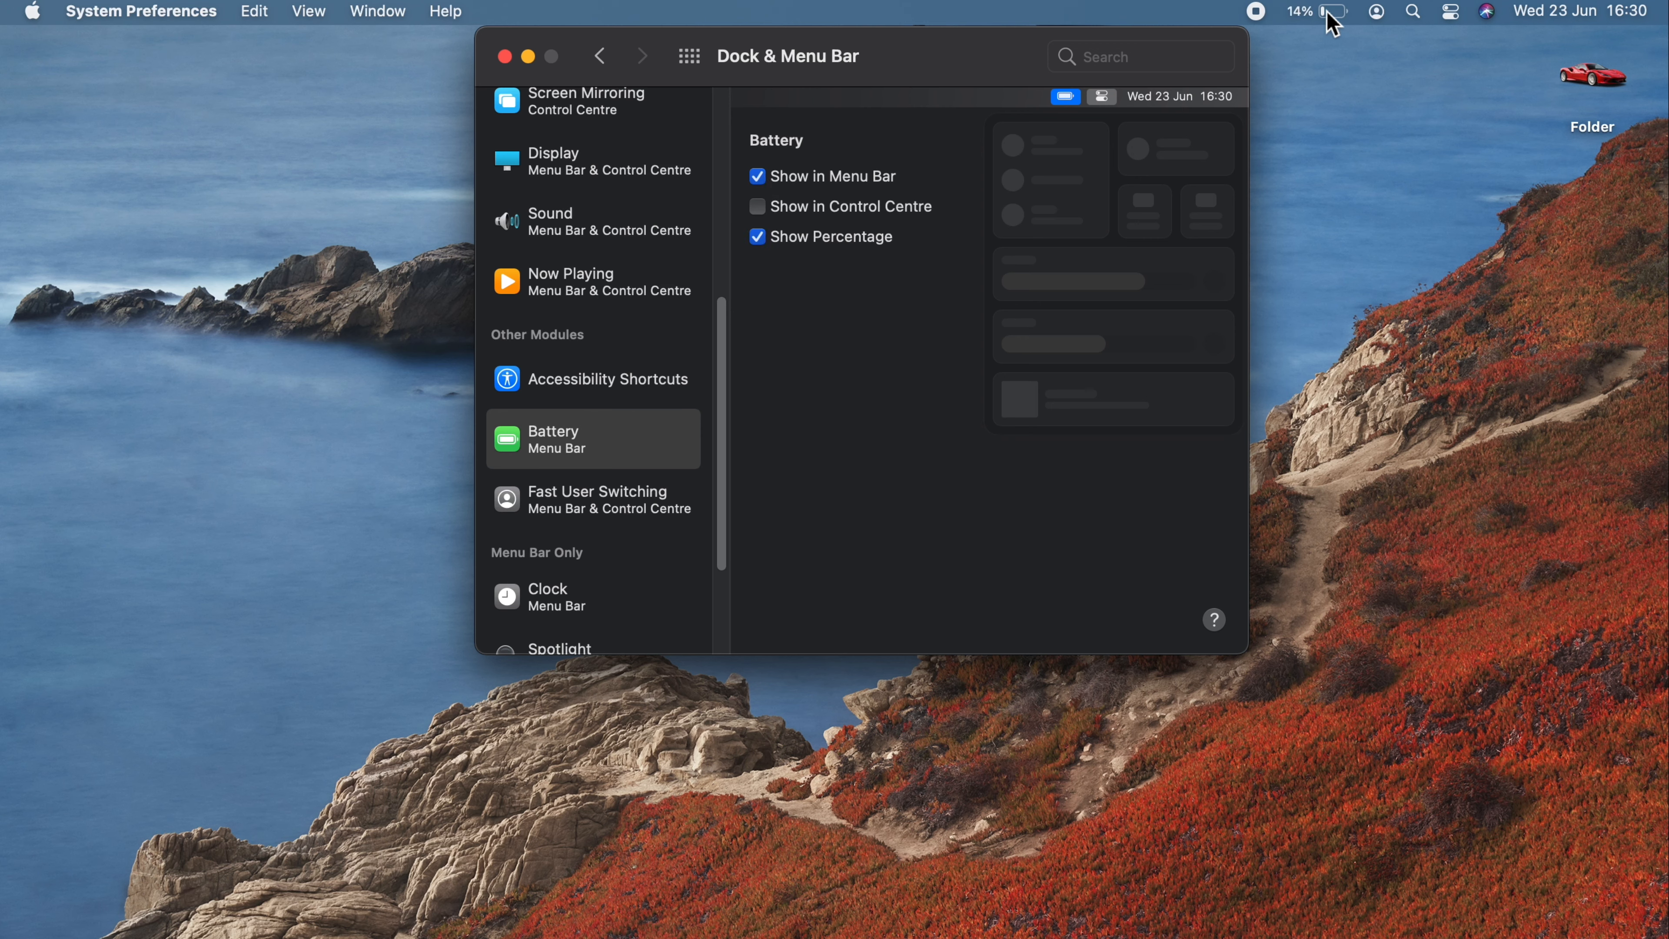
pyautogui.moveTo(508, 76)
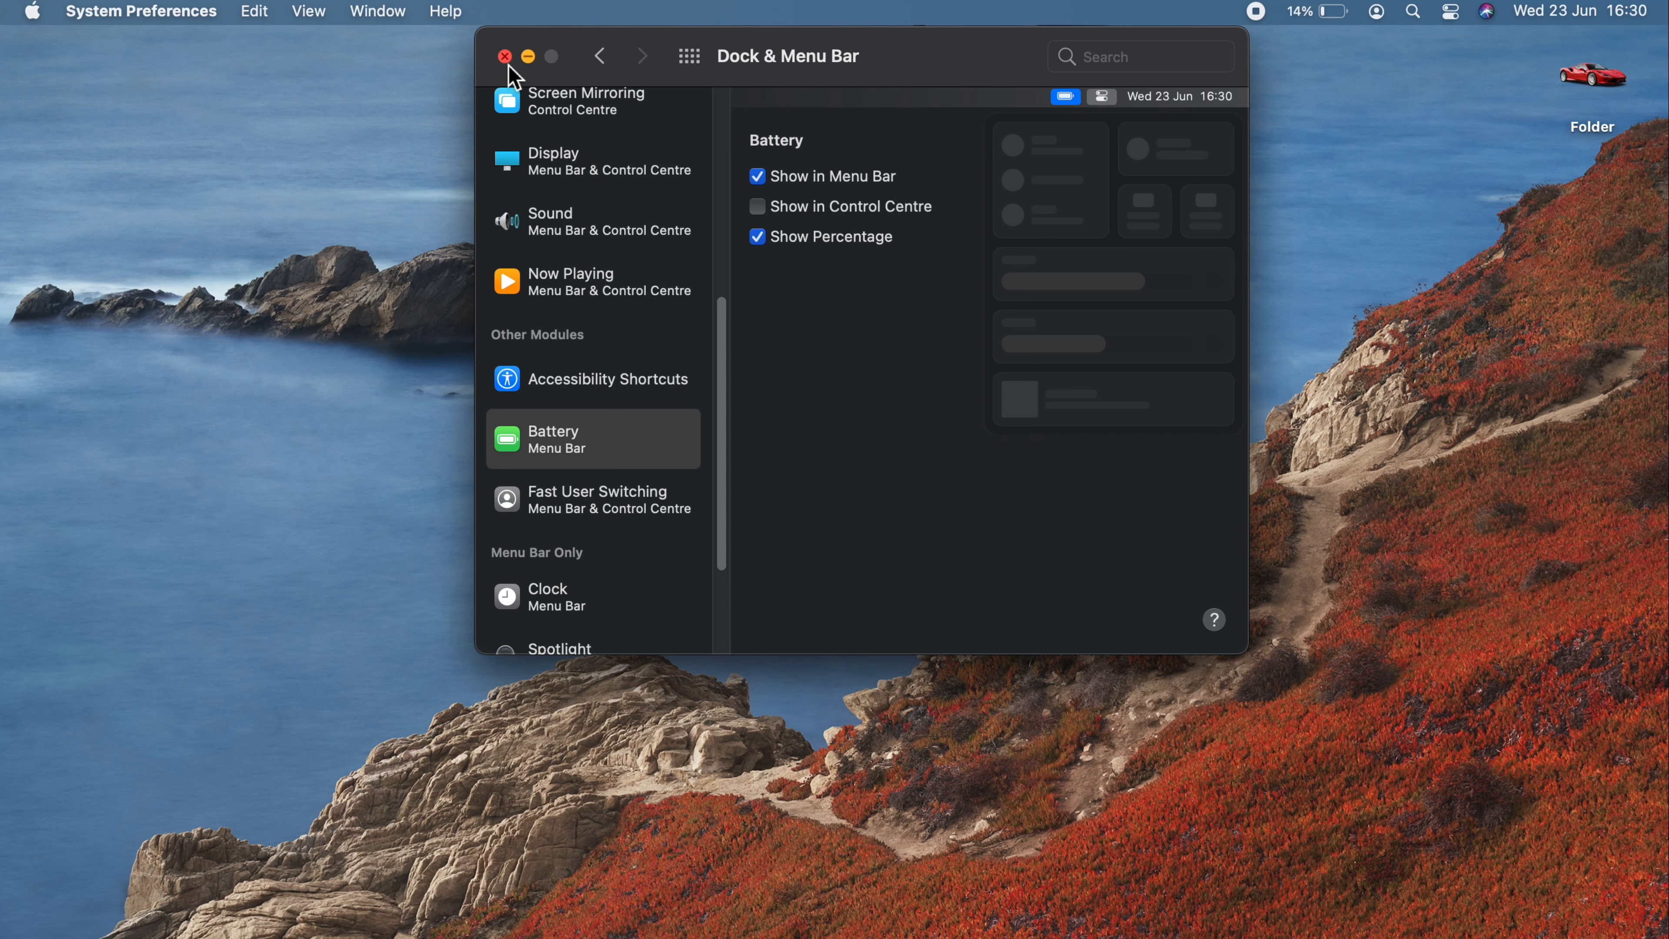
pyautogui.click(504, 56)
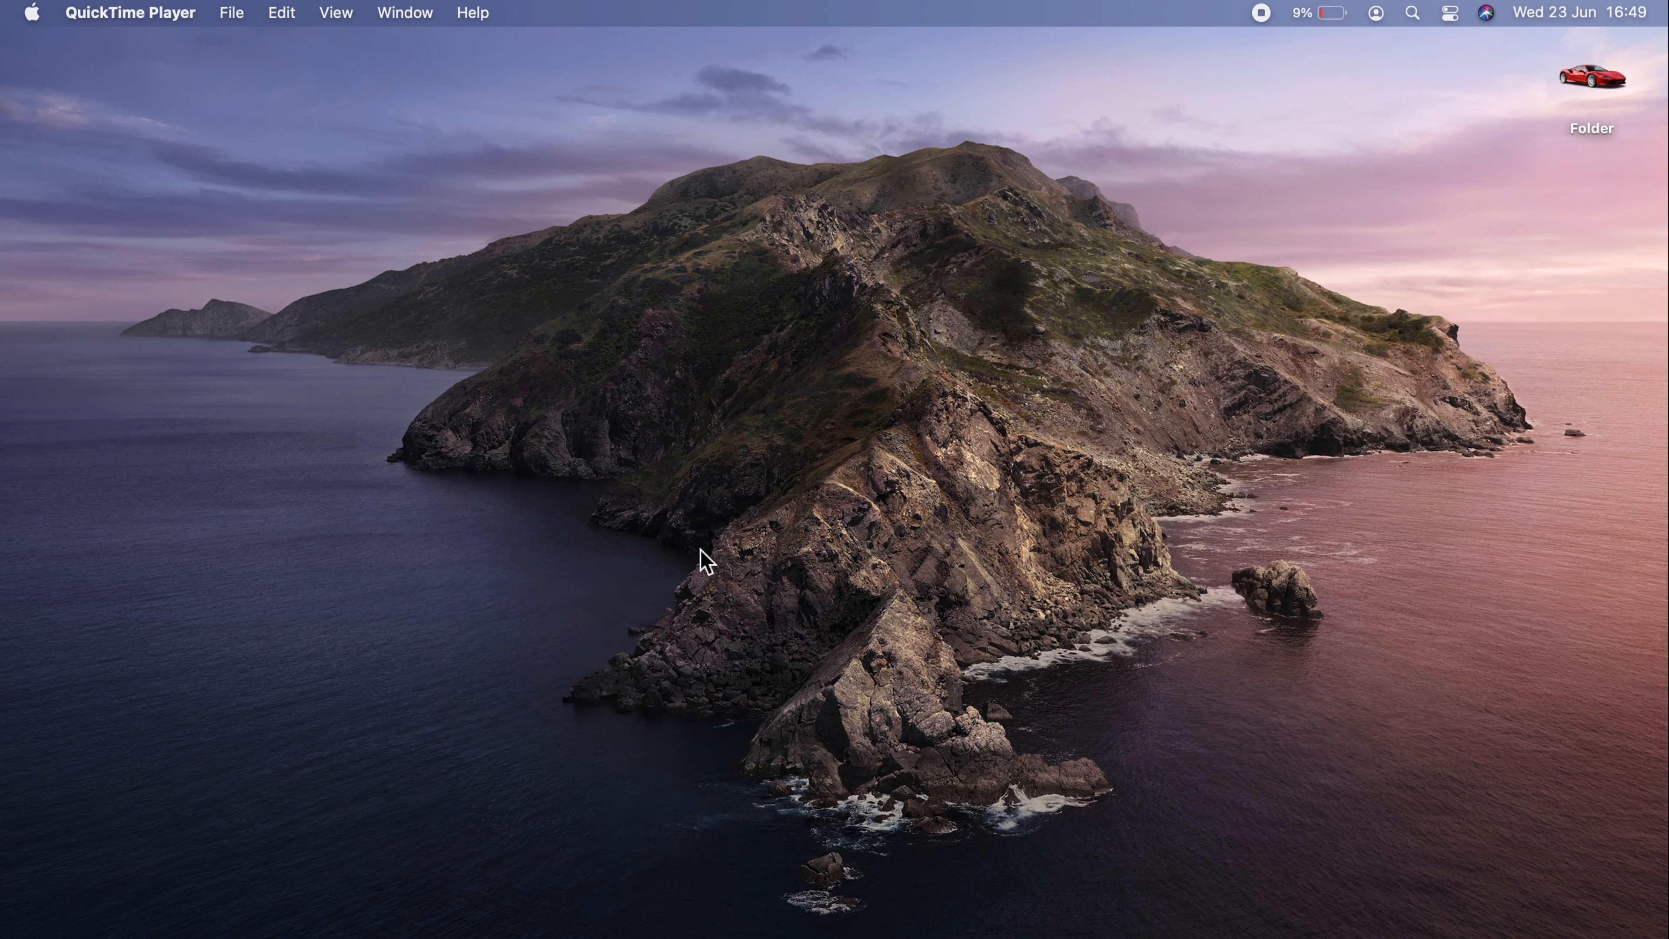
pyautogui.moveTo(480, 486)
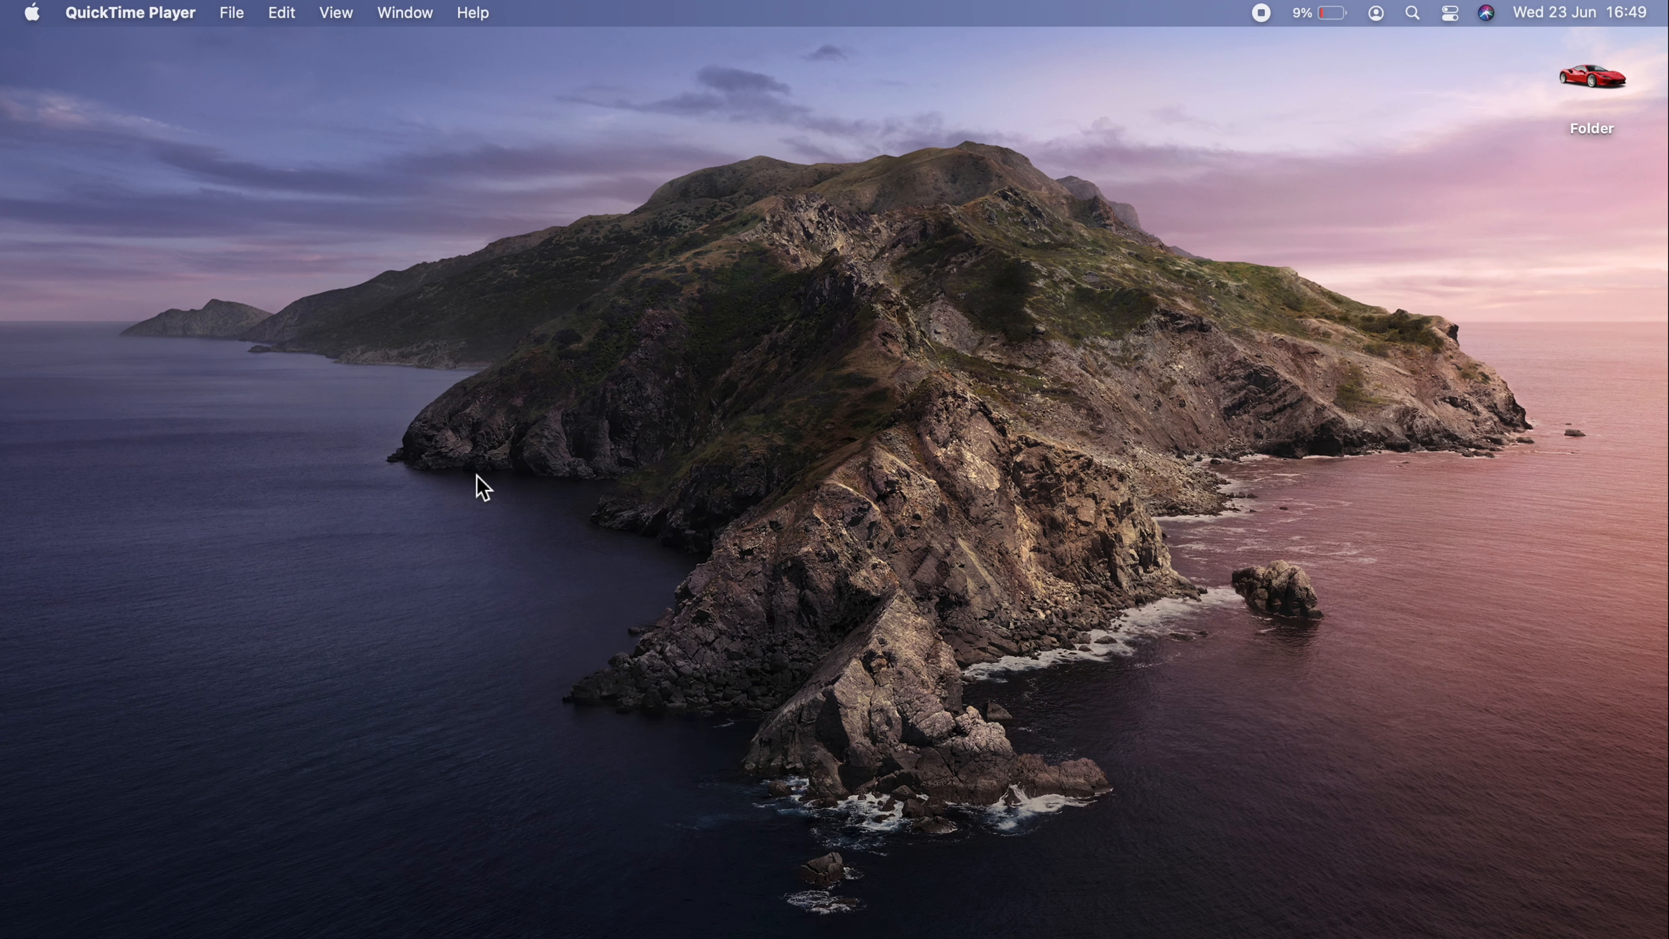
# Step: Bring up the desktop's shortcut menu offering Change Desktop Background…
pyautogui.rightClick(480, 485)
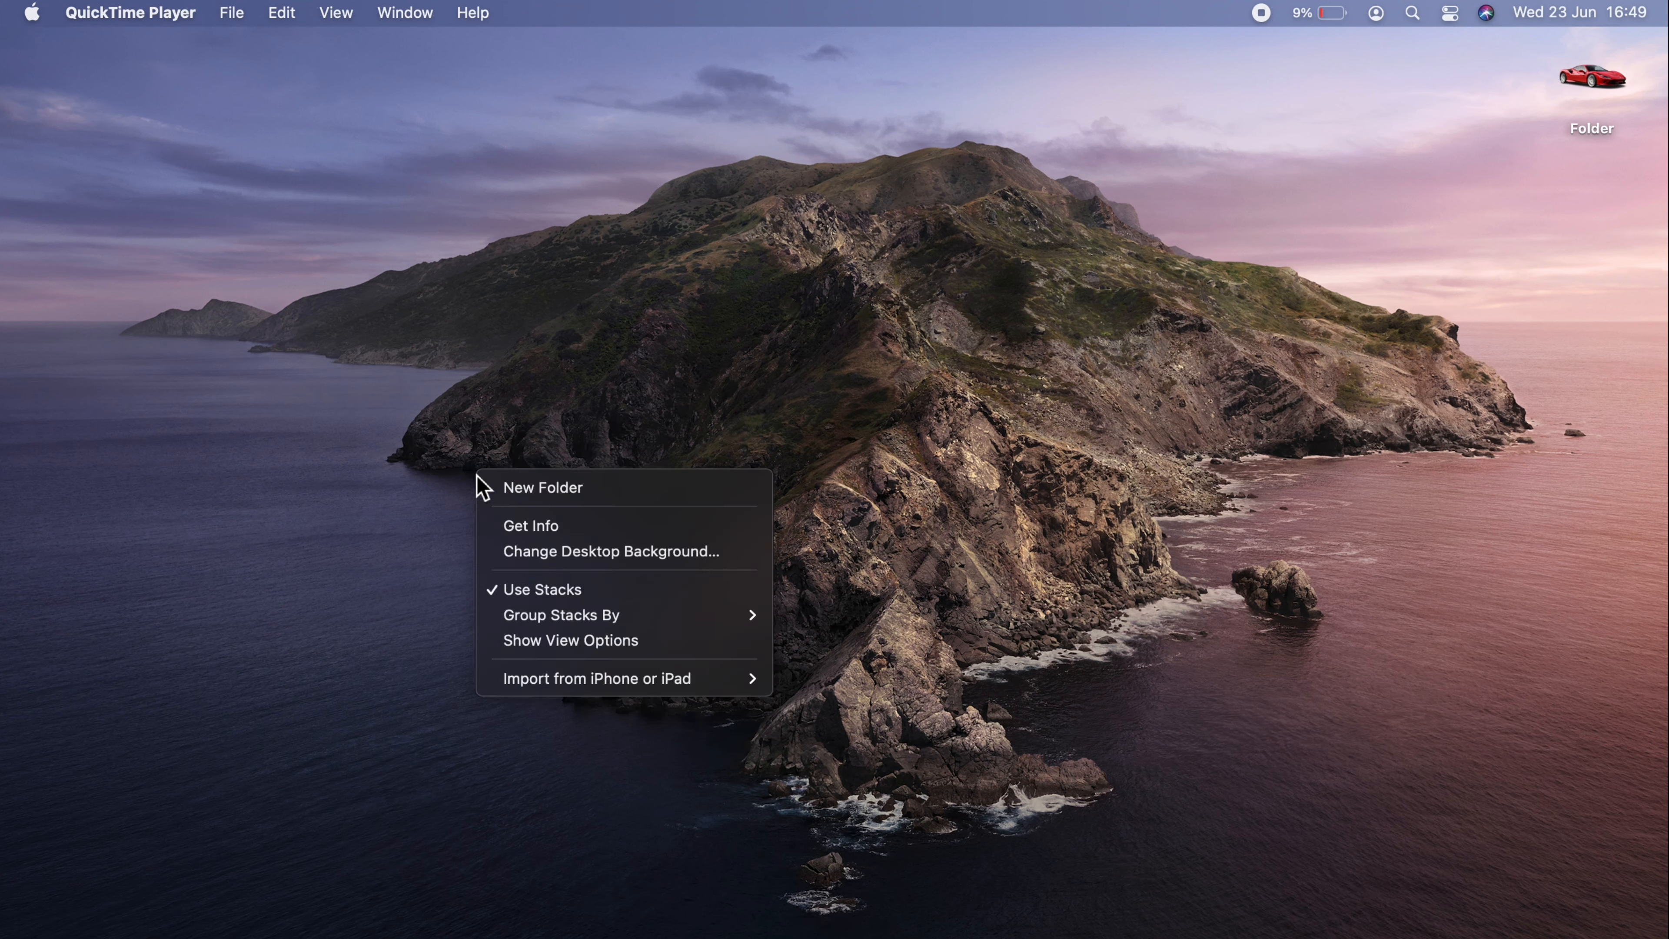
pyautogui.moveTo(624, 551)
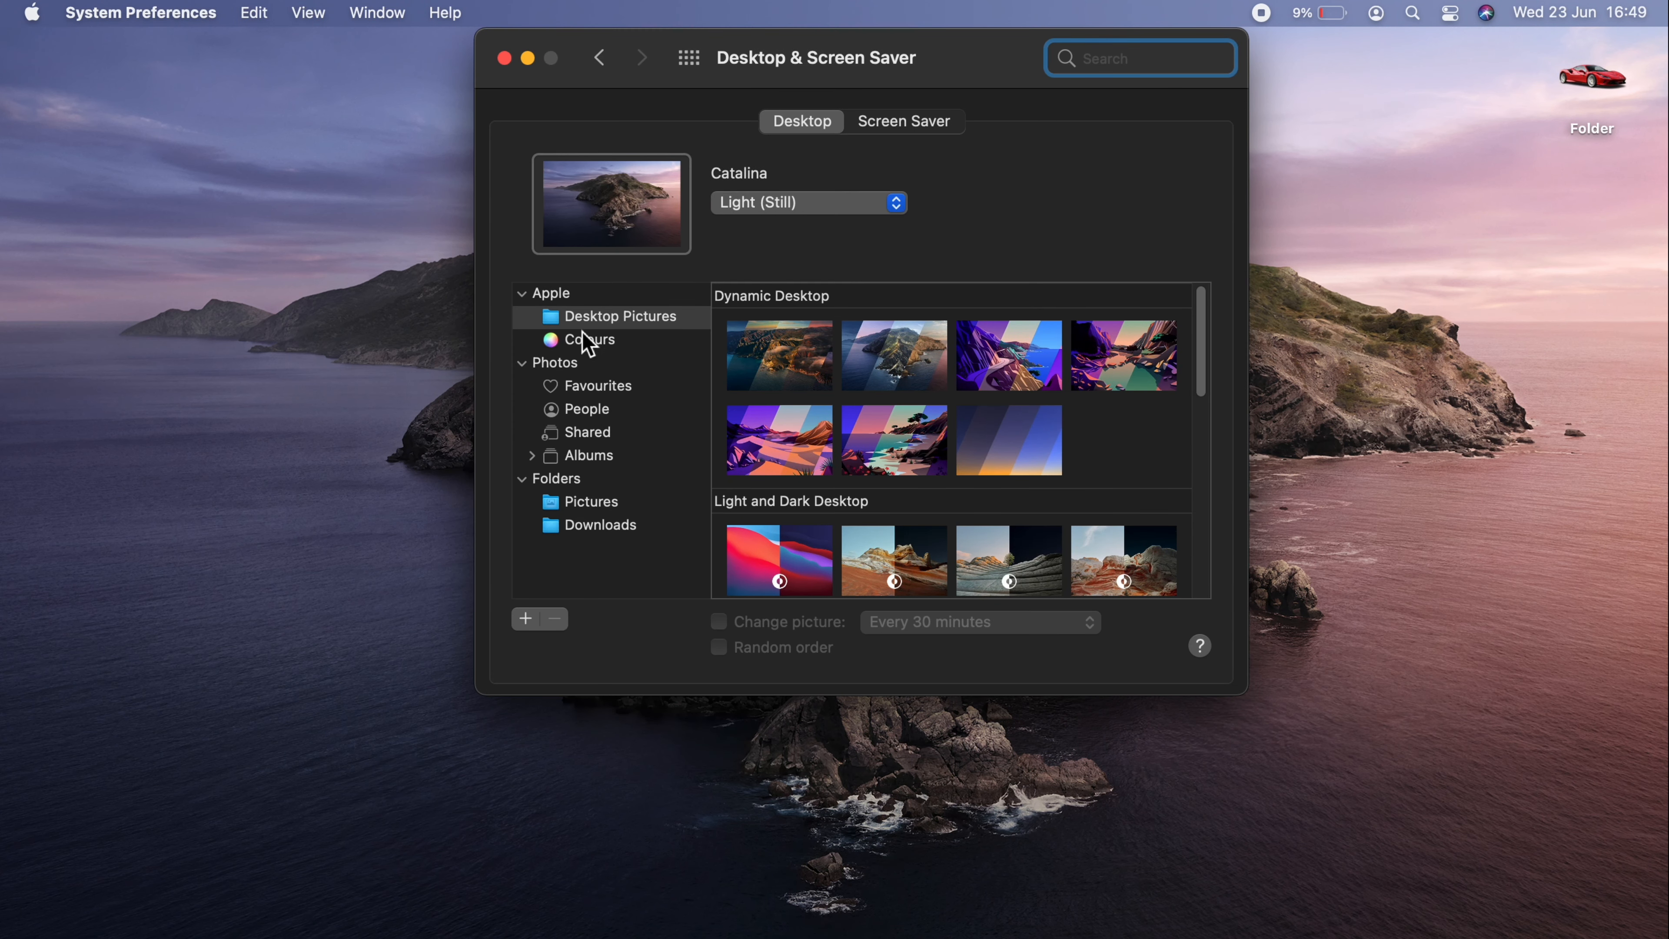
pyautogui.moveTo(579, 317)
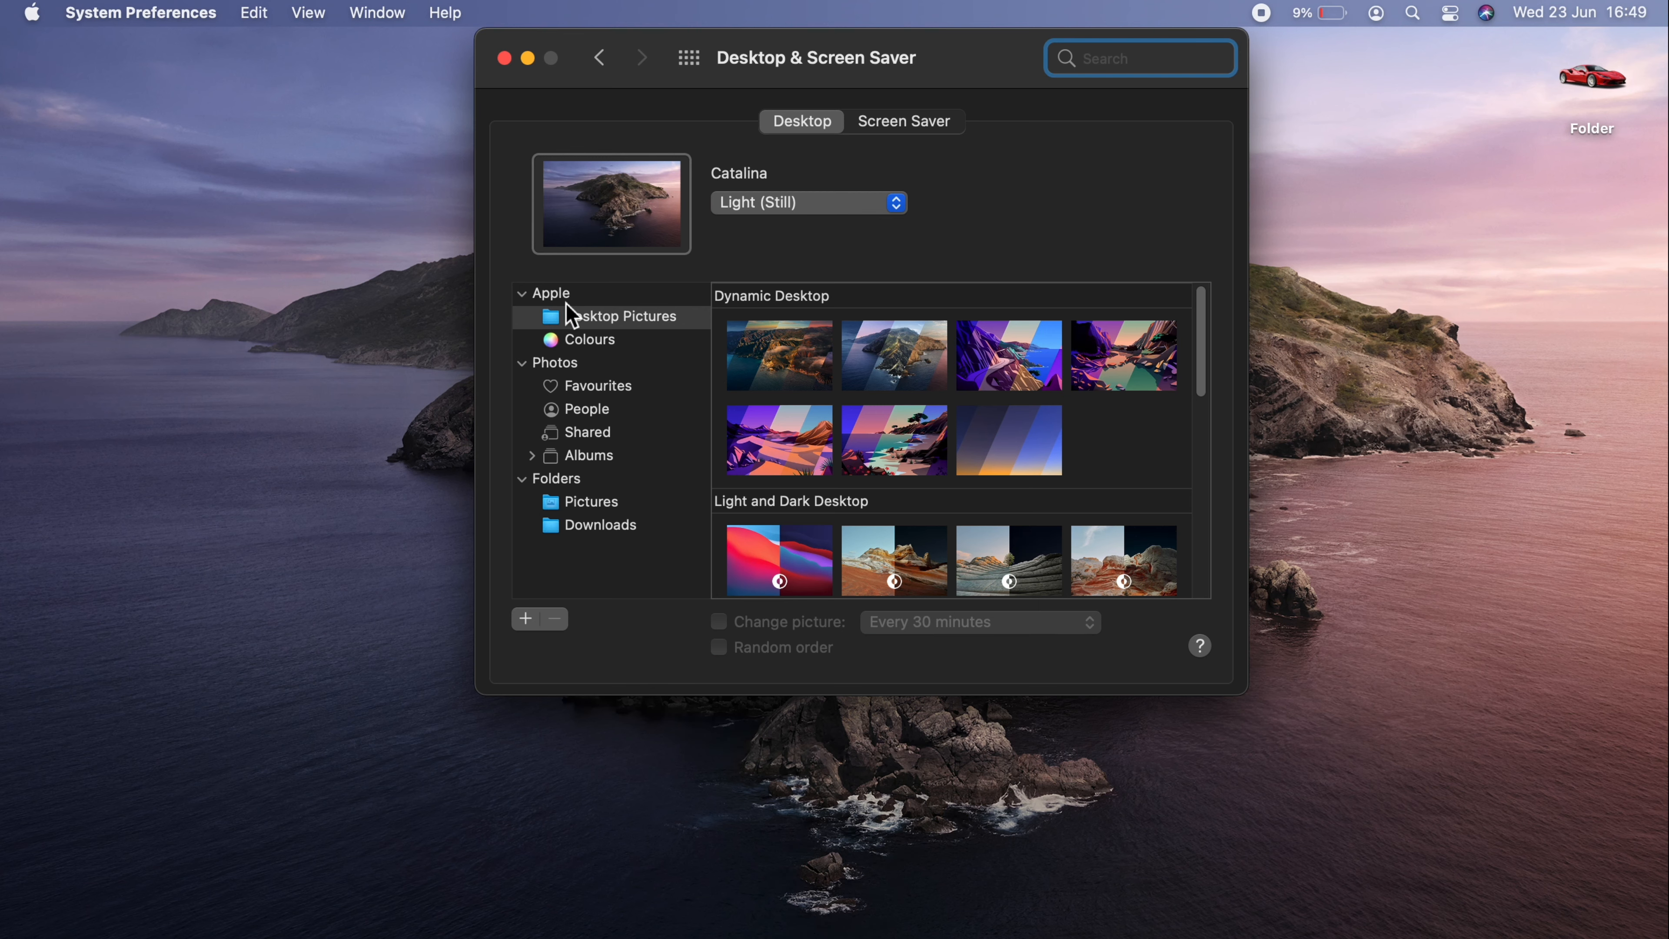
pyautogui.moveTo(750, 370)
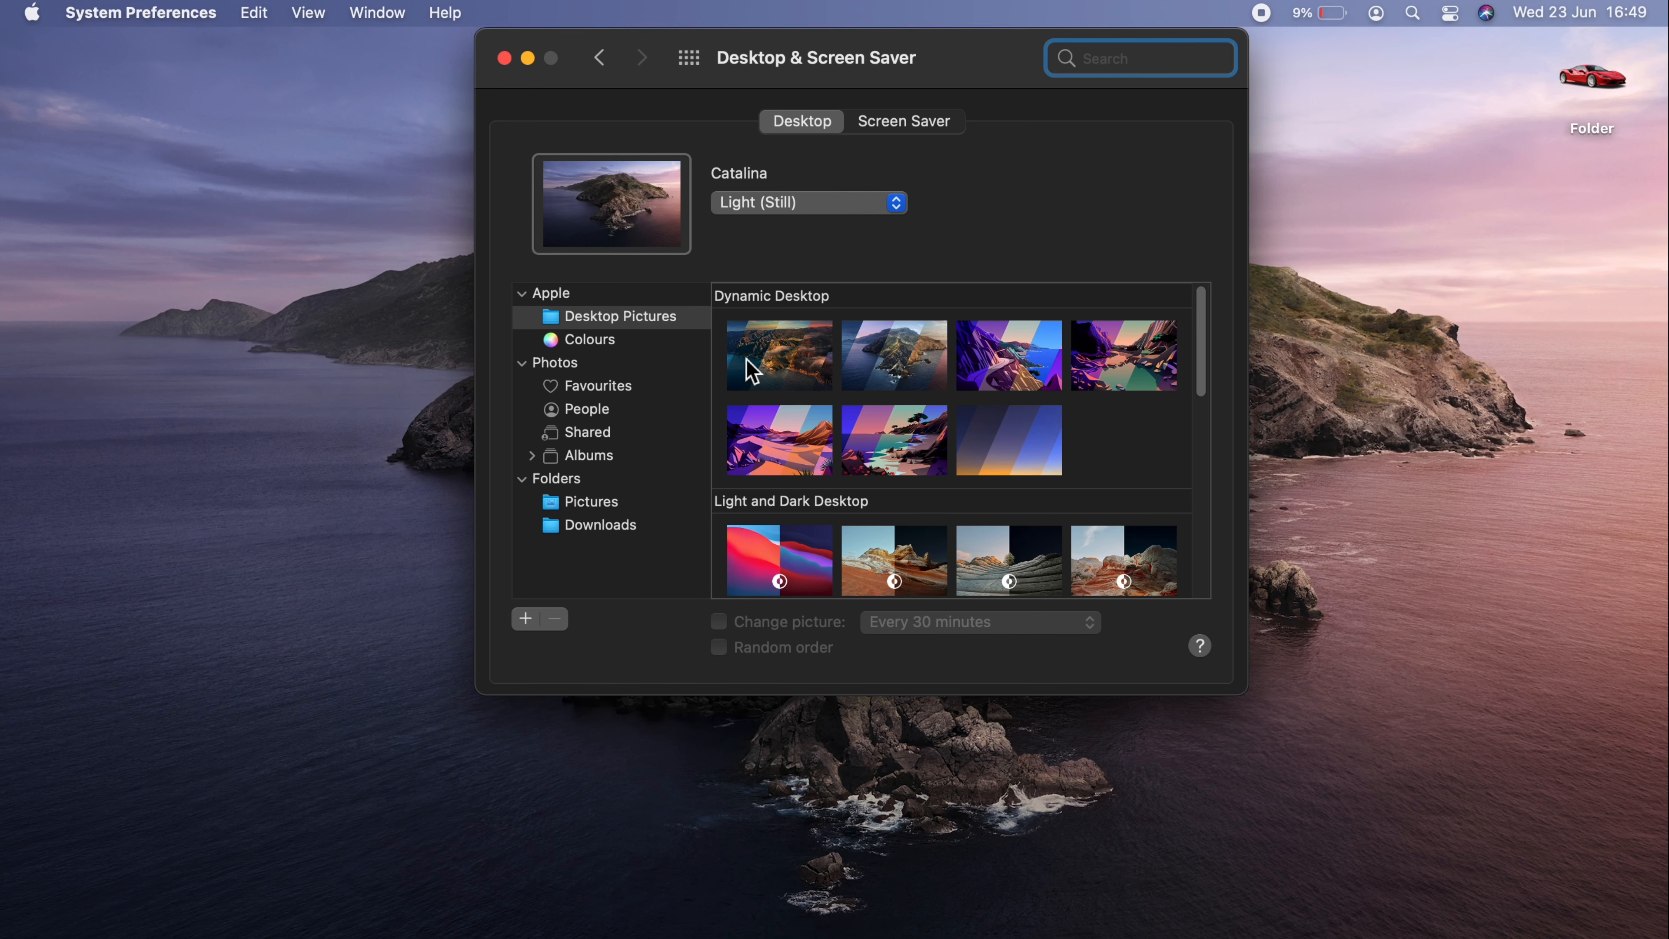
# Step: Make Big Sur the desktop picture in its Light (Still) version
pyautogui.click(778, 355)
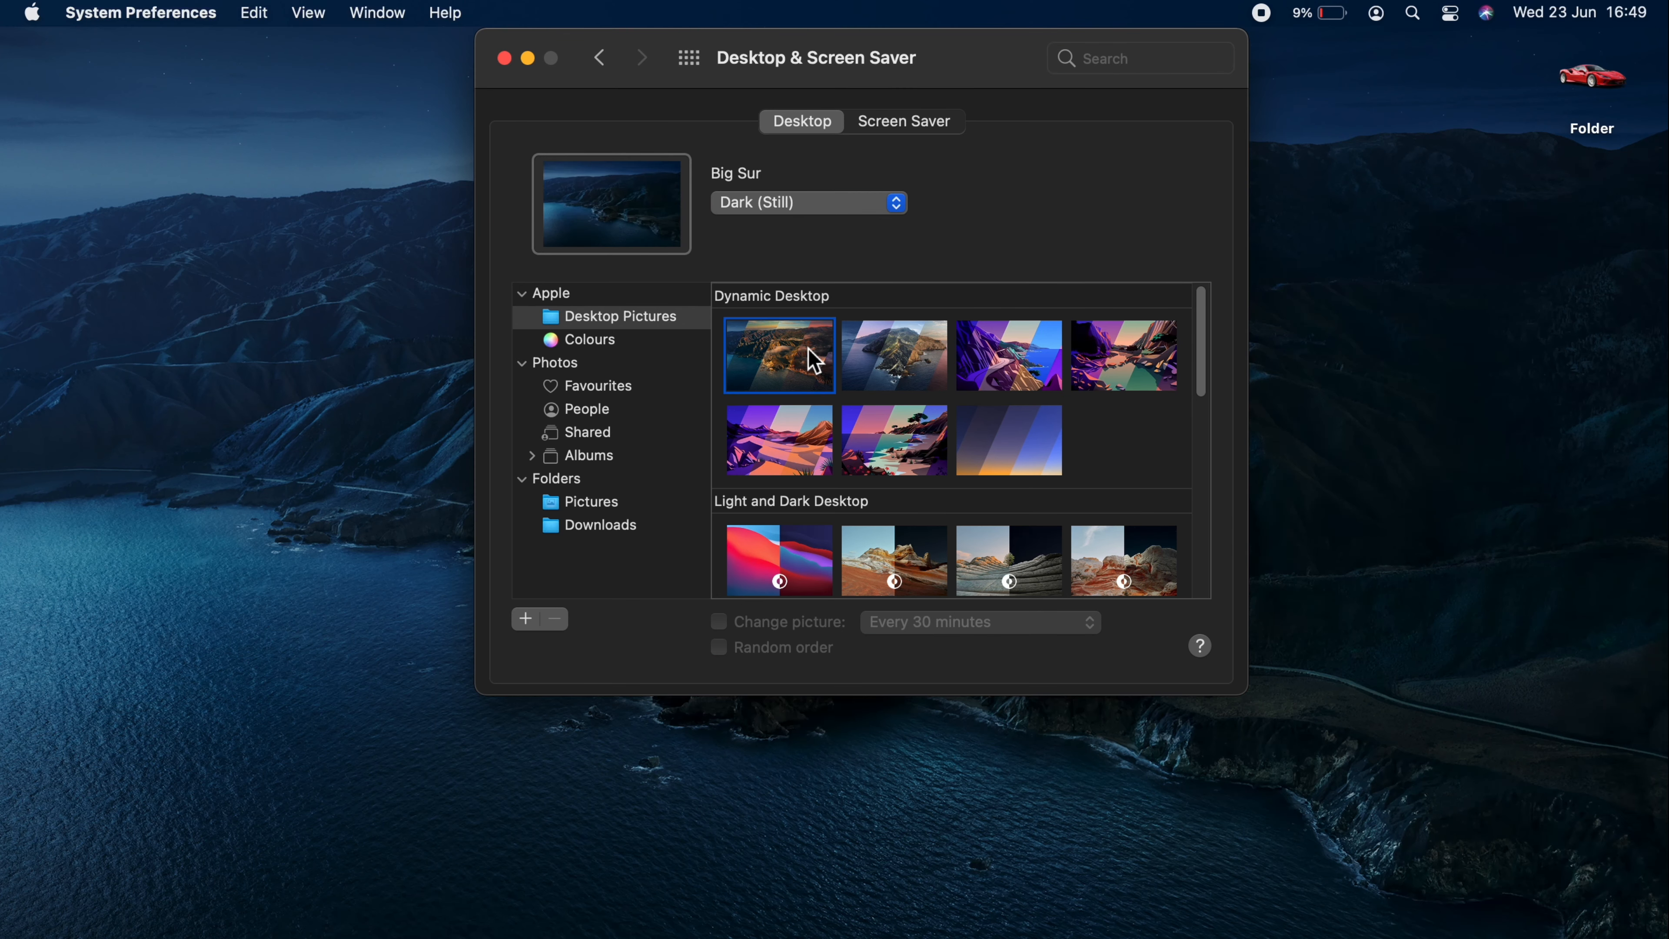
pyautogui.moveTo(837, 246)
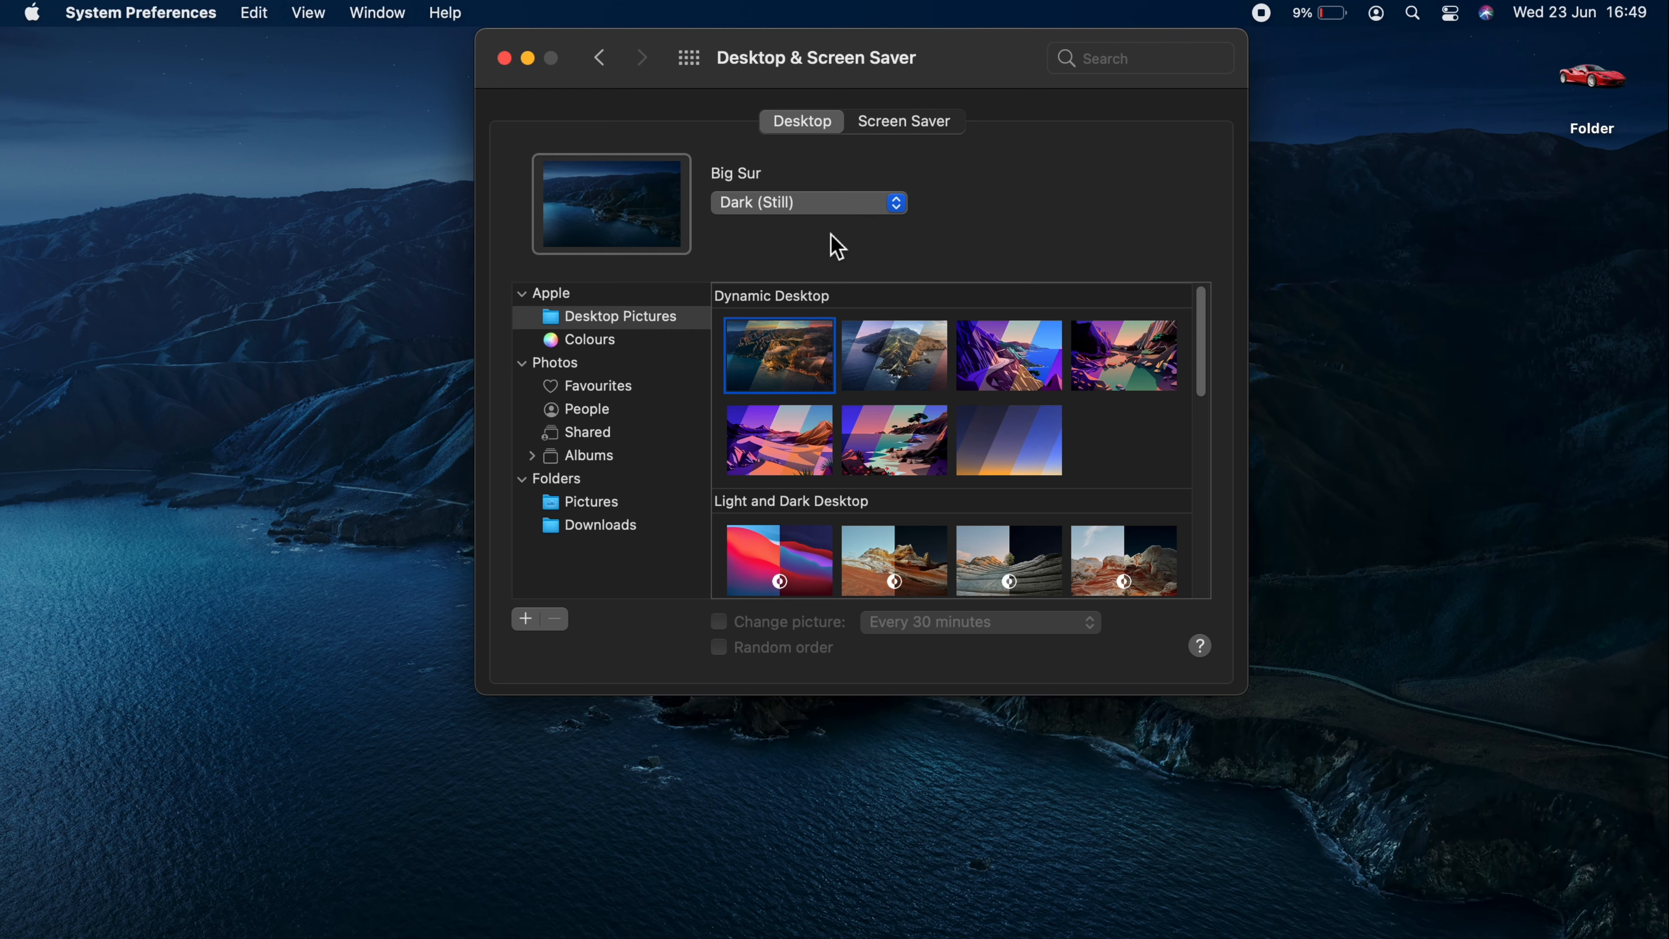
pyautogui.click(807, 203)
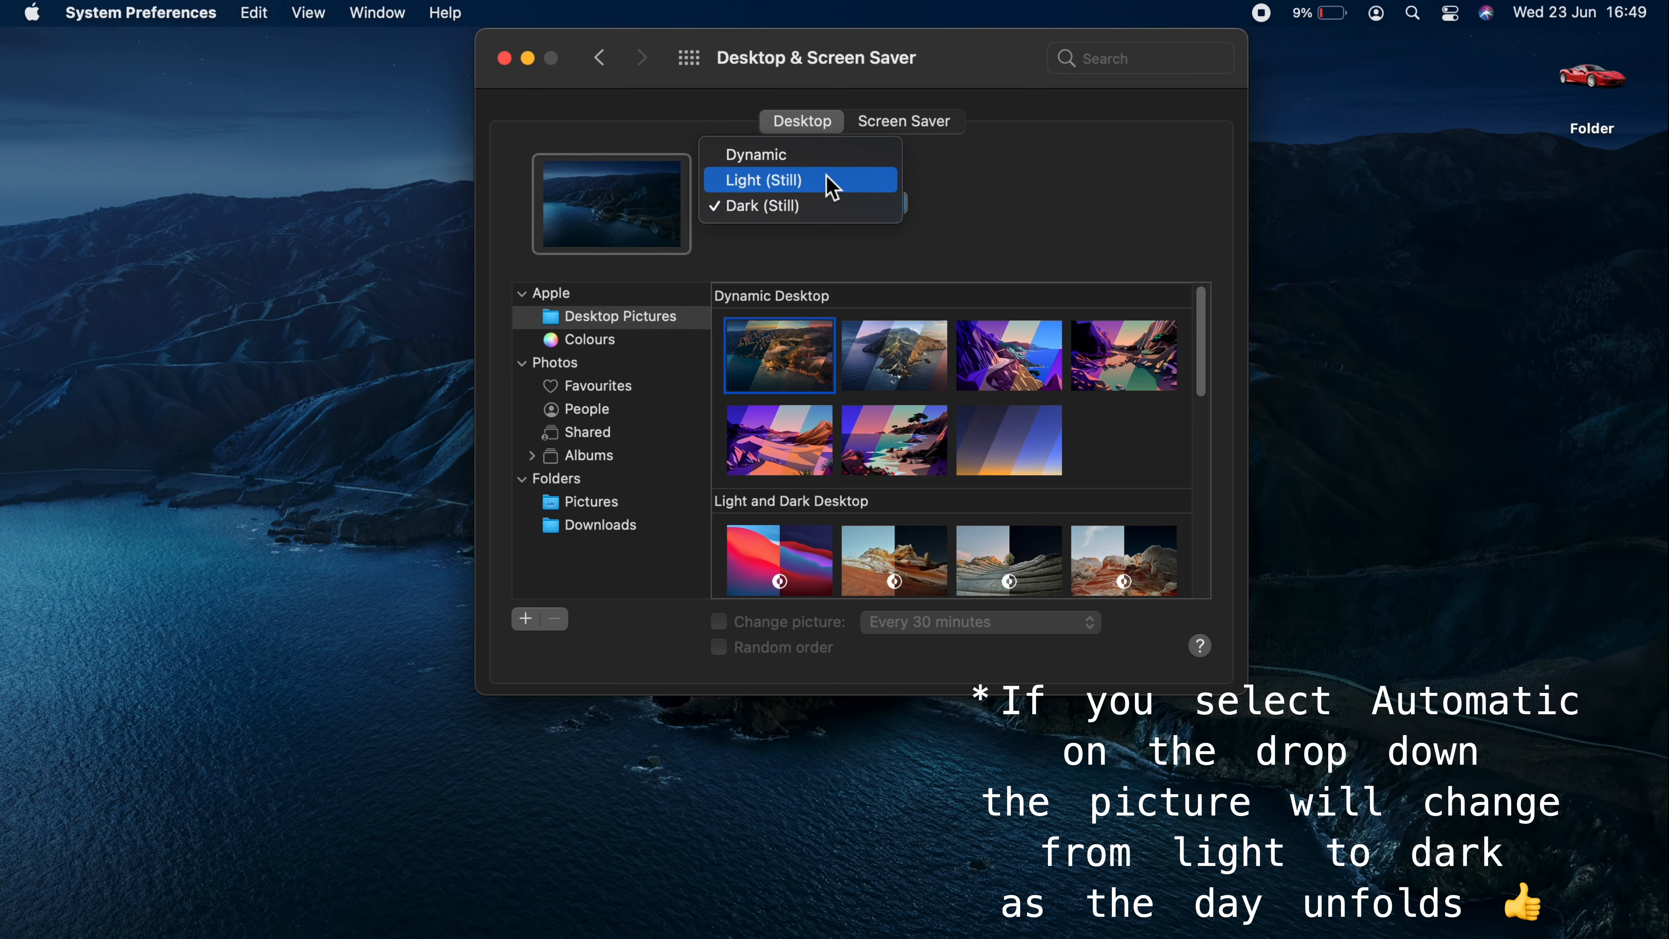
pyautogui.click(760, 180)
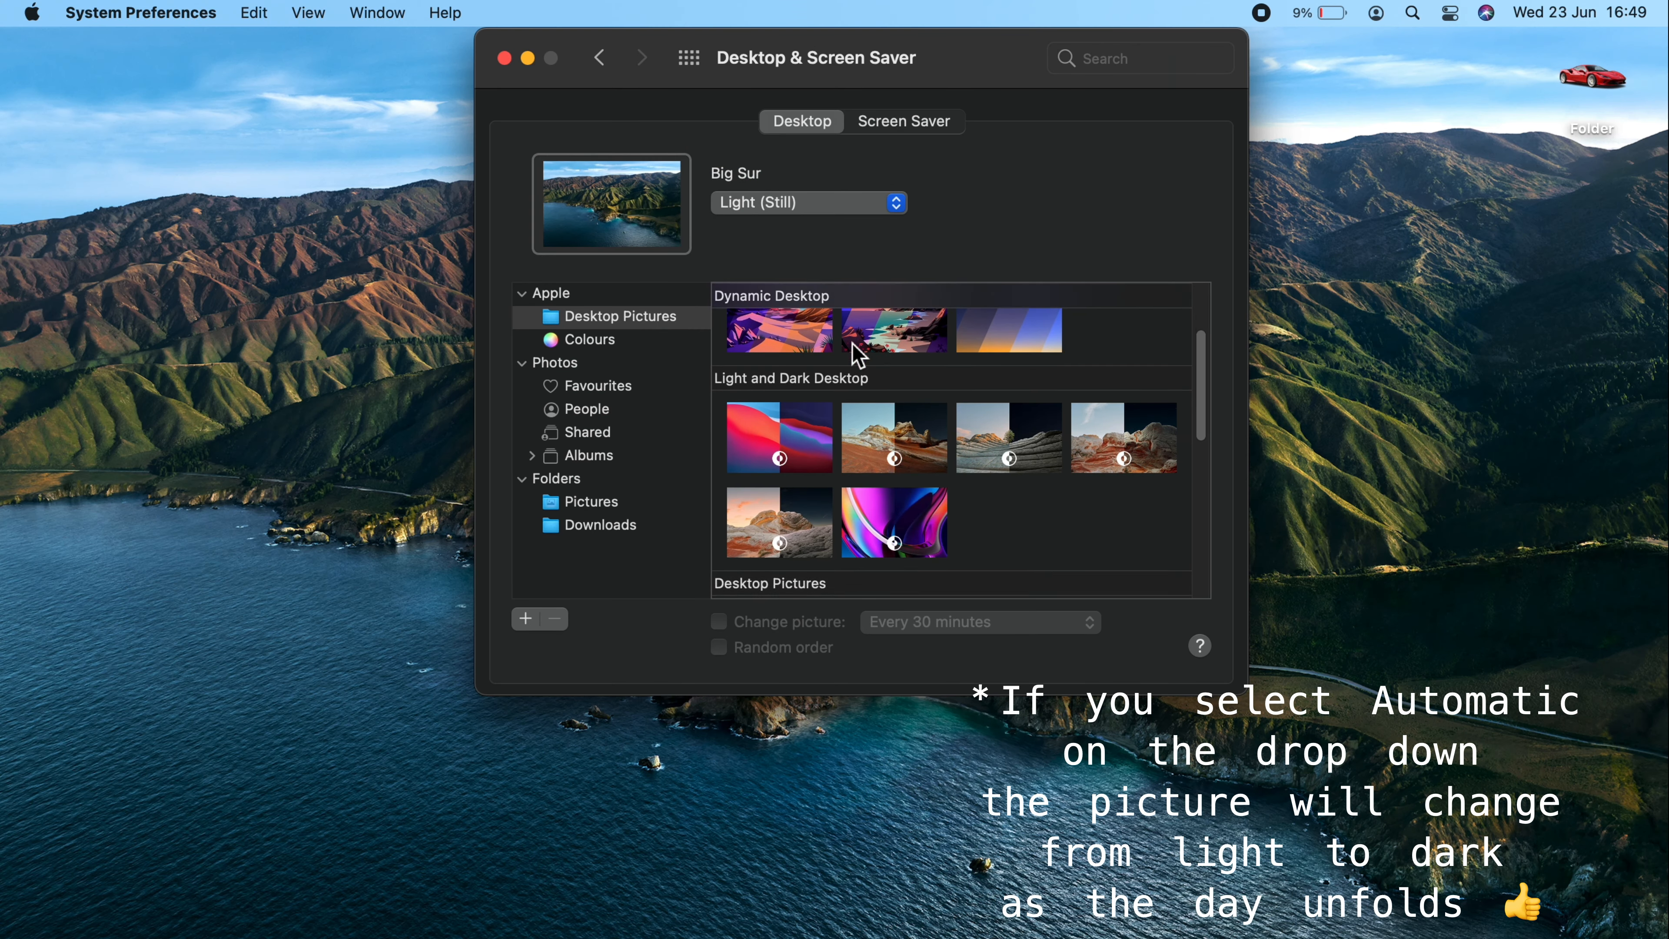
# Step: Switch to Big Sur Graphic in its Dark (Still) version
pyautogui.click(778, 437)
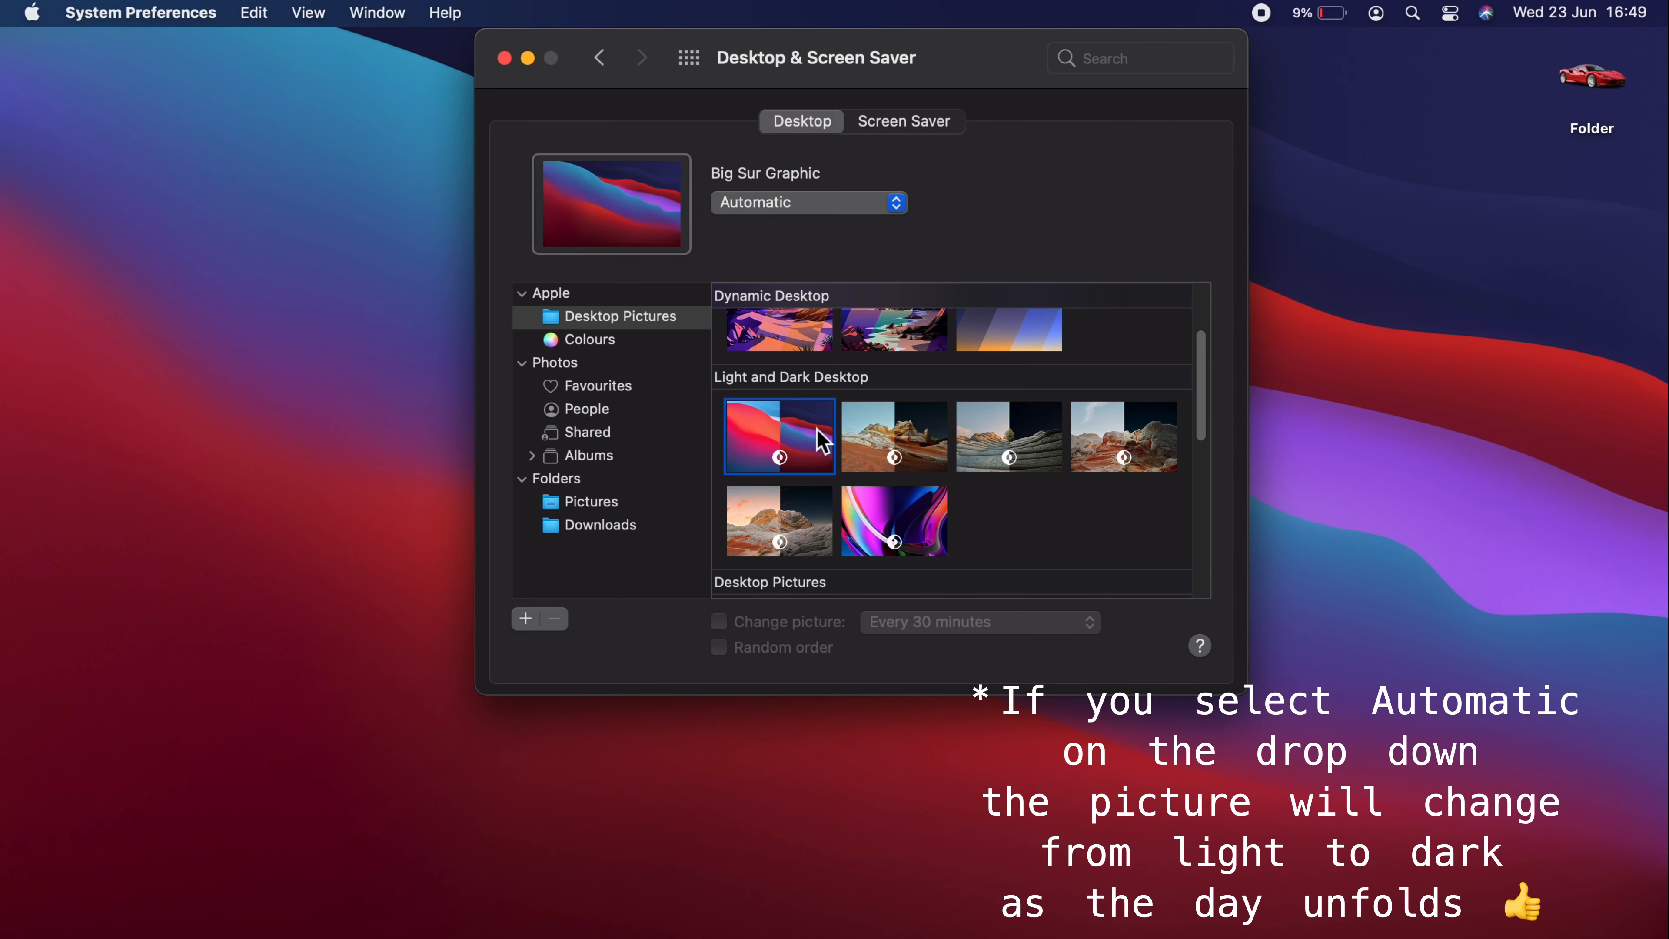
pyautogui.click(807, 202)
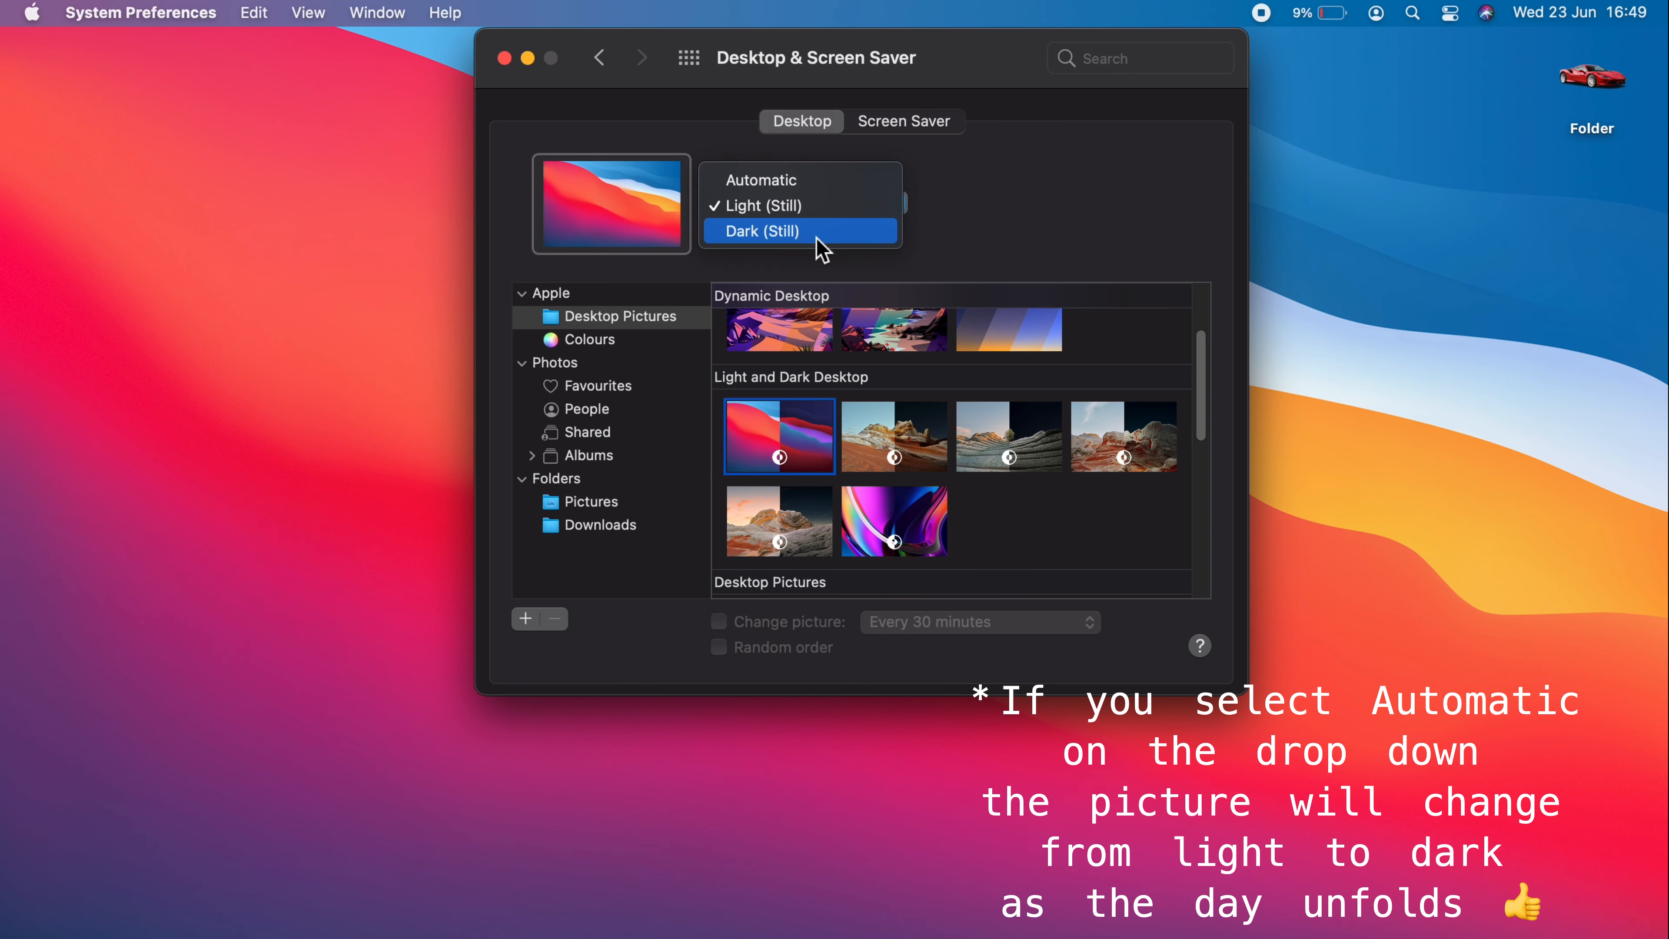
pyautogui.click(760, 231)
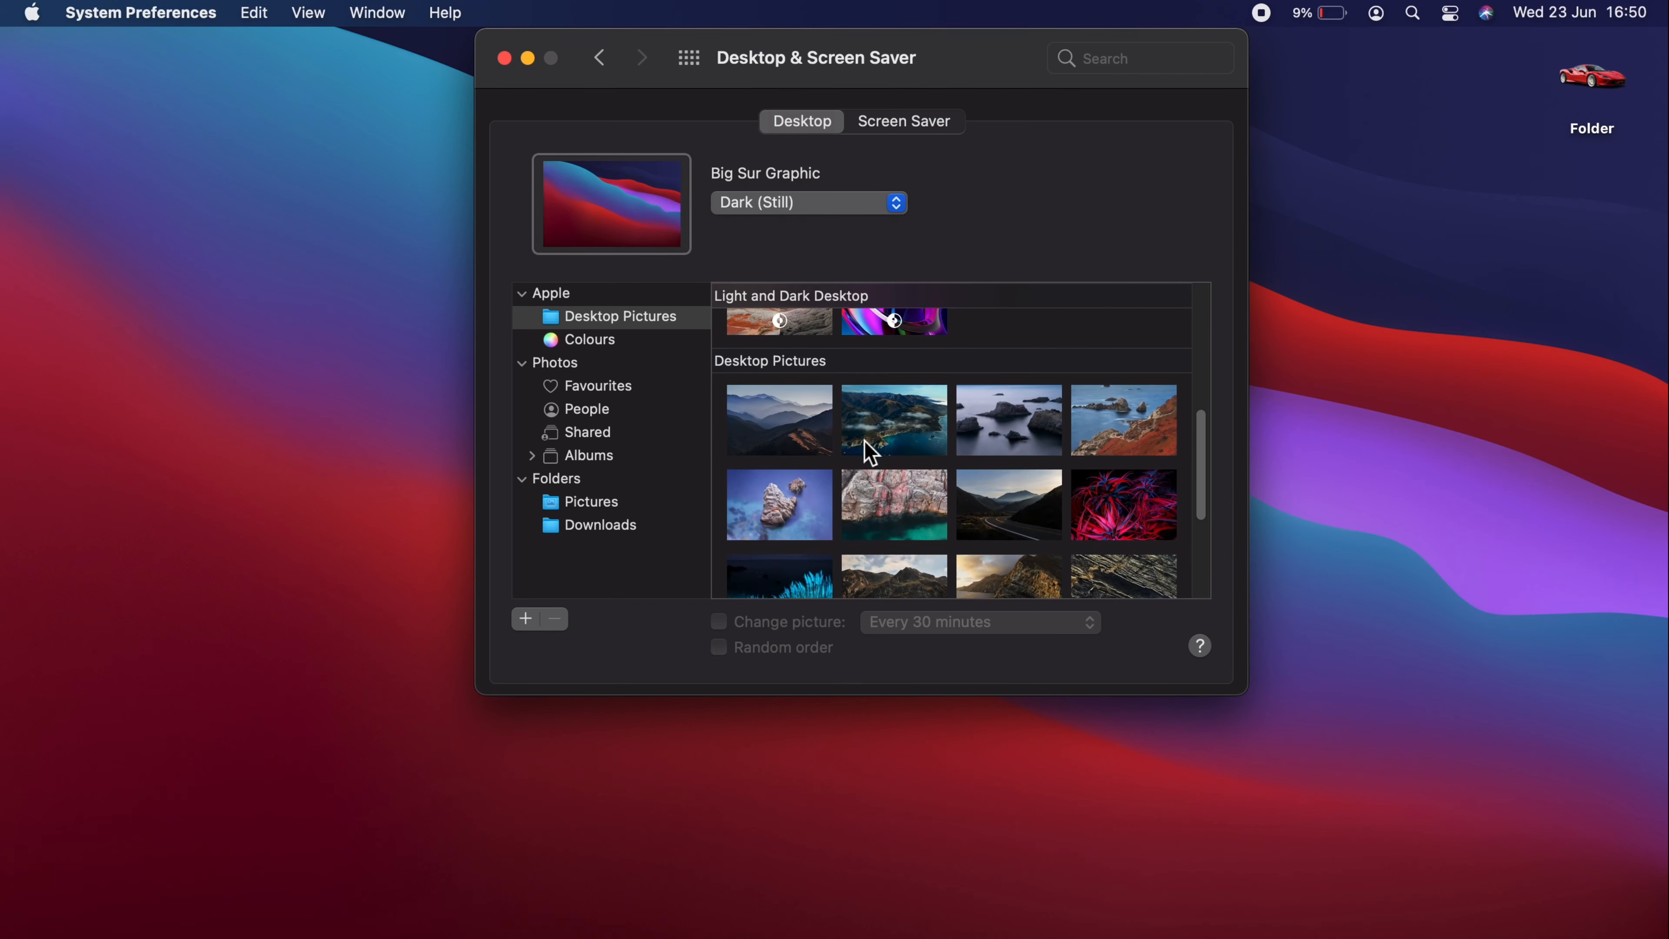
# Step: Try Big Sur Aerial and Coastline, settling on Big Sur Road as the wallpaper
pyautogui.click(892, 413)
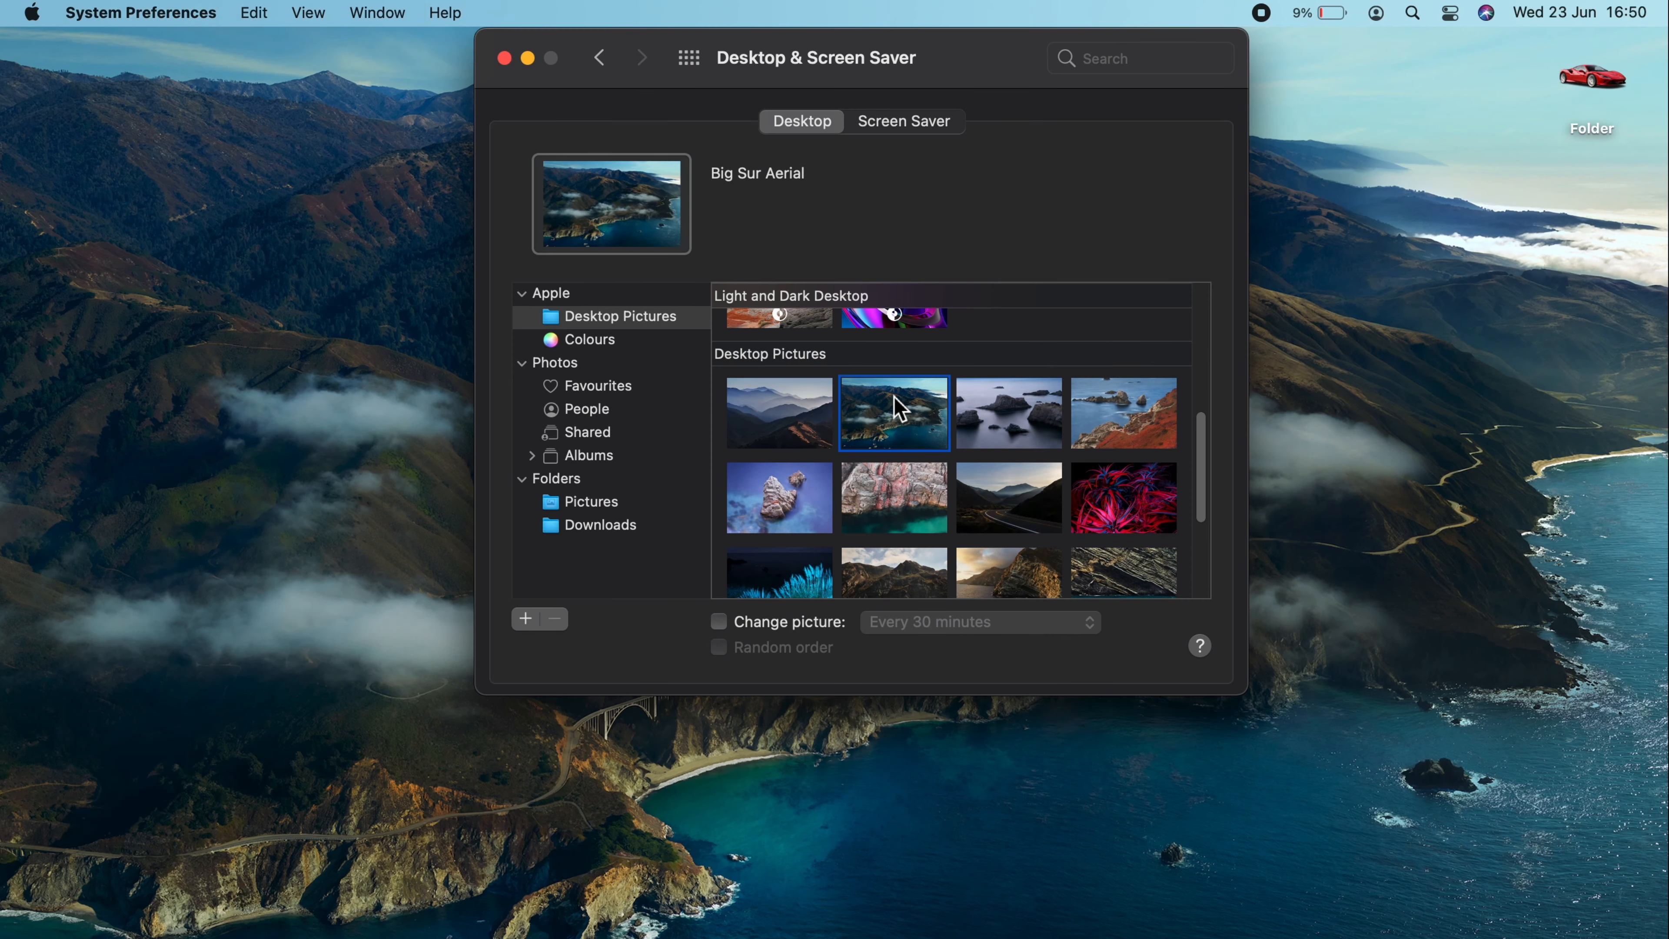
pyautogui.click(1123, 412)
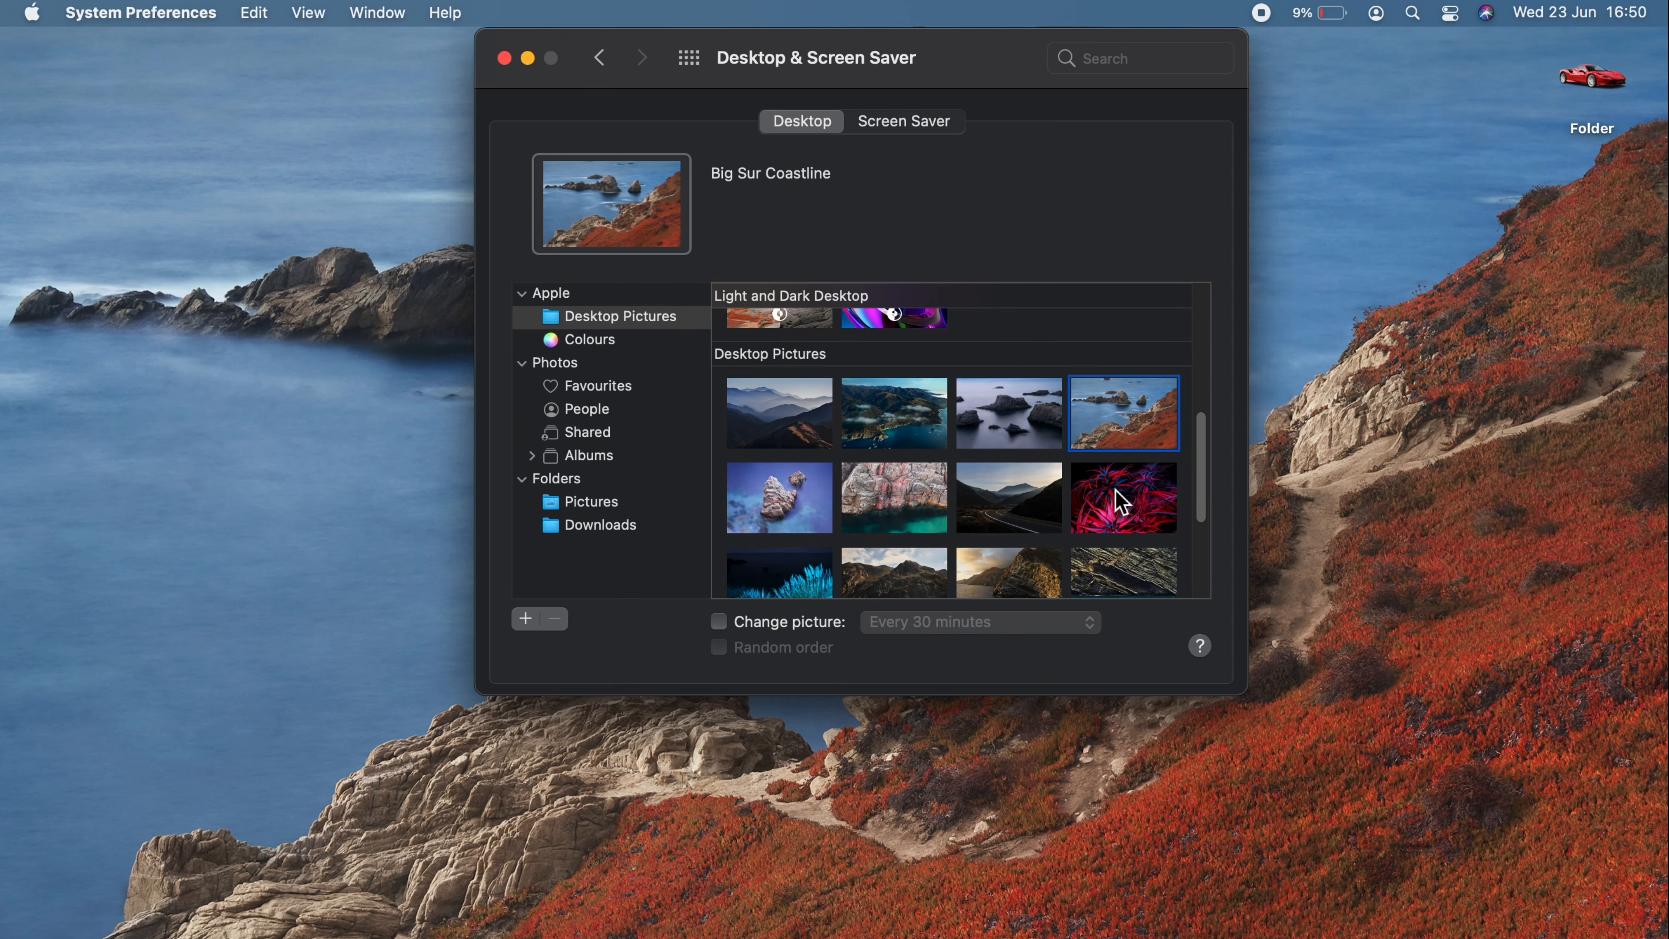
pyautogui.click(1008, 497)
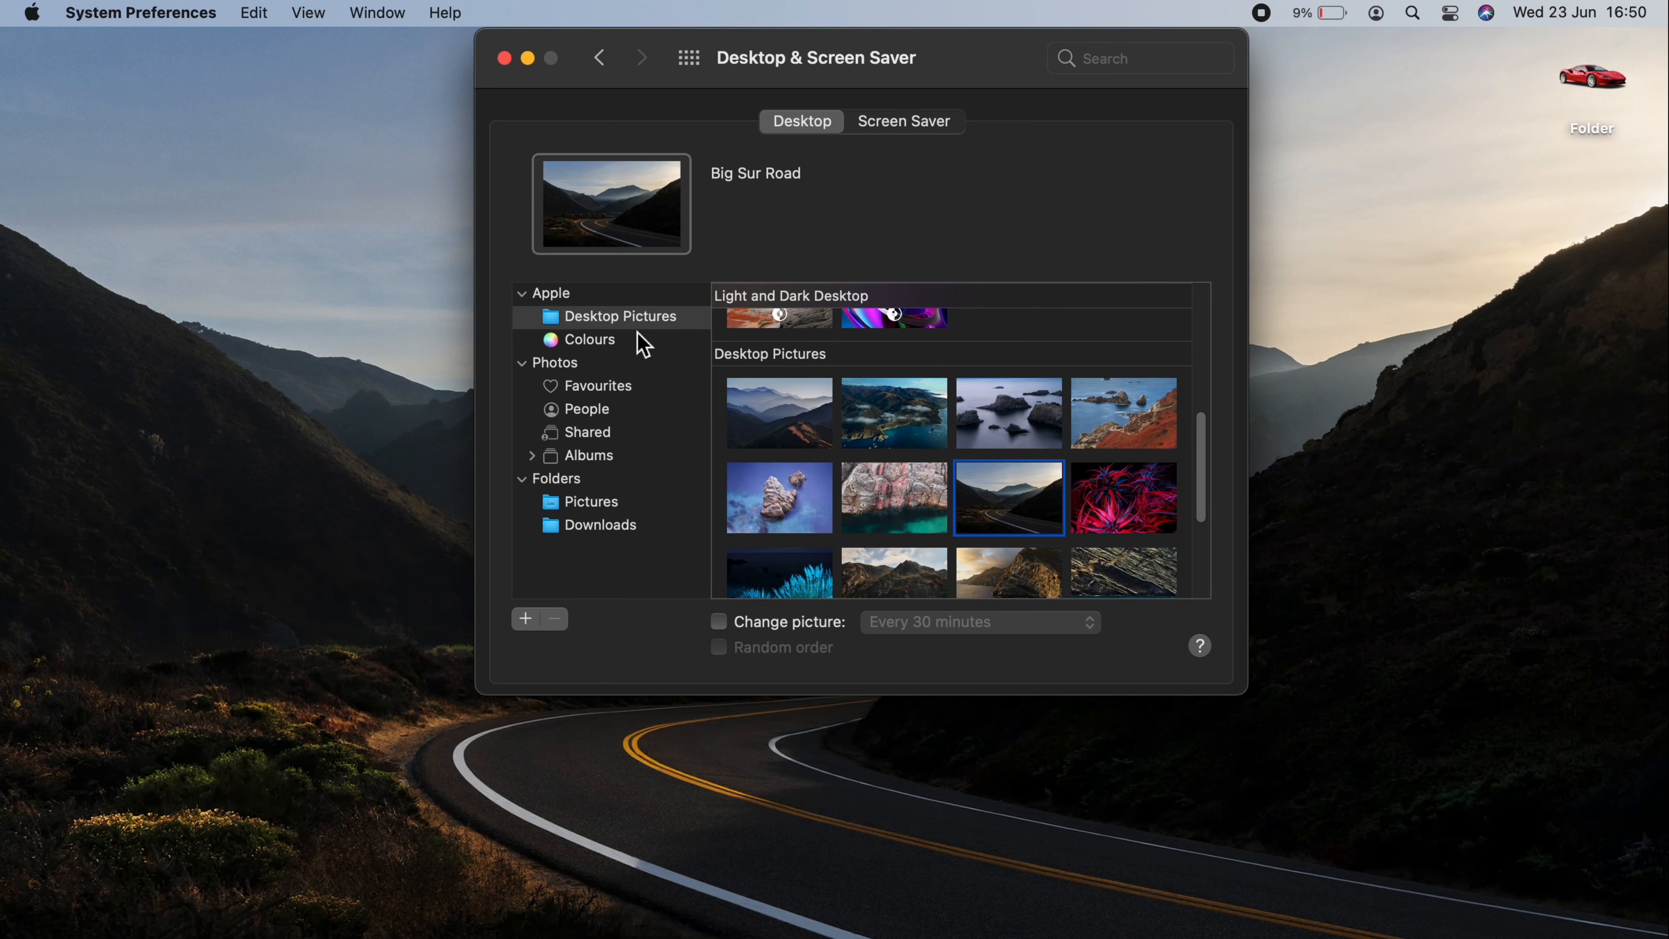
# Step: Show the solid Colours backgrounds and browse the swatches for Turquoise Green
pyautogui.click(589, 338)
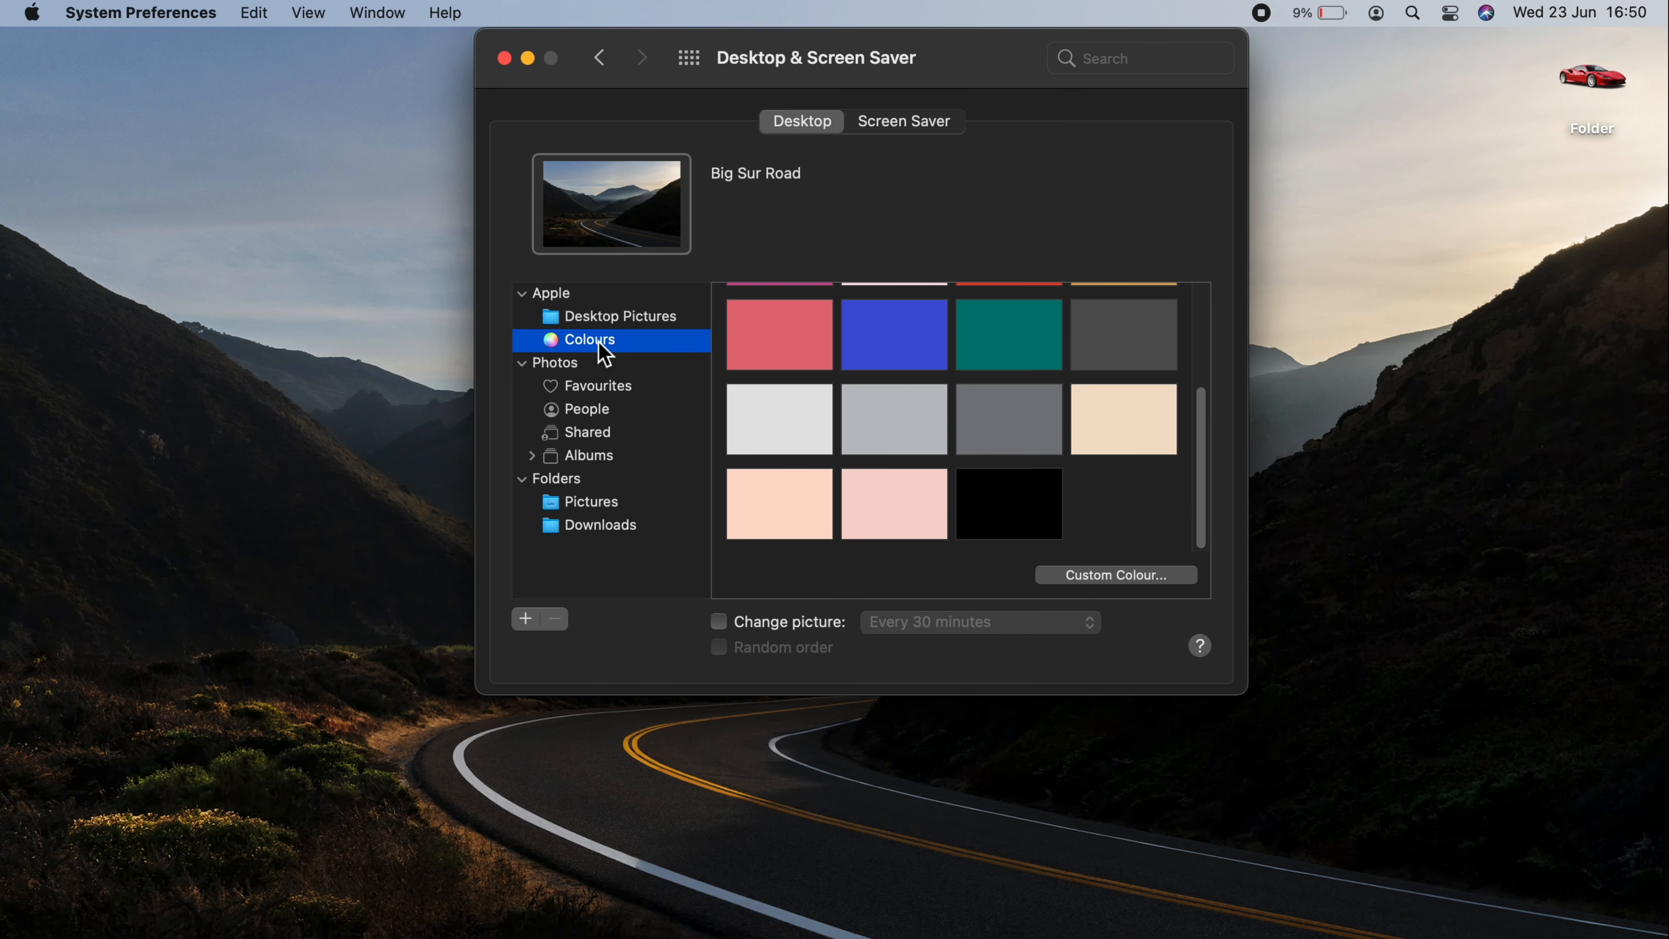
pyautogui.scroll(3)
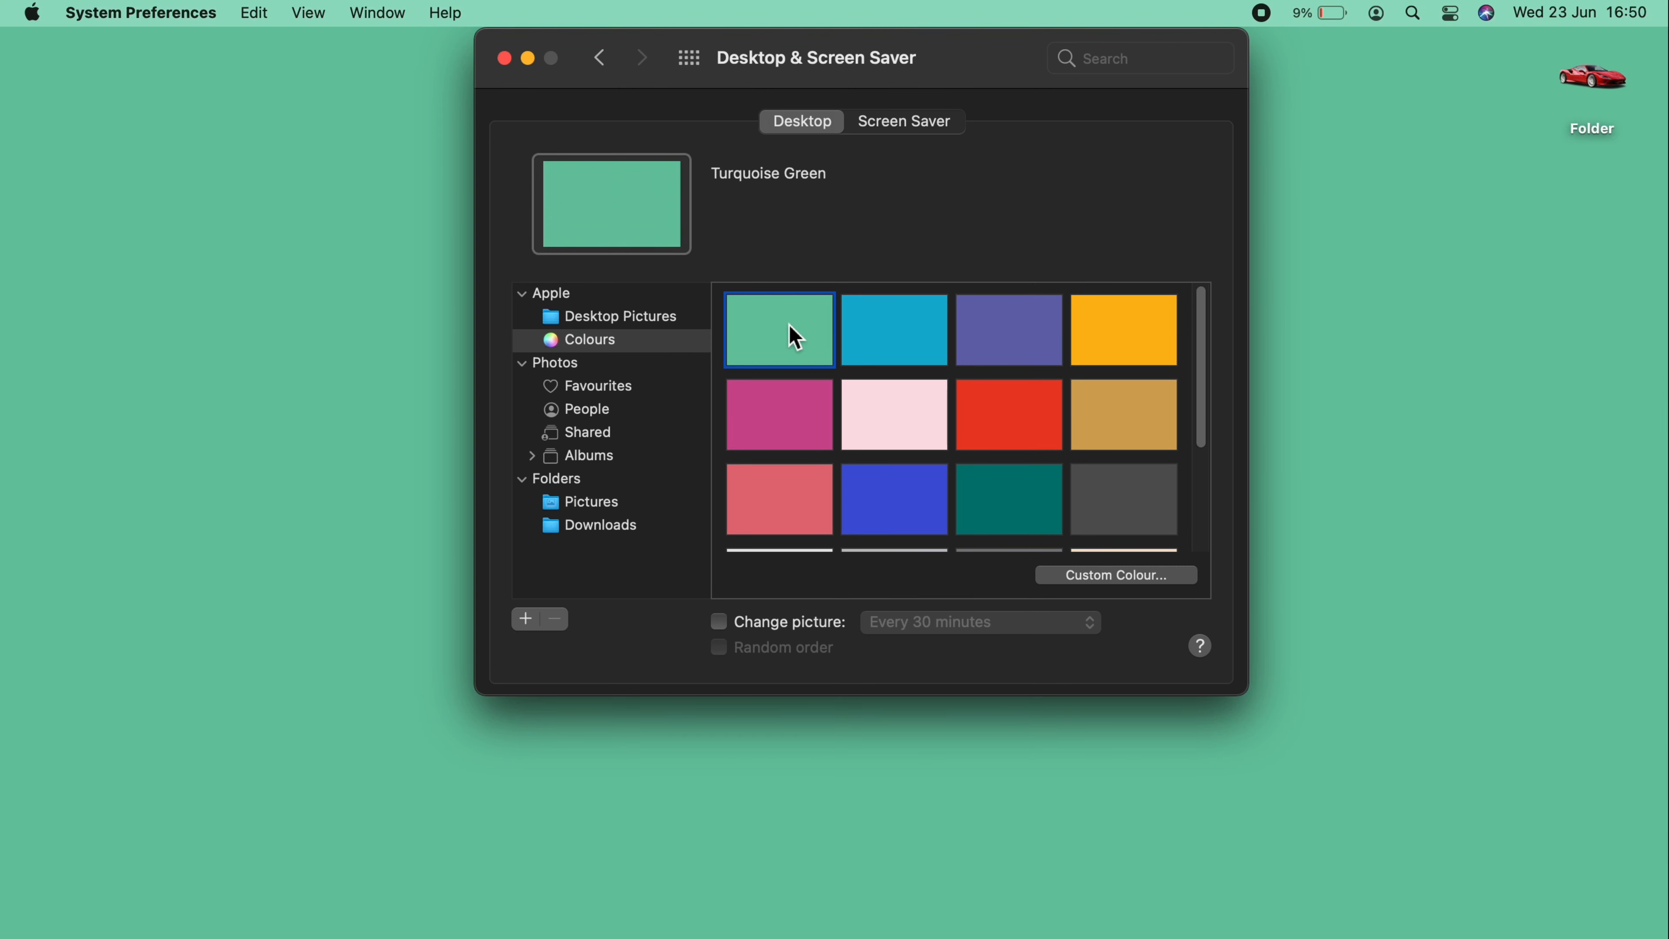
pyautogui.scroll(-3)
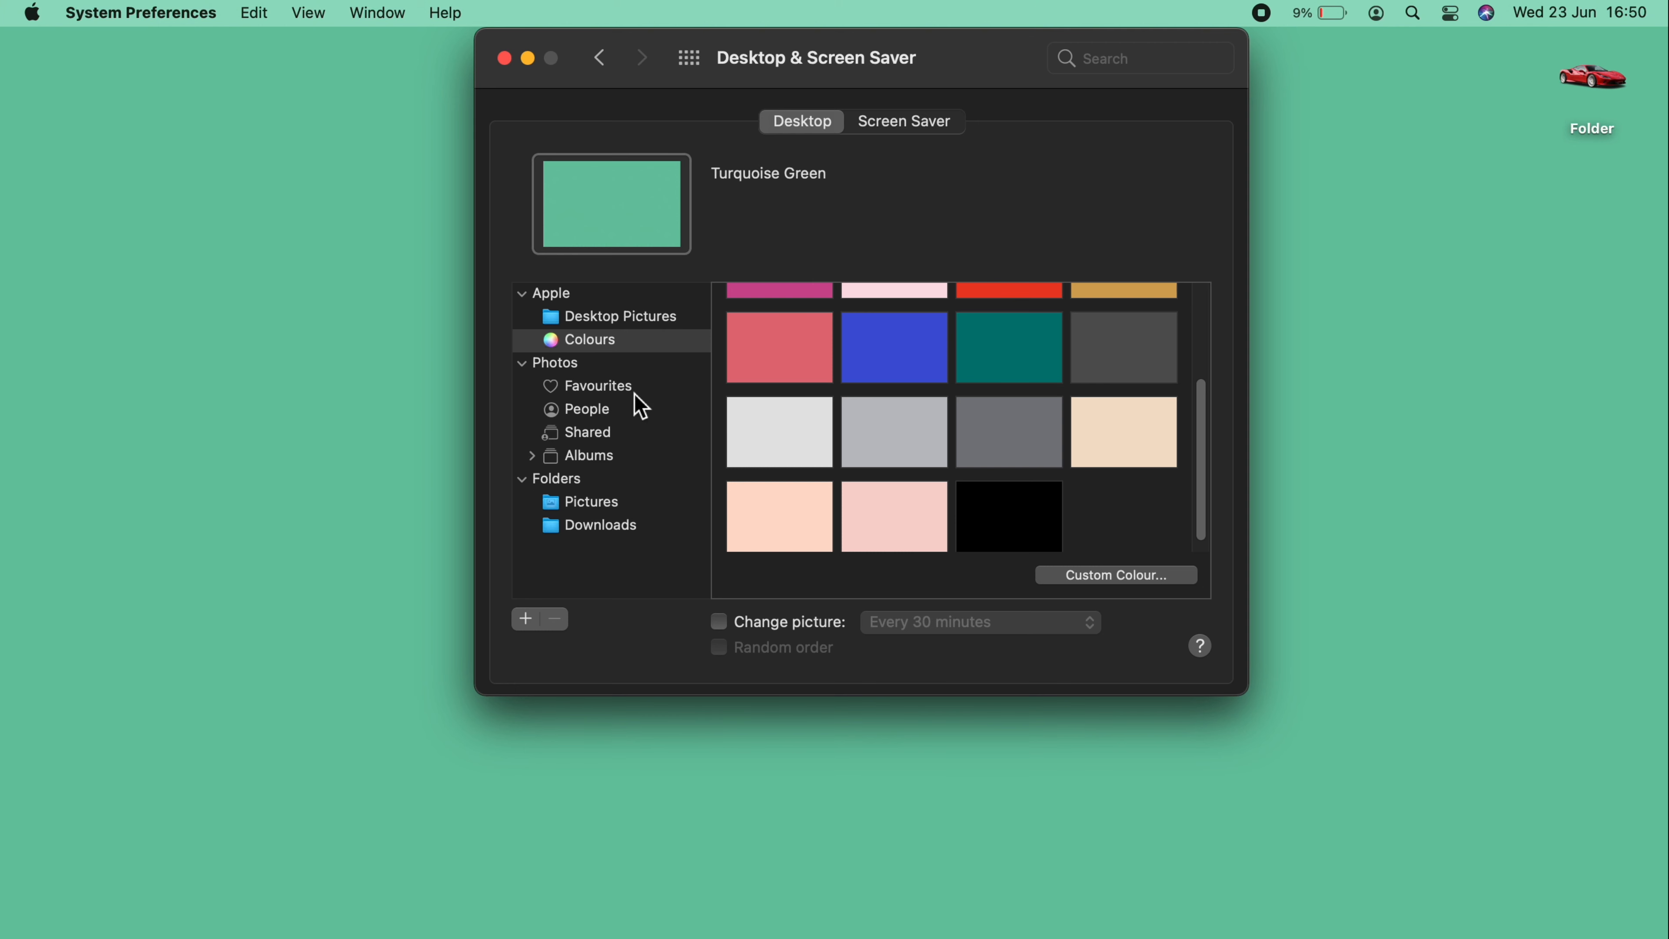
pyautogui.moveTo(601, 523)
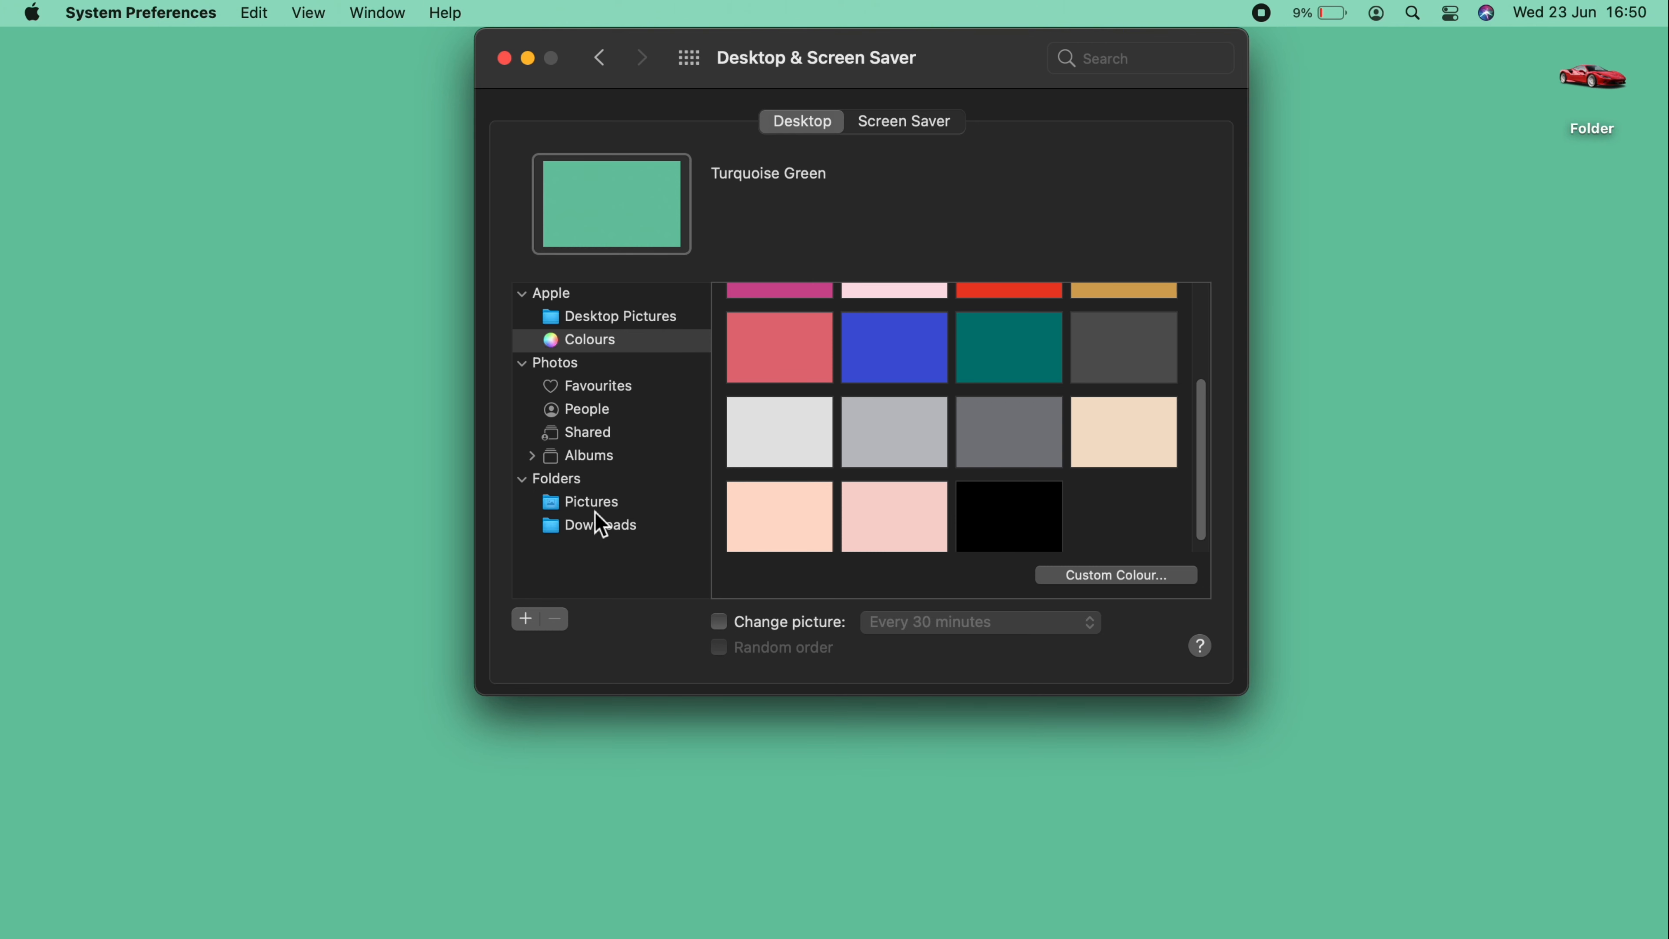
pyautogui.moveTo(584, 550)
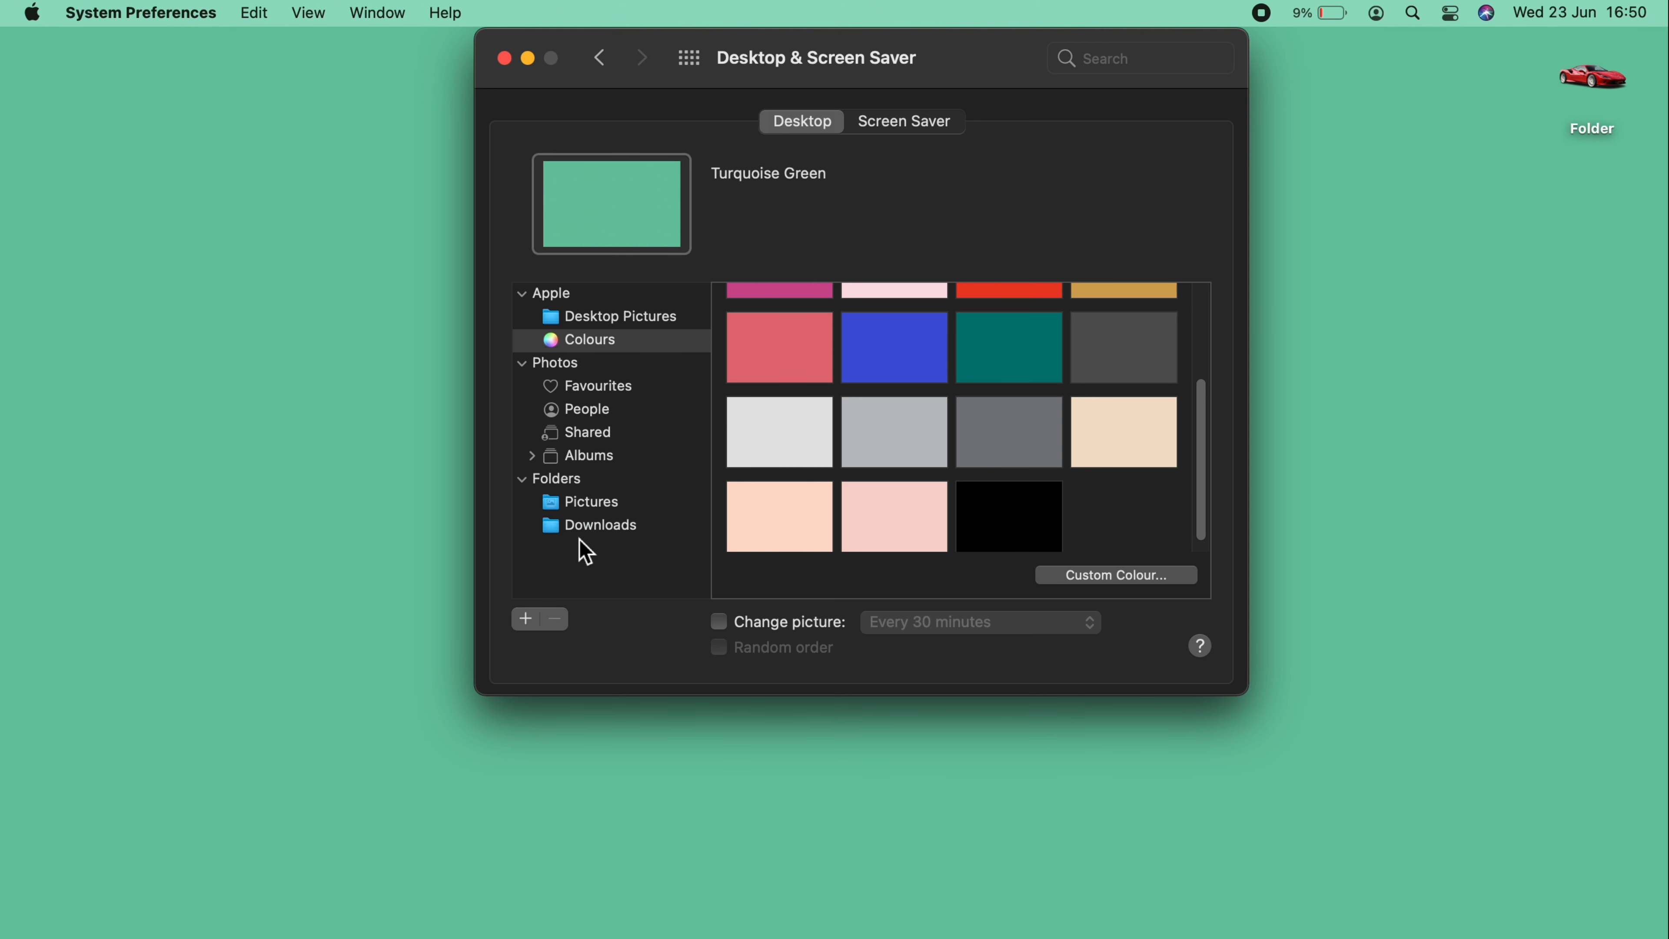
pyautogui.moveTo(591, 542)
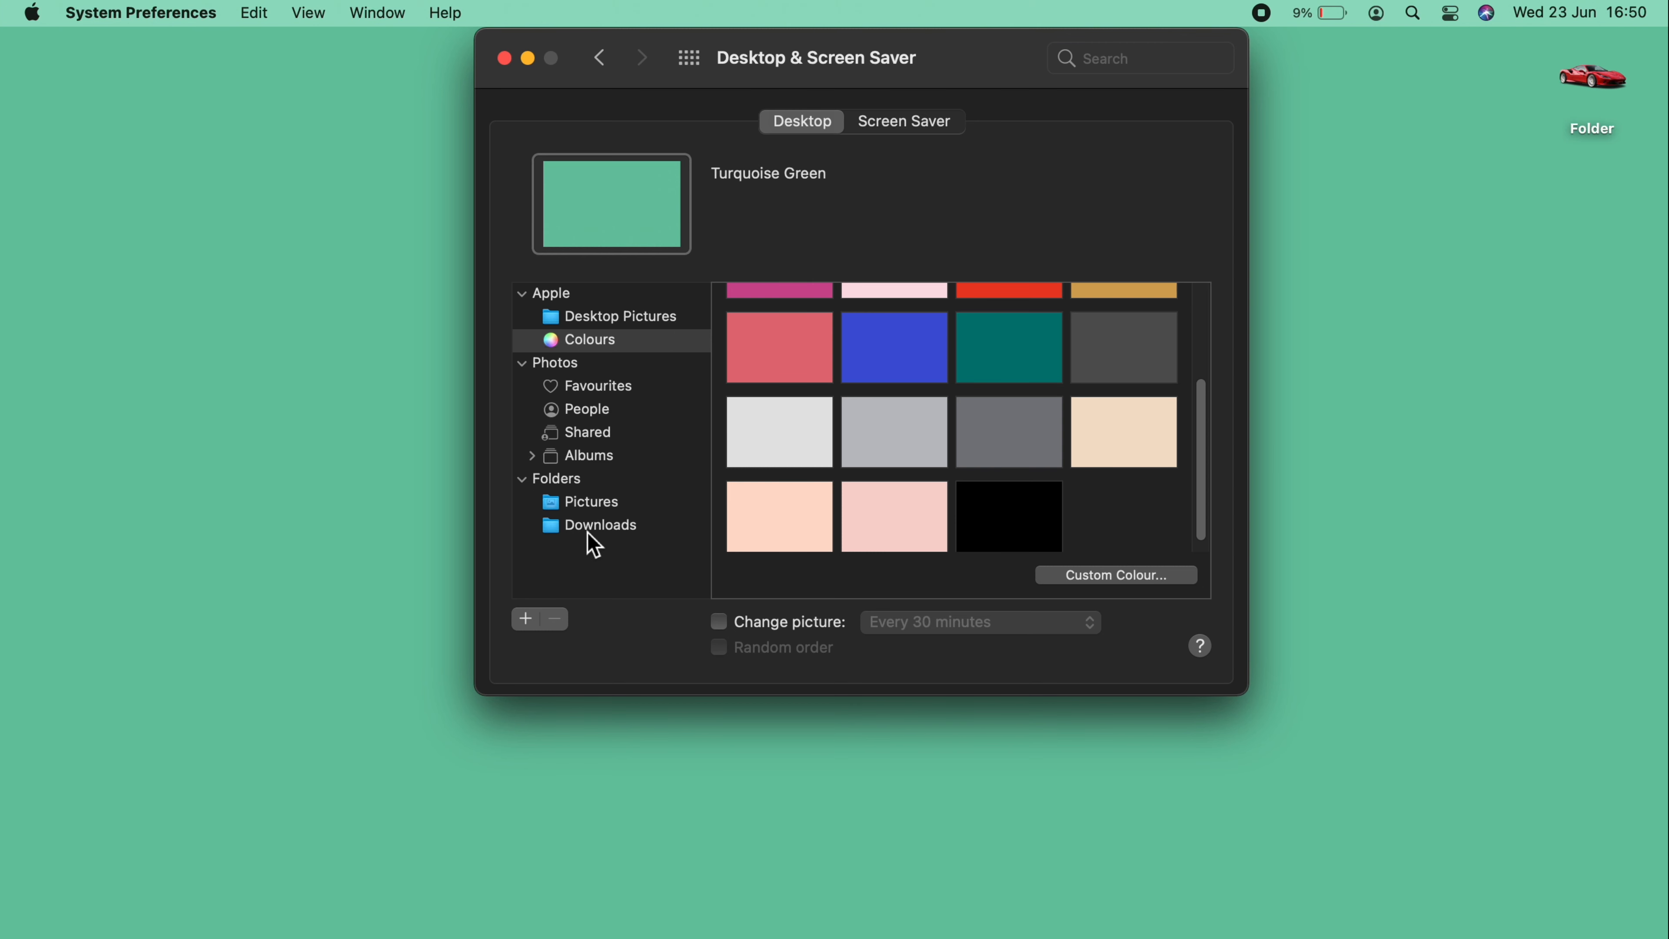
pyautogui.moveTo(629, 542)
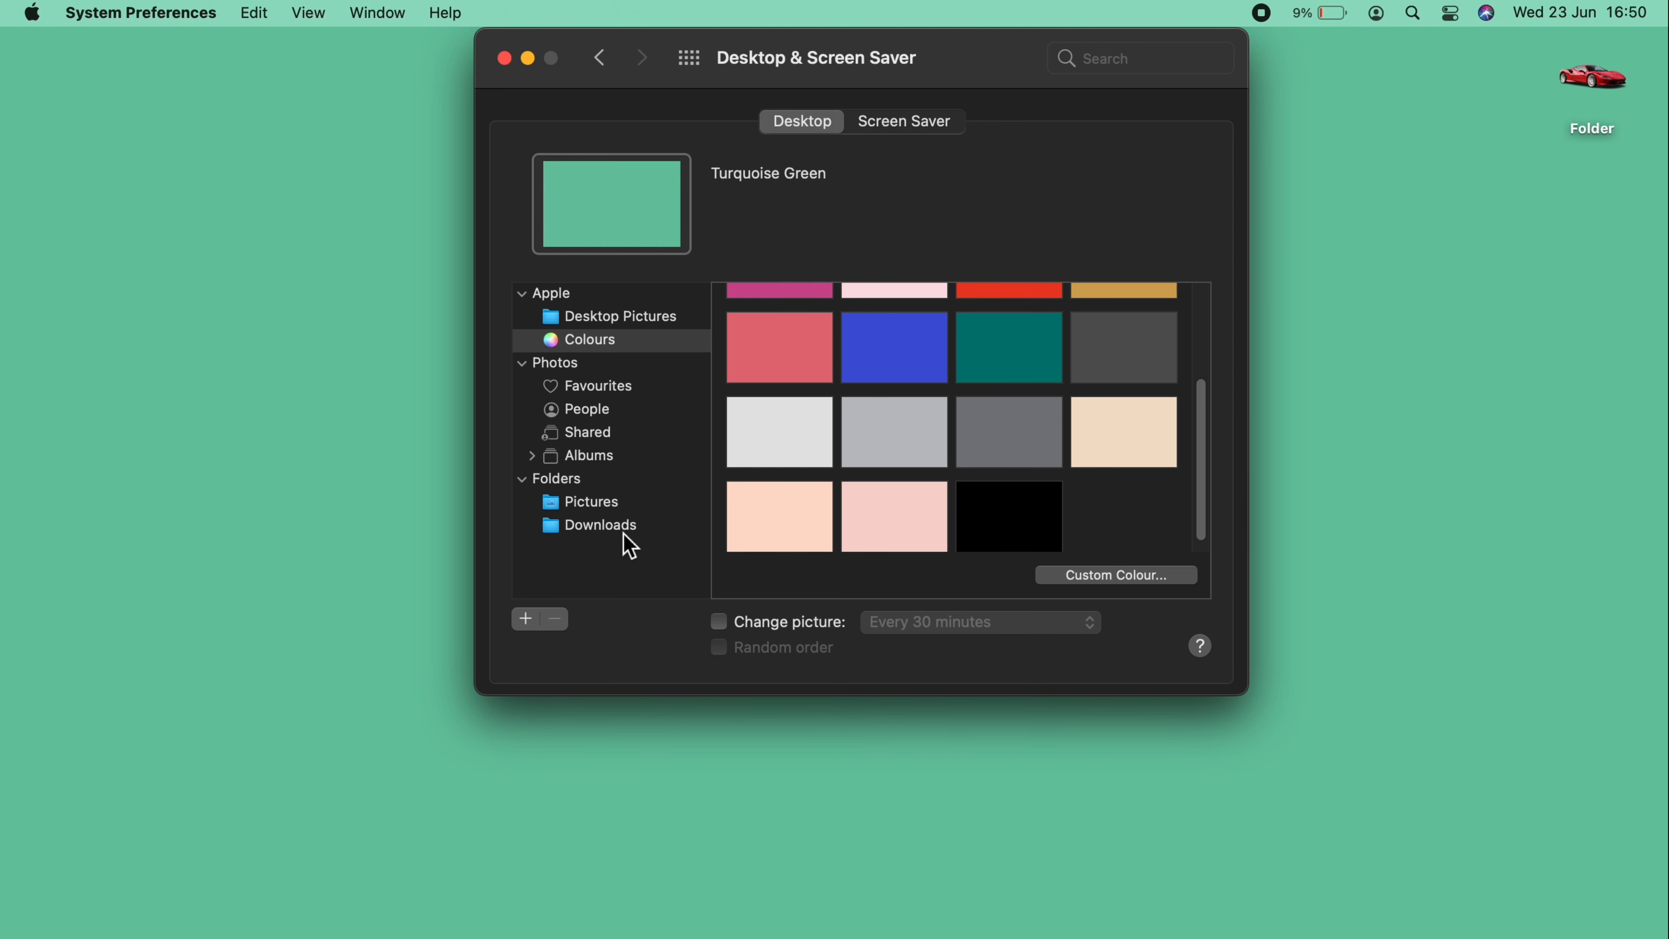
pyautogui.moveTo(739, 627)
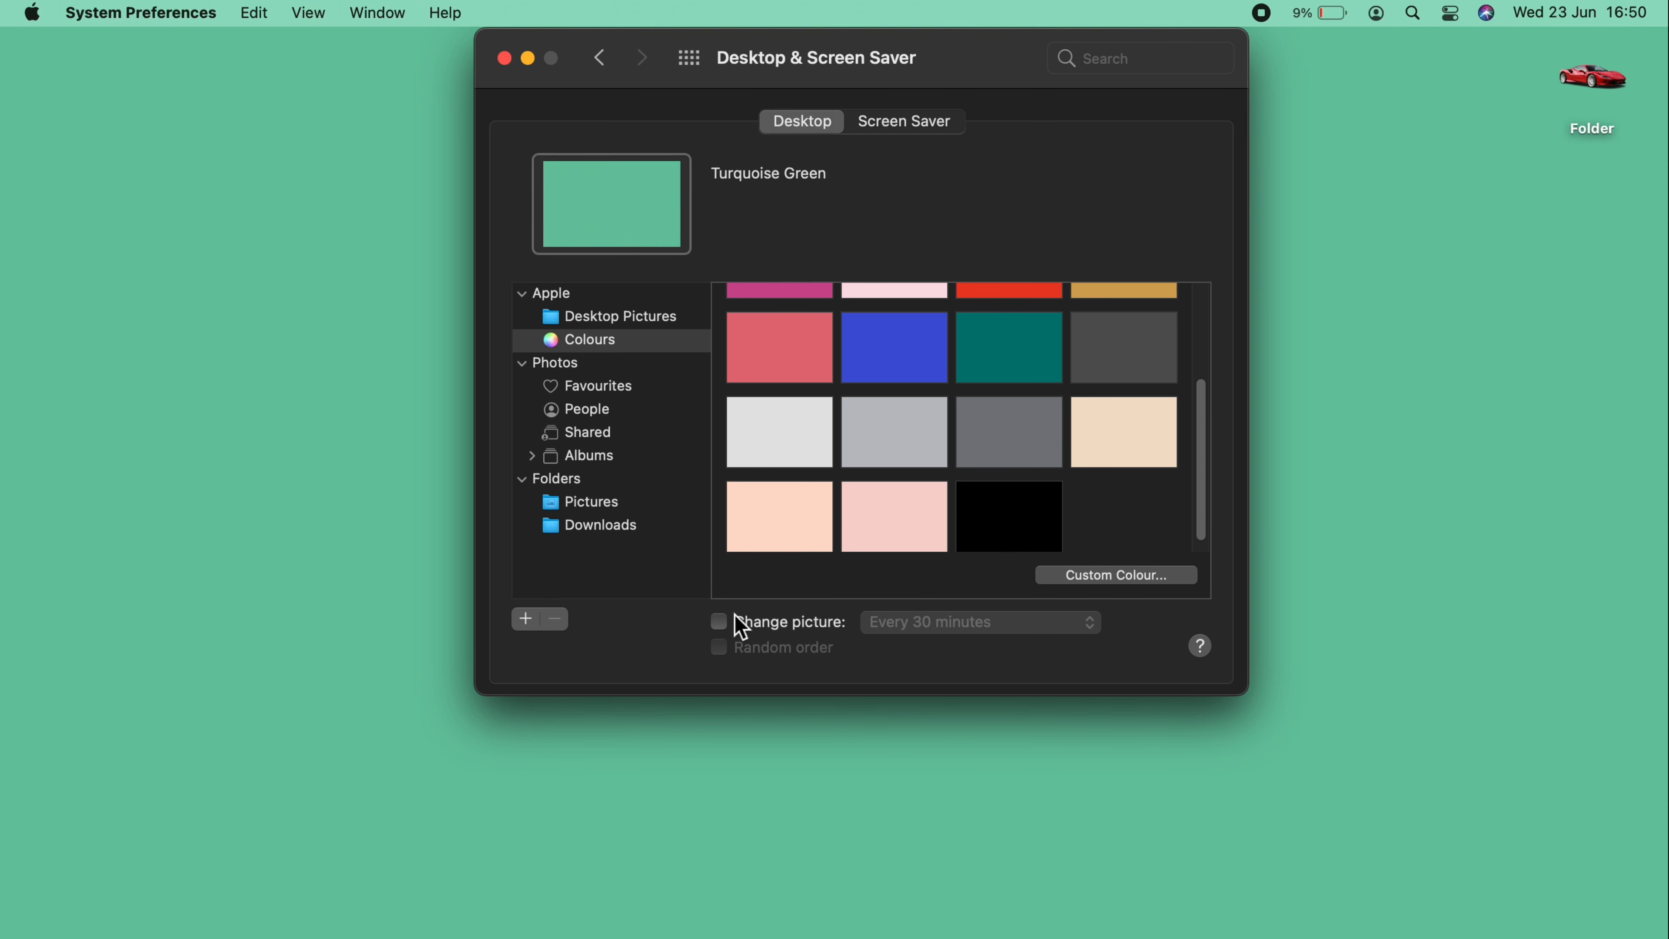
# Step: Enable Change picture every 30 minutes with Random order for the rotating backgrounds
pyautogui.click(720, 622)
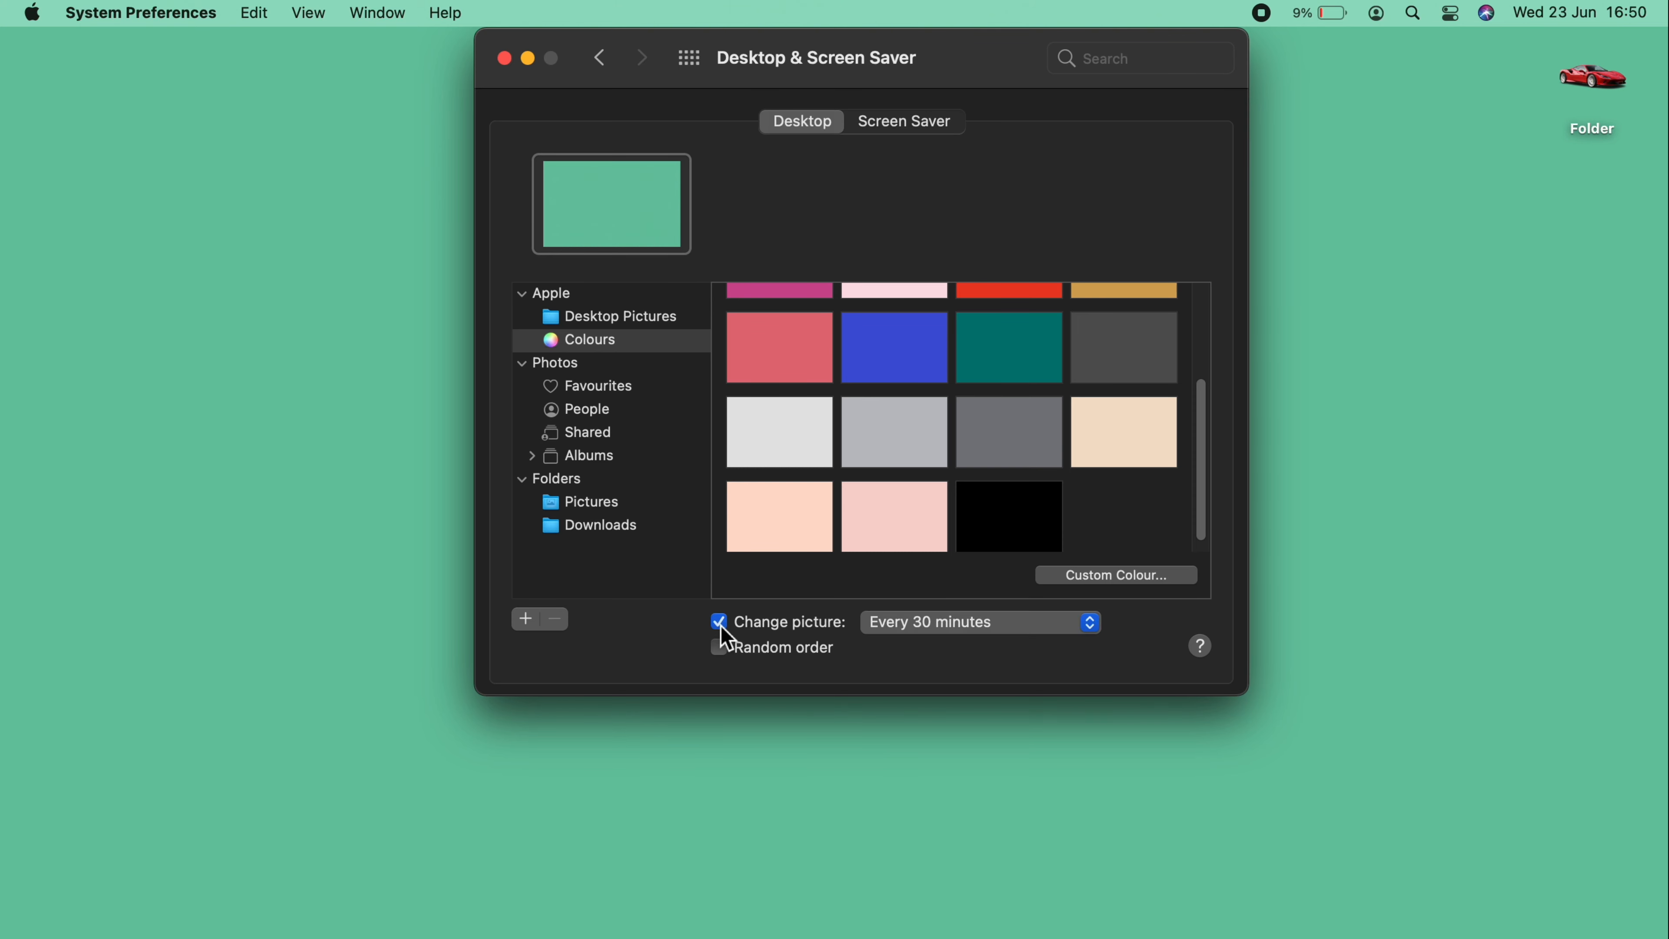
pyautogui.click(719, 621)
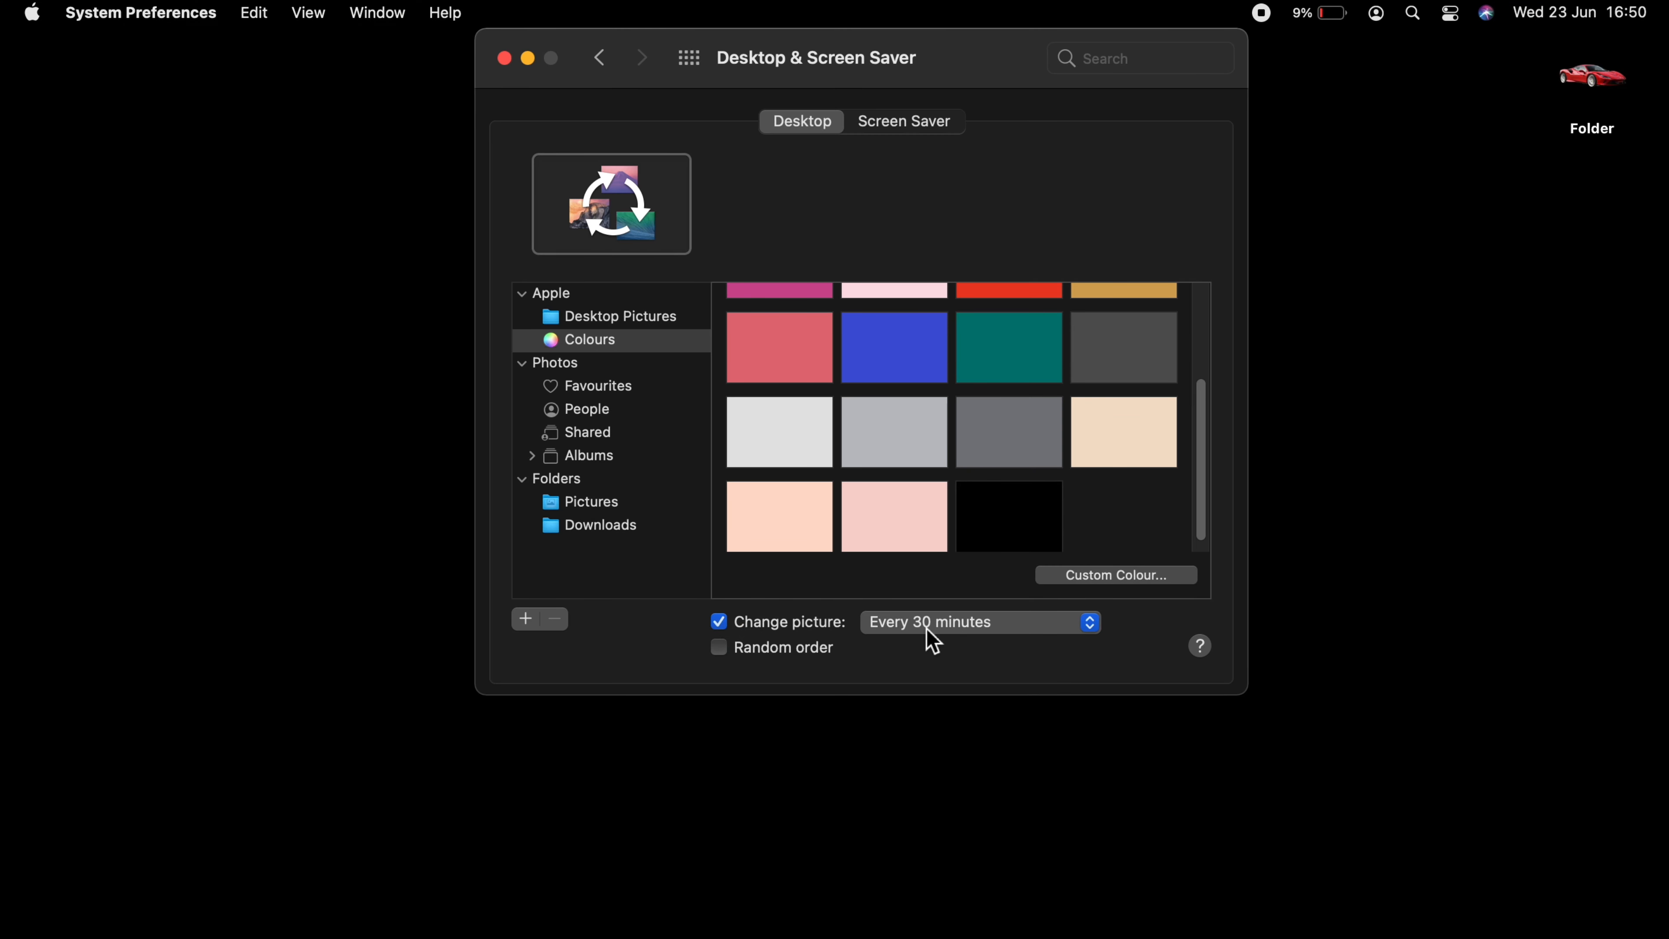
pyautogui.click(977, 621)
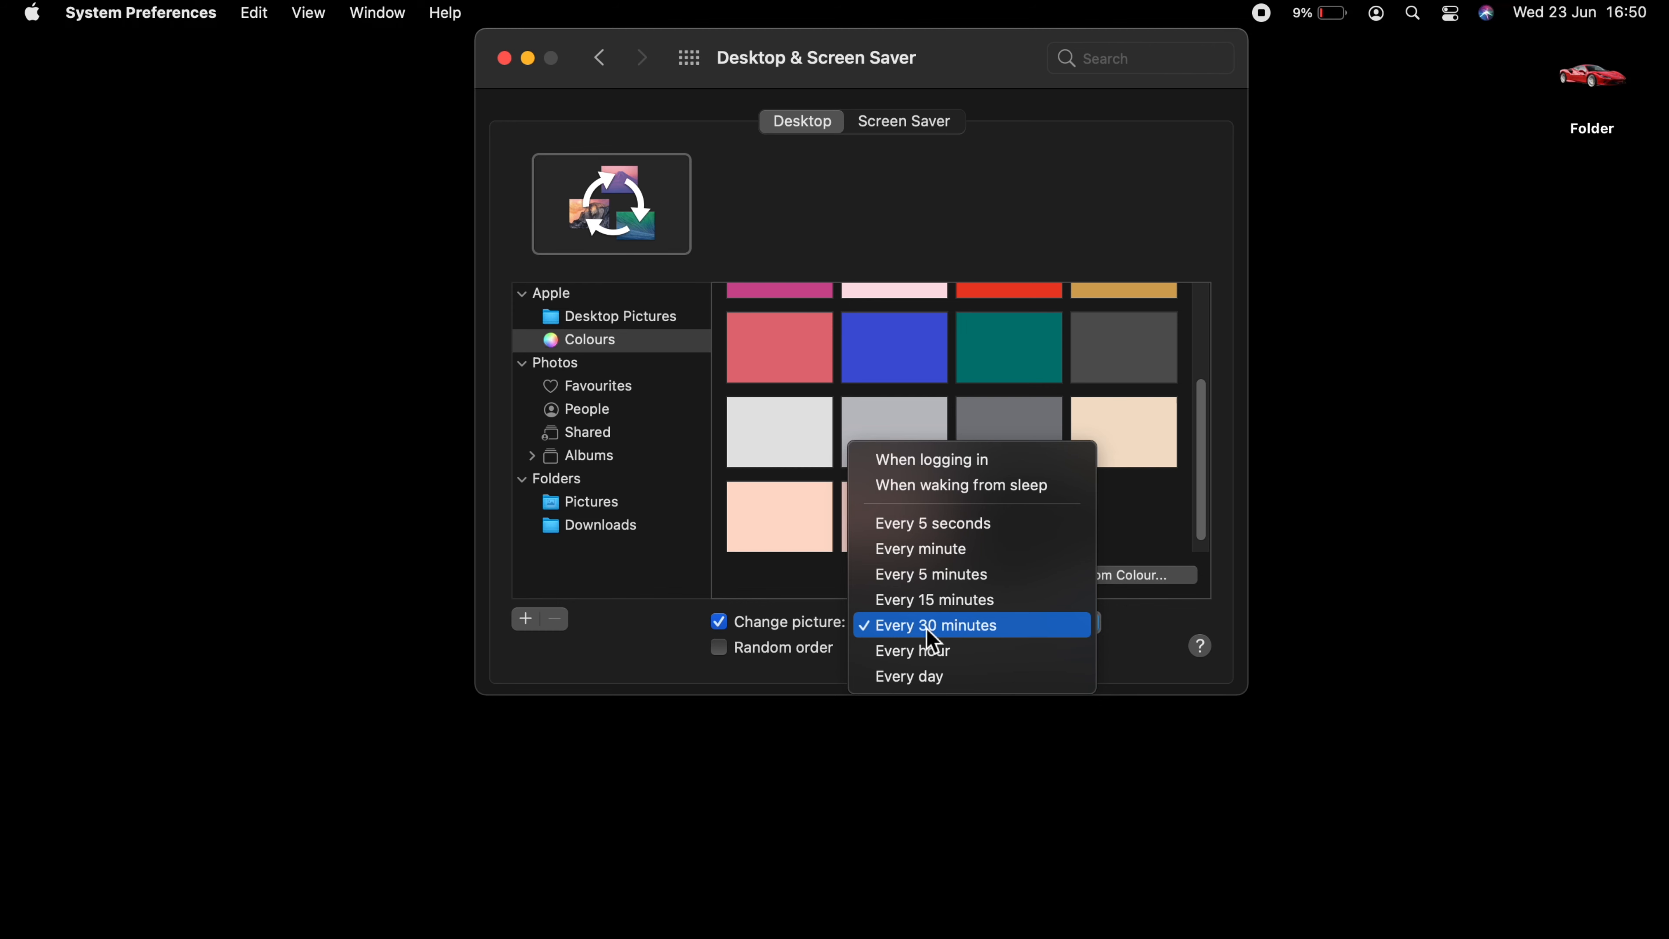
pyautogui.moveTo(932, 523)
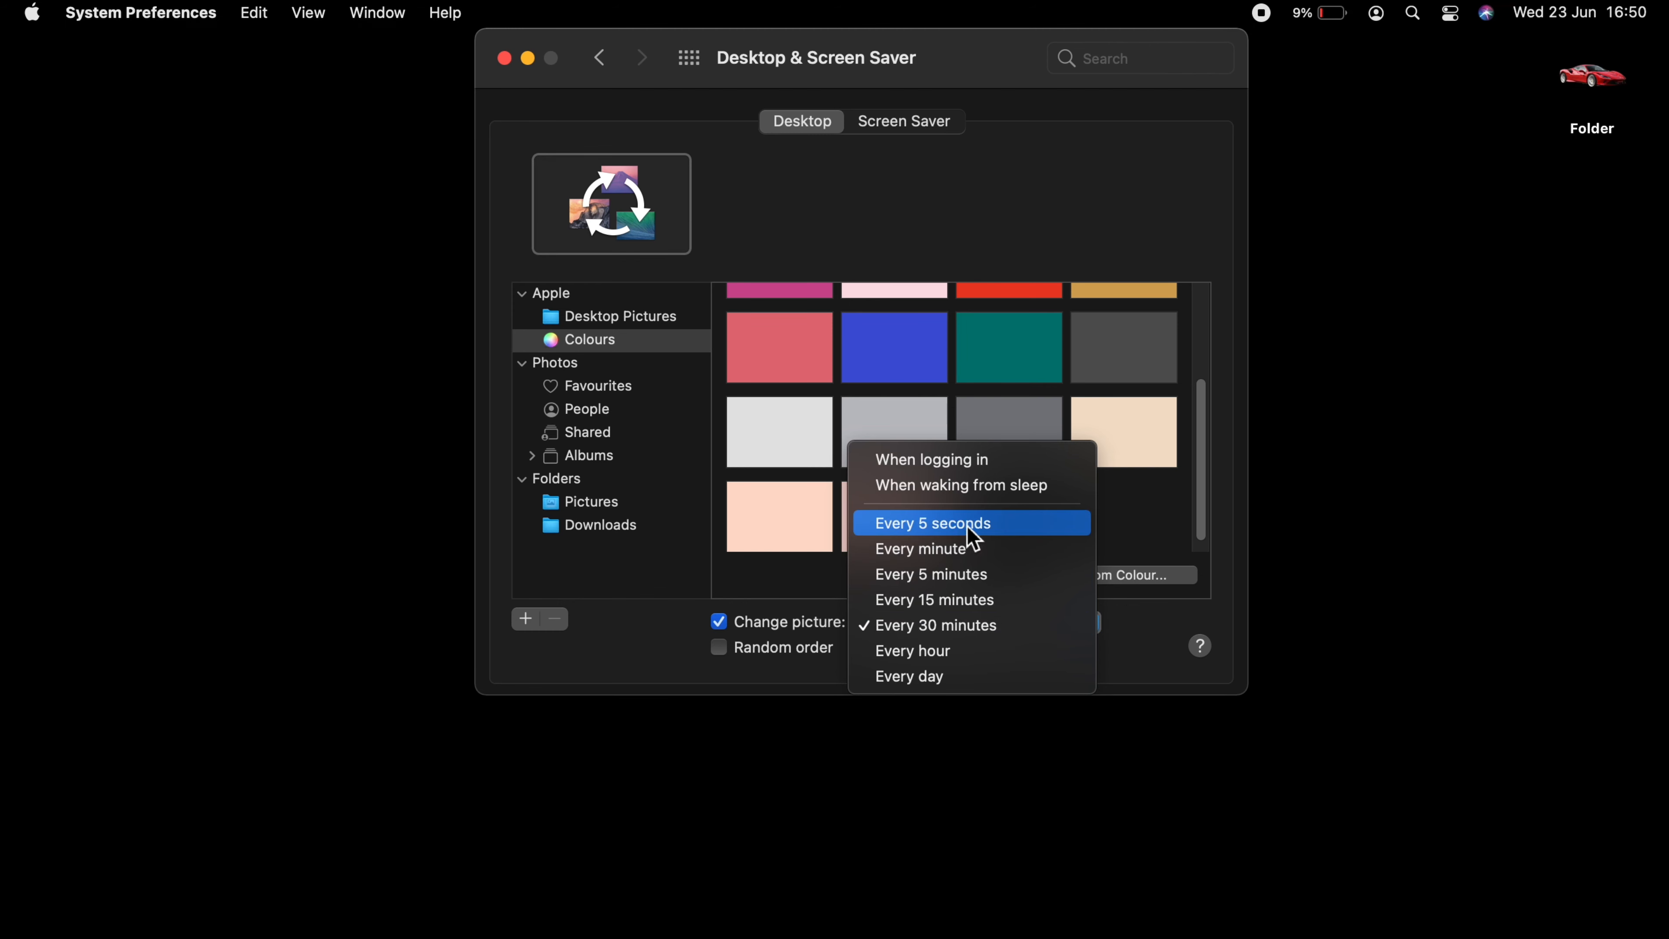
pyautogui.moveTo(999, 533)
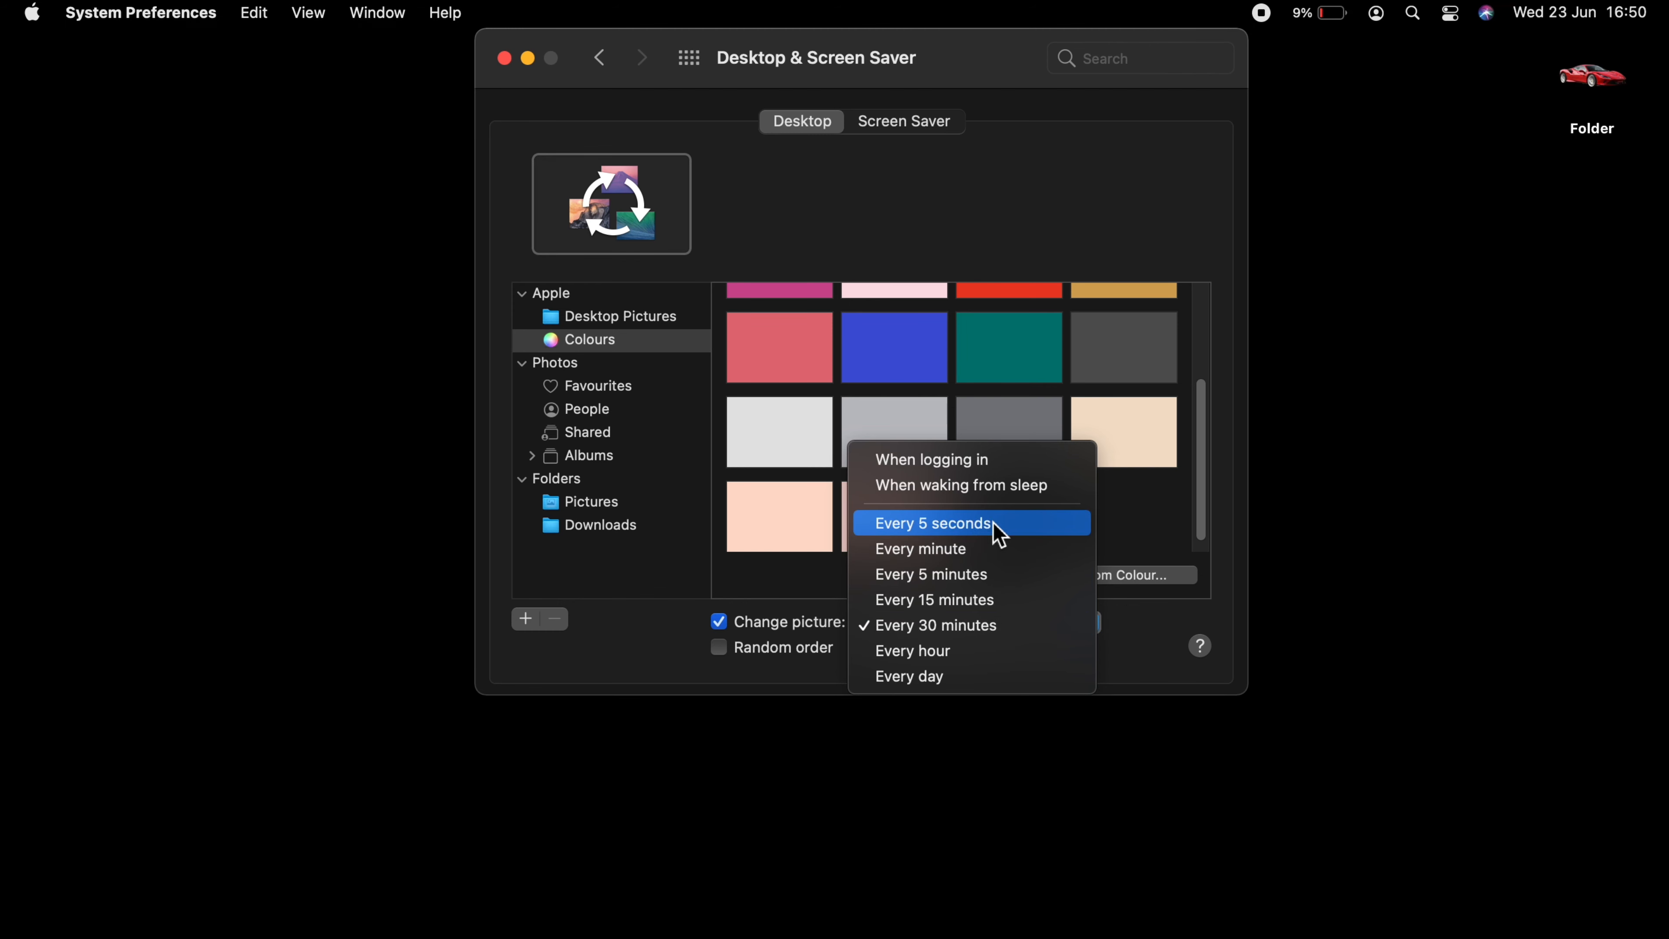
pyautogui.moveTo(977, 540)
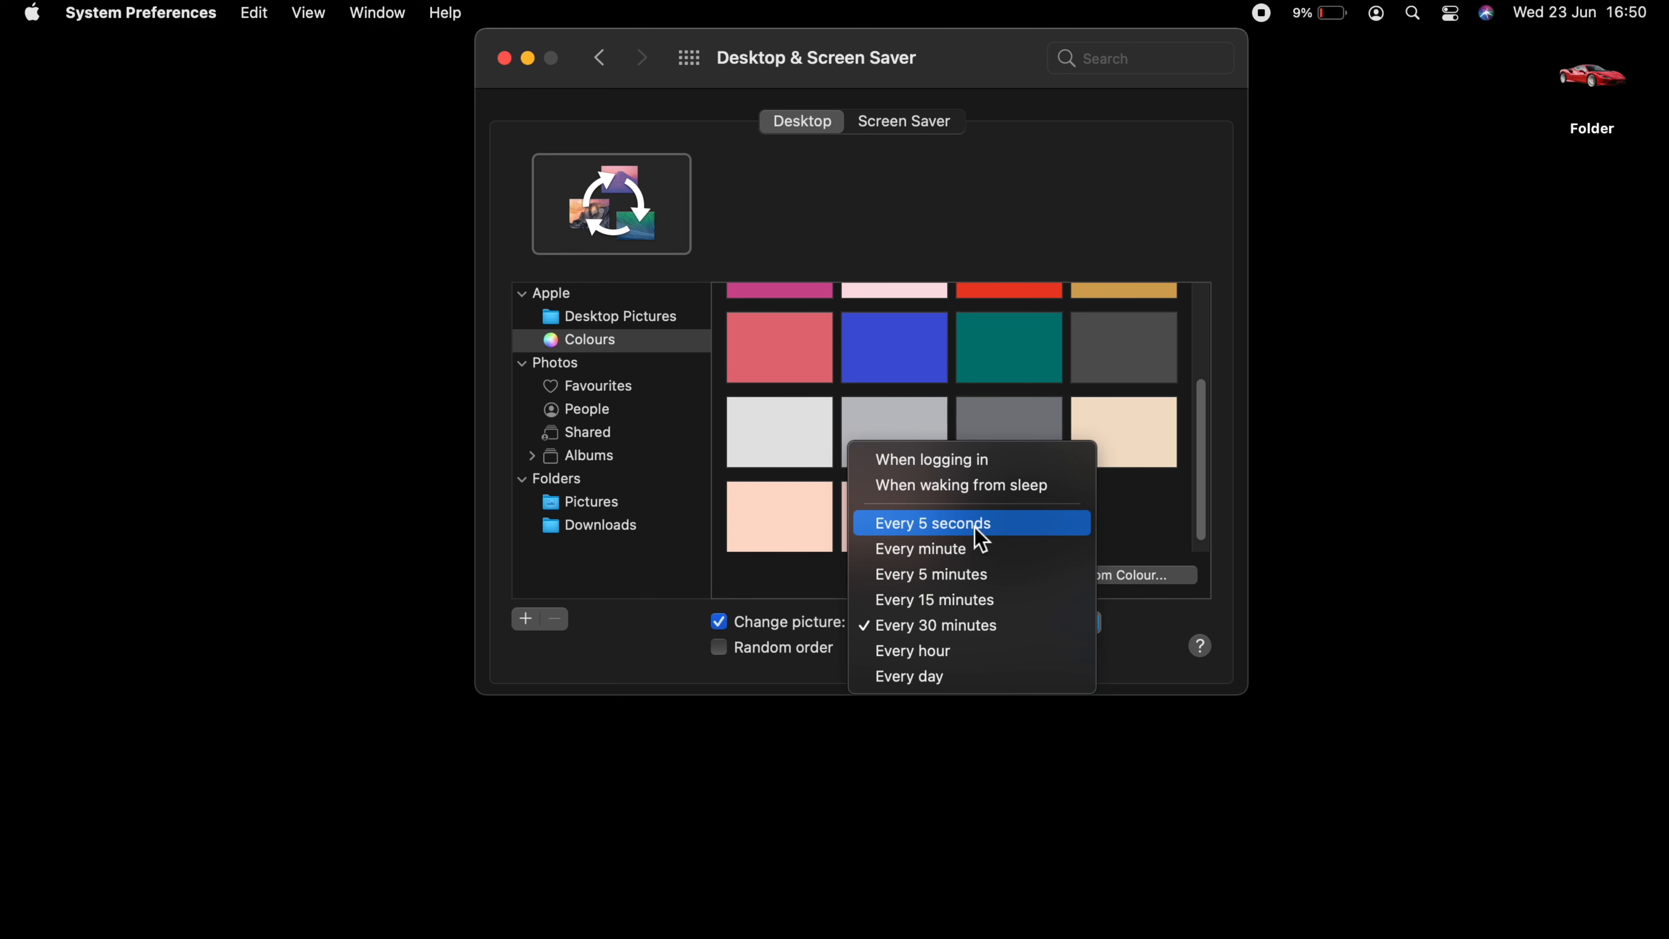
pyautogui.click(929, 624)
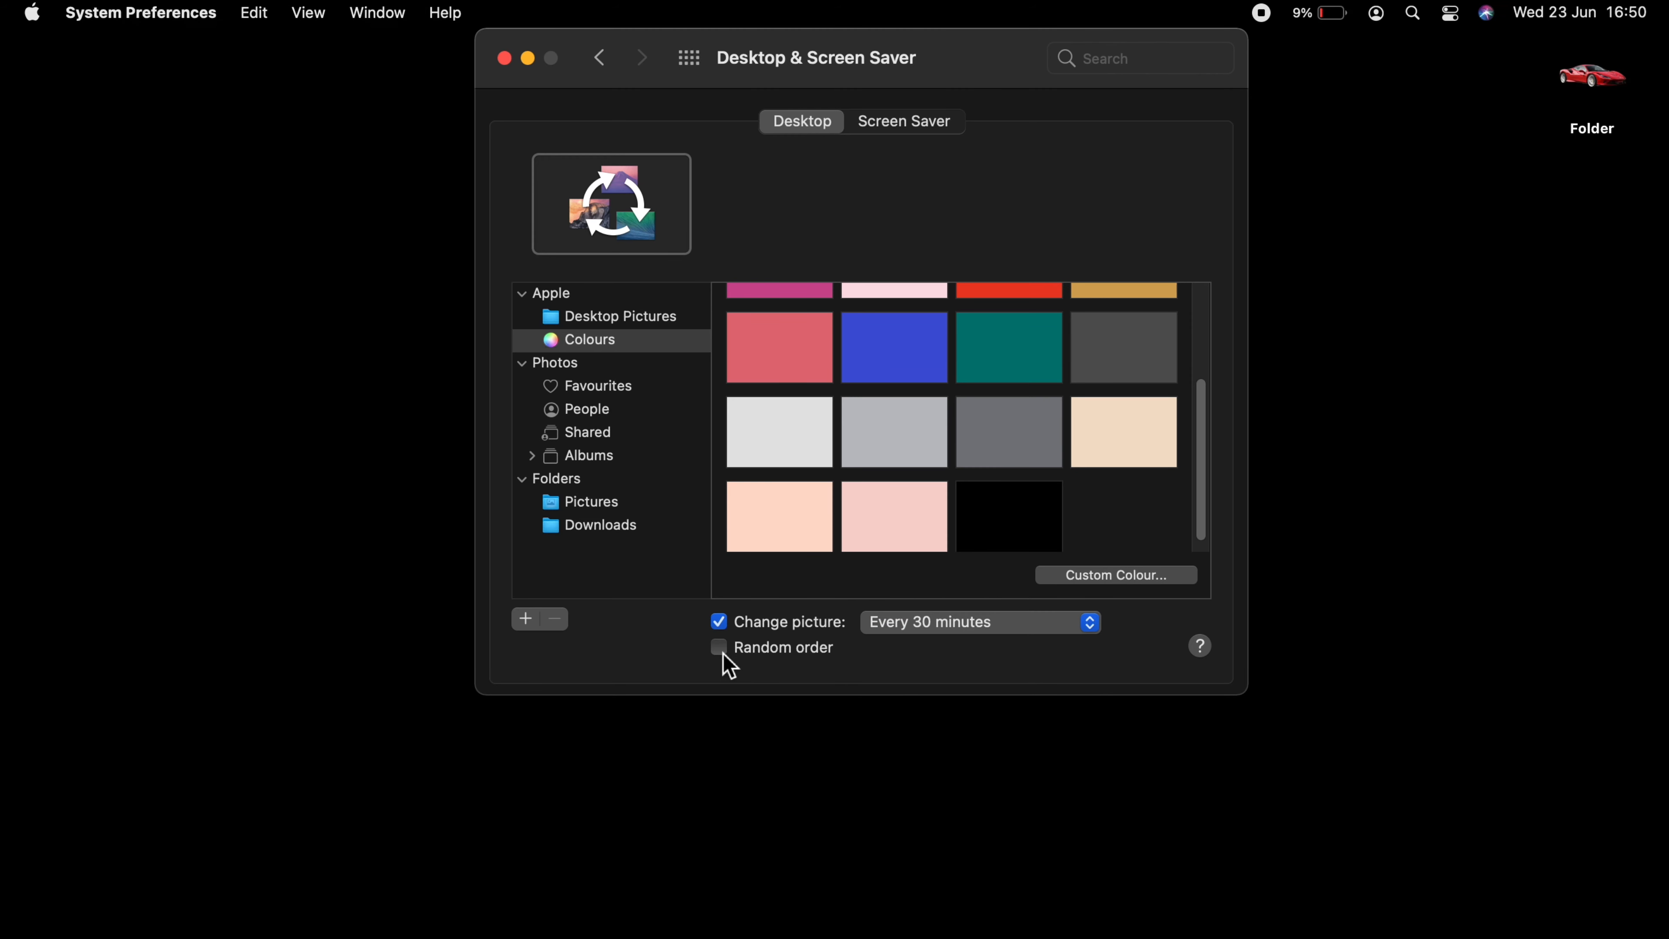
pyautogui.click(720, 646)
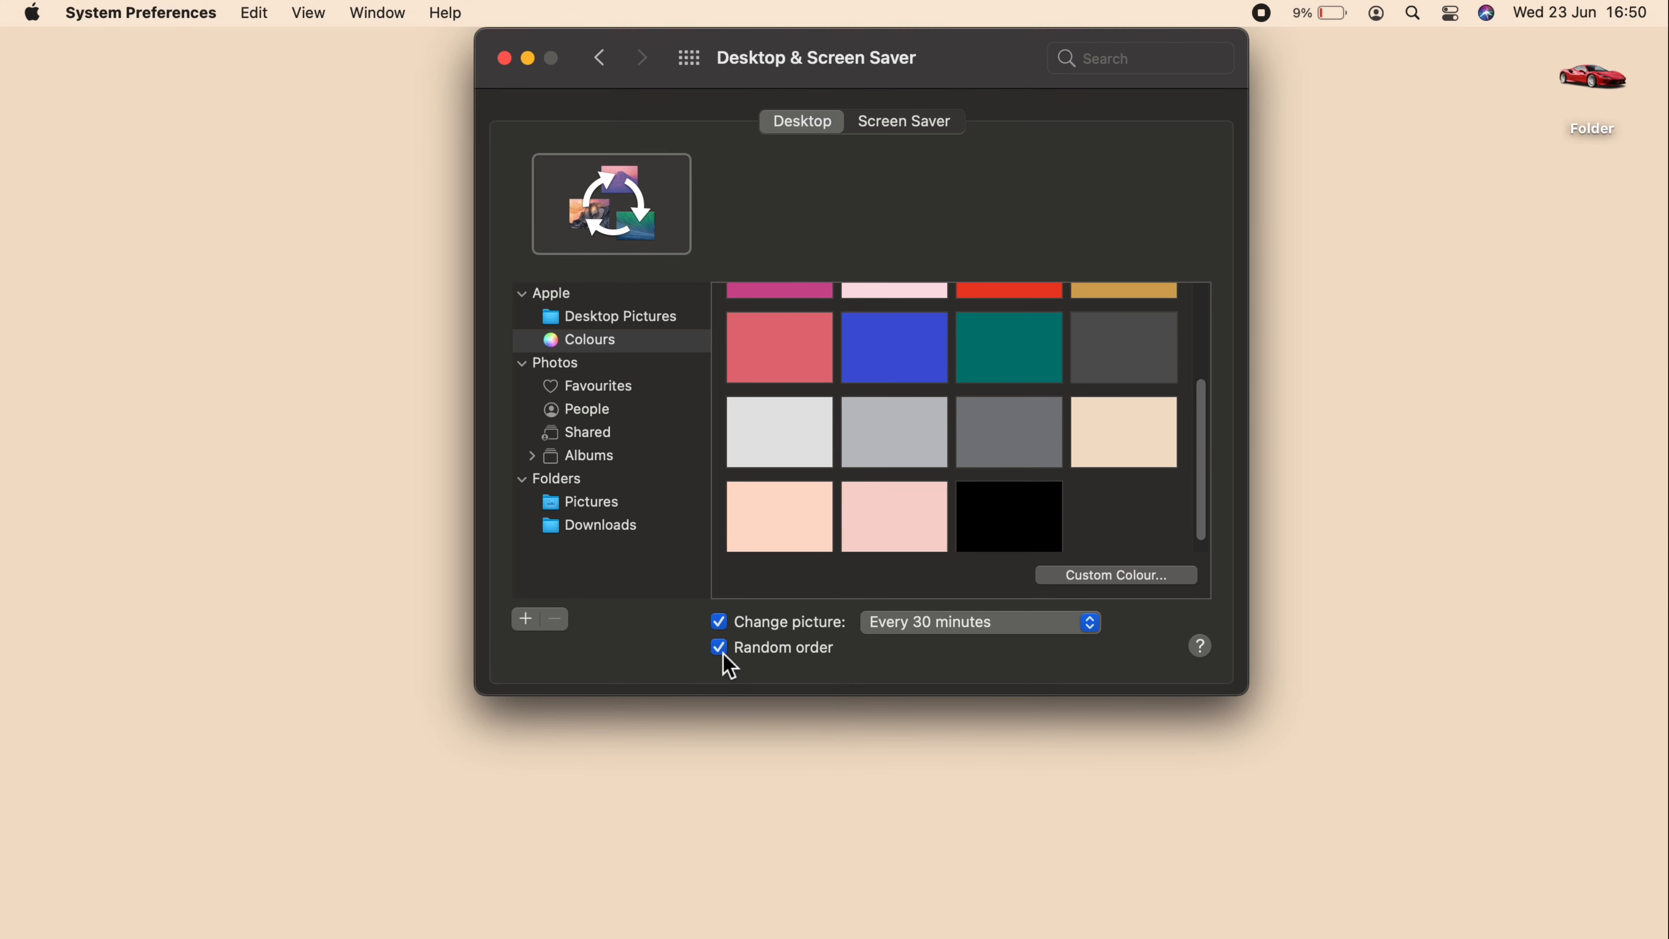